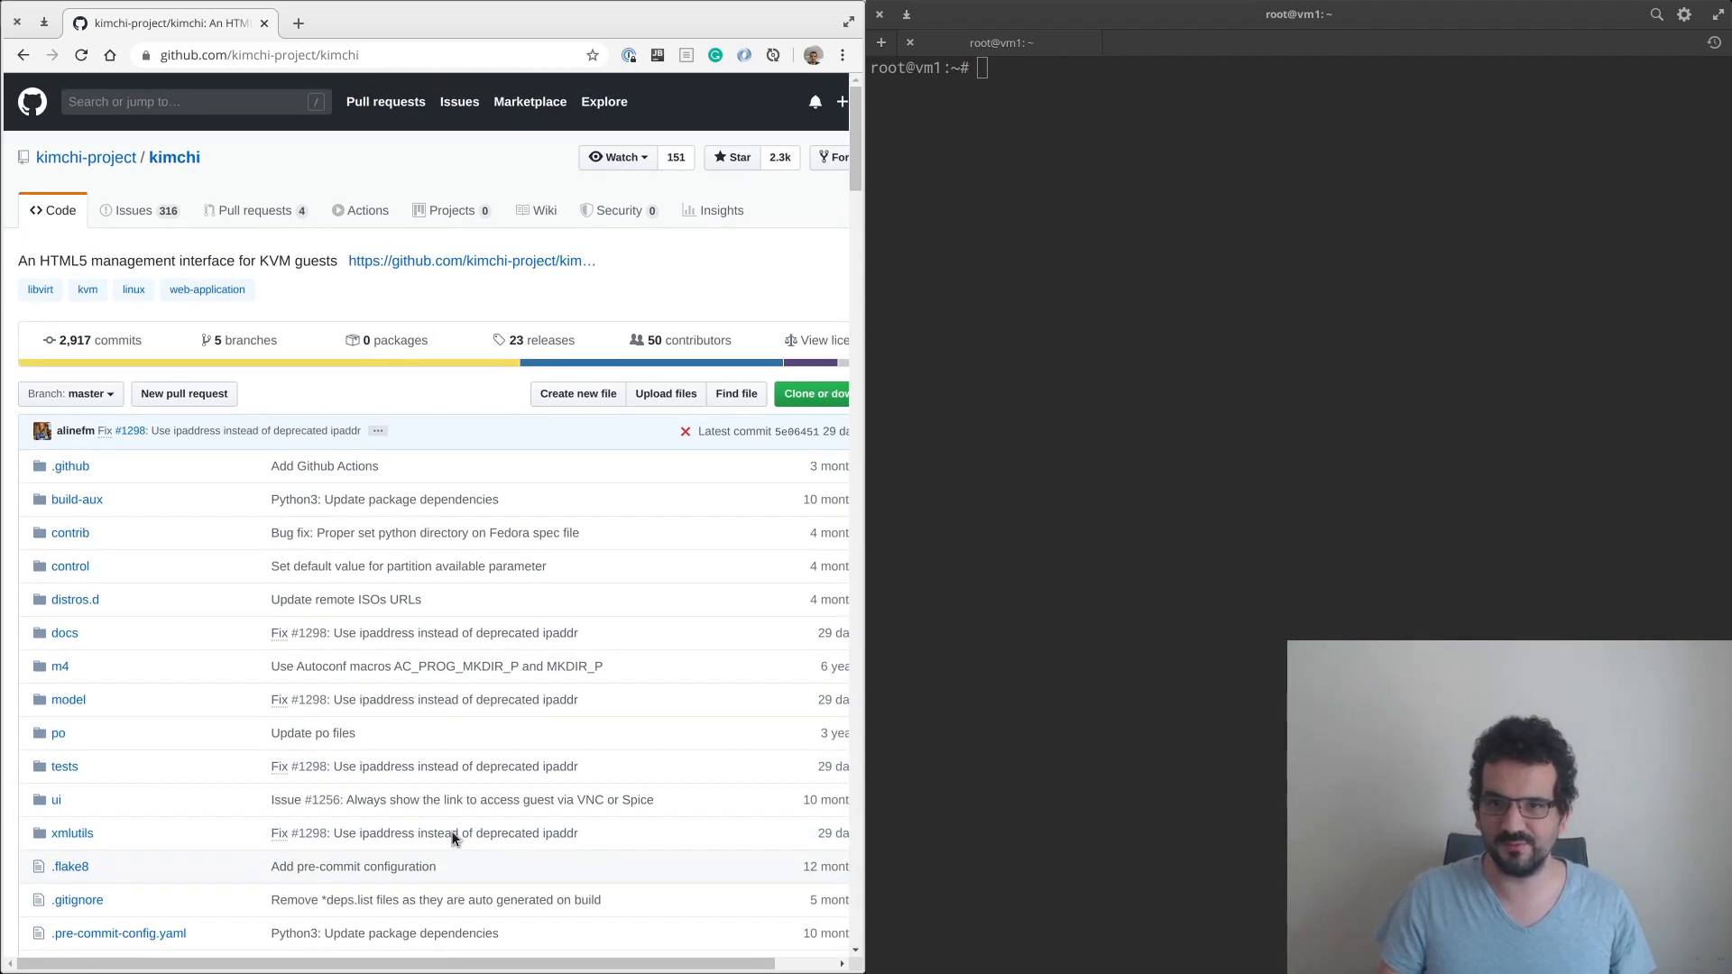
# Scroll through the GitHub project page to locate the Wok repository.
pyautogui.scroll(-3)
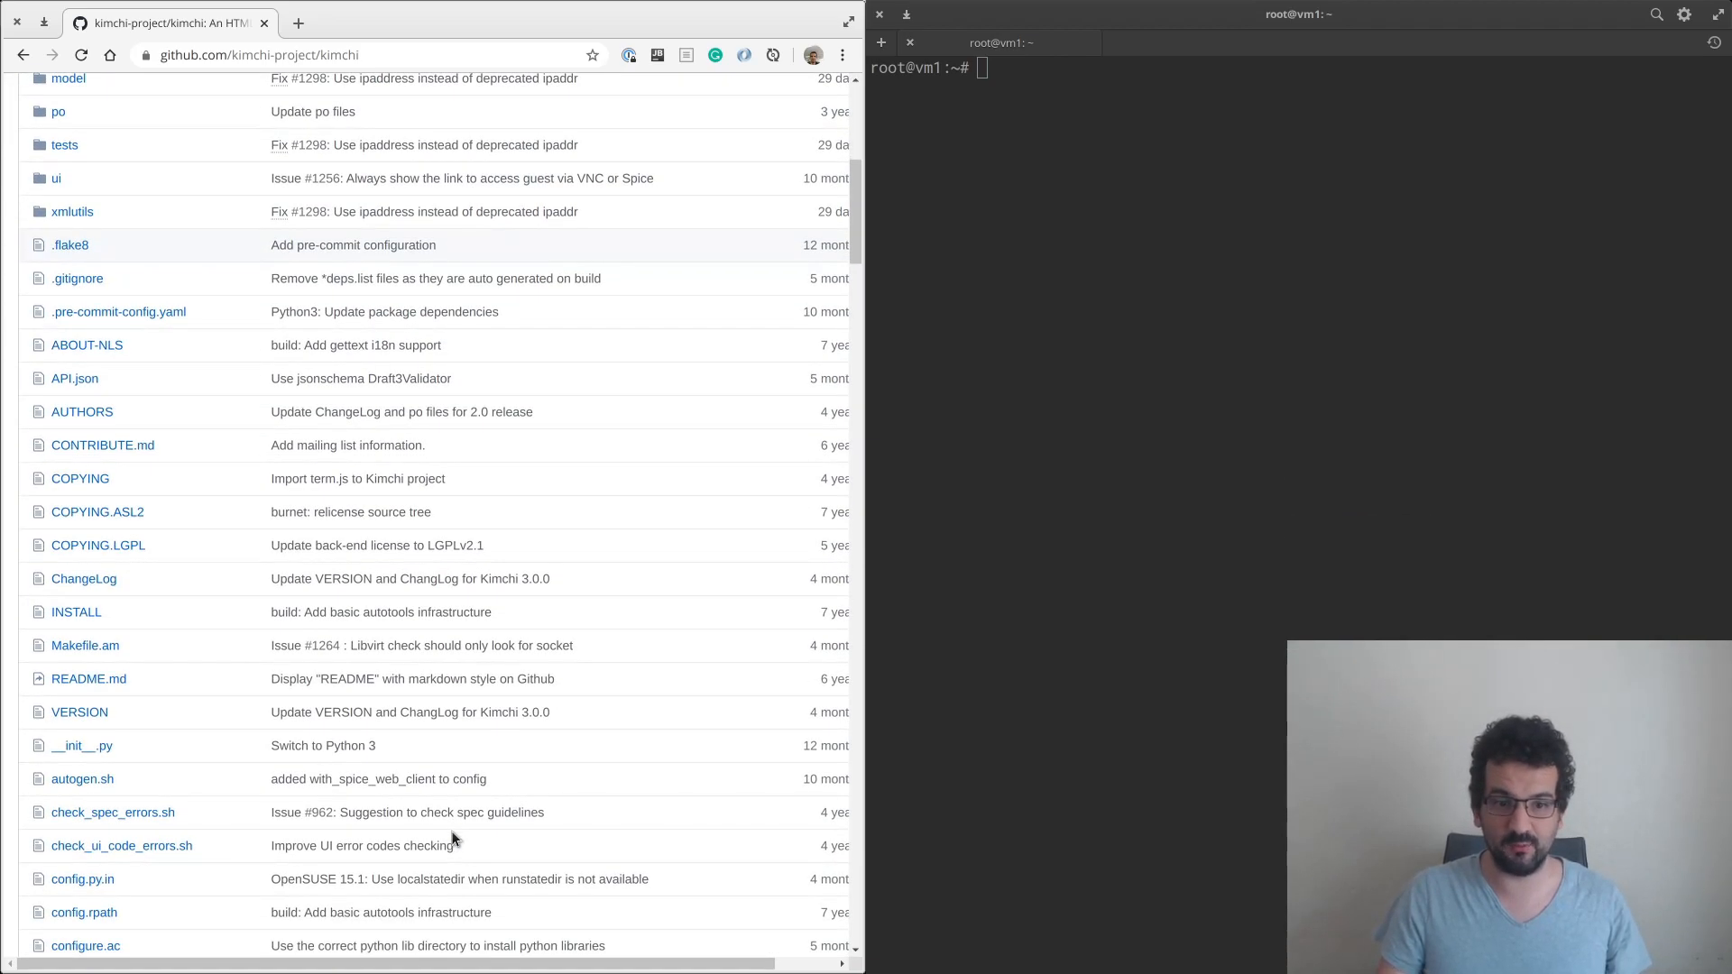
pyautogui.scroll(-3)
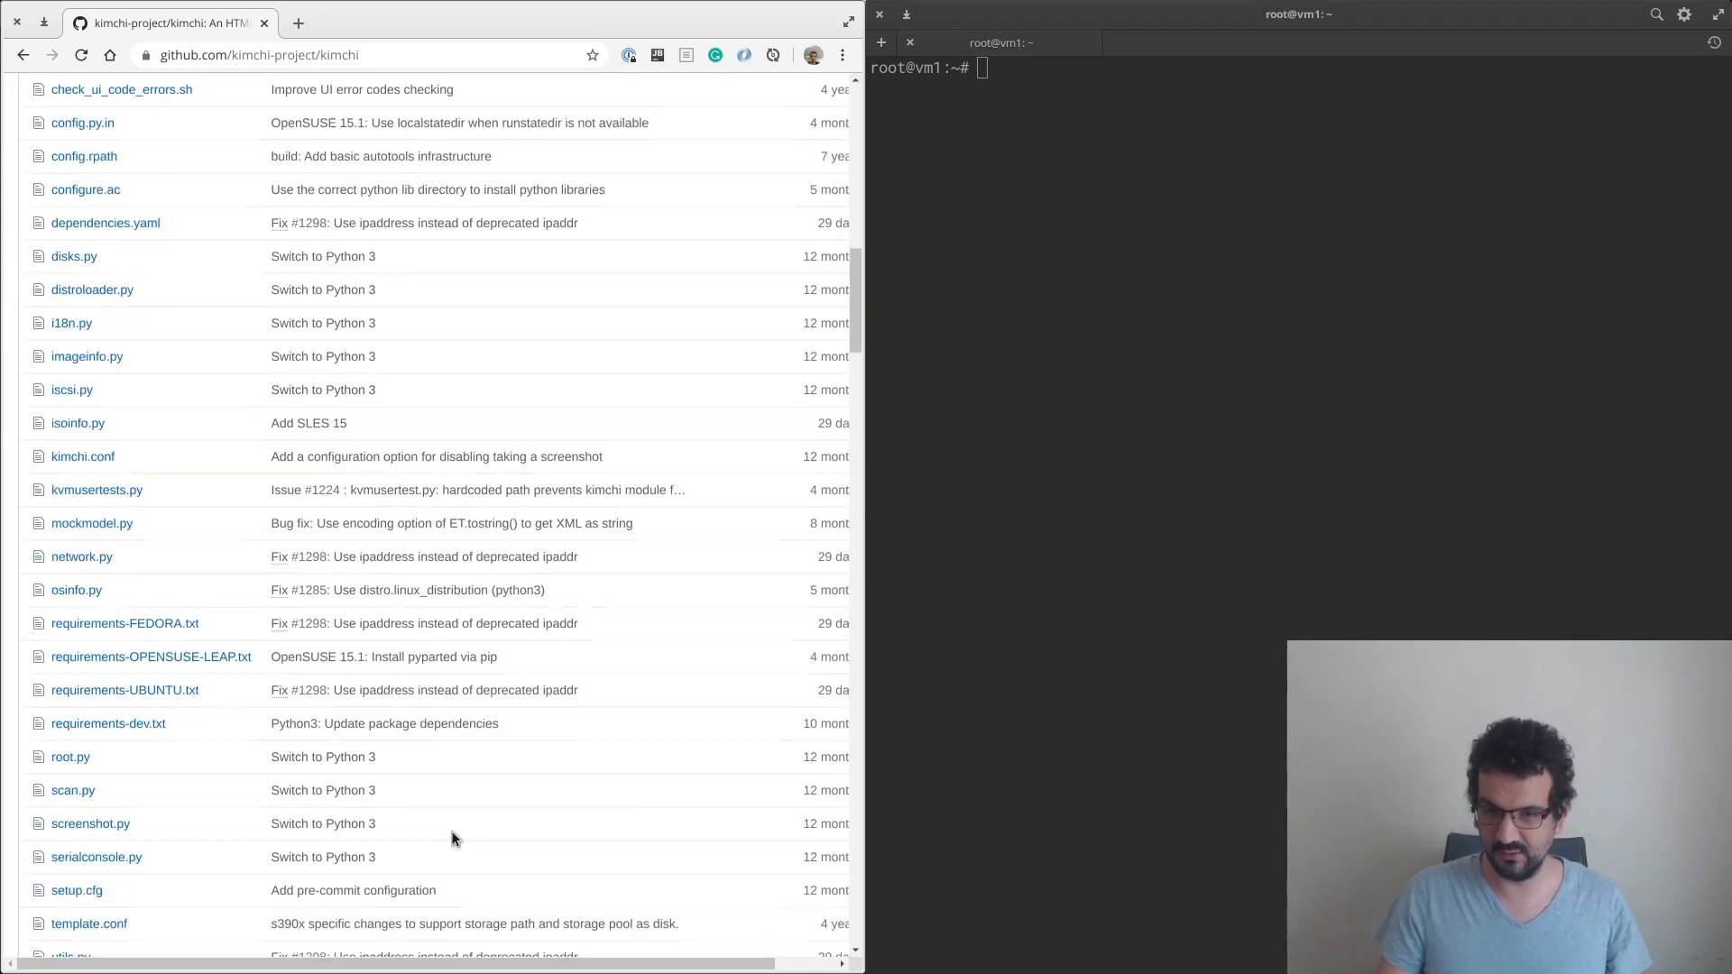
pyautogui.scroll(-3)
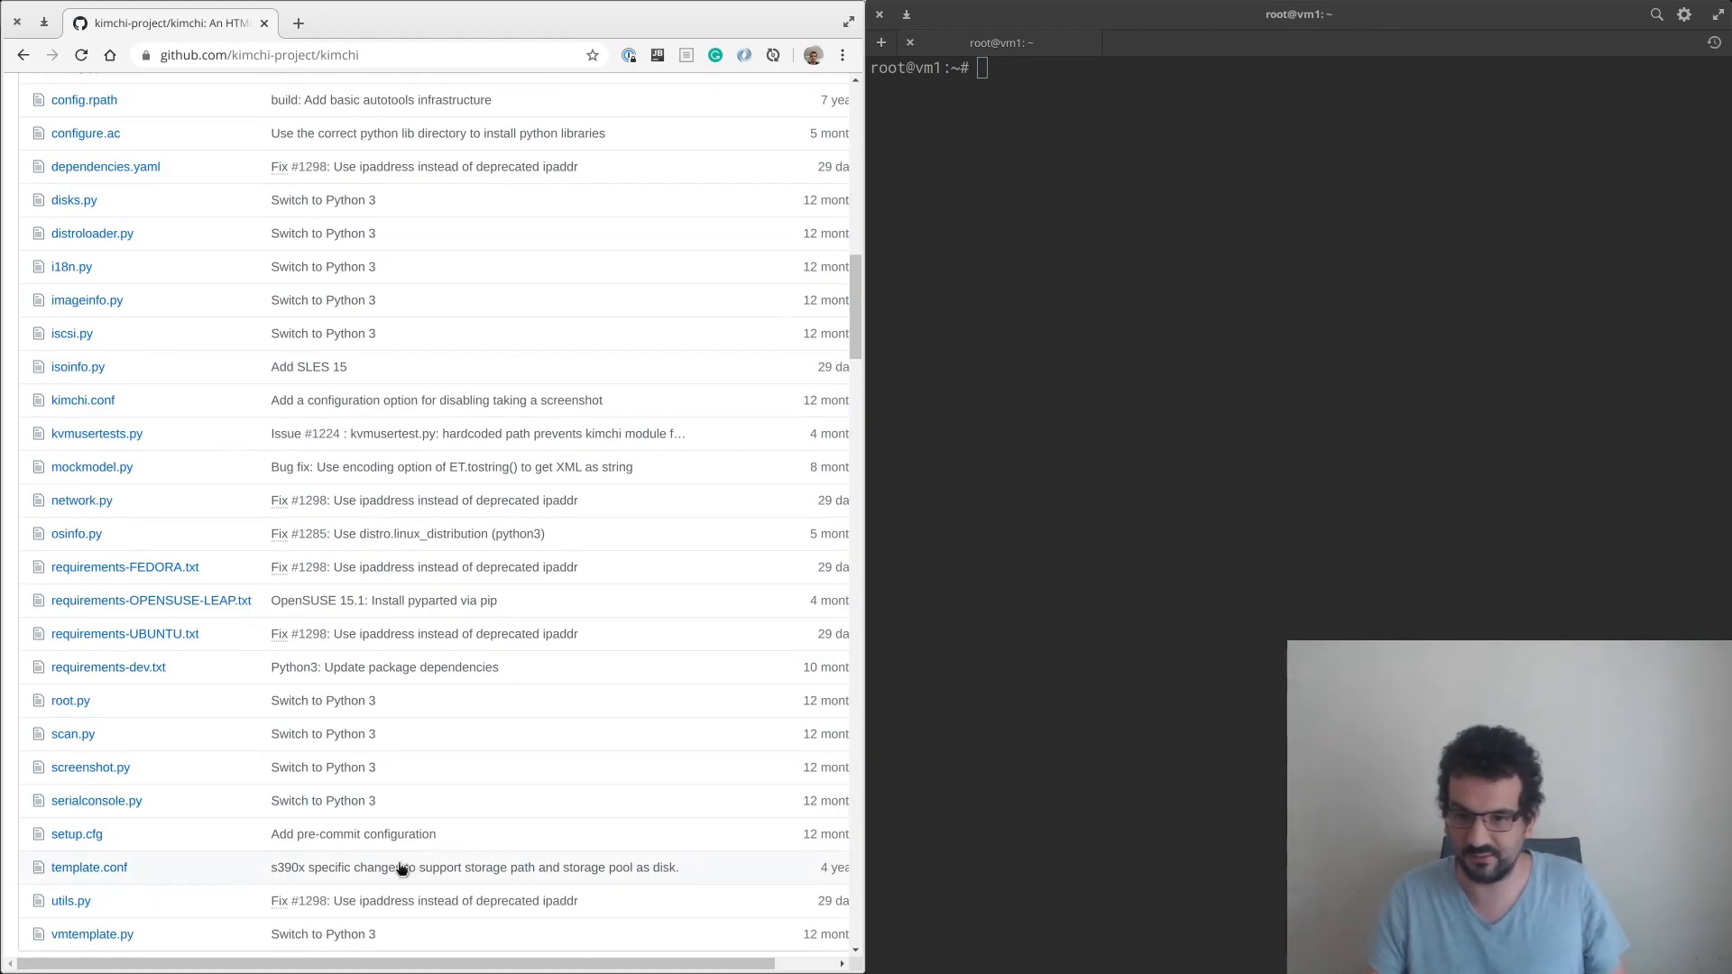
pyautogui.scroll(-3)
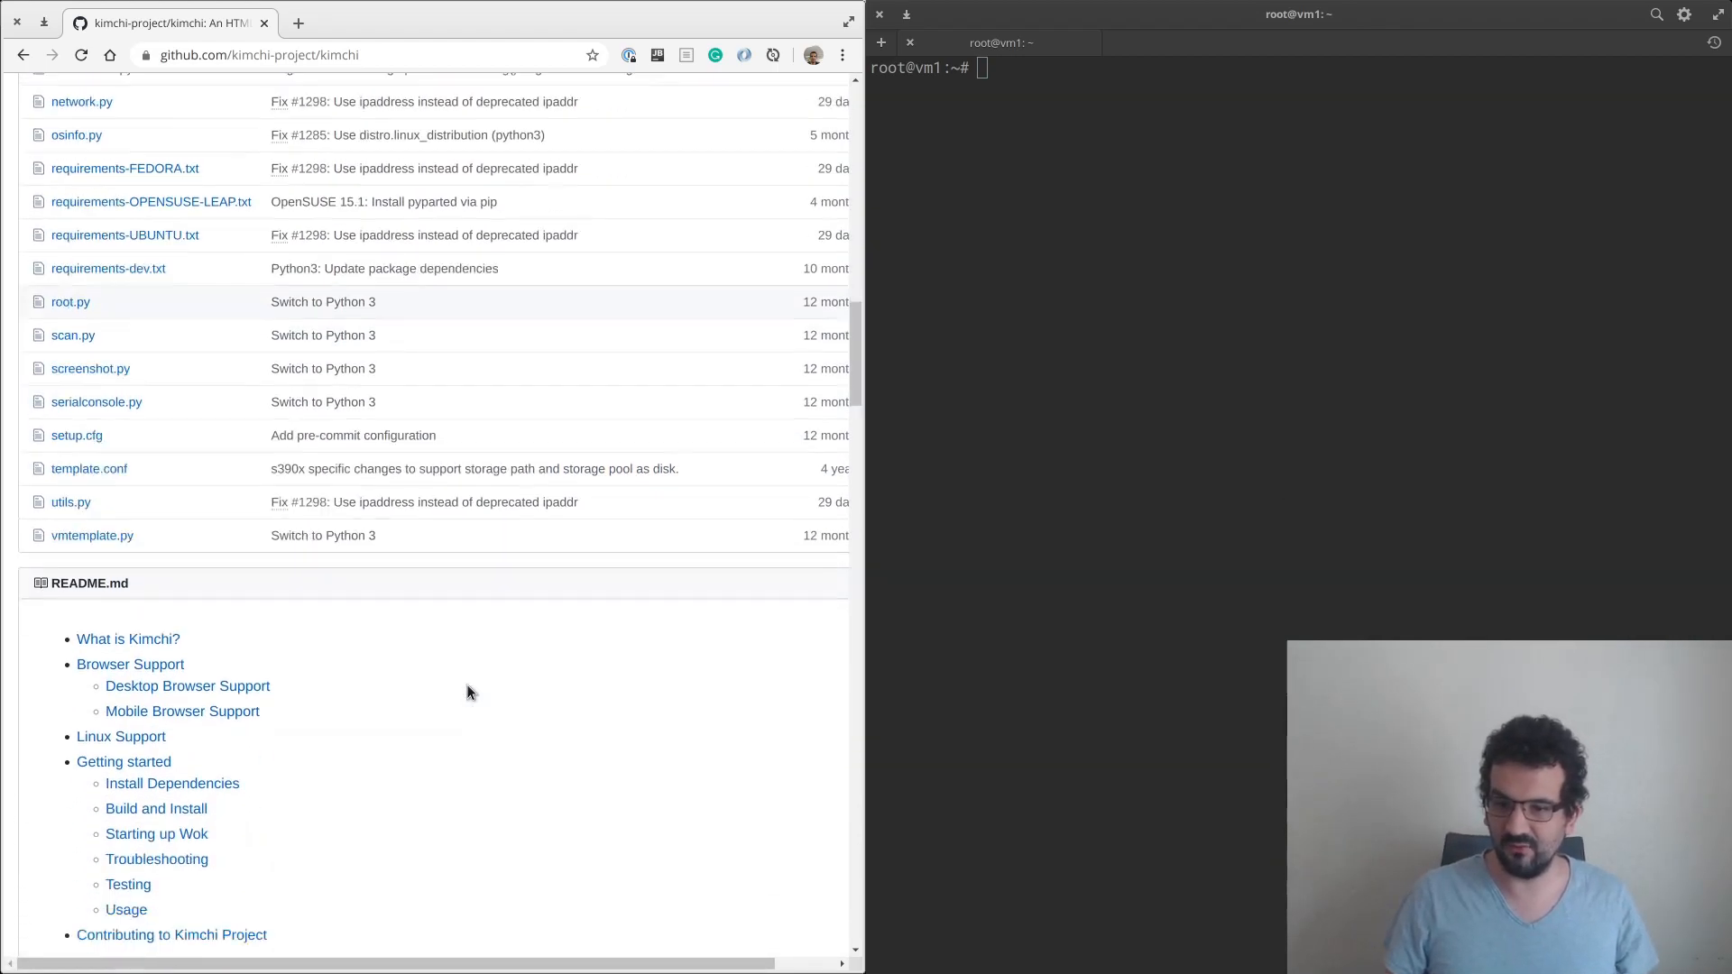
pyautogui.scroll(-3)
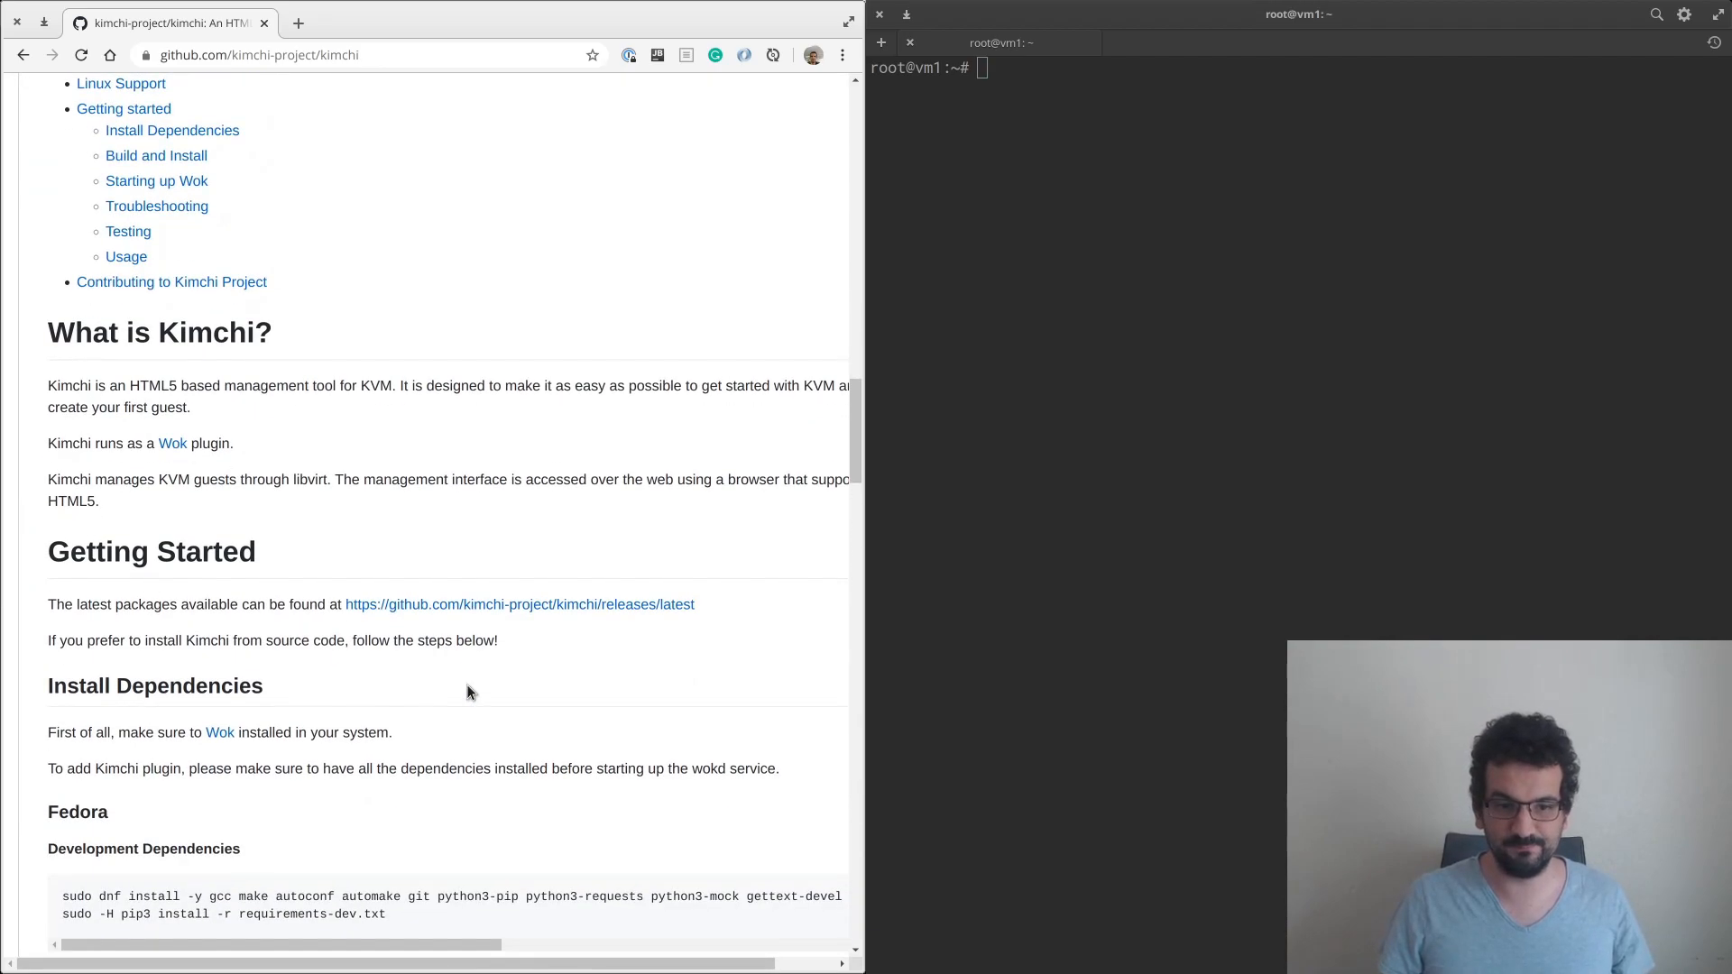
pyautogui.scroll(-3)
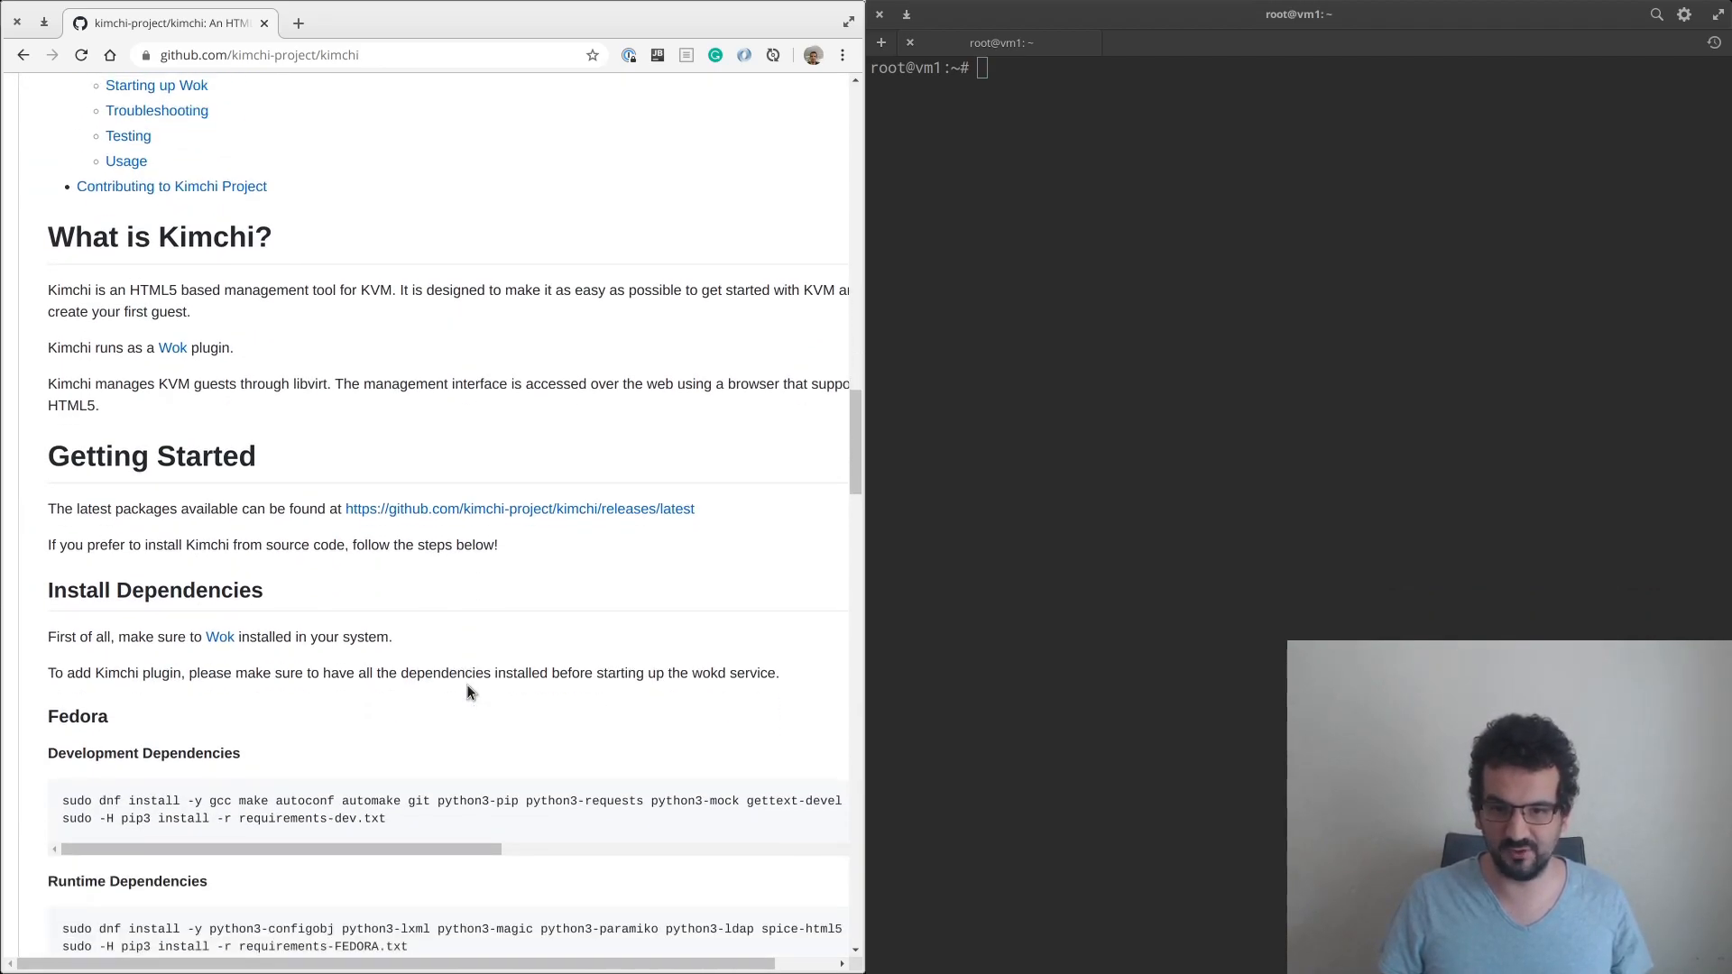
pyautogui.scroll(3)
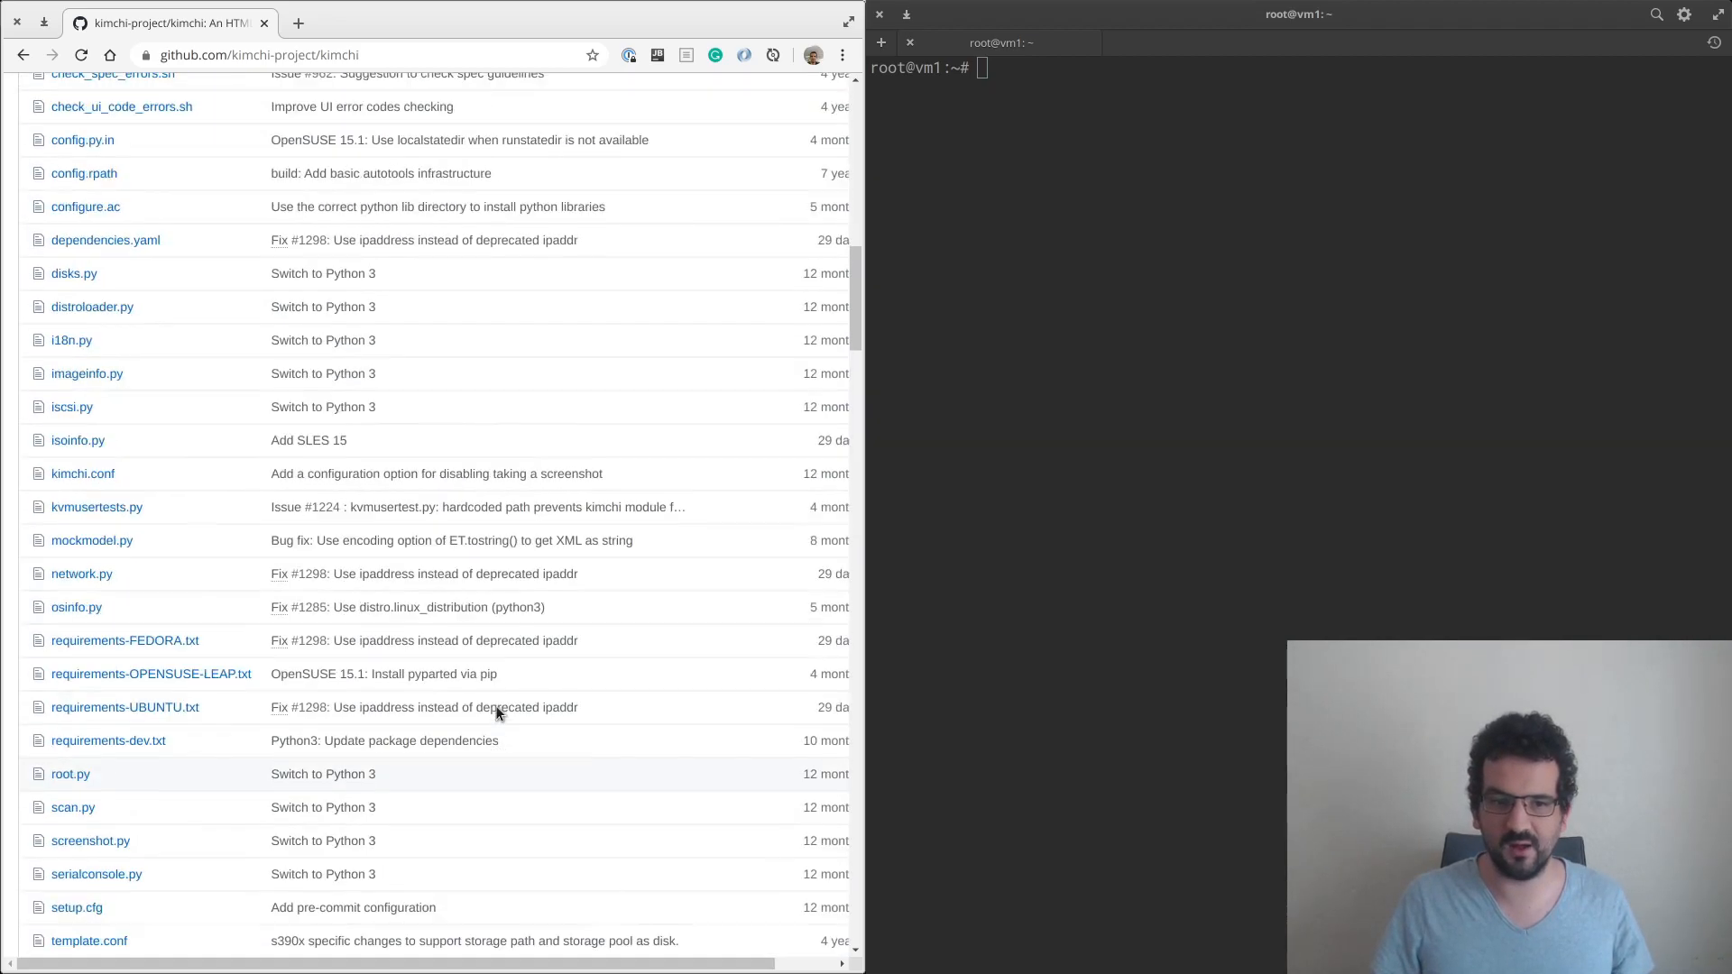
pyautogui.scroll(3)
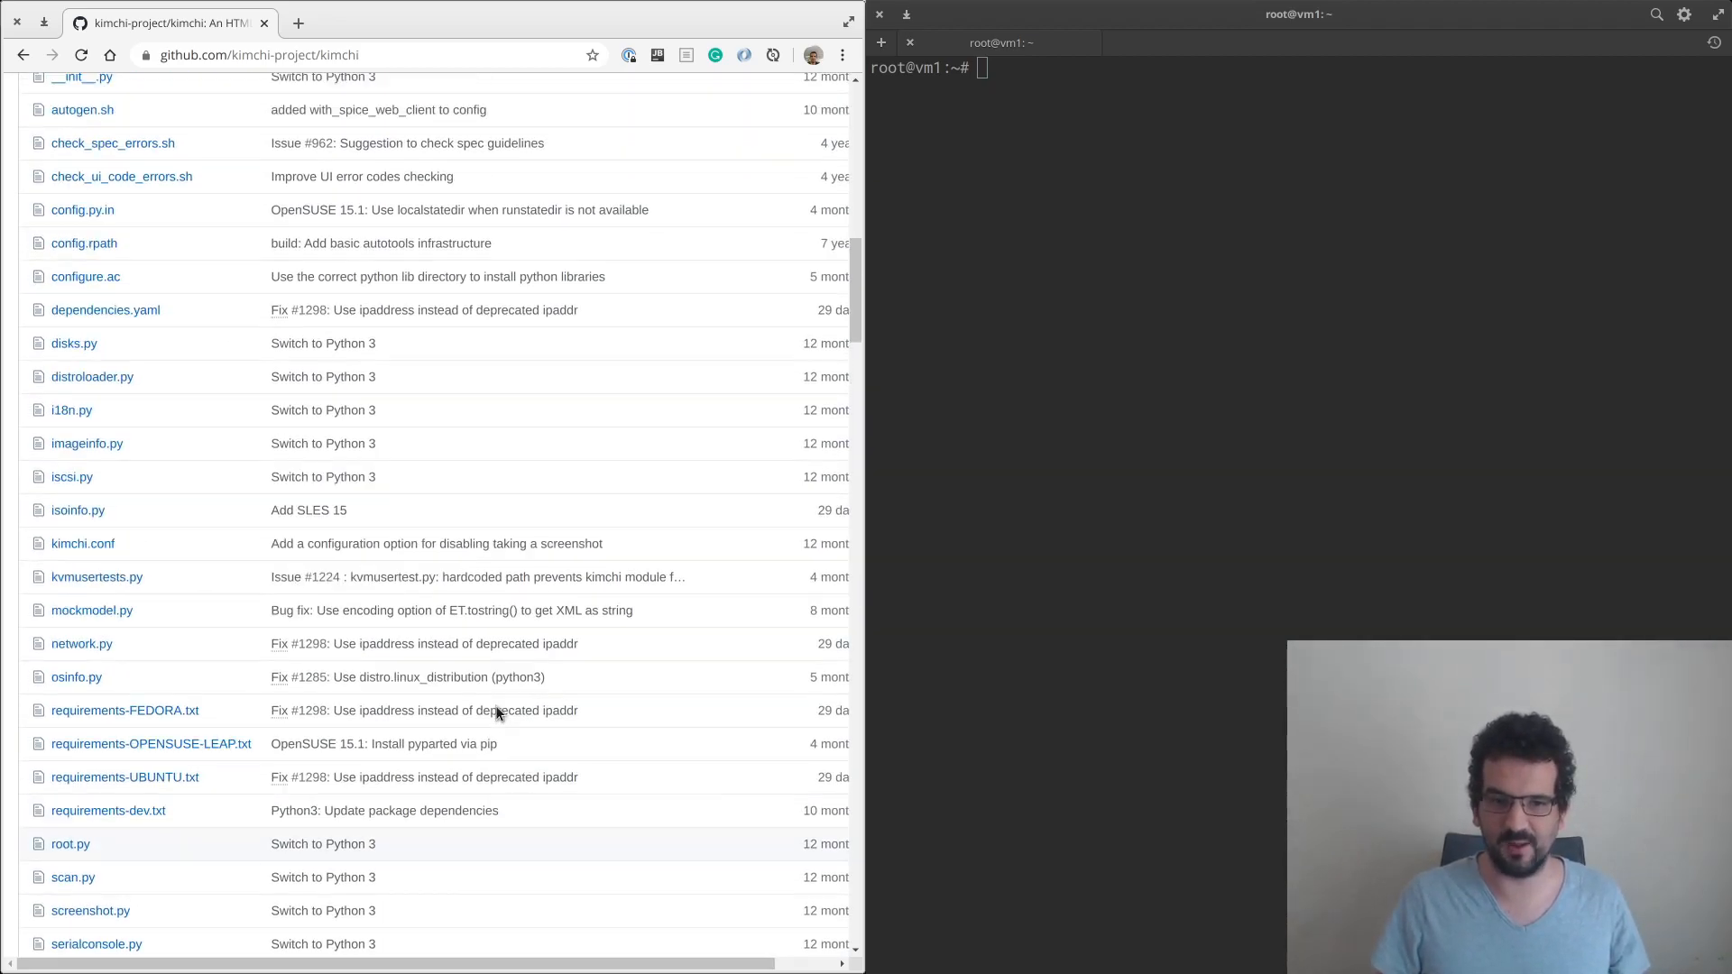
pyautogui.scroll(3)
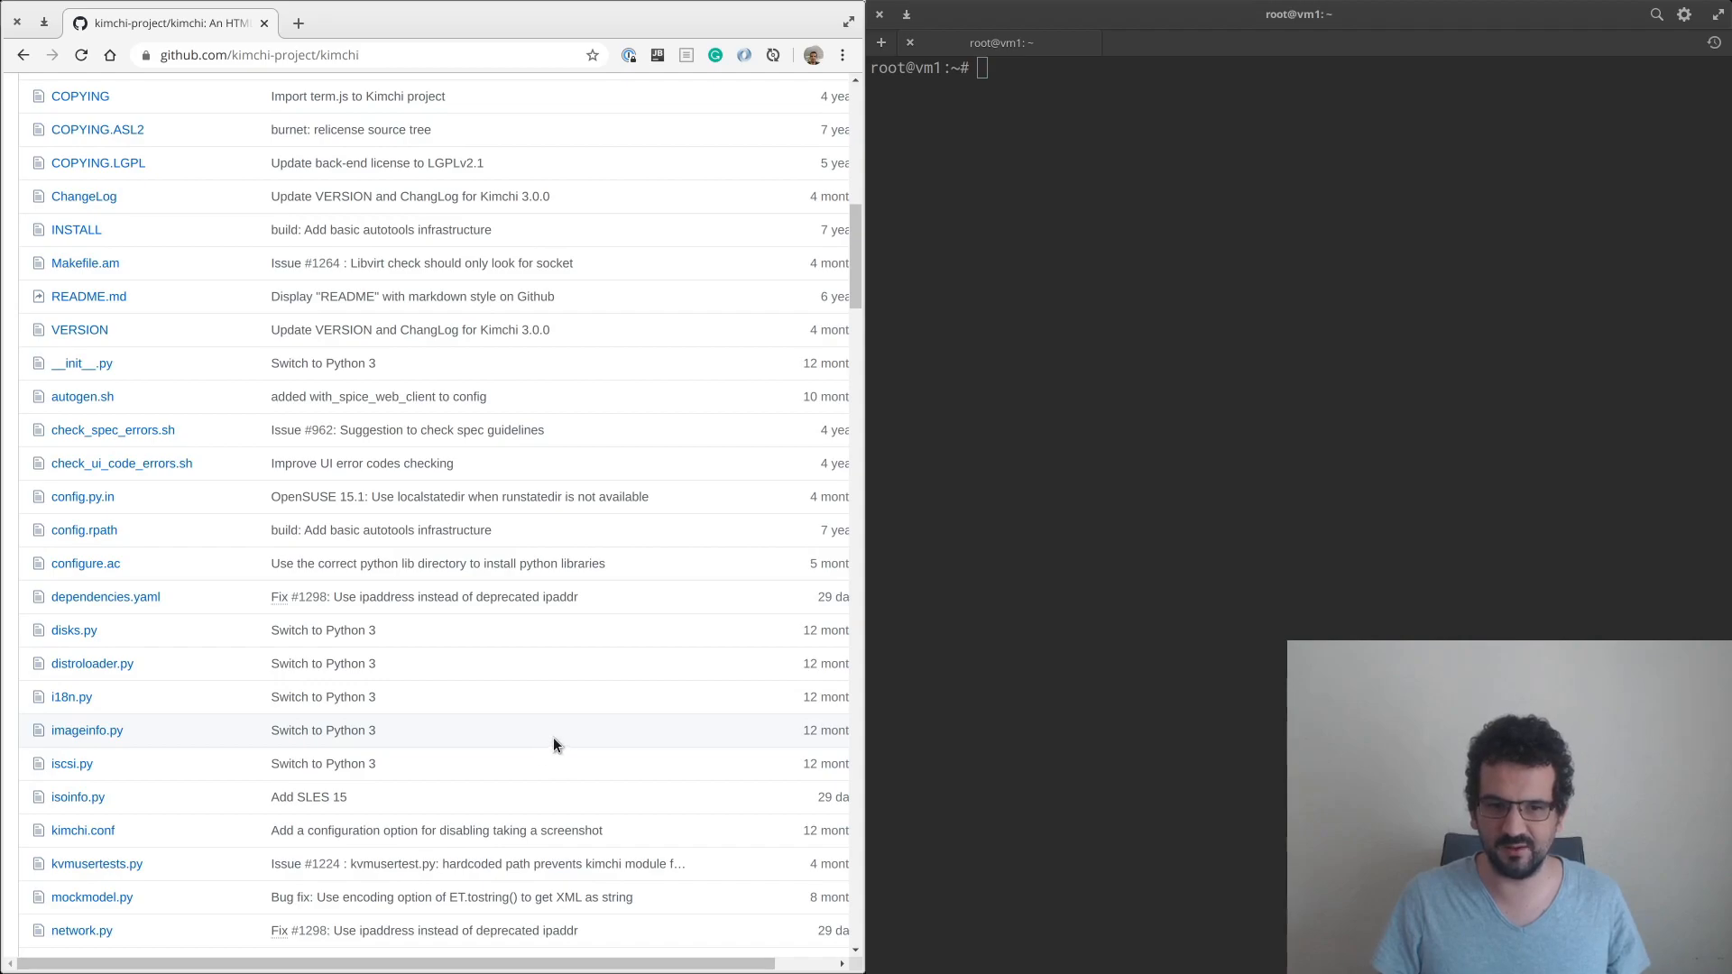
pyautogui.scroll(-3)
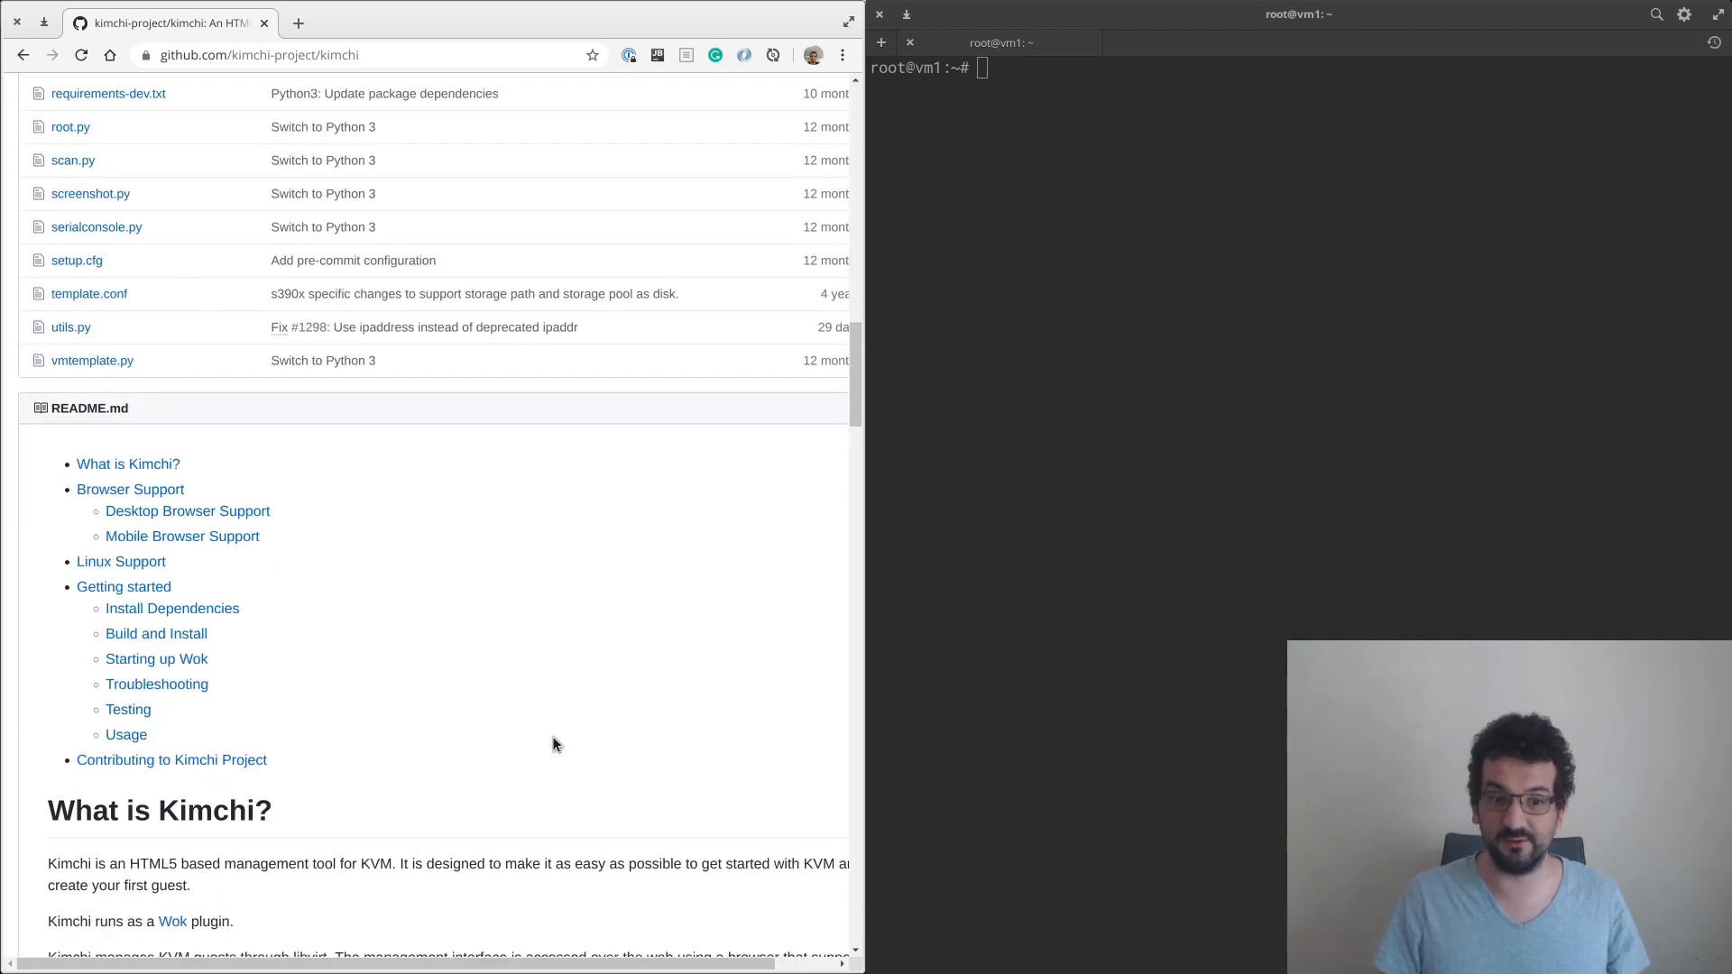
pyautogui.scroll(-3)
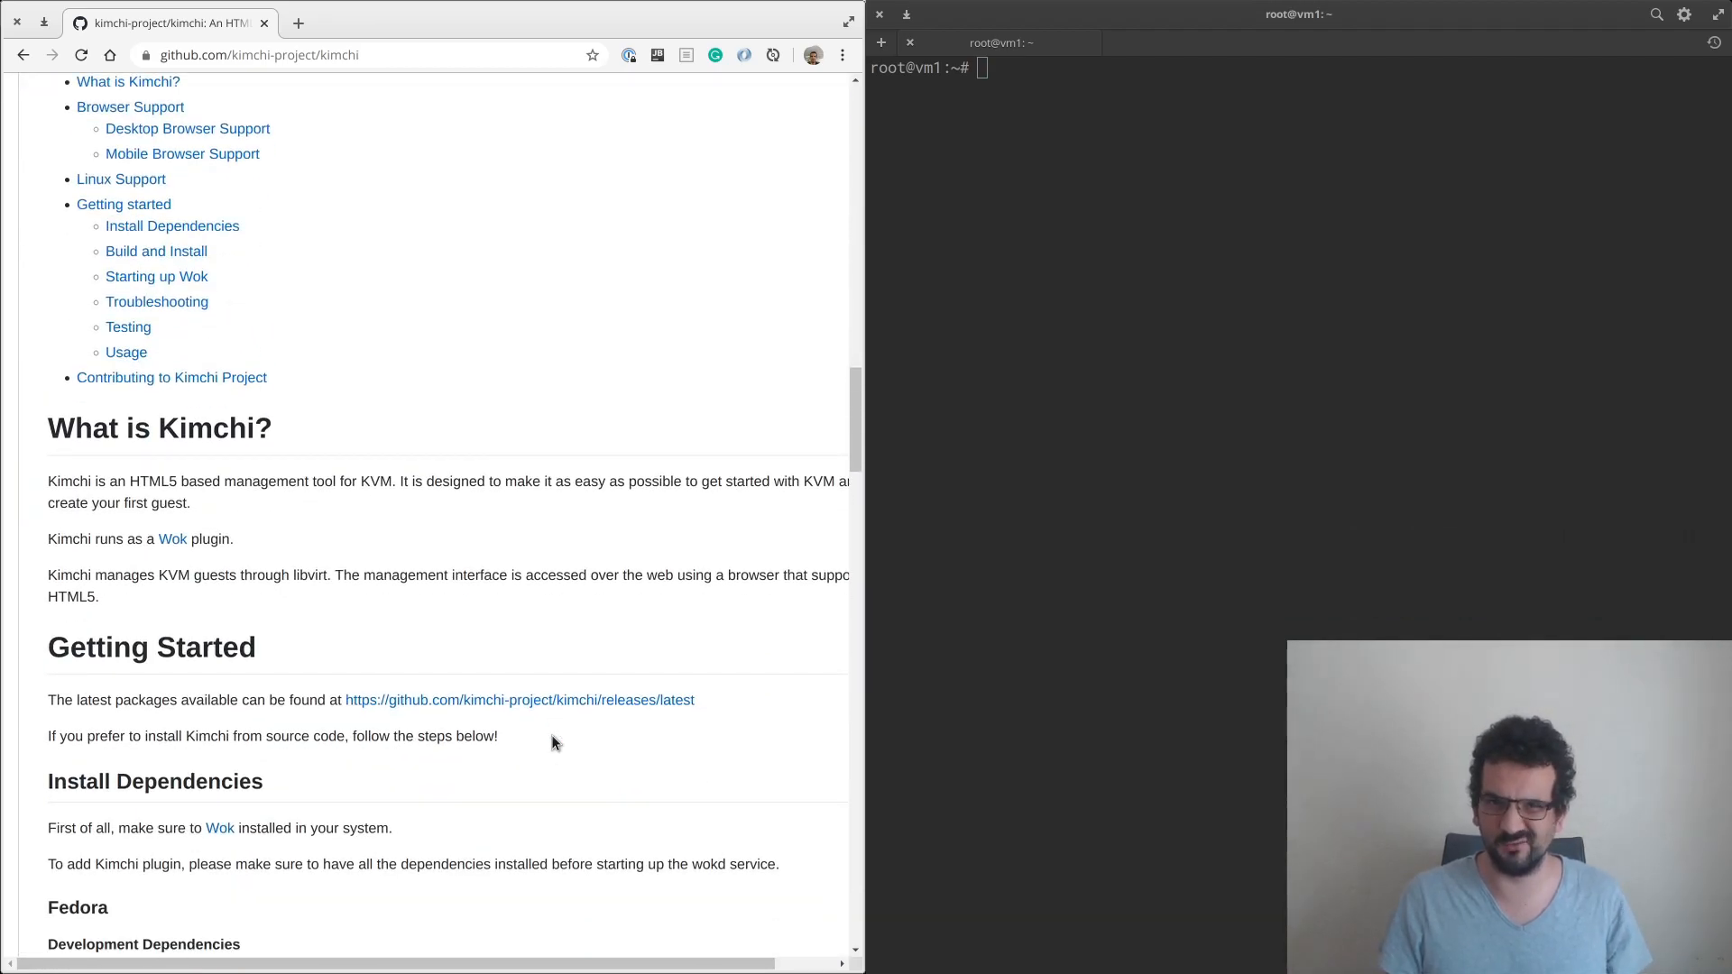
pyautogui.scroll(-3)
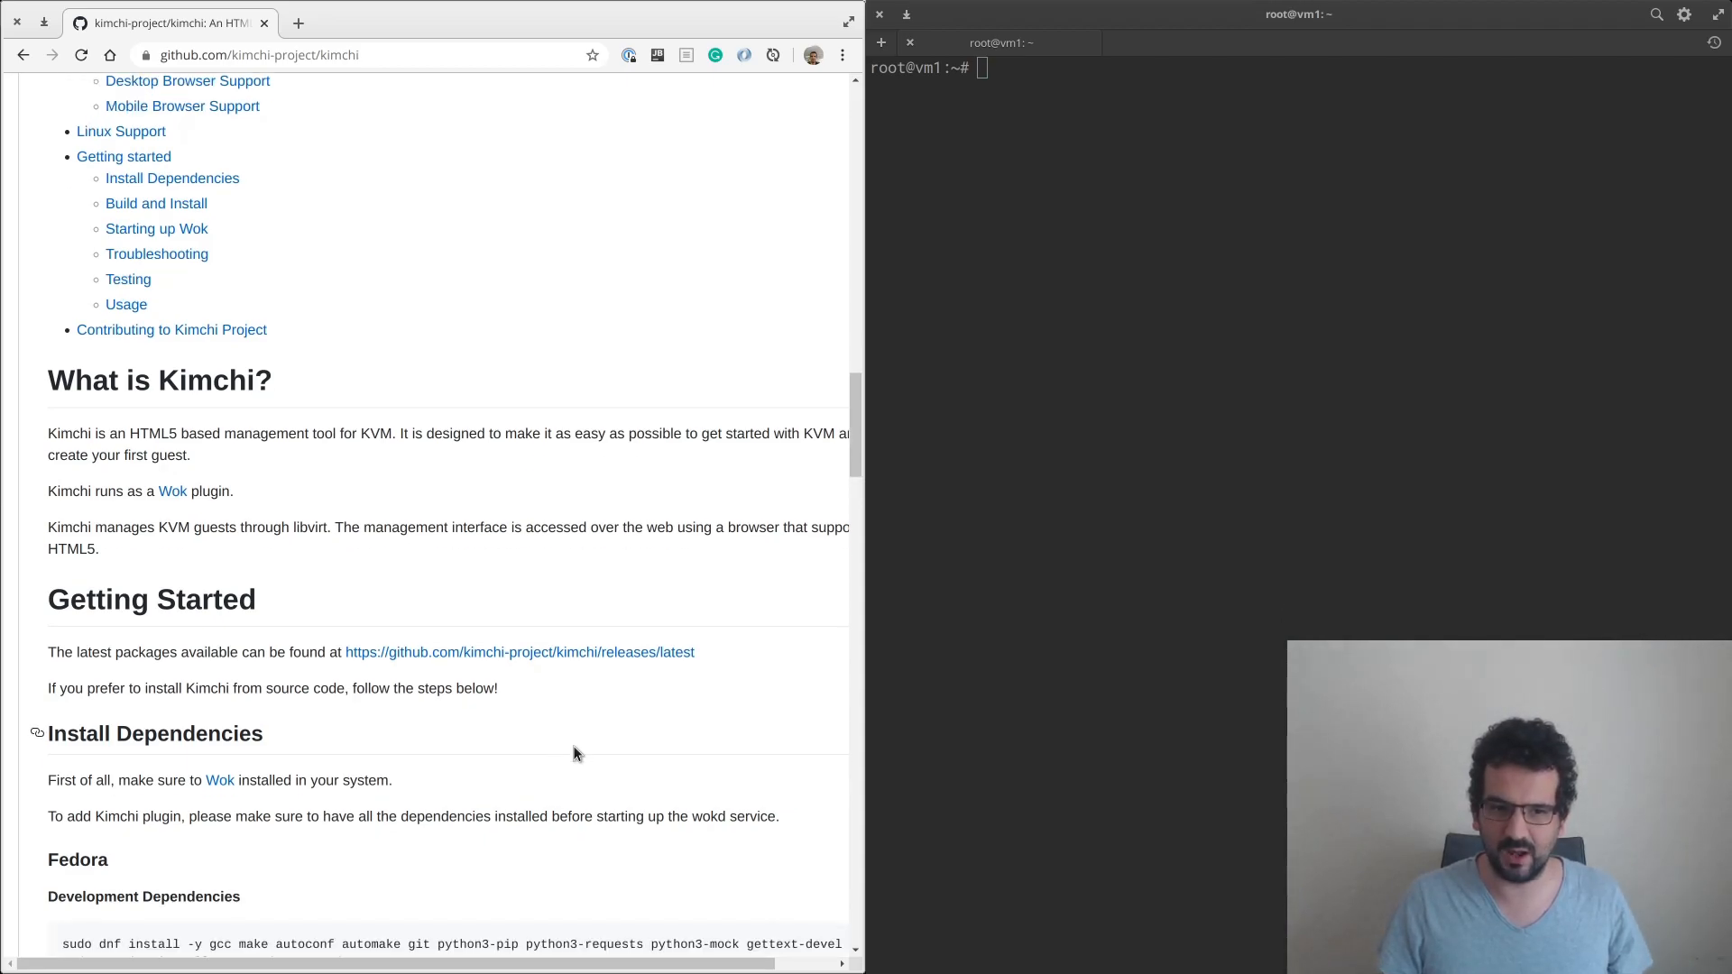
pyautogui.moveTo(556, 749)
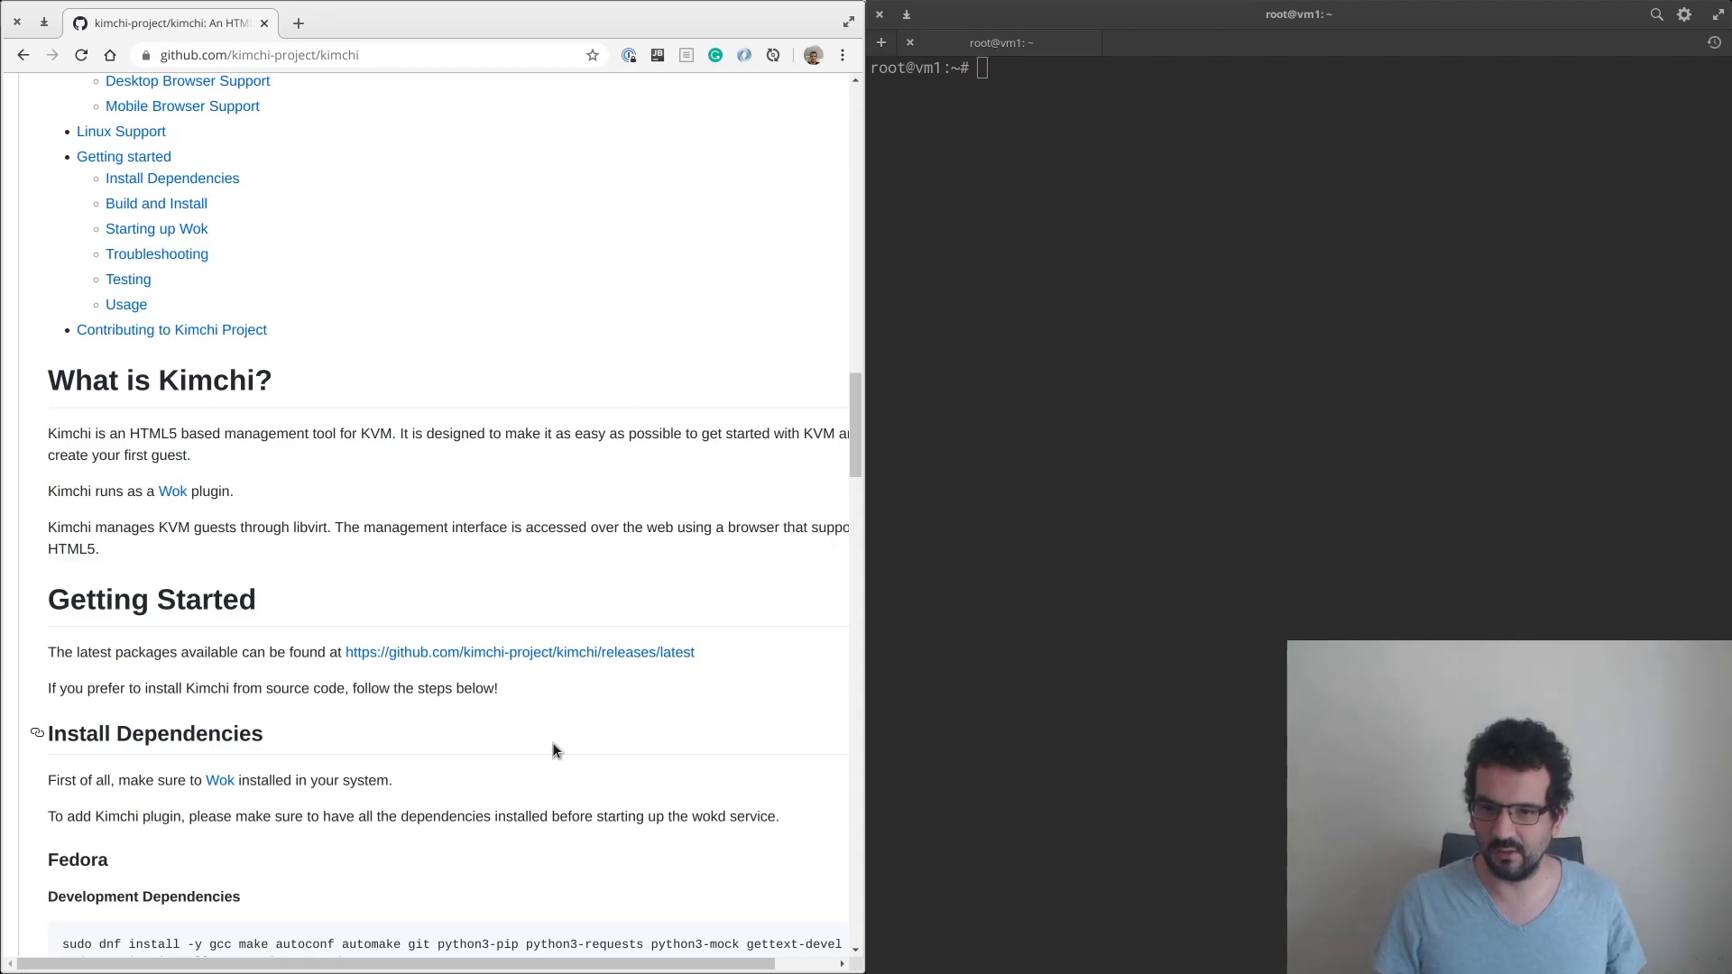
pyautogui.scroll(3)
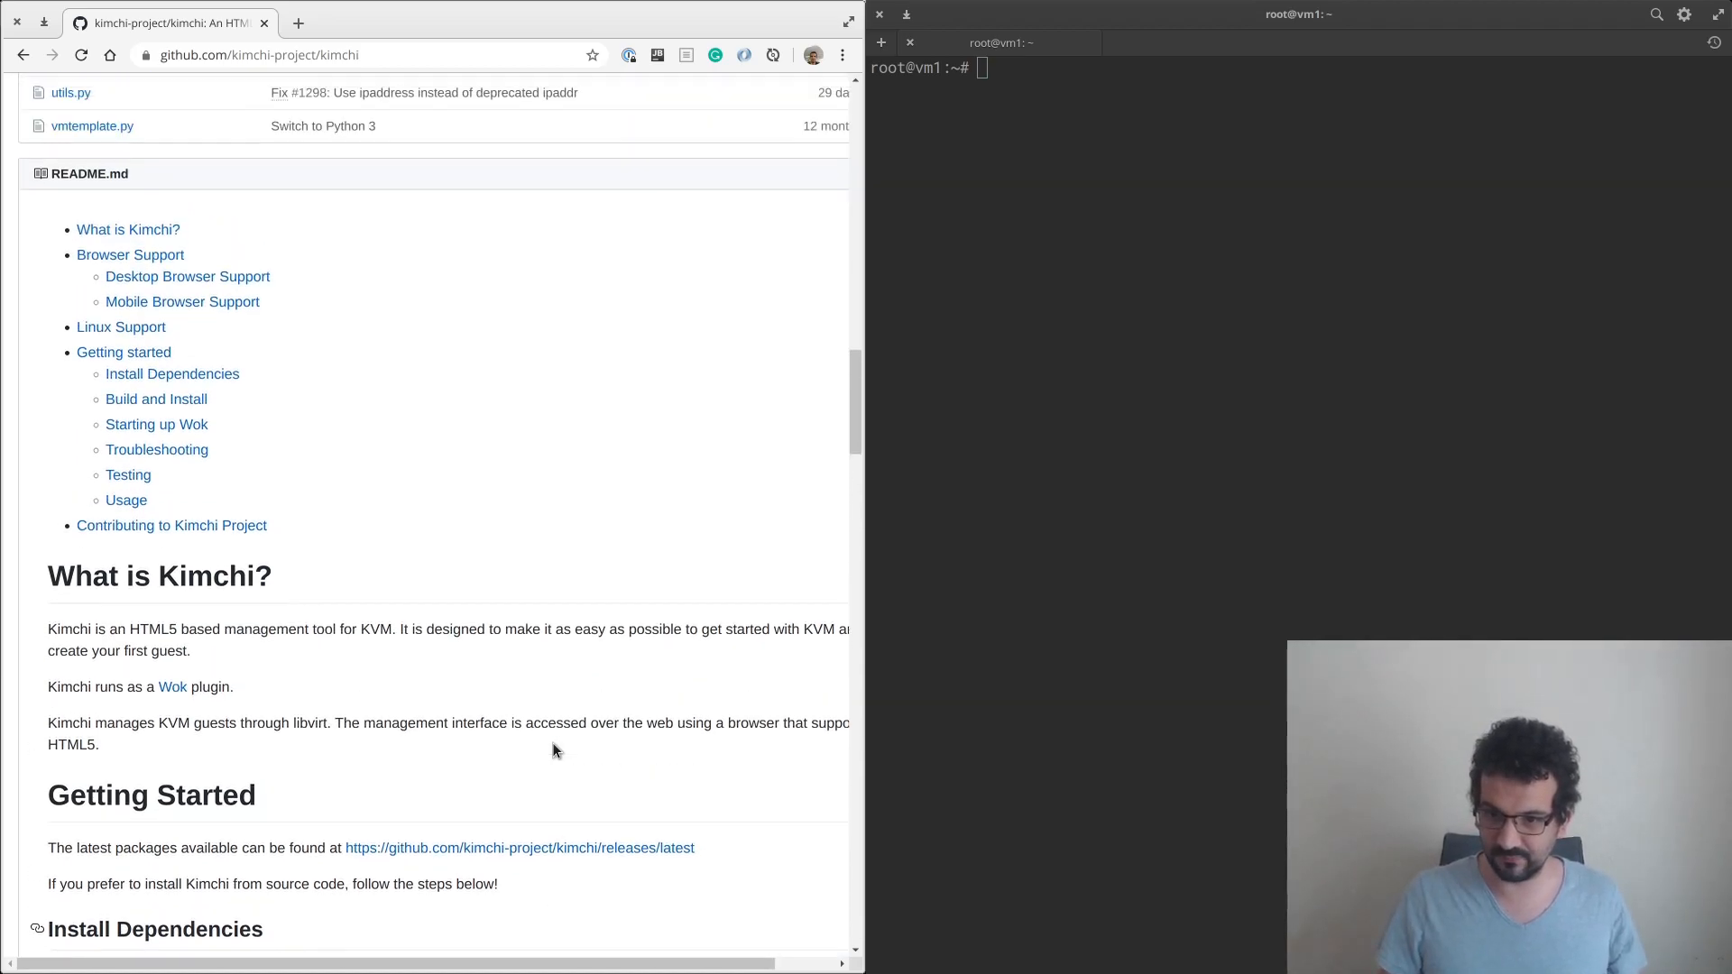
pyautogui.scroll(3)
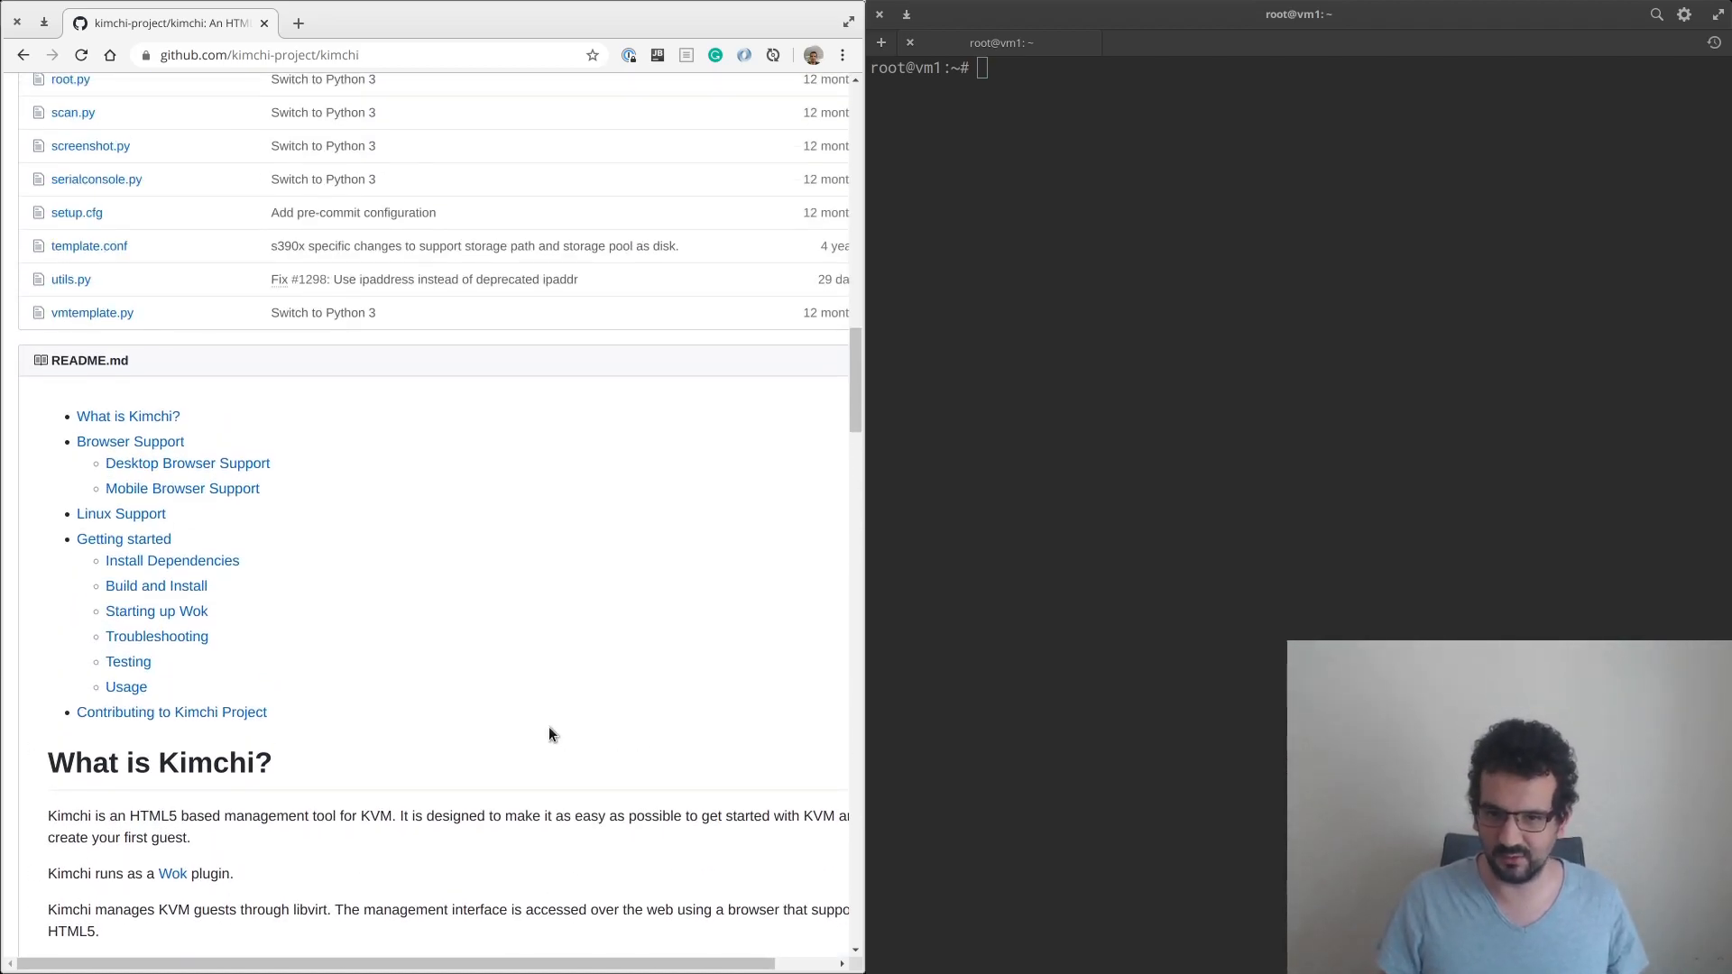
pyautogui.scroll(3)
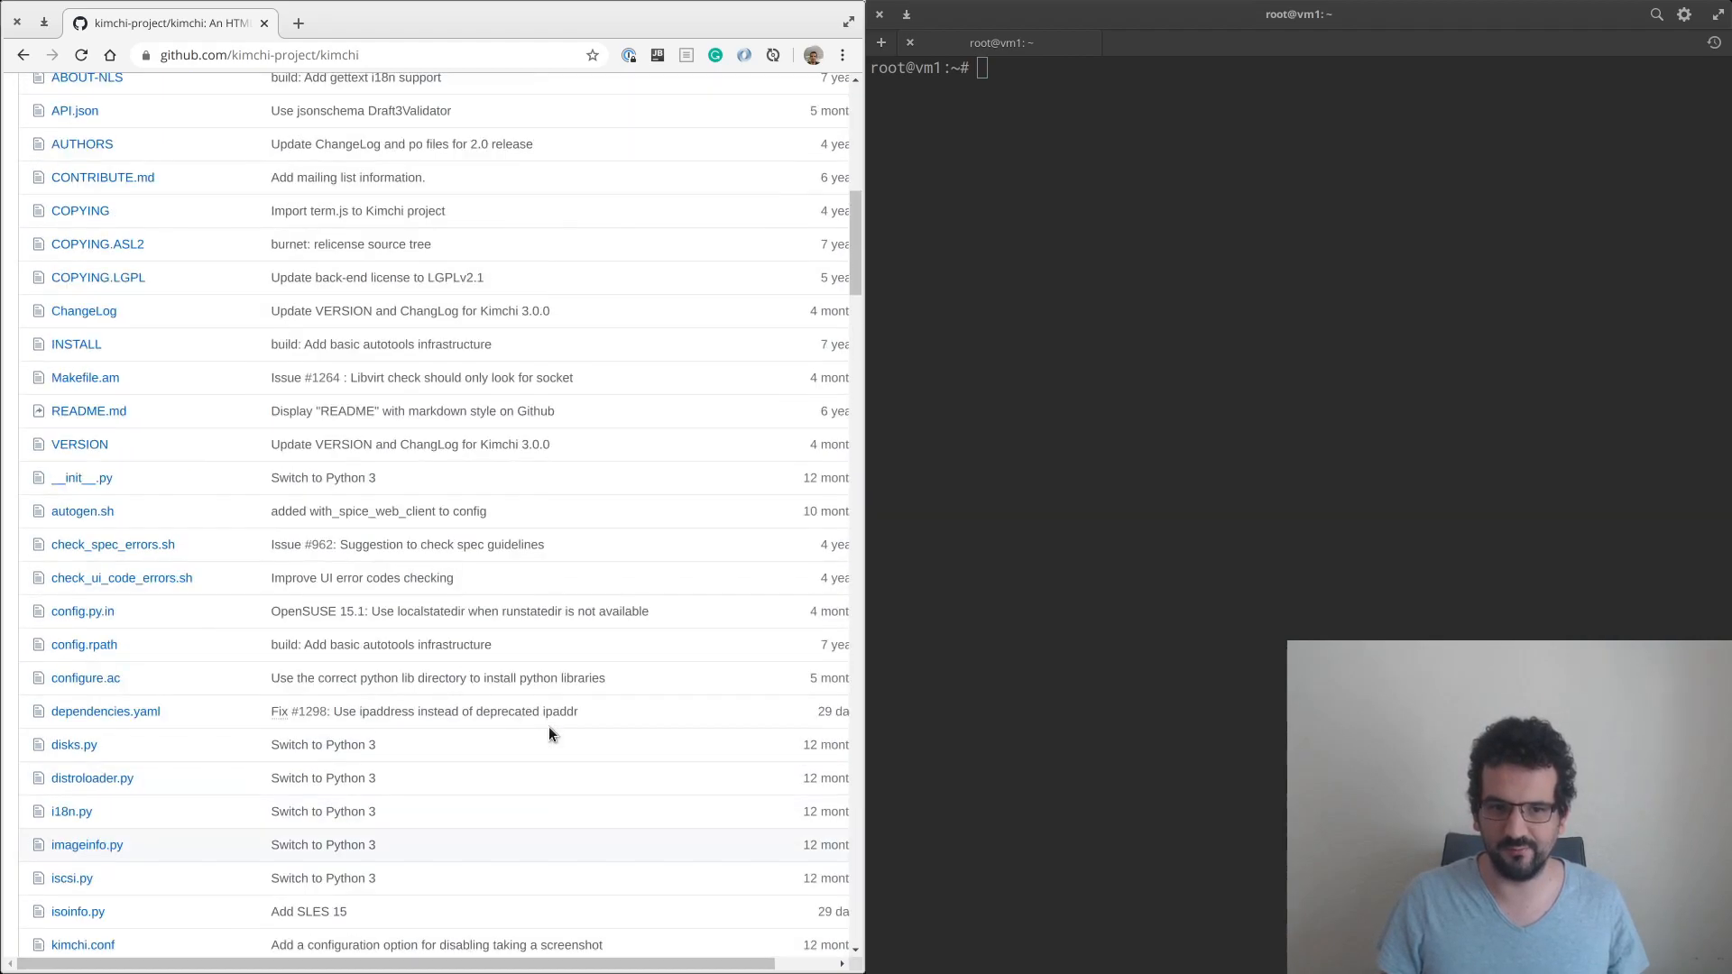
pyautogui.scroll(3)
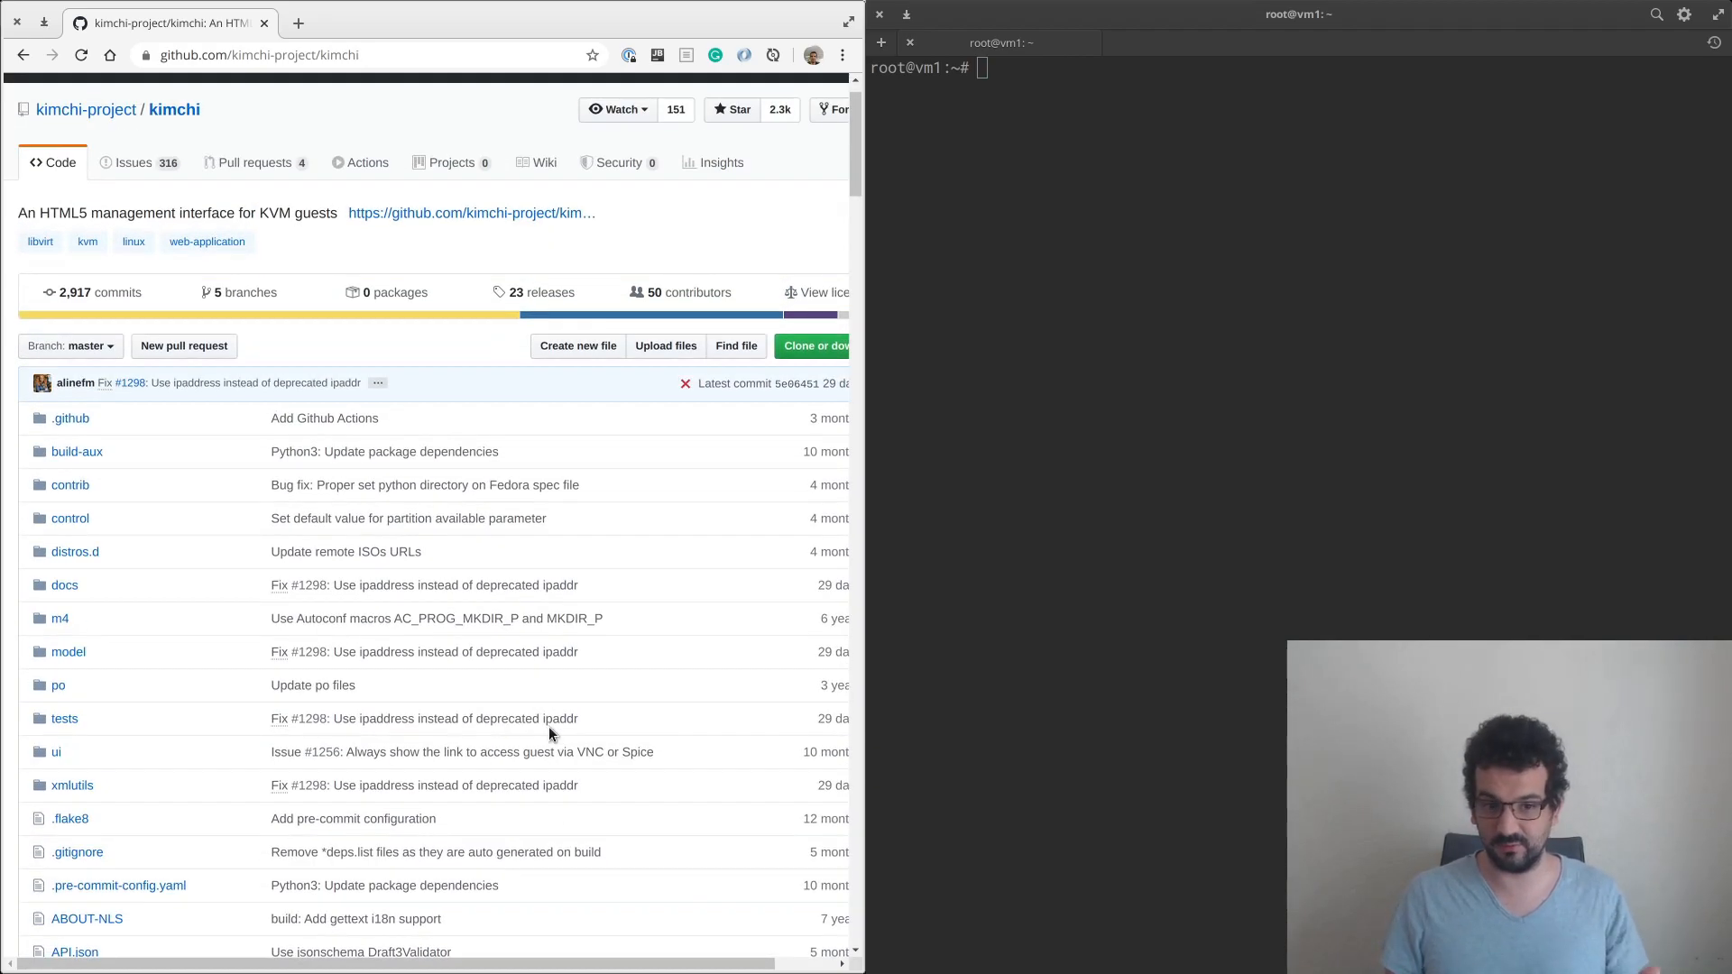
pyautogui.moveTo(370, 506)
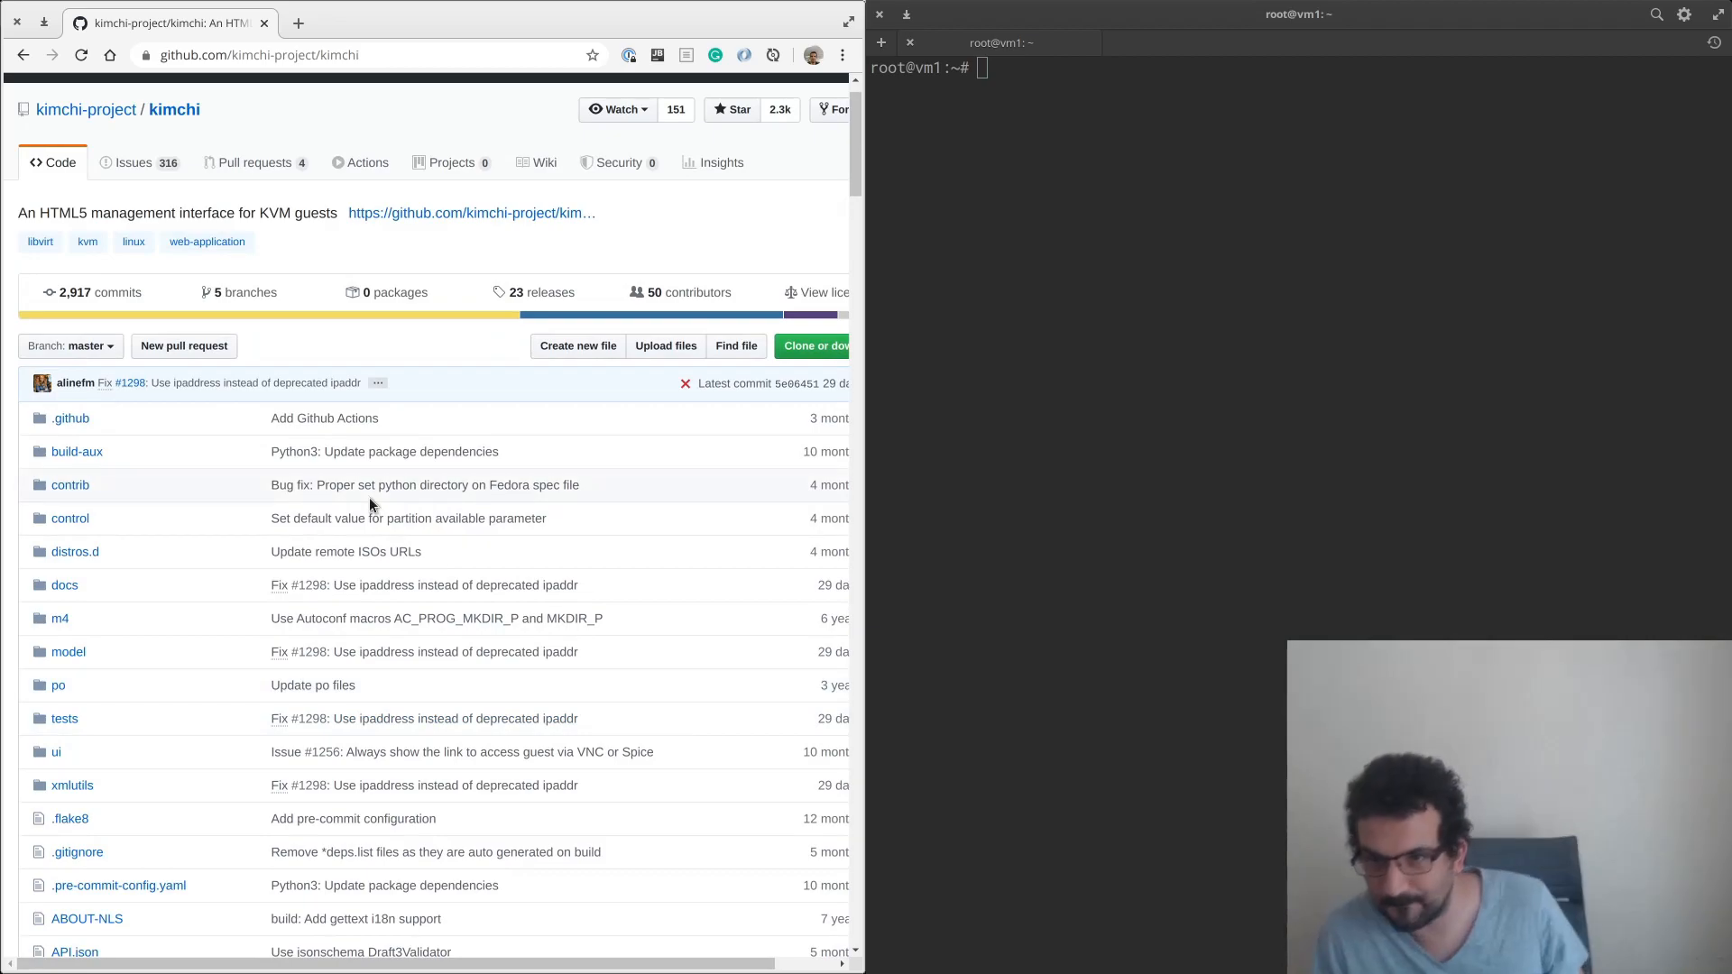
pyautogui.scroll(3)
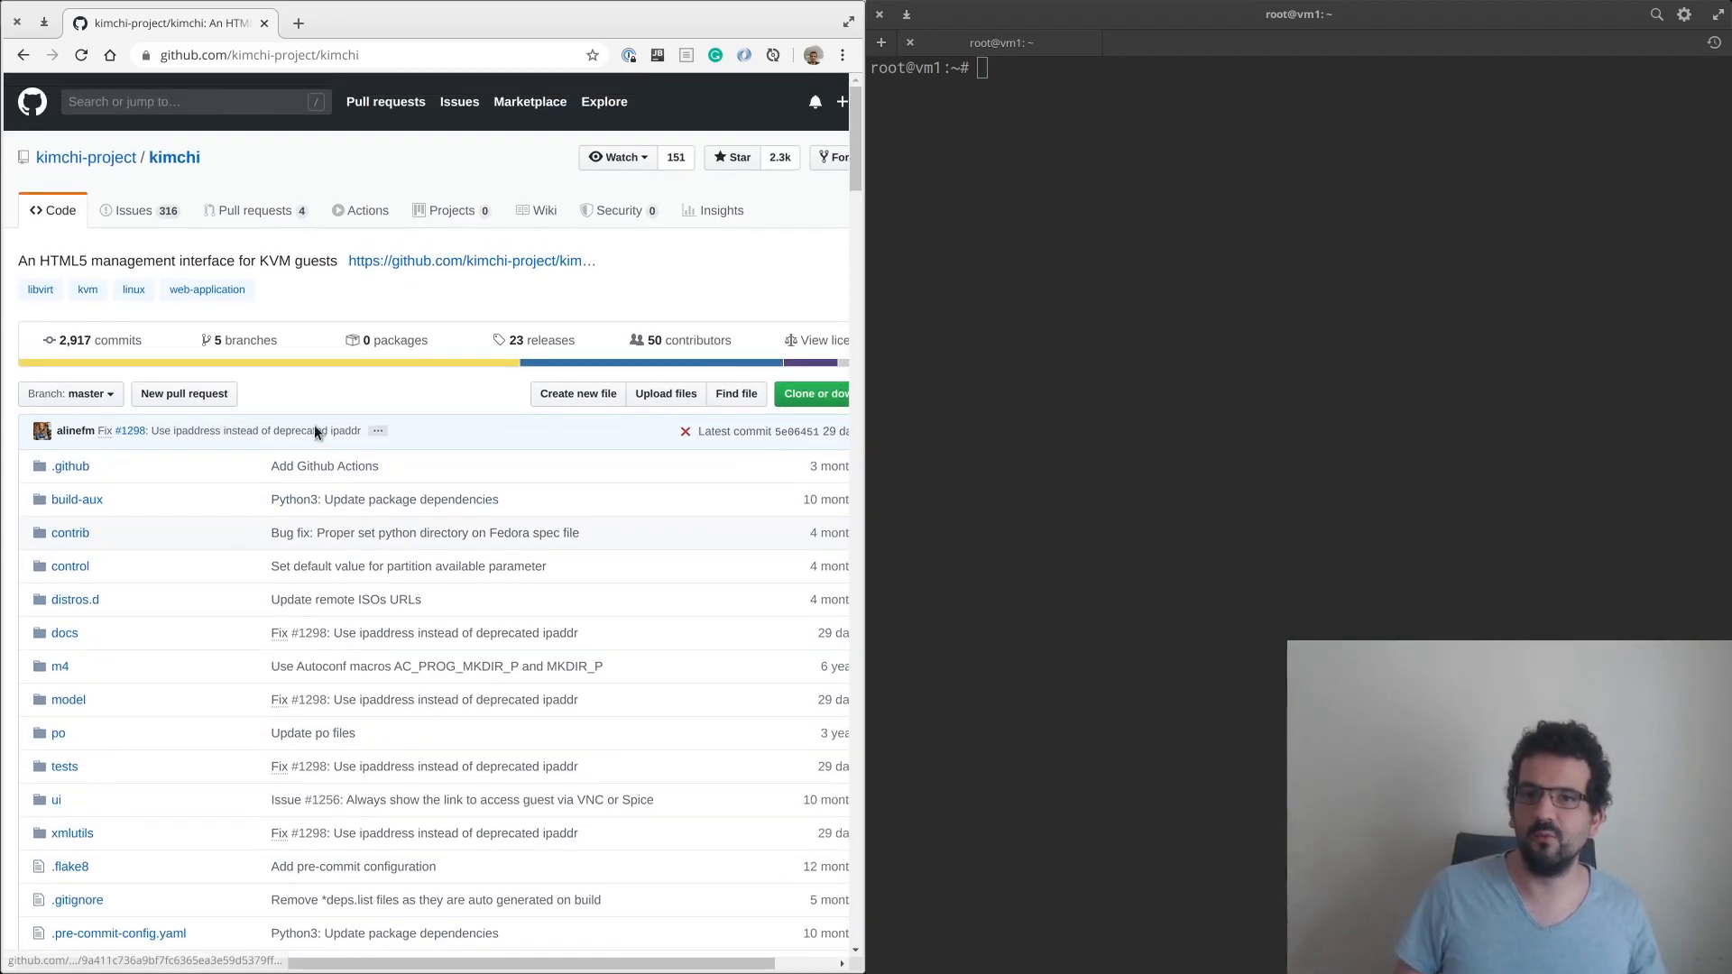
pyautogui.moveTo(86, 157)
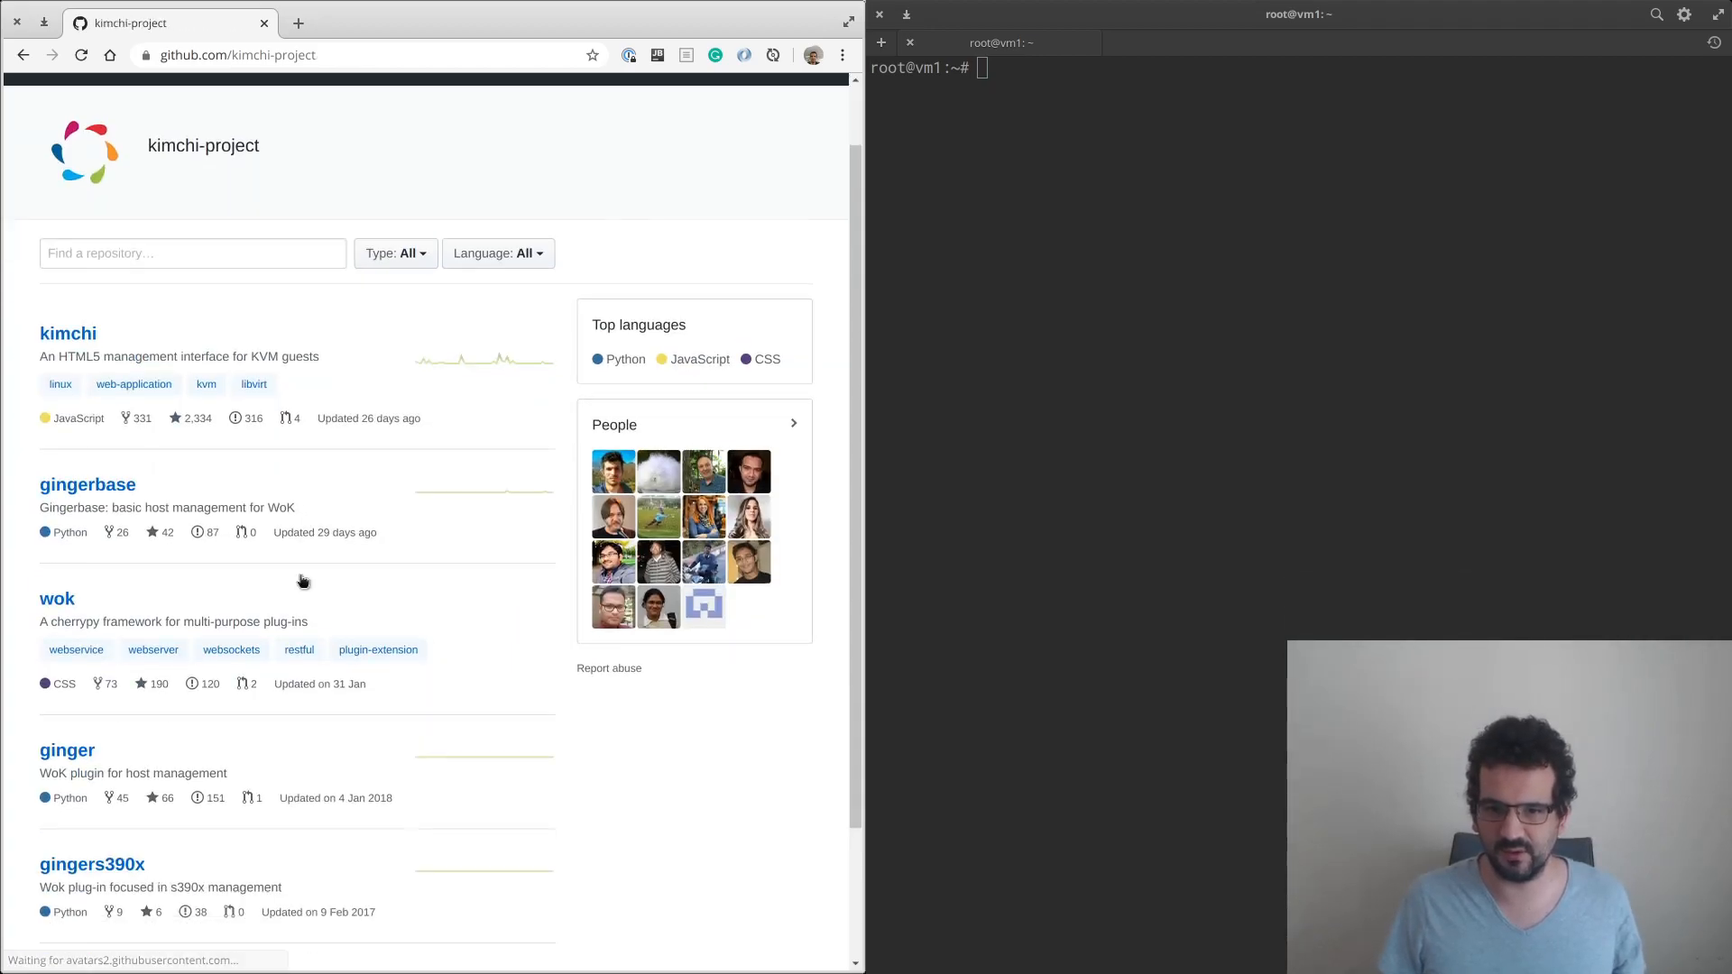
pyautogui.scroll(-3)
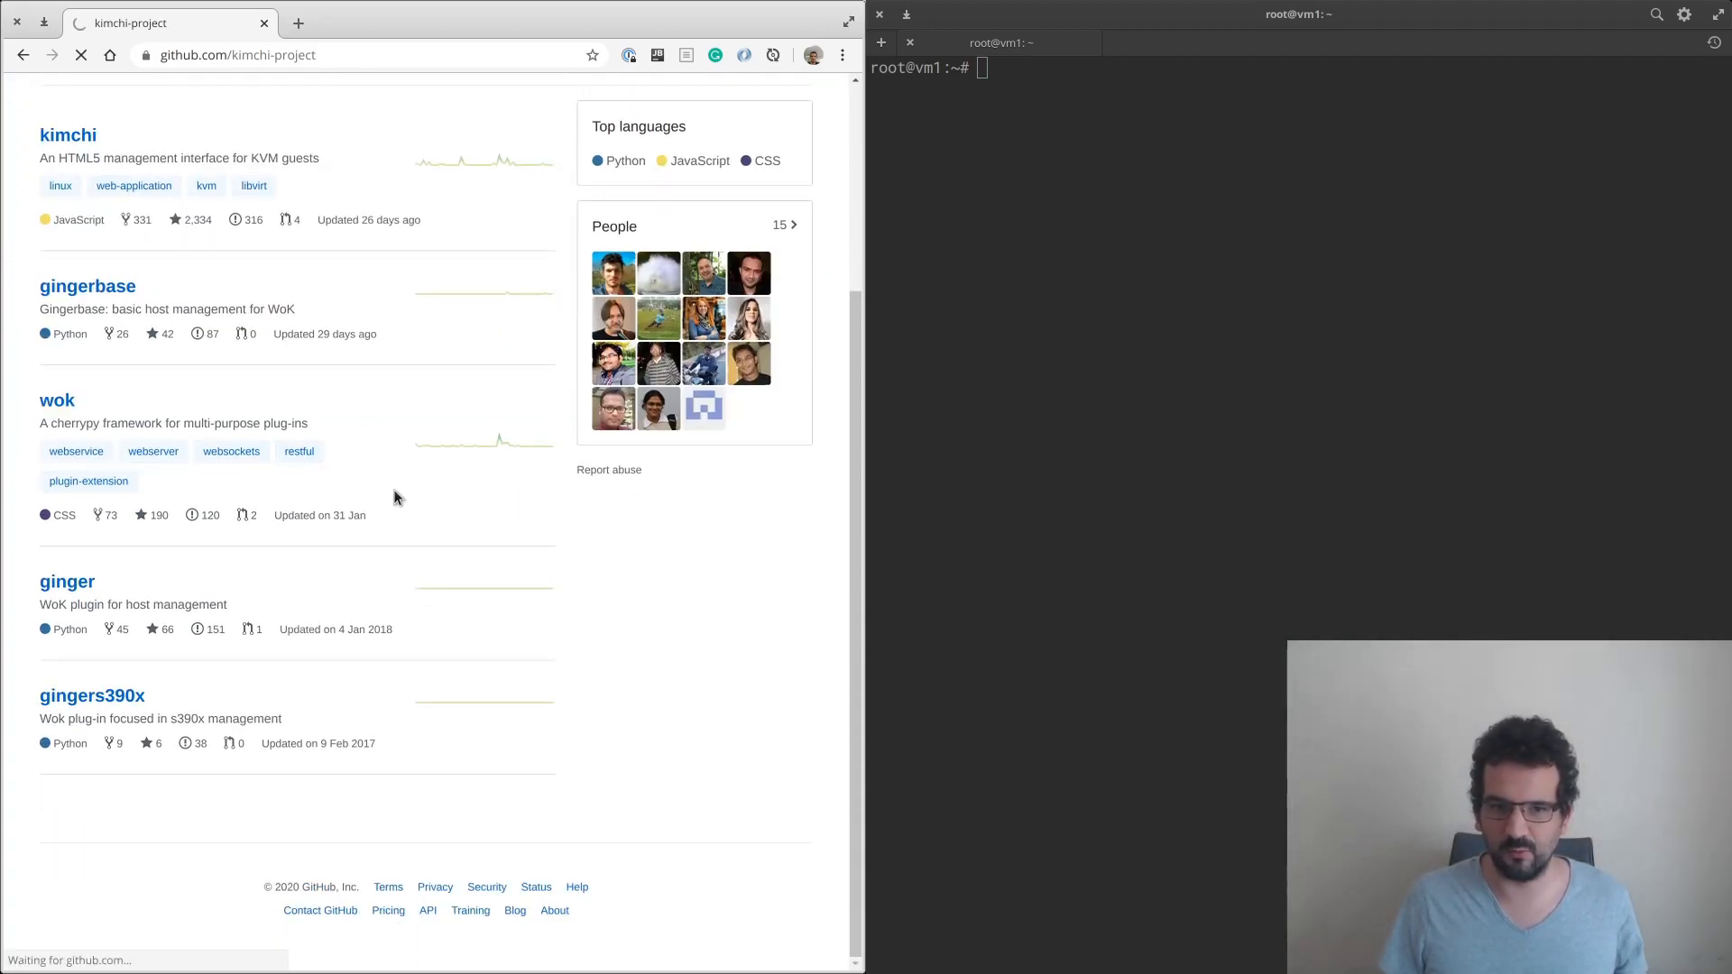
# Open the wok repository and scroll its README to the Ubuntu dependency commands.
pyautogui.click(56, 400)
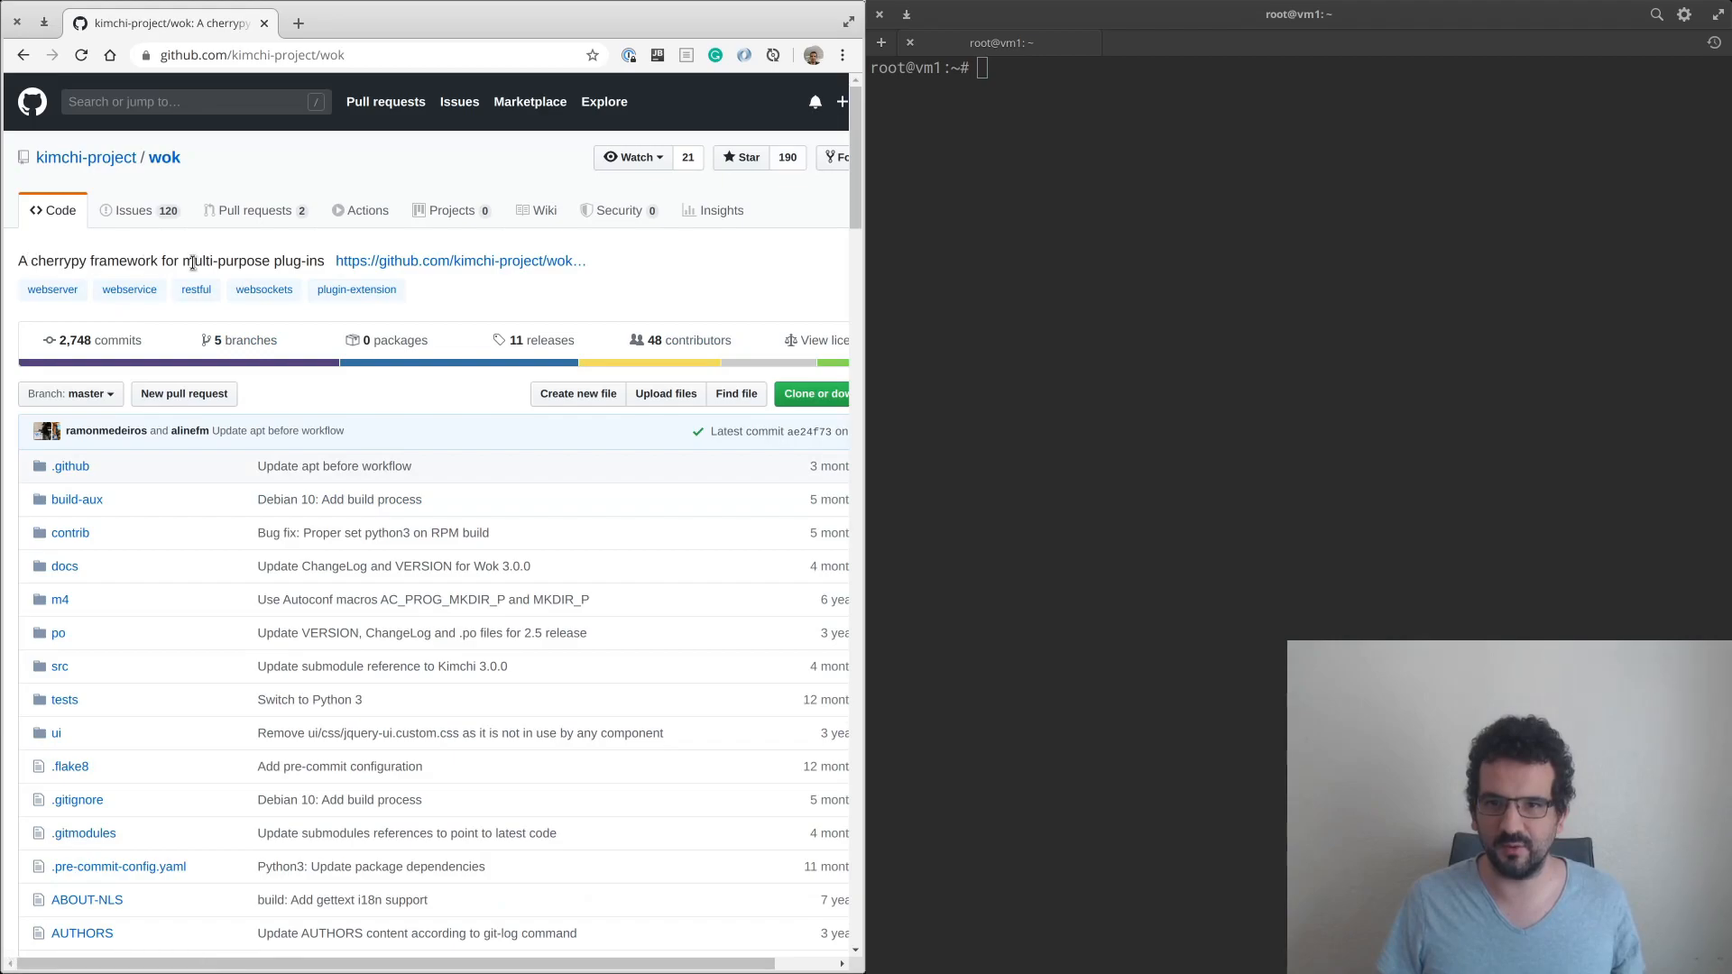
pyautogui.moveTo(263, 290)
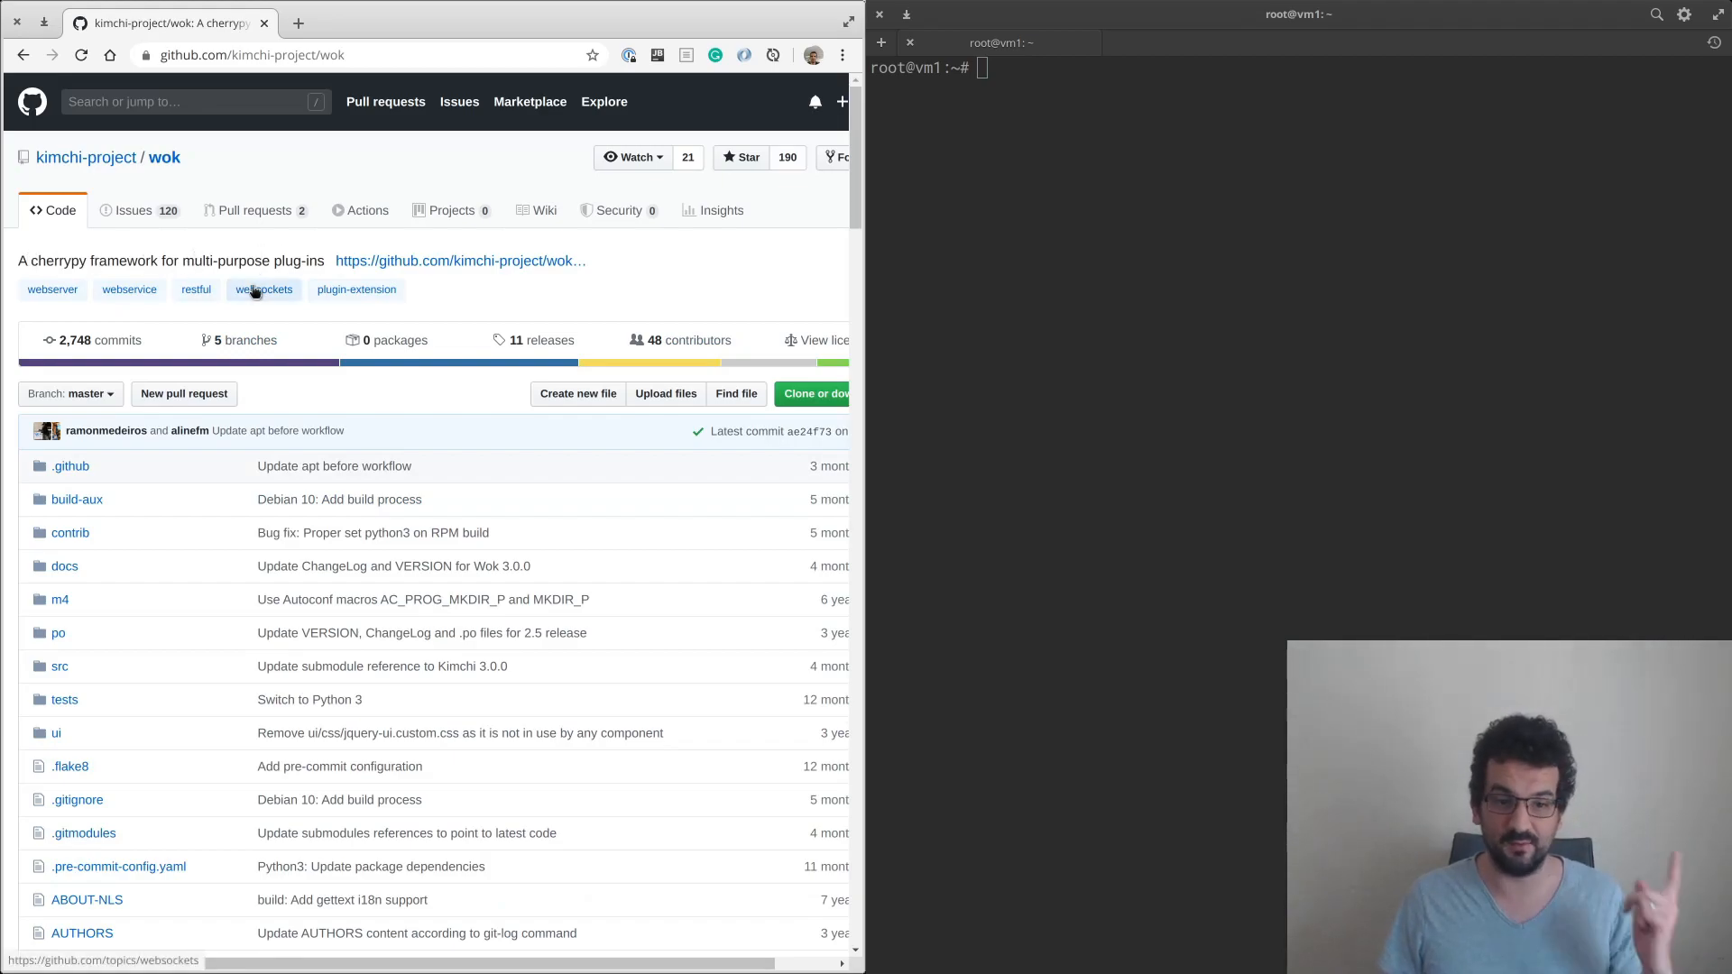
pyautogui.moveTo(253, 366)
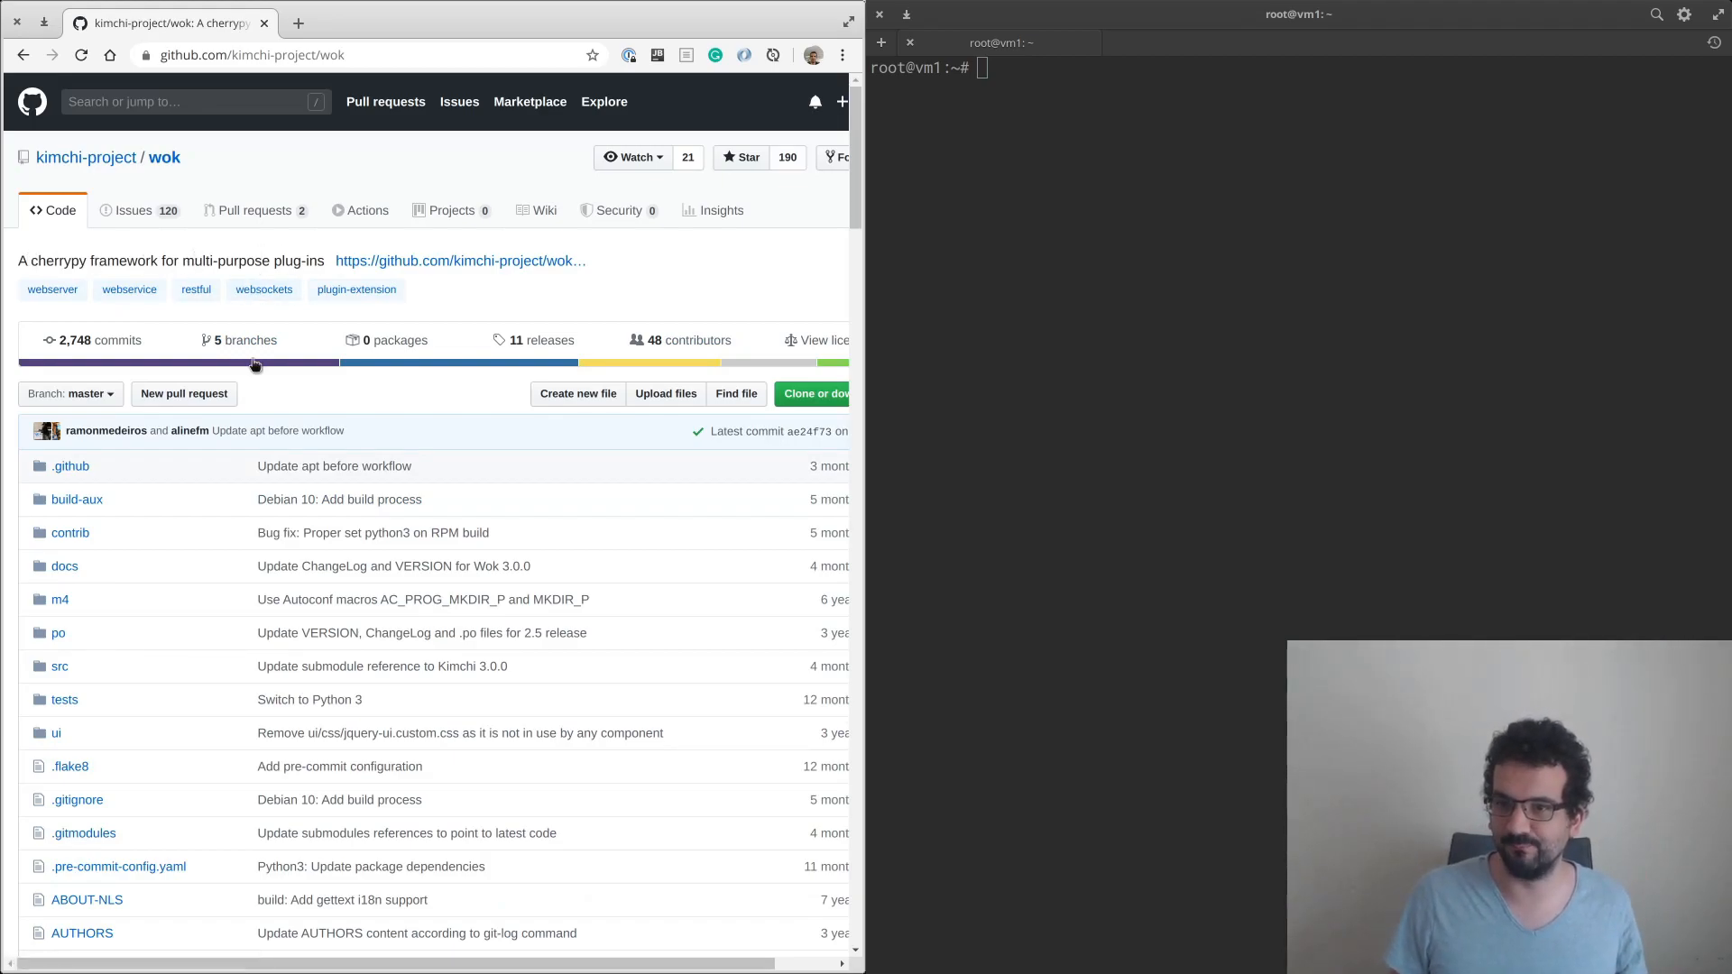
pyautogui.scroll(-3)
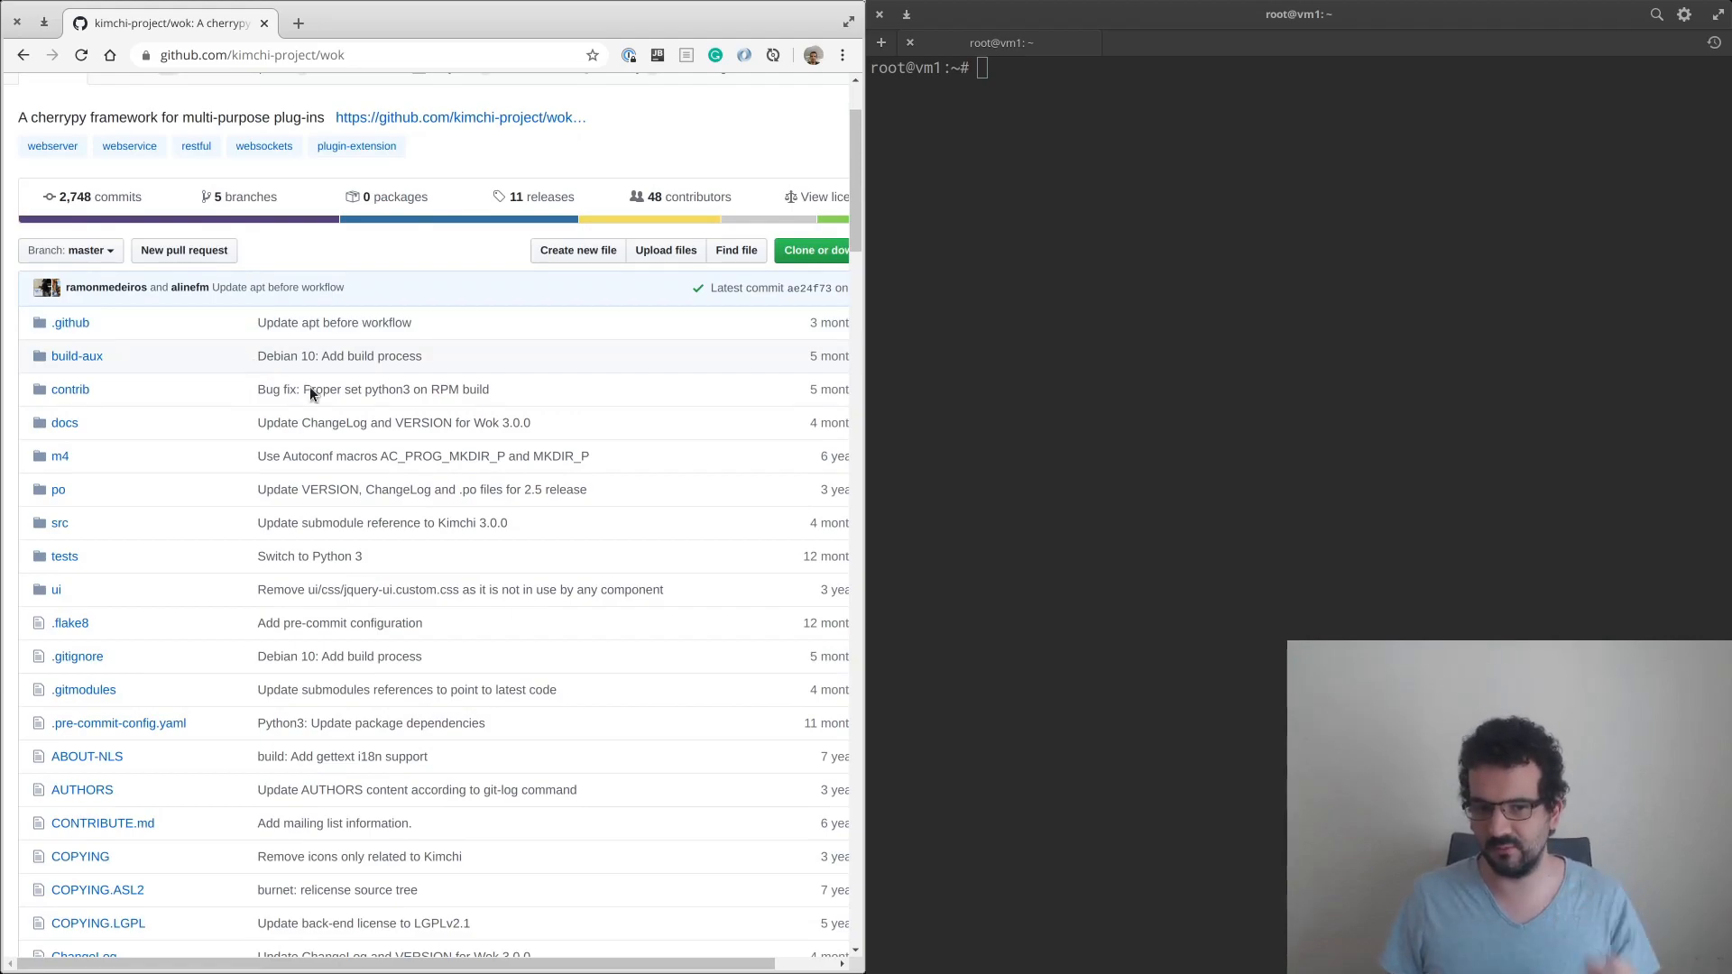
pyautogui.scroll(-3)
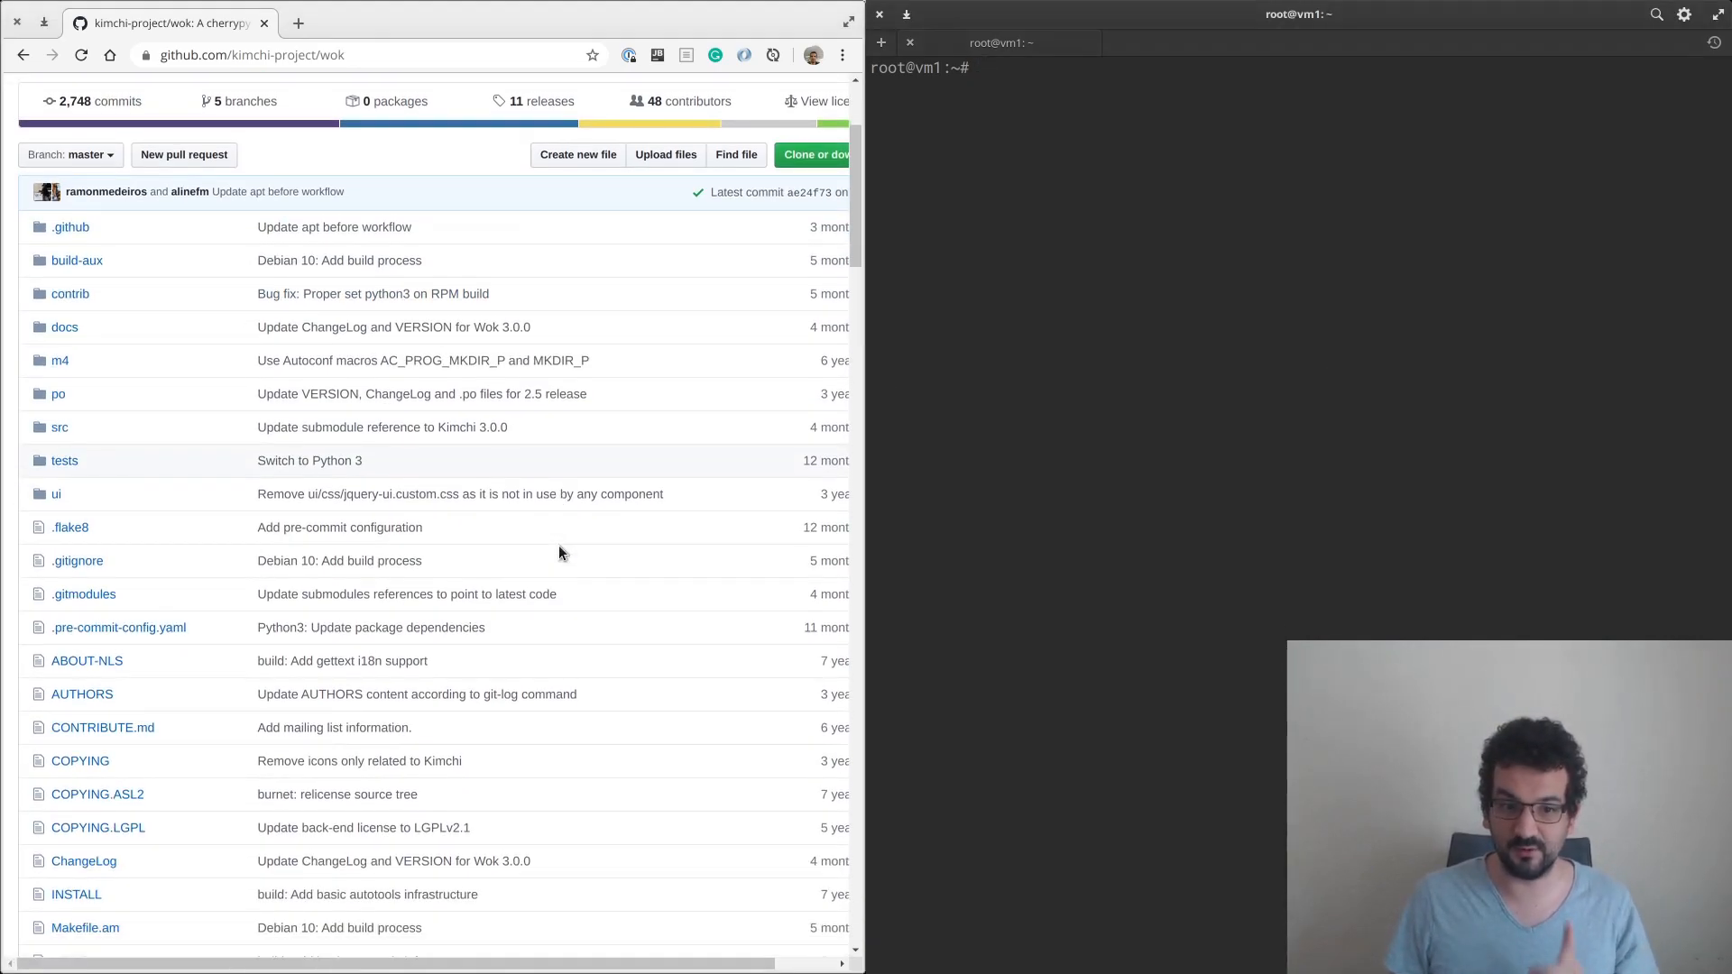
pyautogui.scroll(-3)
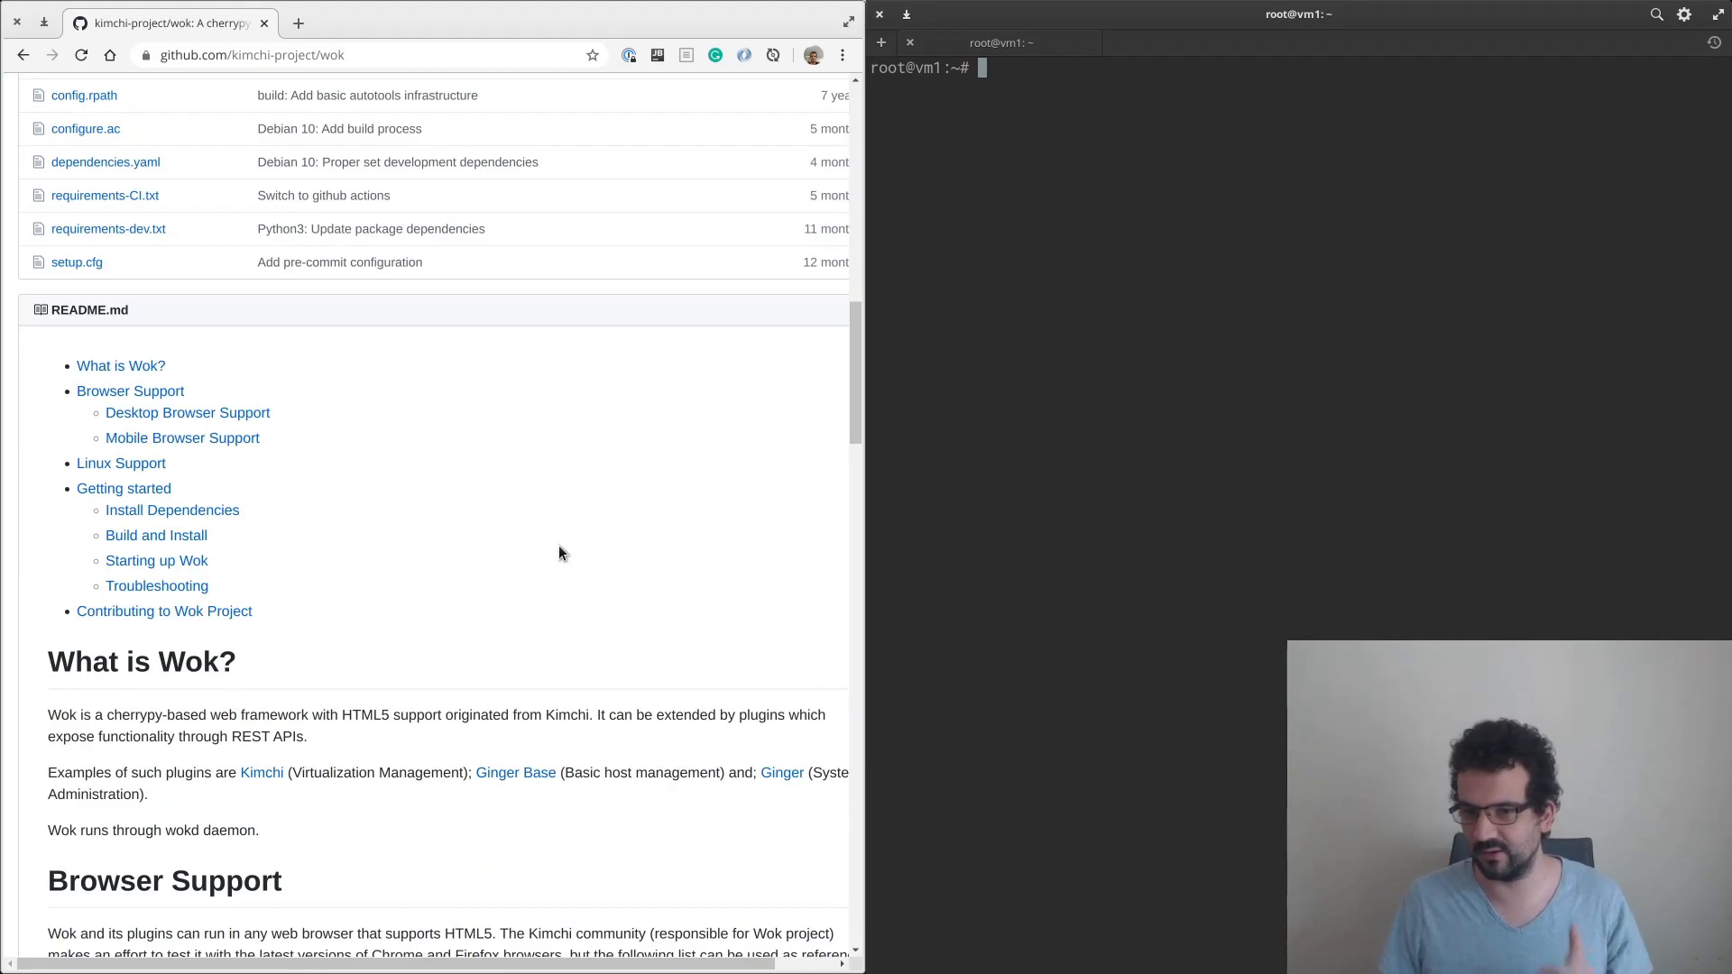
pyautogui.scroll(-3)
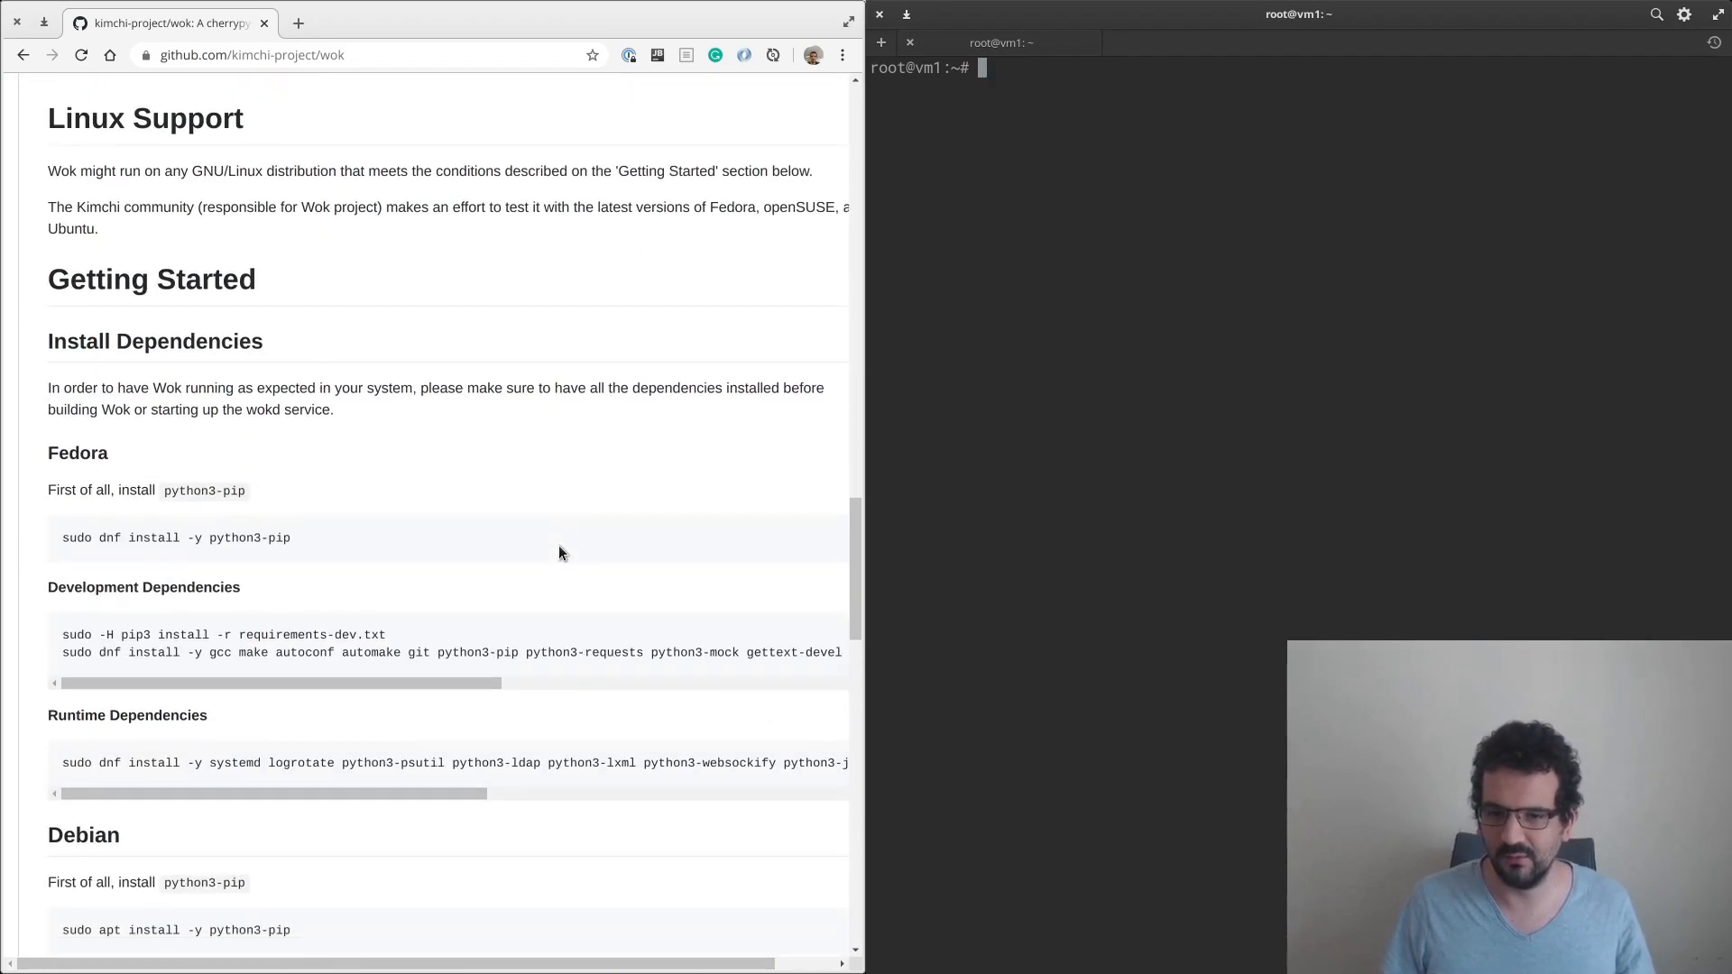
pyautogui.scroll(-3)
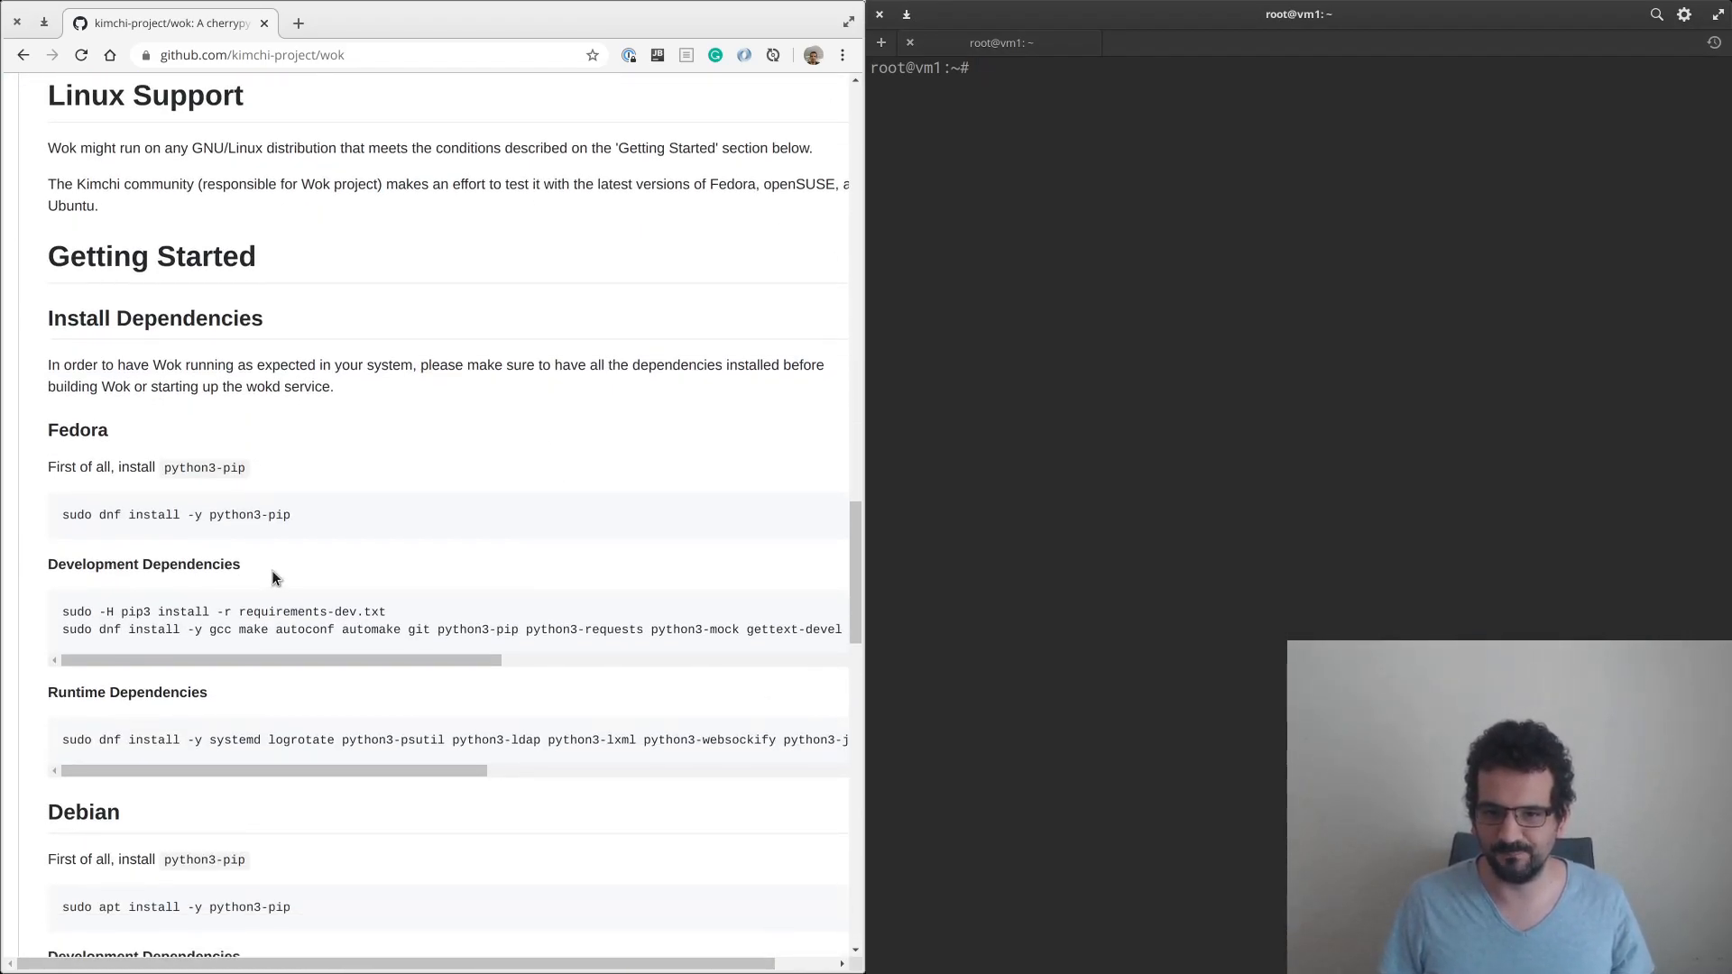
pyautogui.scroll(-3)
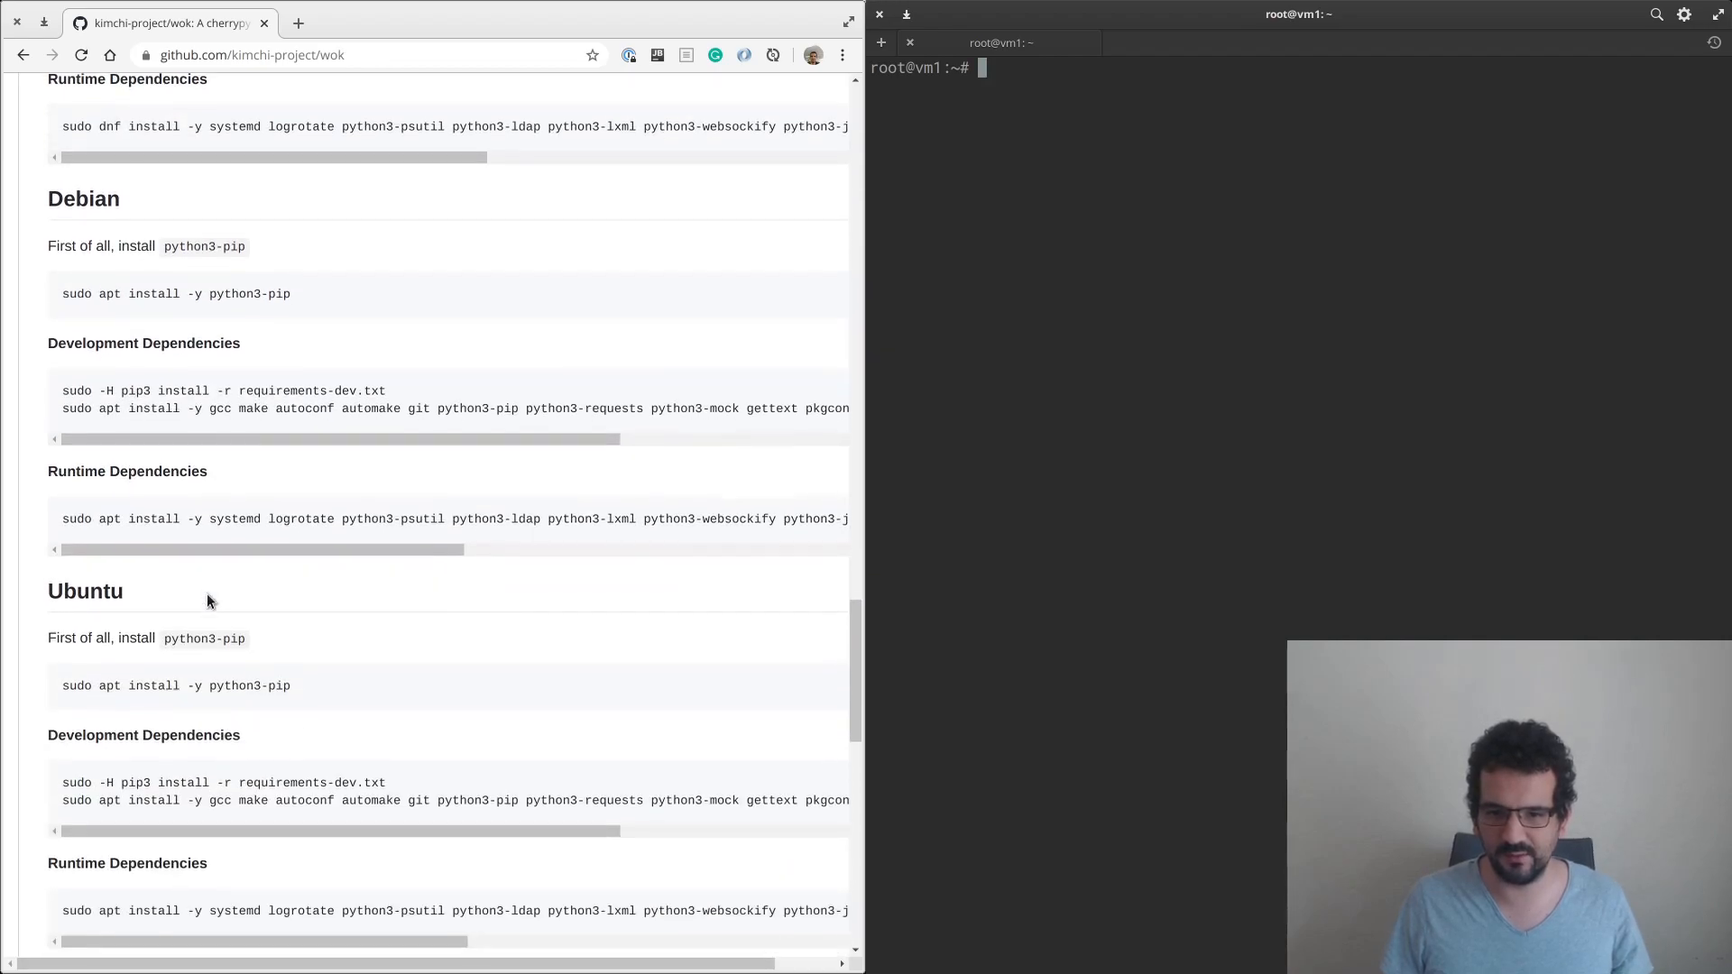
# Run 'sudo apt install -y python3-pip' from the README in the terminal.
pyautogui.doubleClick(176, 678)
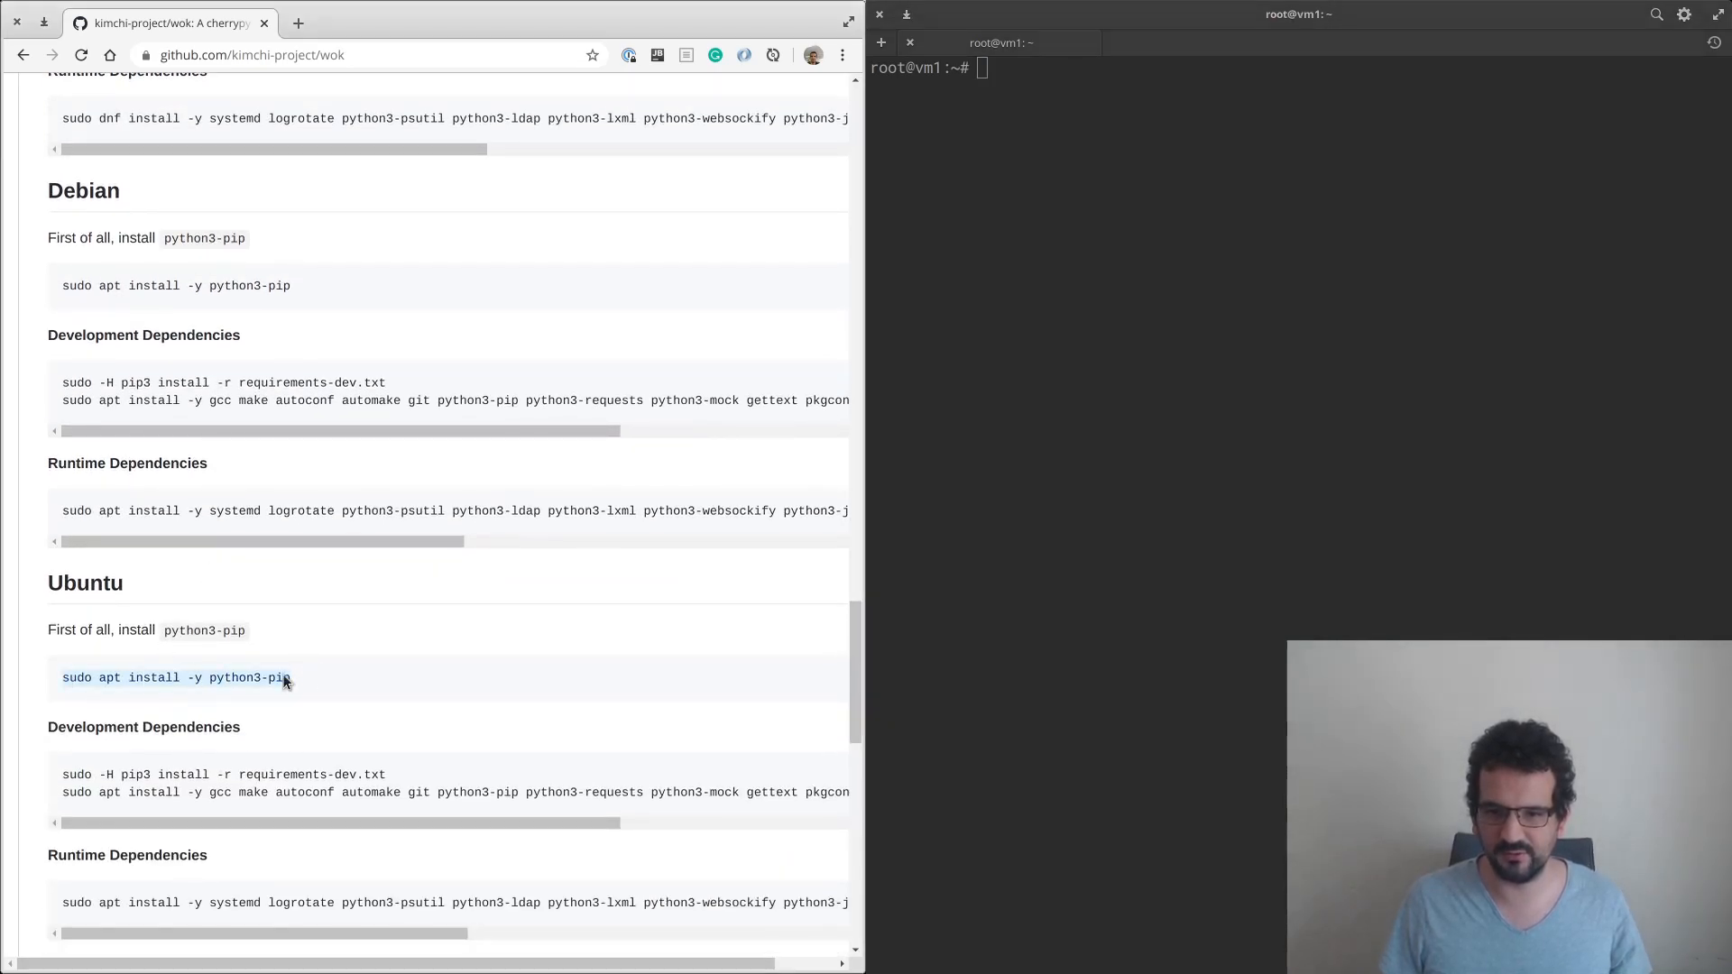
pyautogui.press('Return')
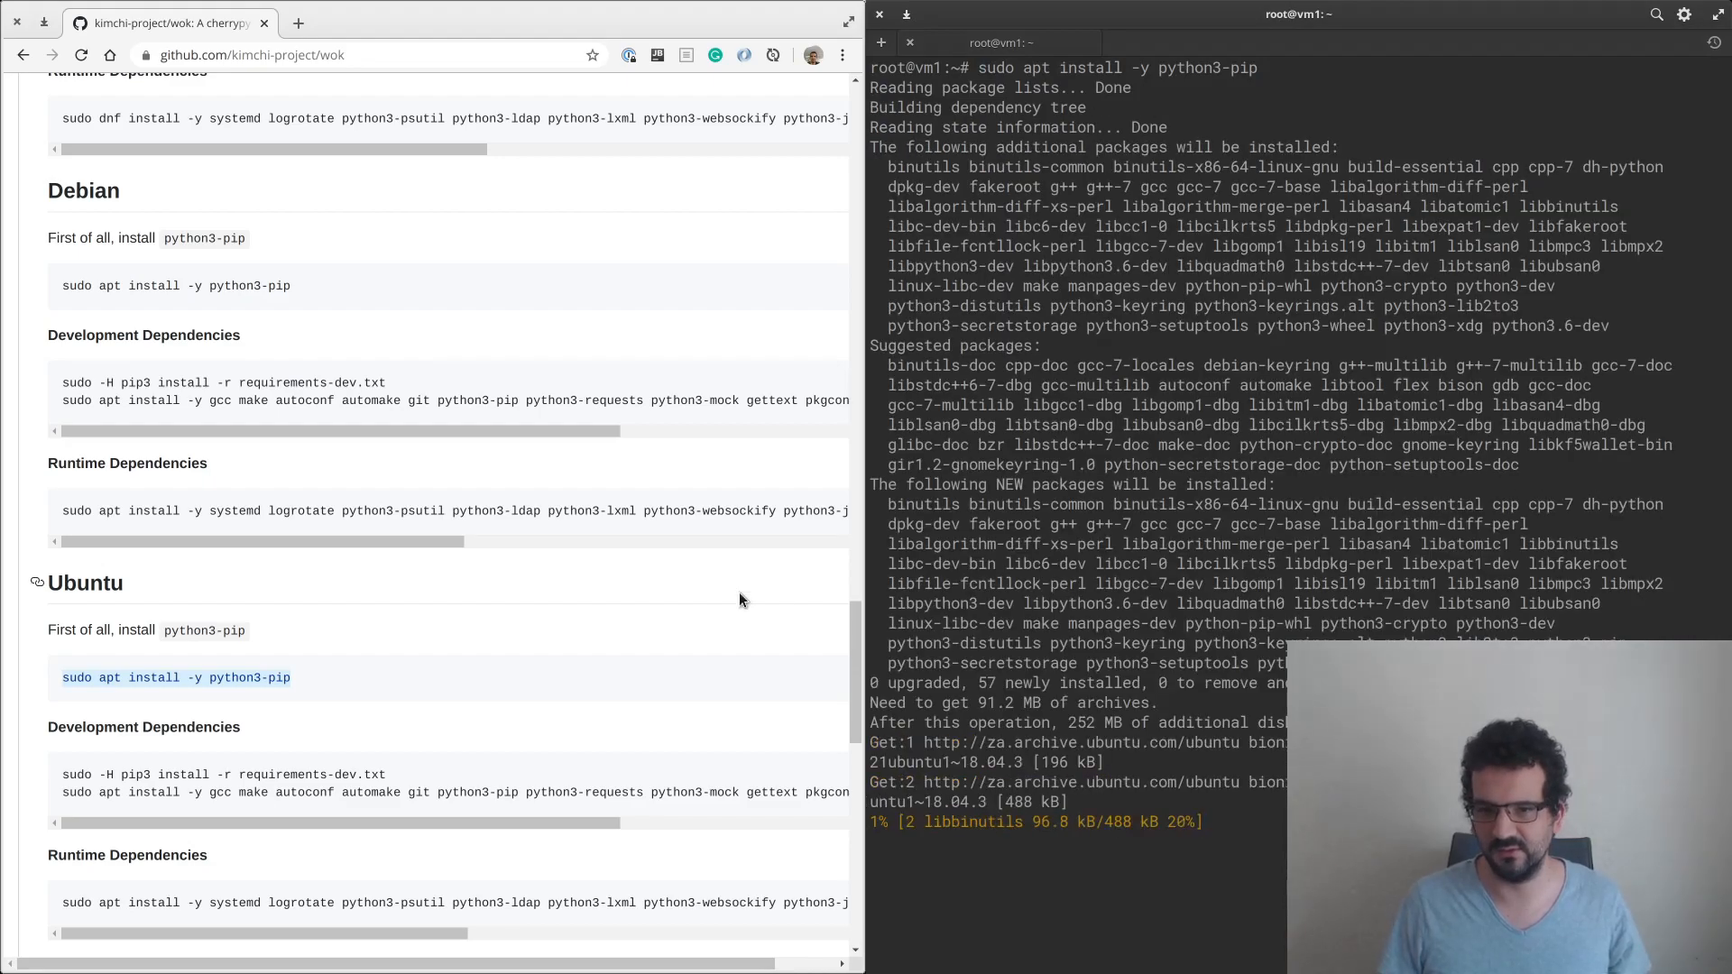
pyautogui.scroll(-3)
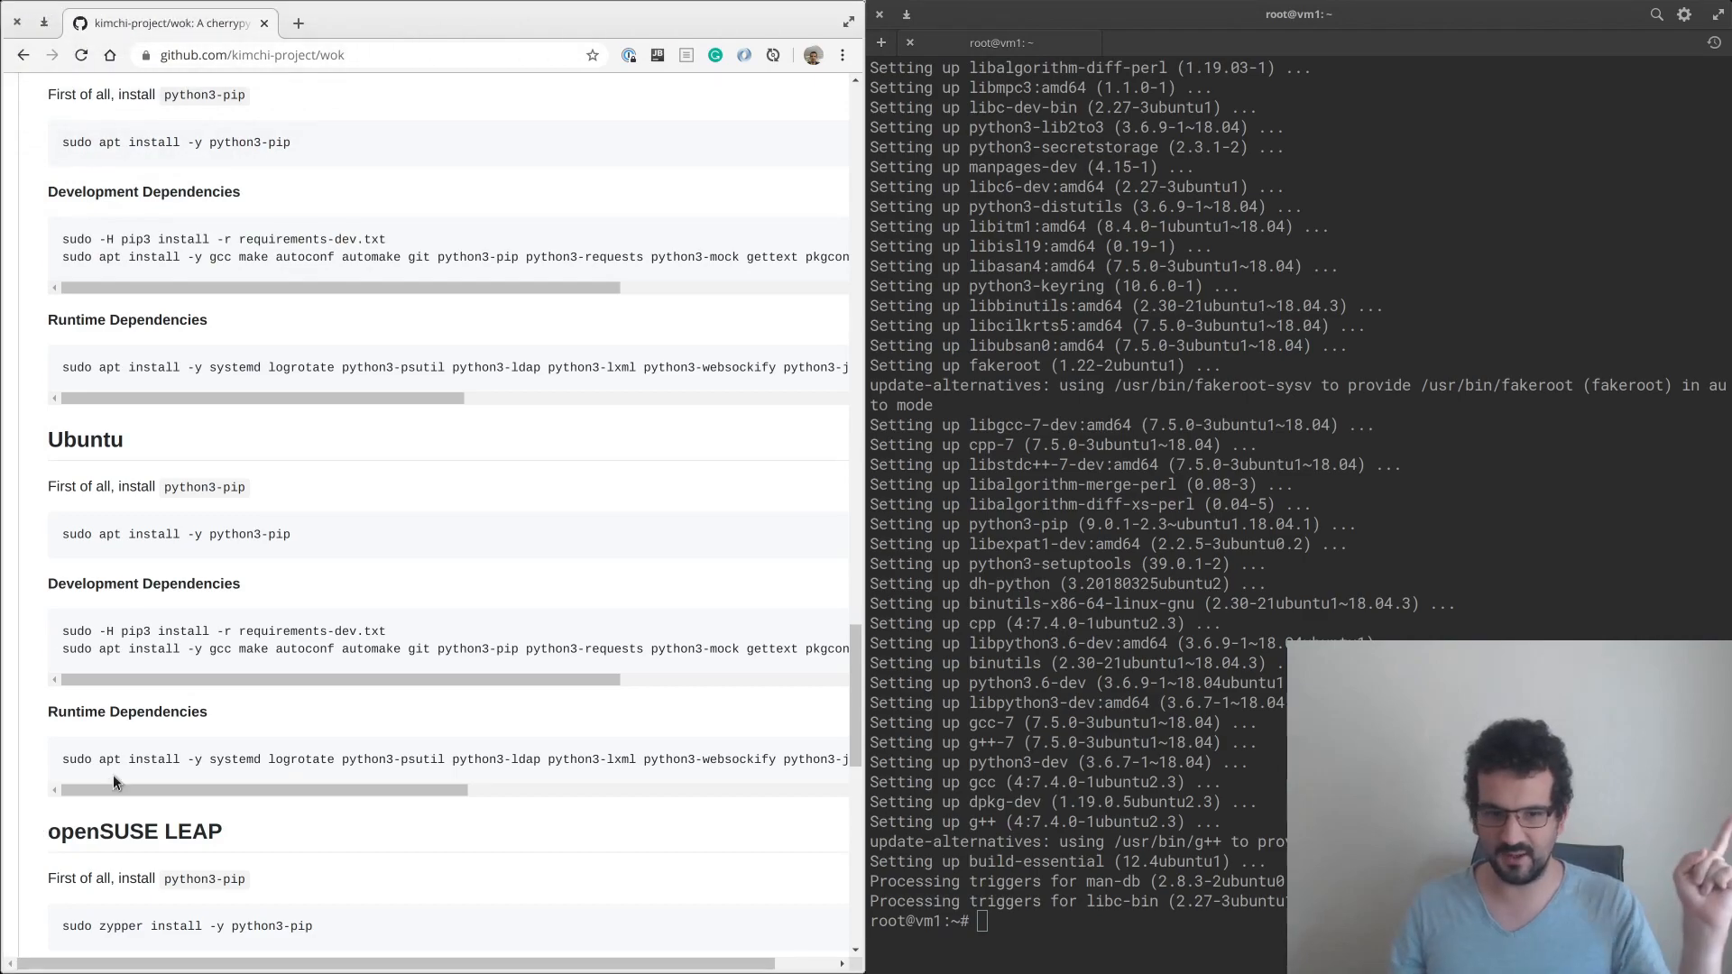
pyautogui.moveTo(185, 509)
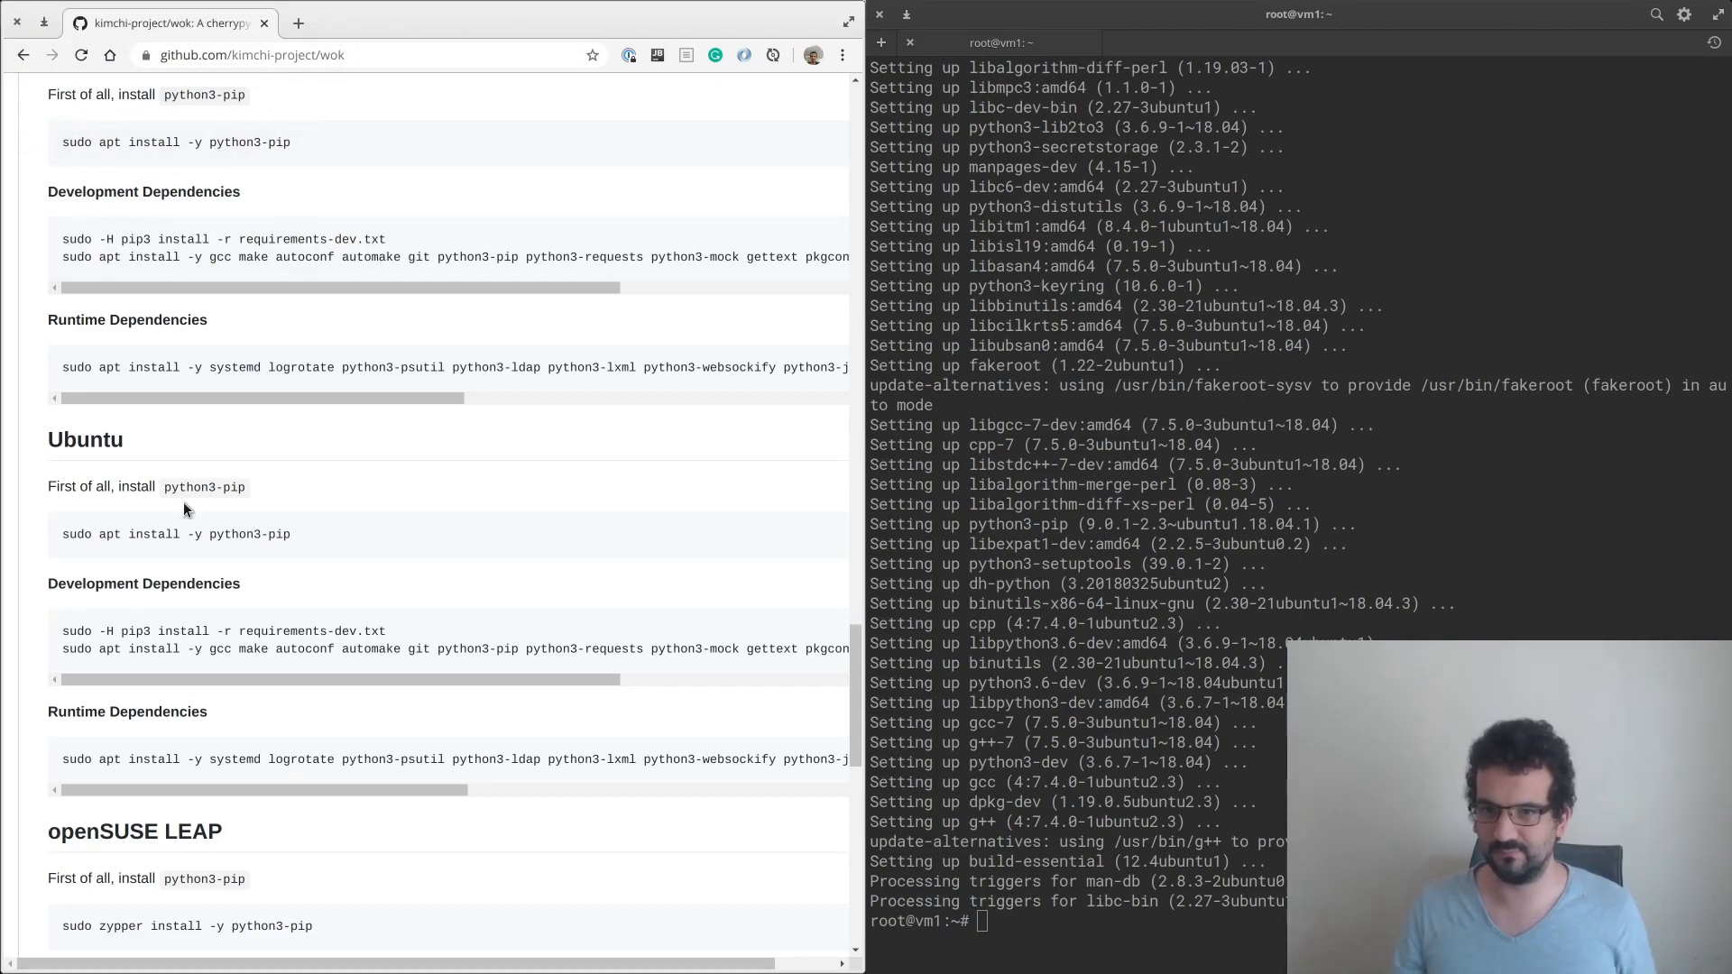
pyautogui.scroll(-3)
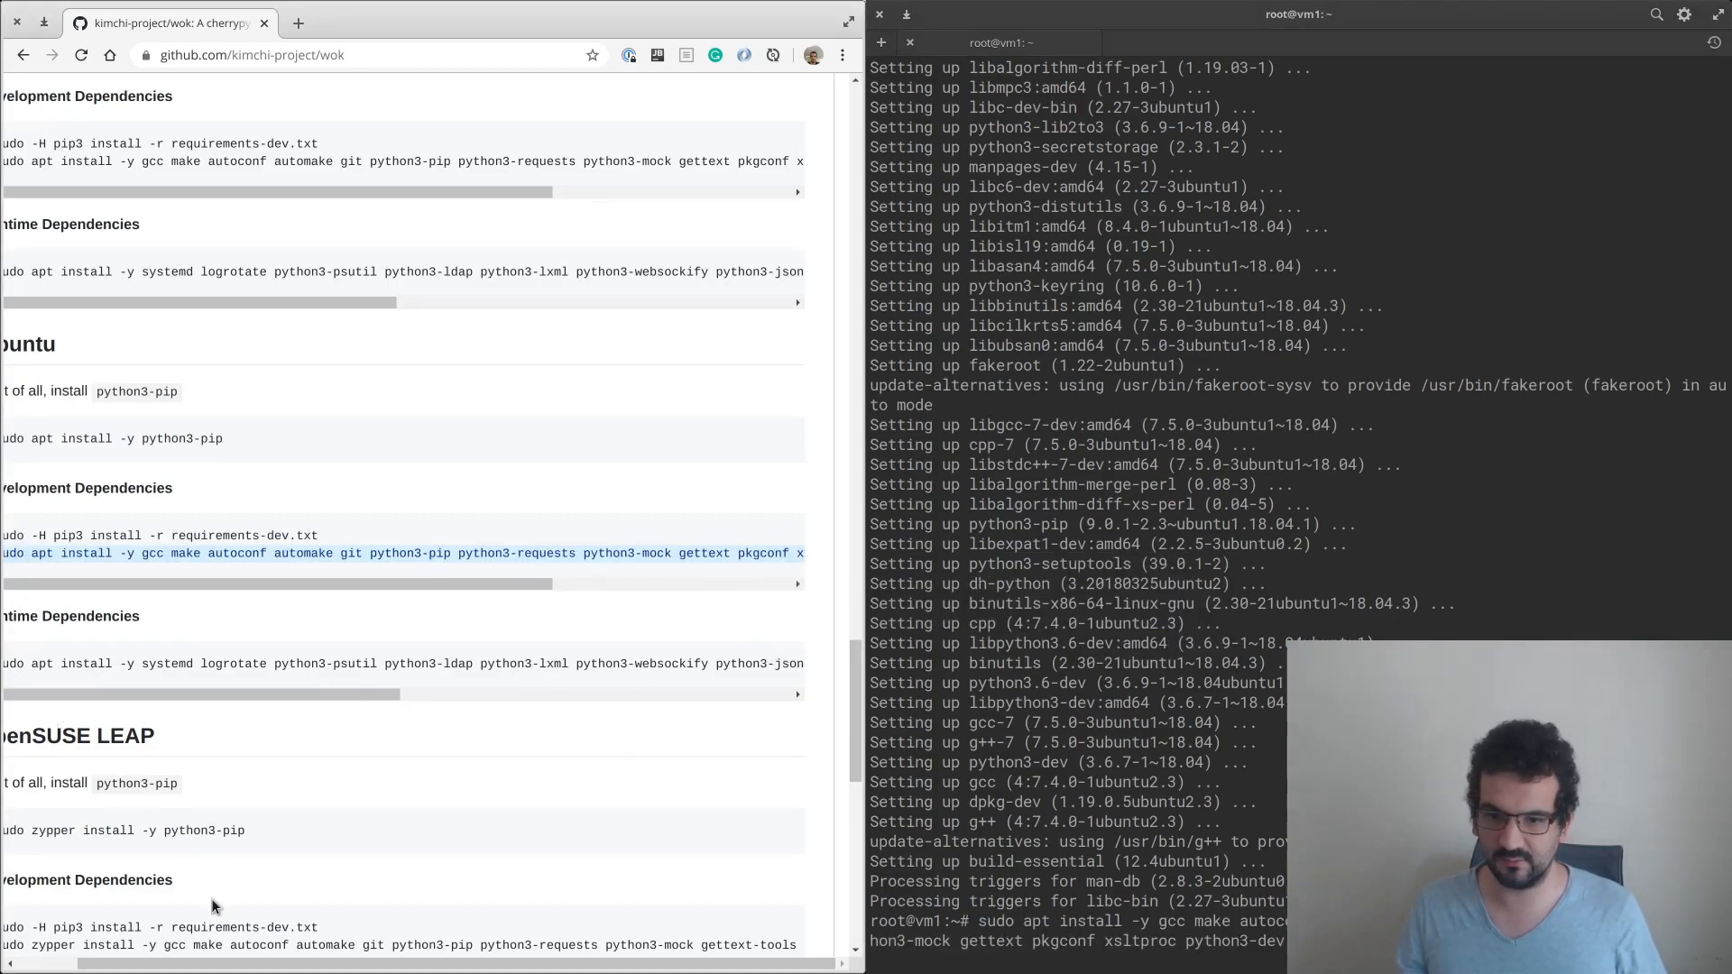
# Follow the apt install of Ubuntu development and runtime packages, including nginx and websockify.
pyautogui.hscroll(3)
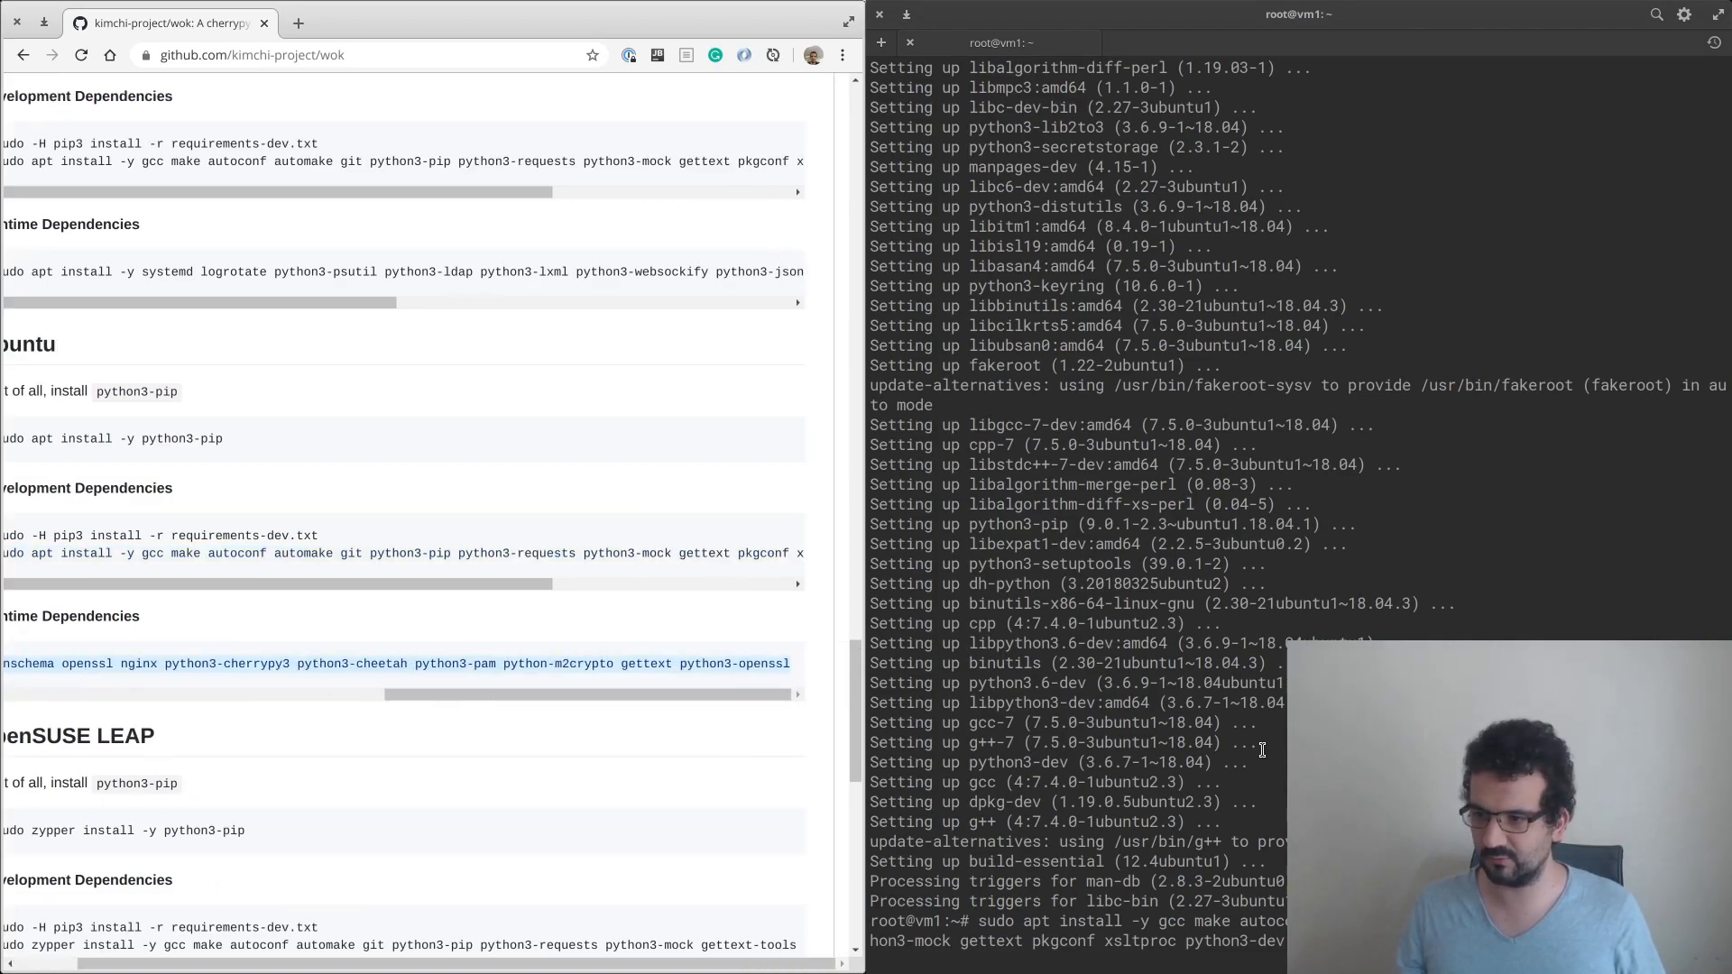
pyautogui.scroll(-3)
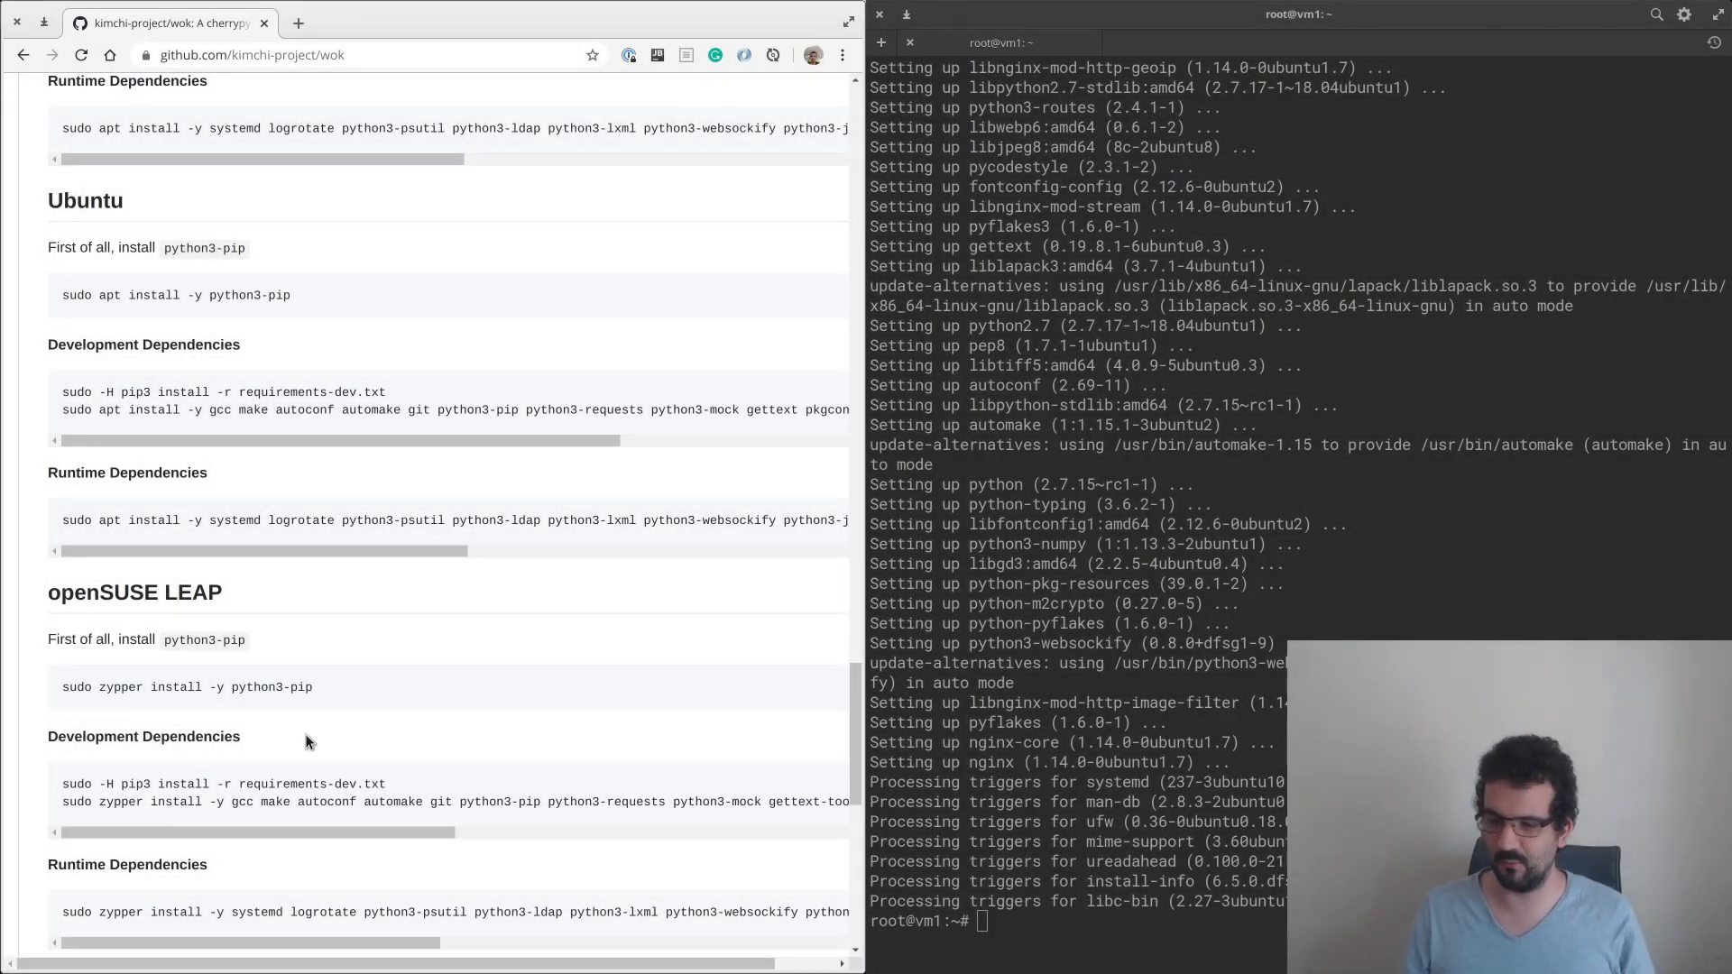
pyautogui.scroll(3)
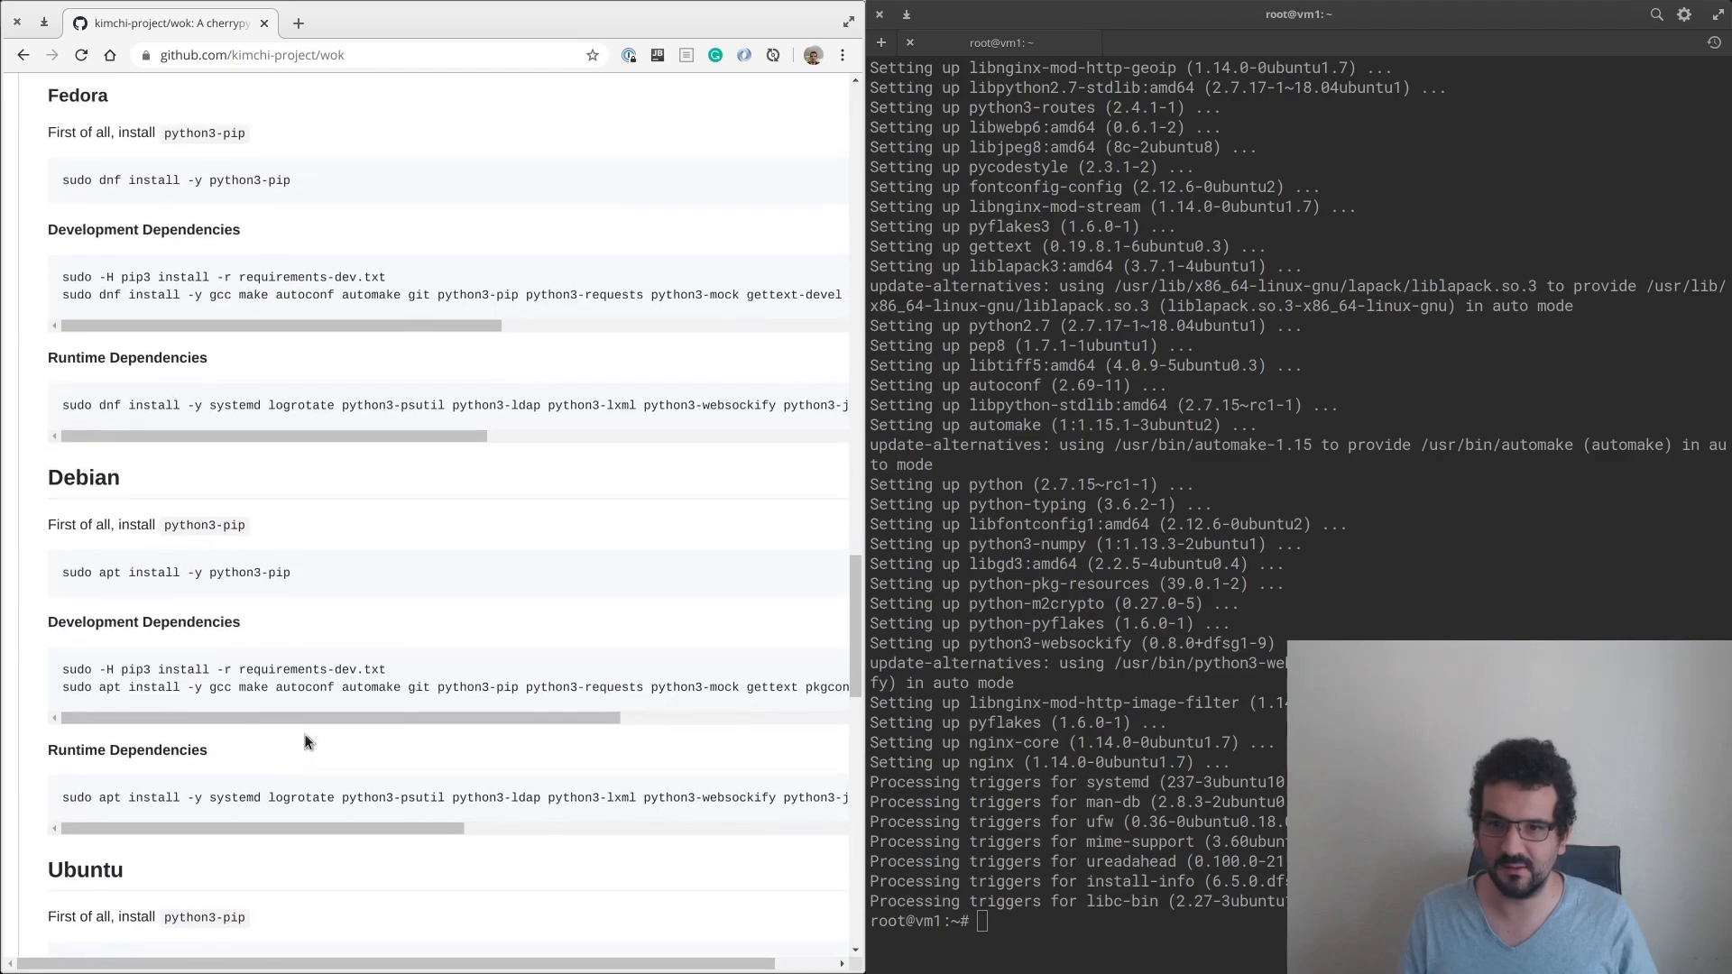
# Copy the Wok 3.0.0 Source code (tar.gz) link from Releases and wget it.
pyautogui.scroll(3)
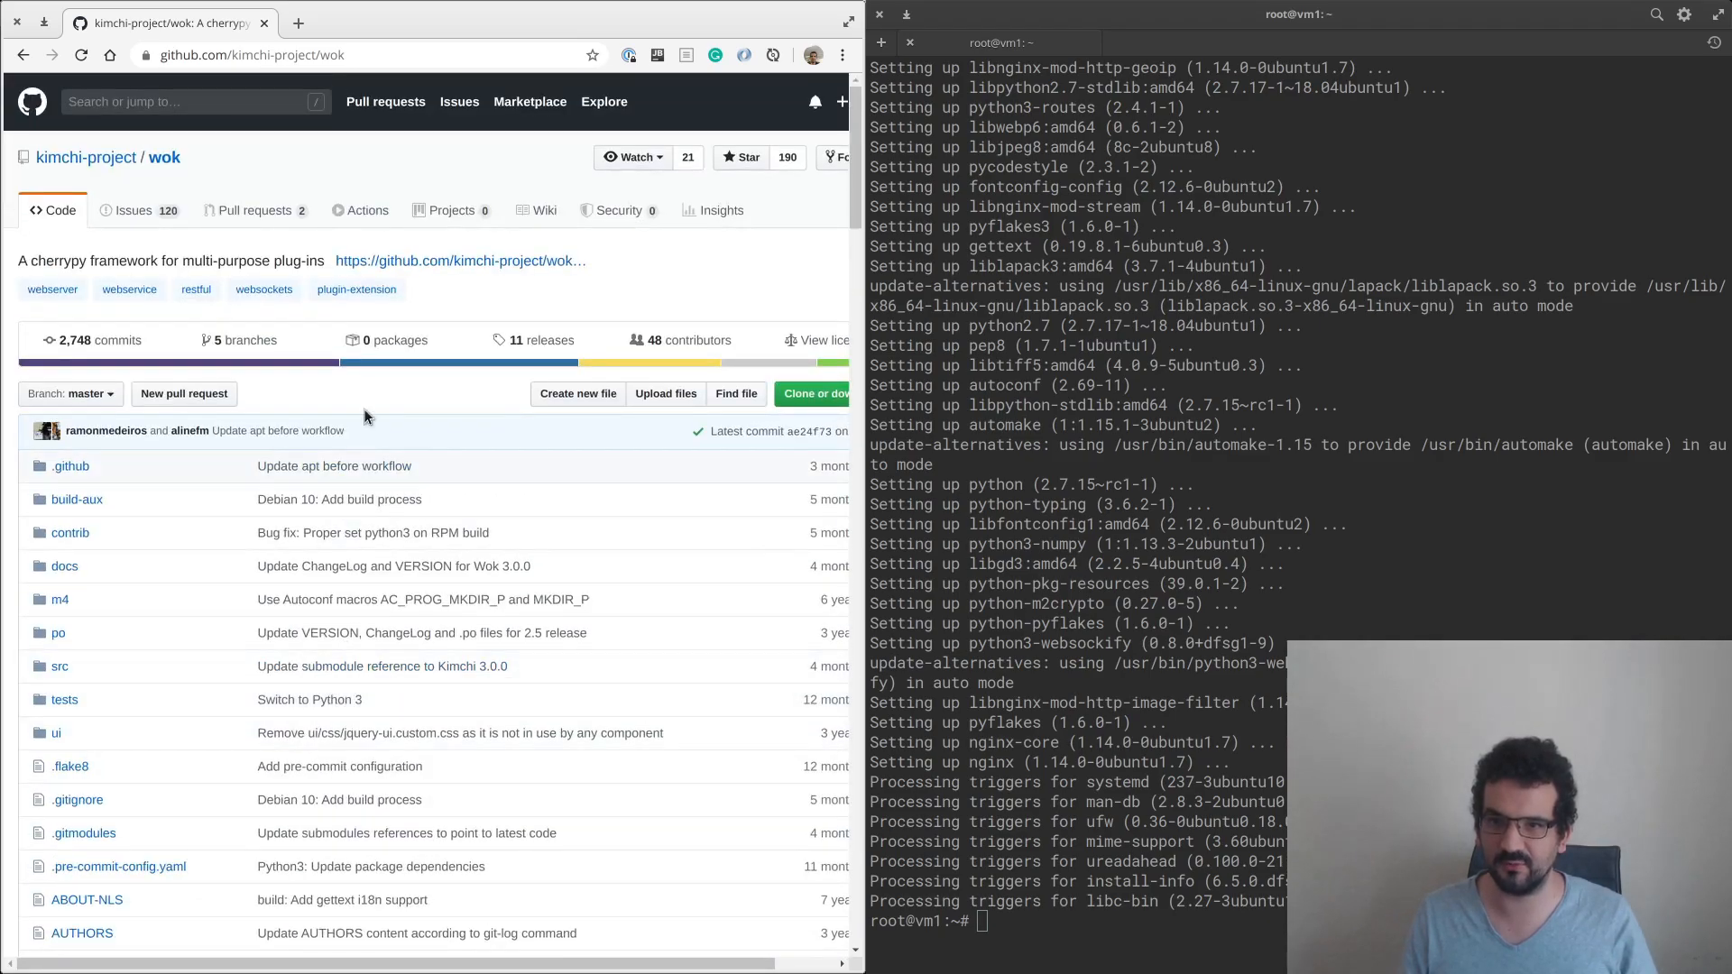
pyautogui.click(541, 339)
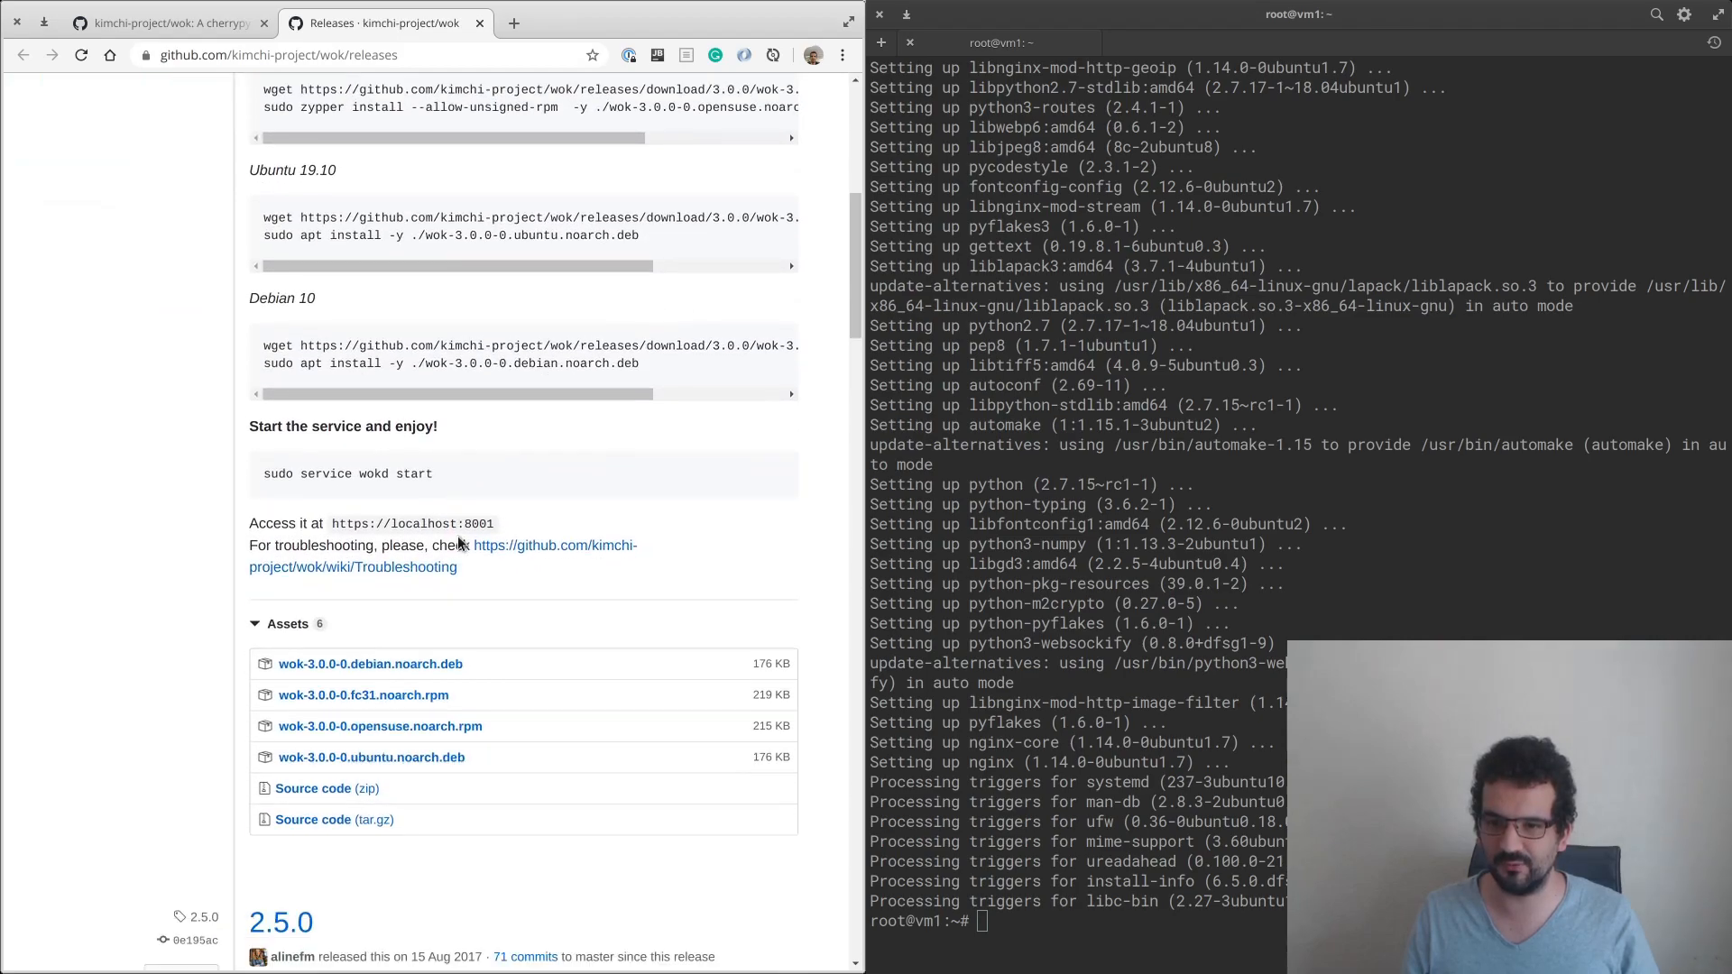
pyautogui.scroll(-3)
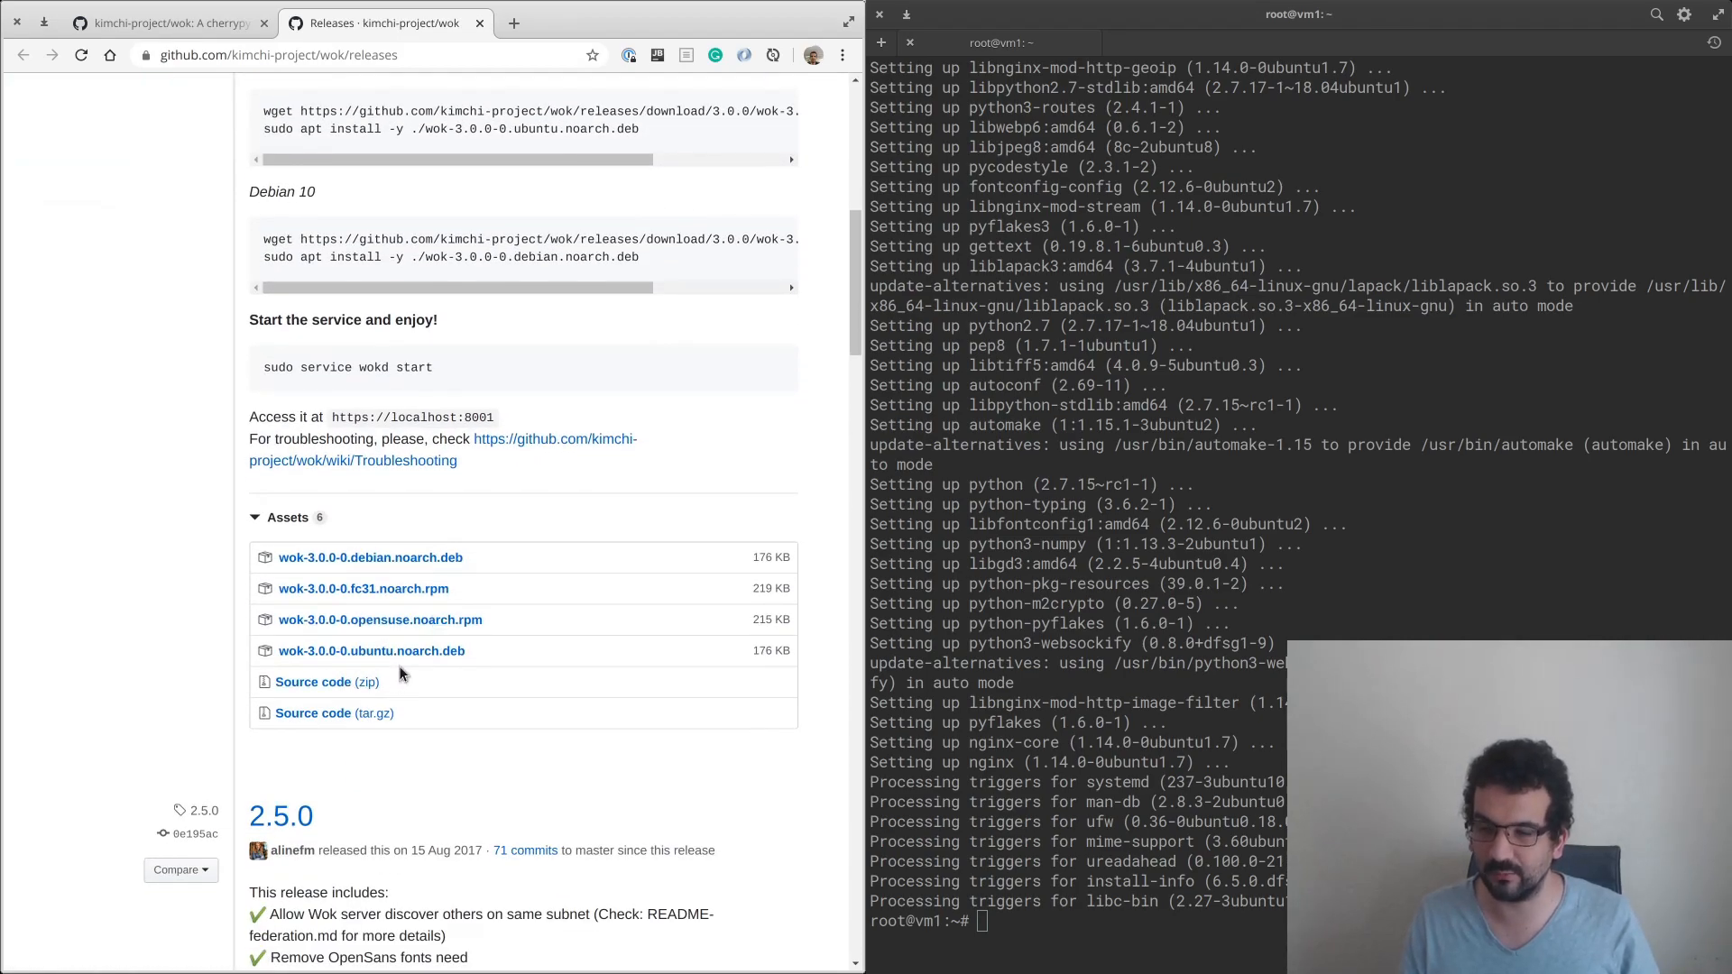
pyautogui.rightClick(333, 713)
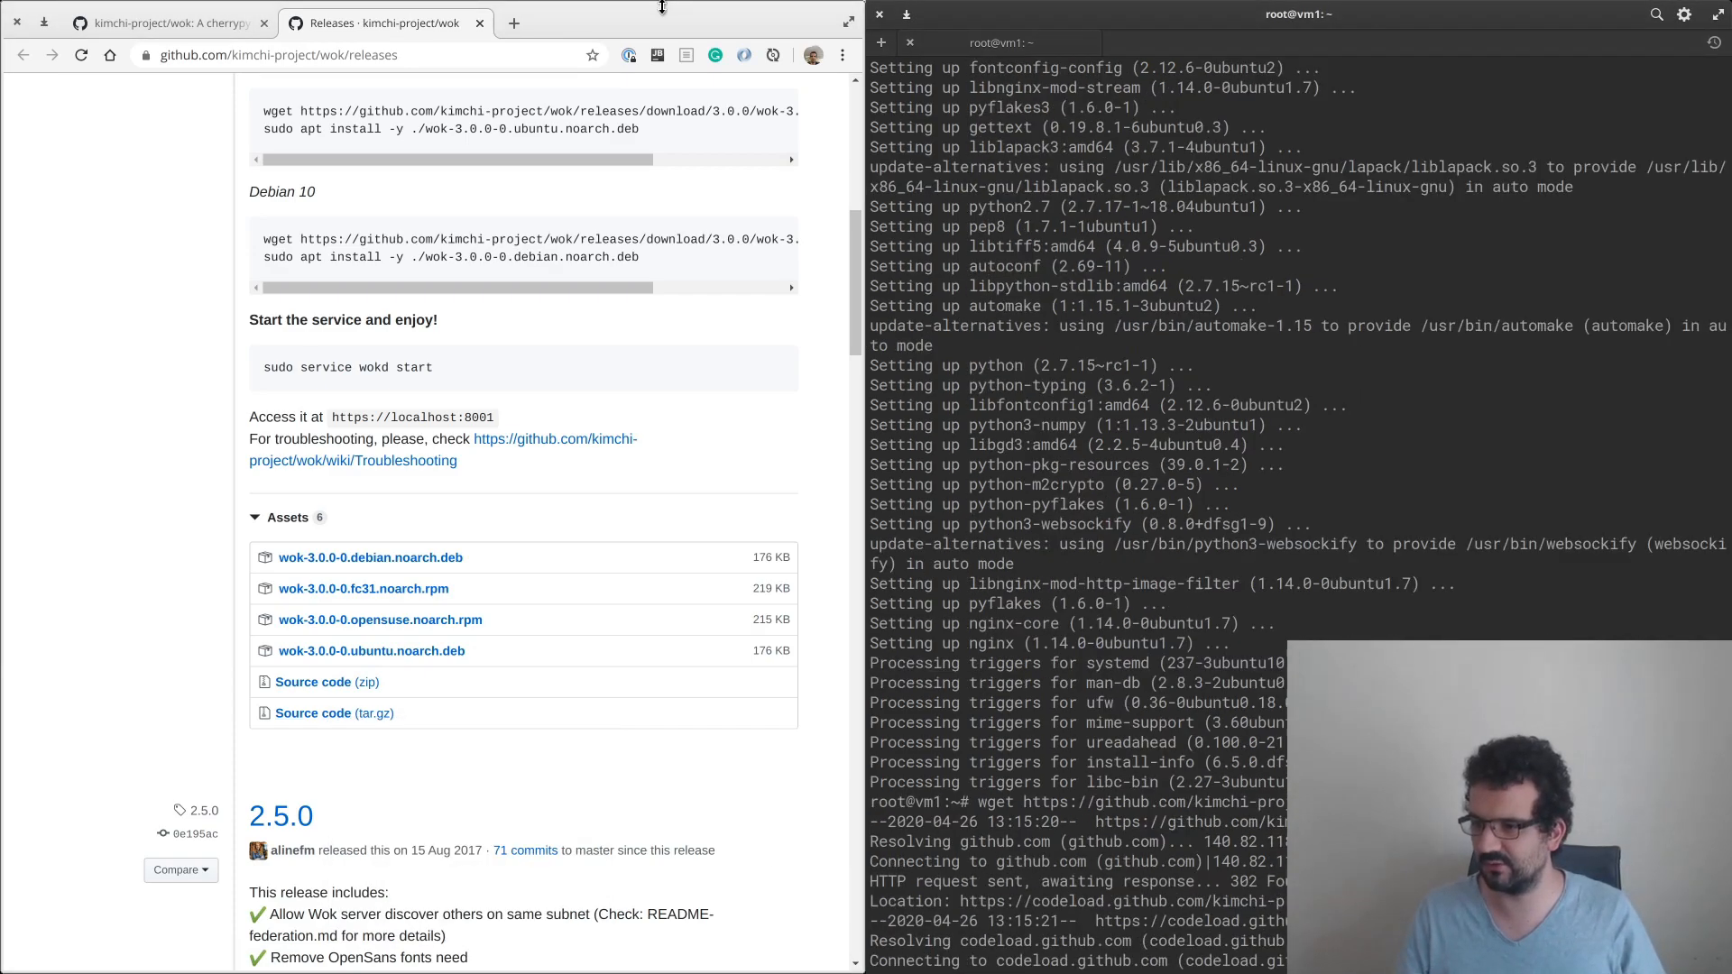
pyautogui.click(166, 23)
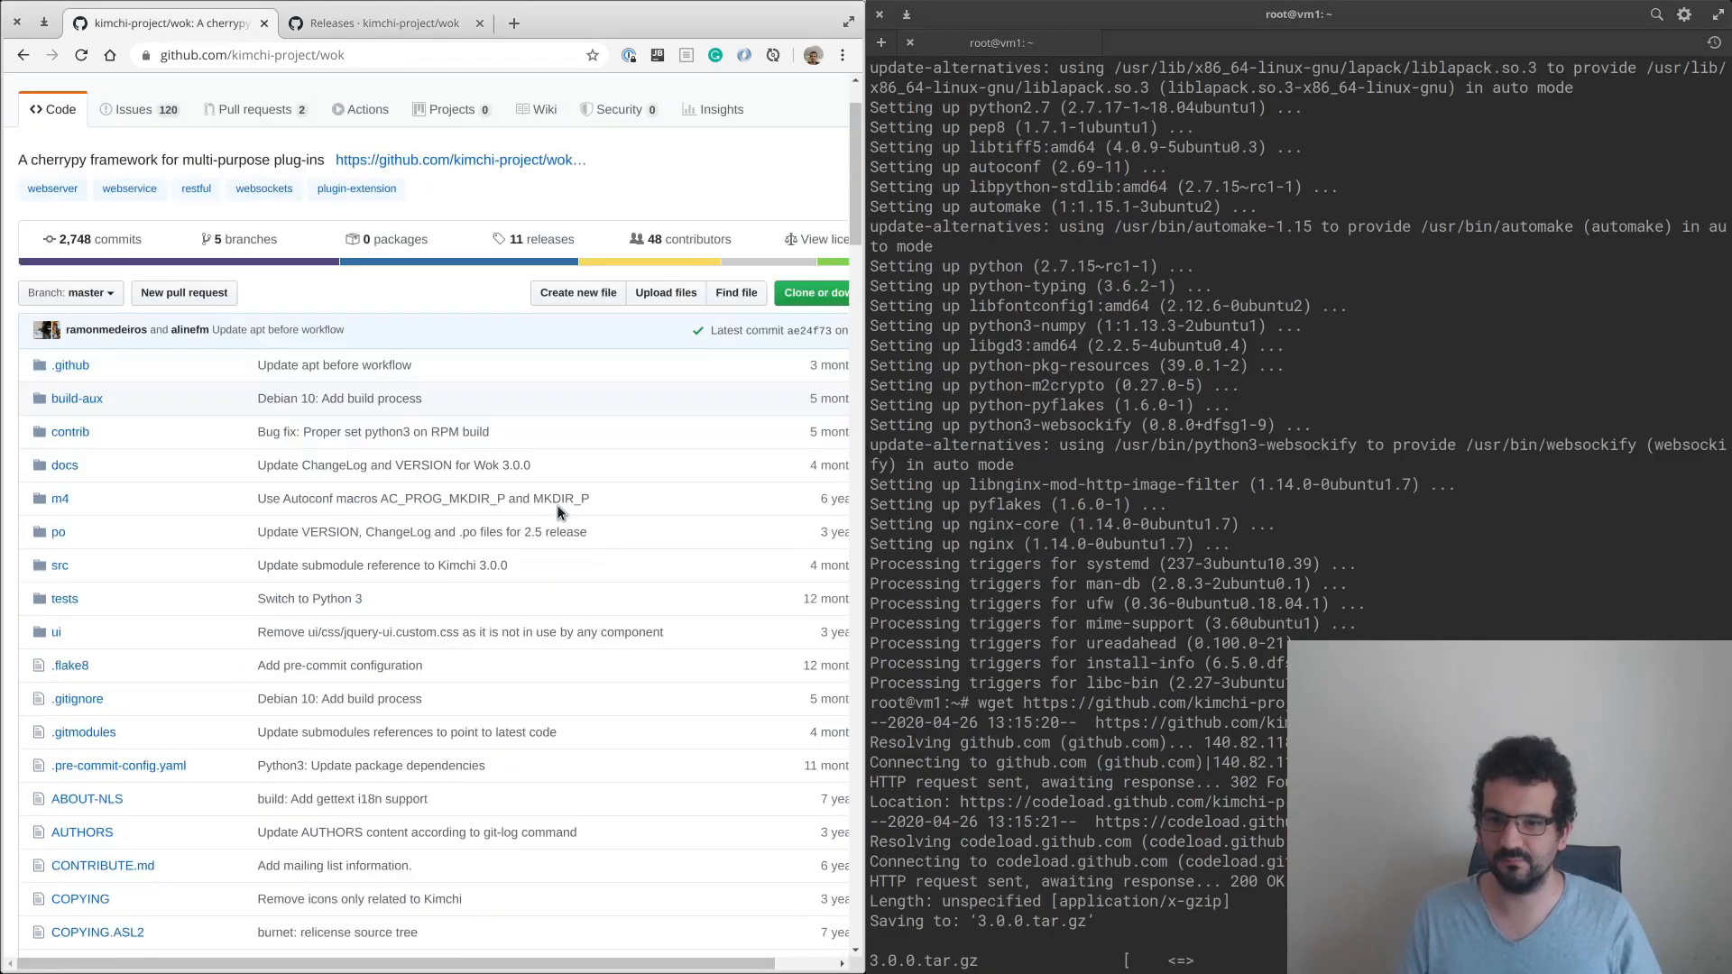
pyautogui.scroll(-3)
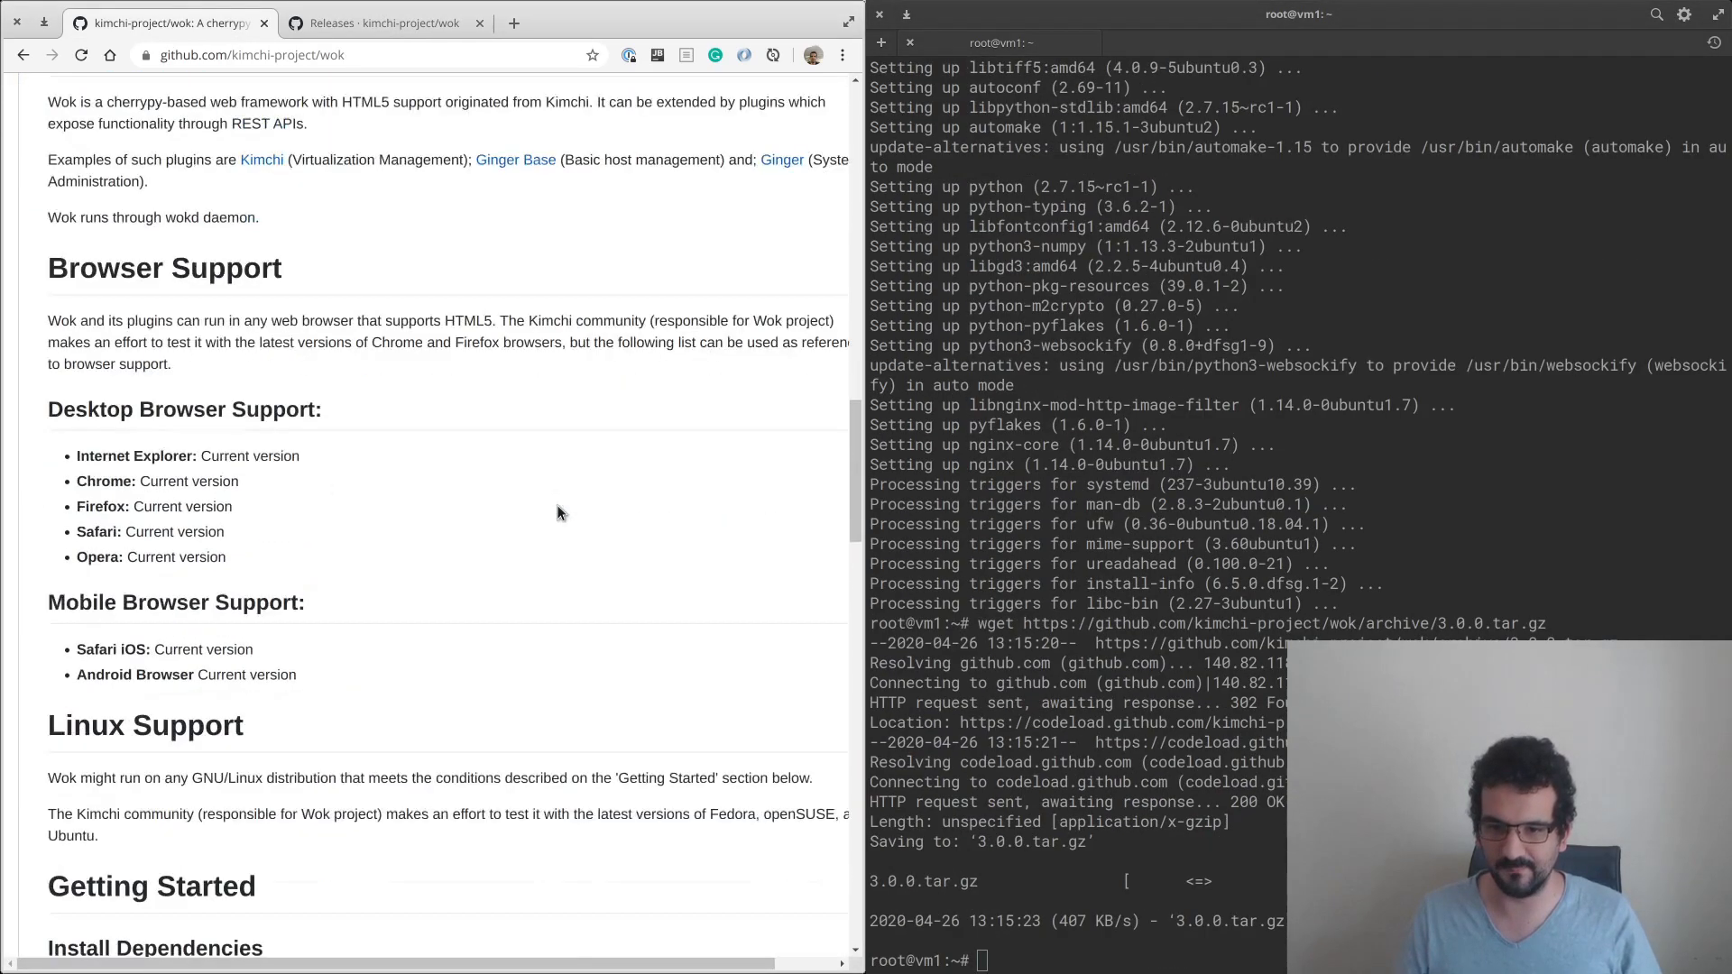
pyautogui.scroll(-3)
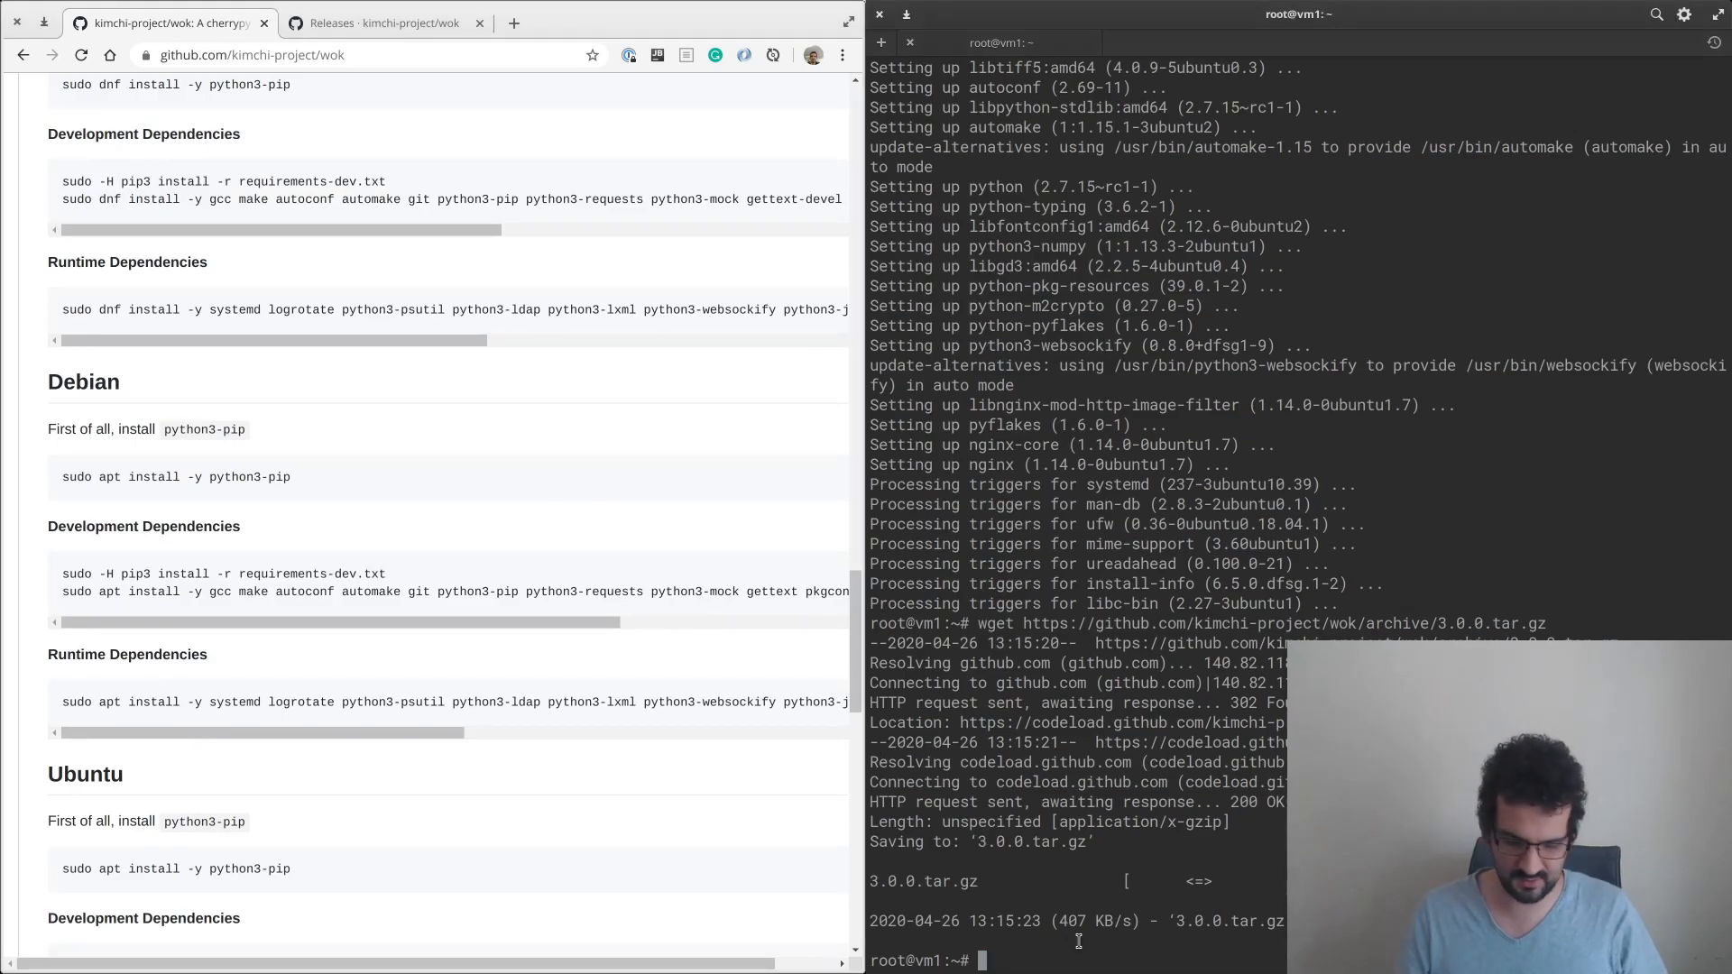
# Extract 3.0.0.tar.gz with tar xfz, then remove the tarball.
pyautogui.write('tar xfz')
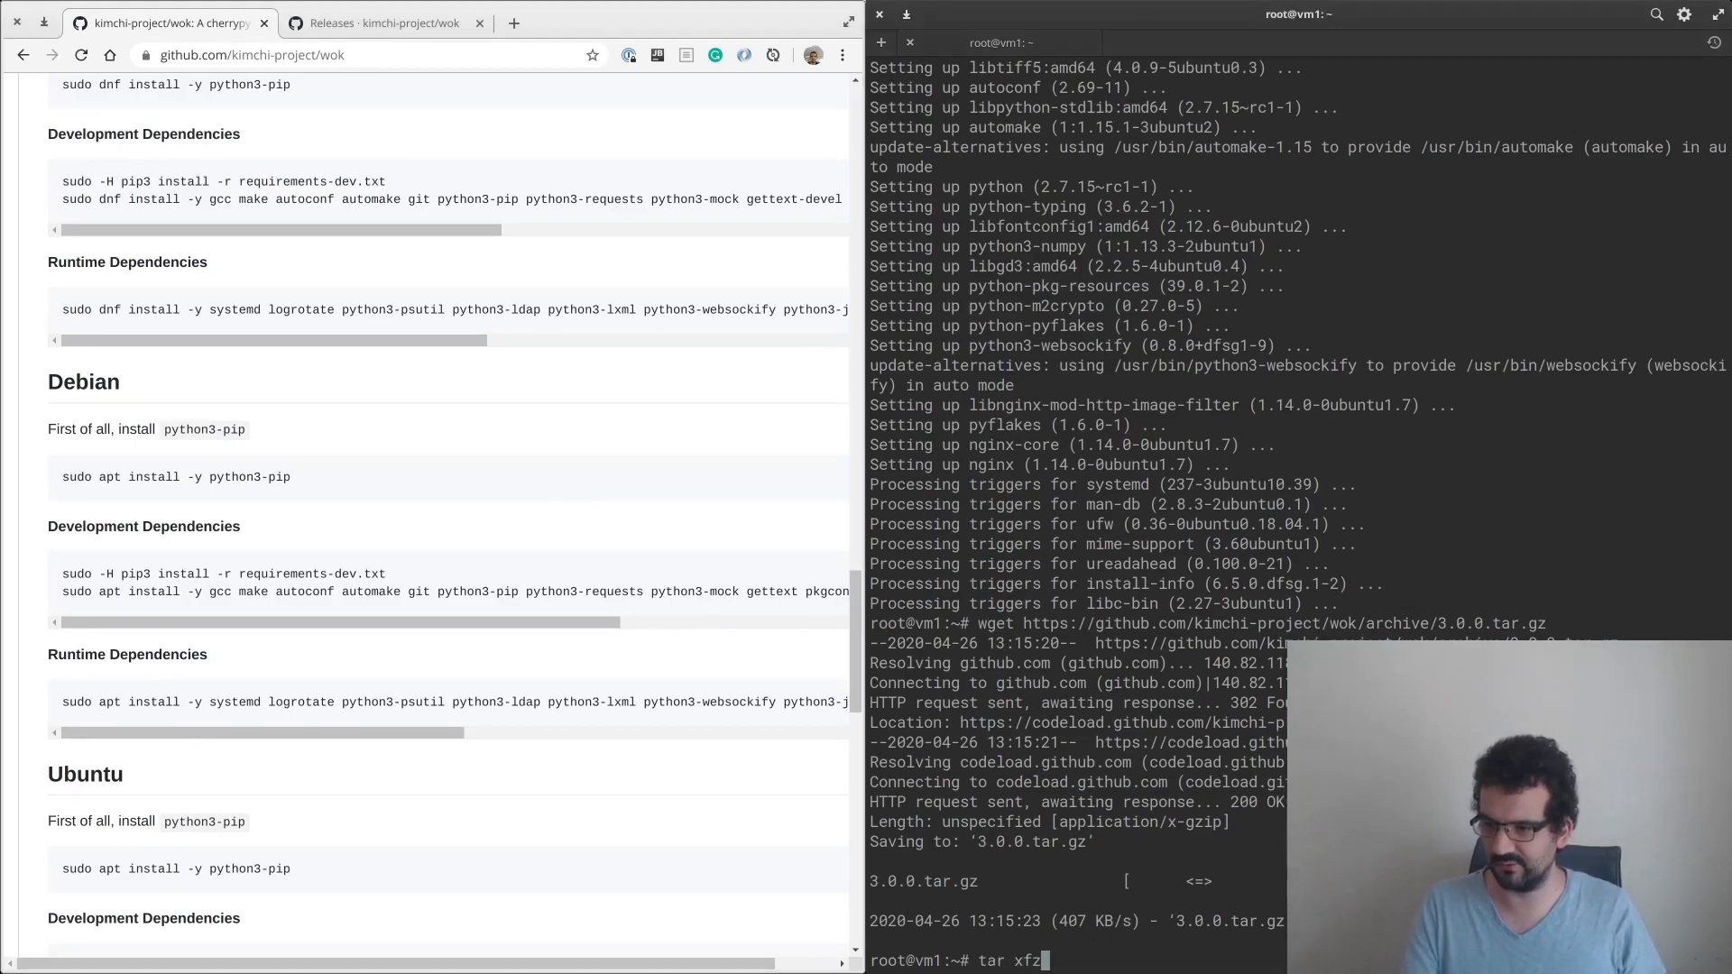
pyautogui.press('Return')
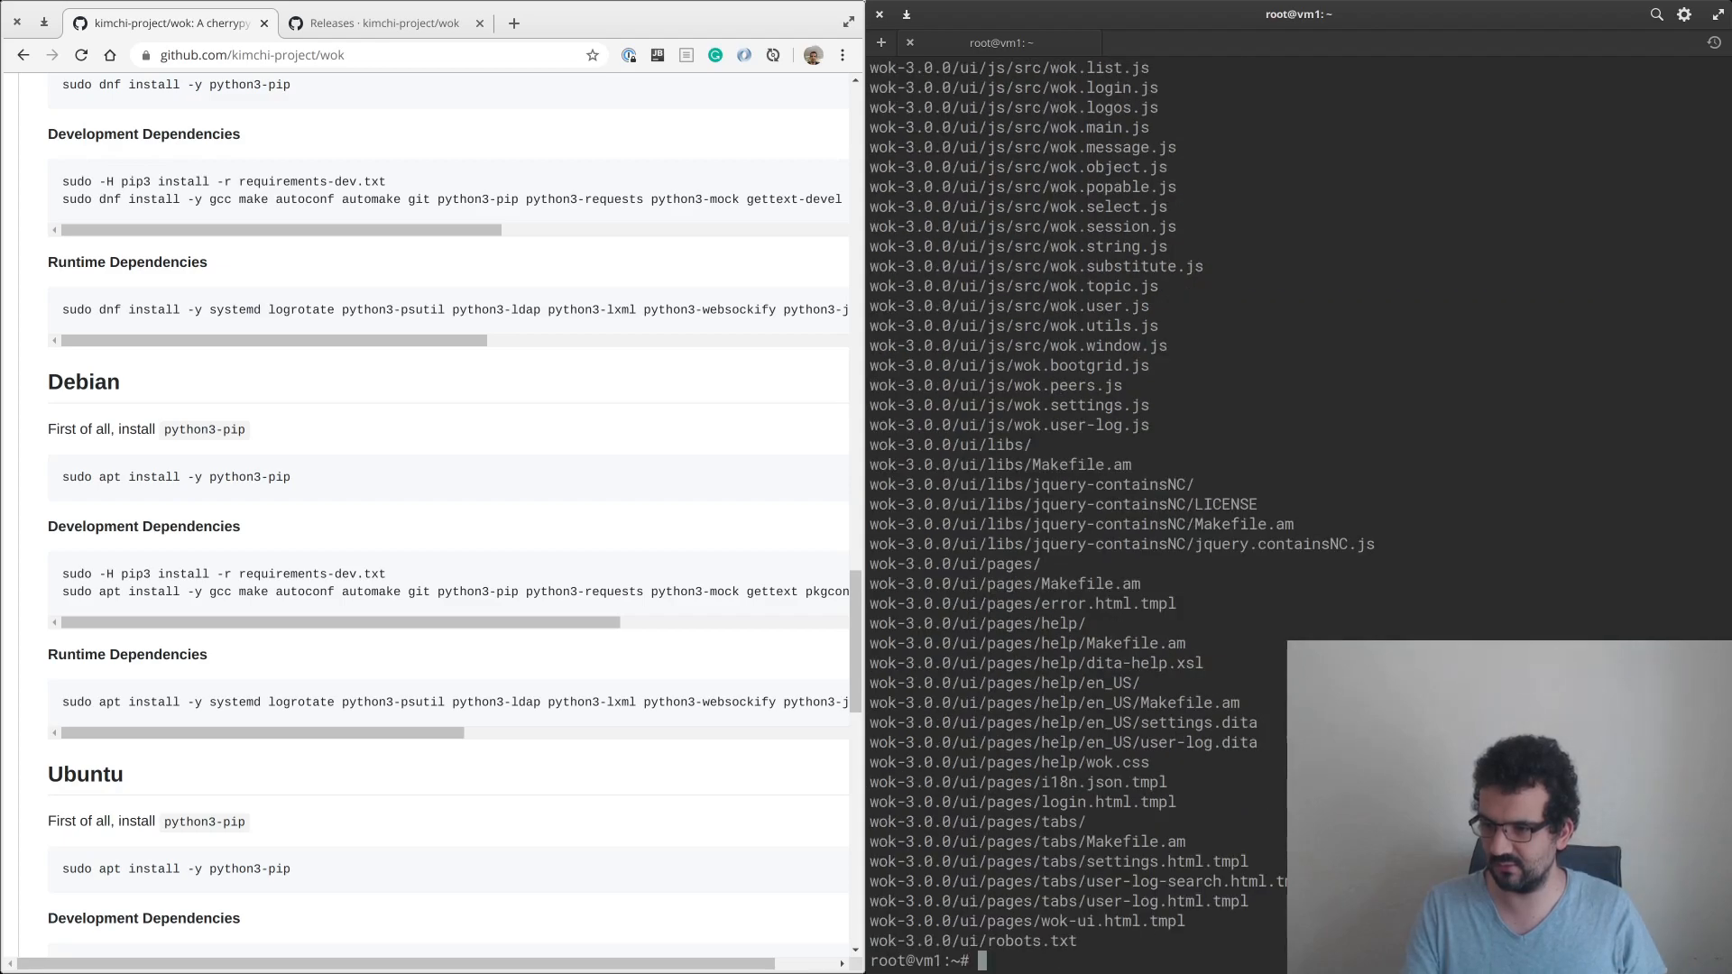
pyautogui.write('rm 3.0.0.tar.gz')
pyautogui.write('ls -l')
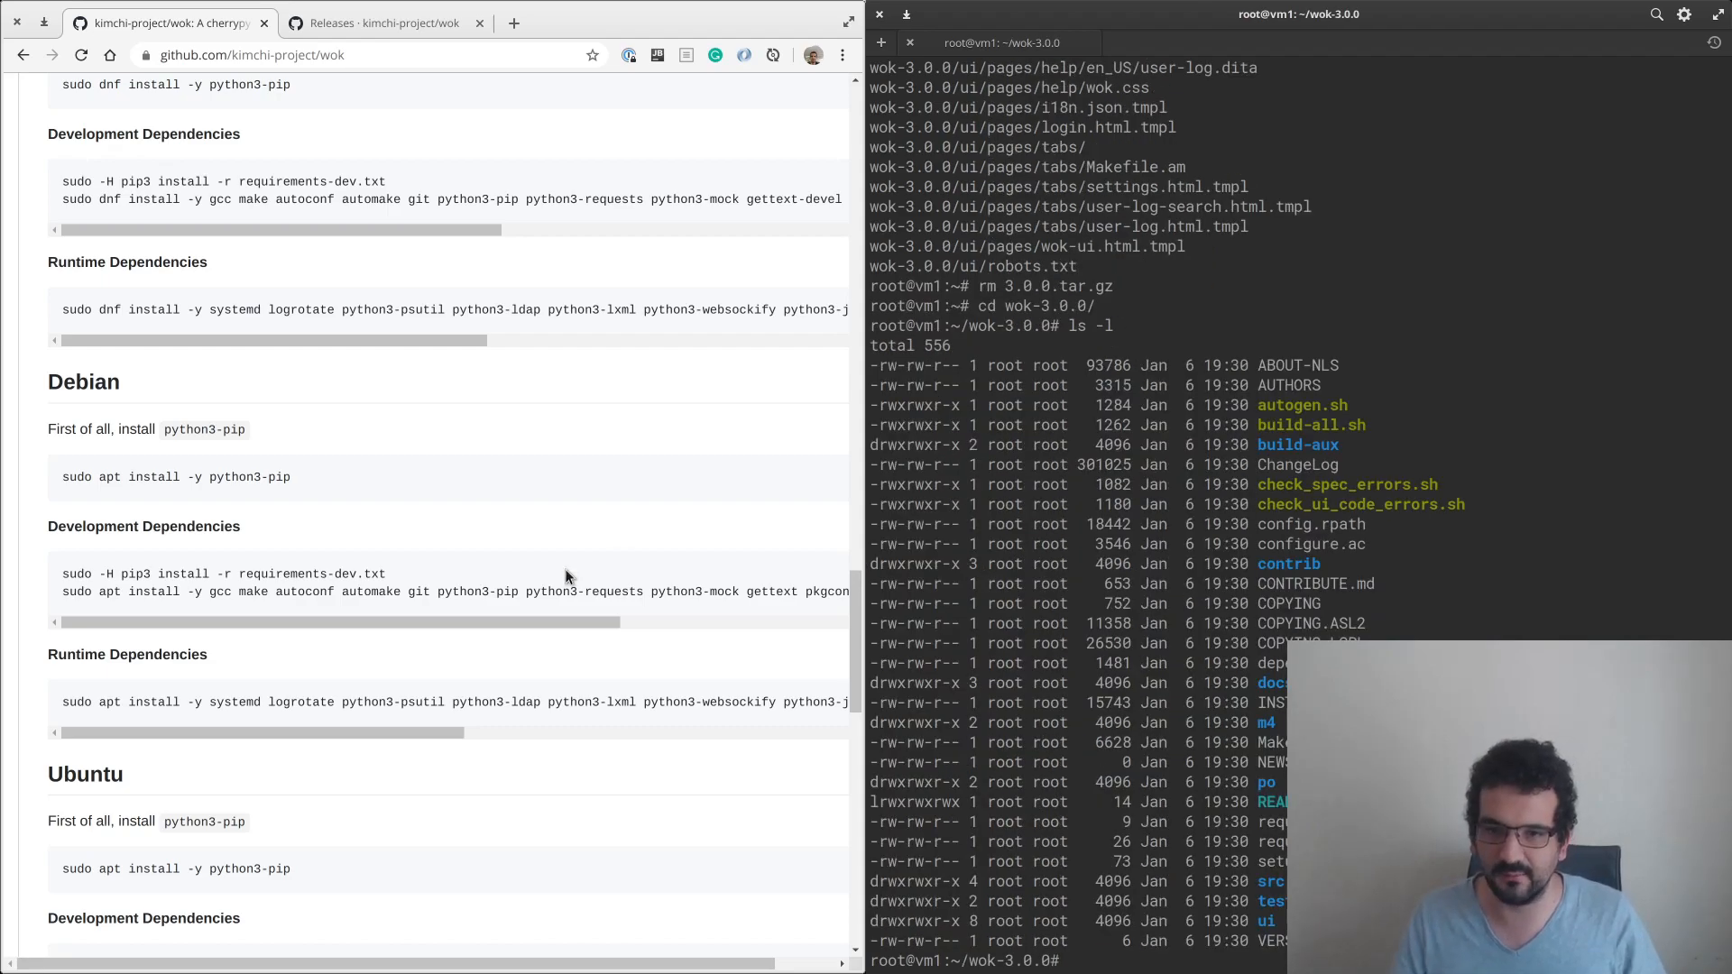
pyautogui.scroll(-3)
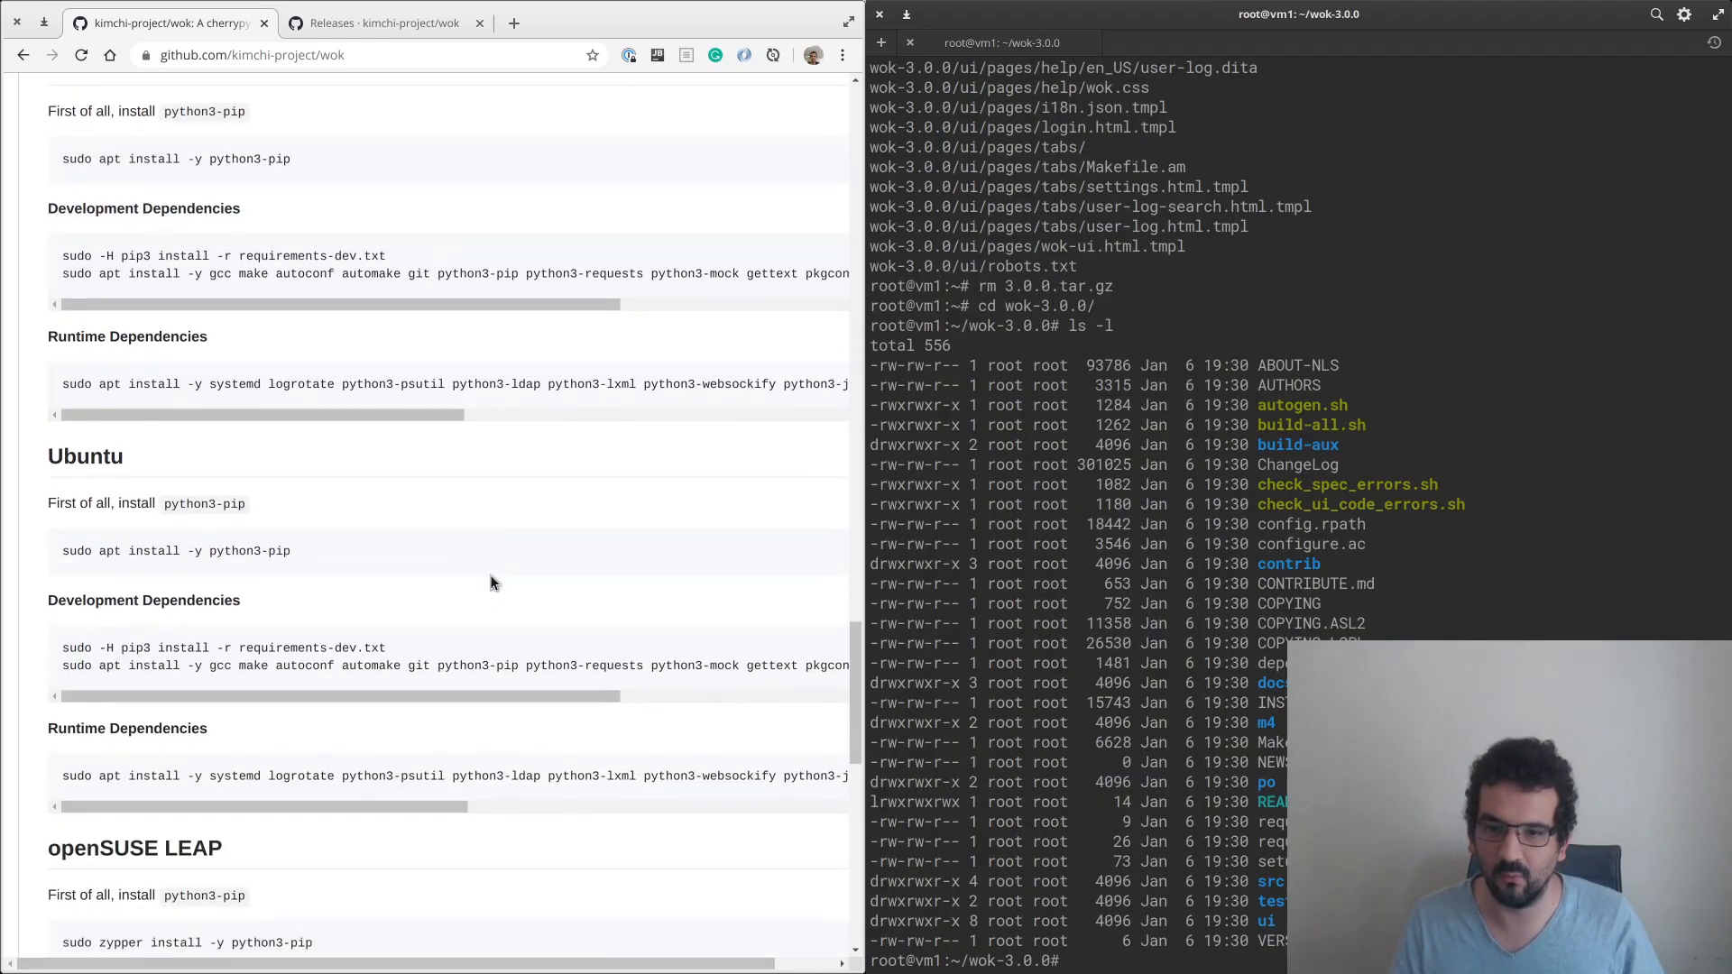
pyautogui.scroll(3)
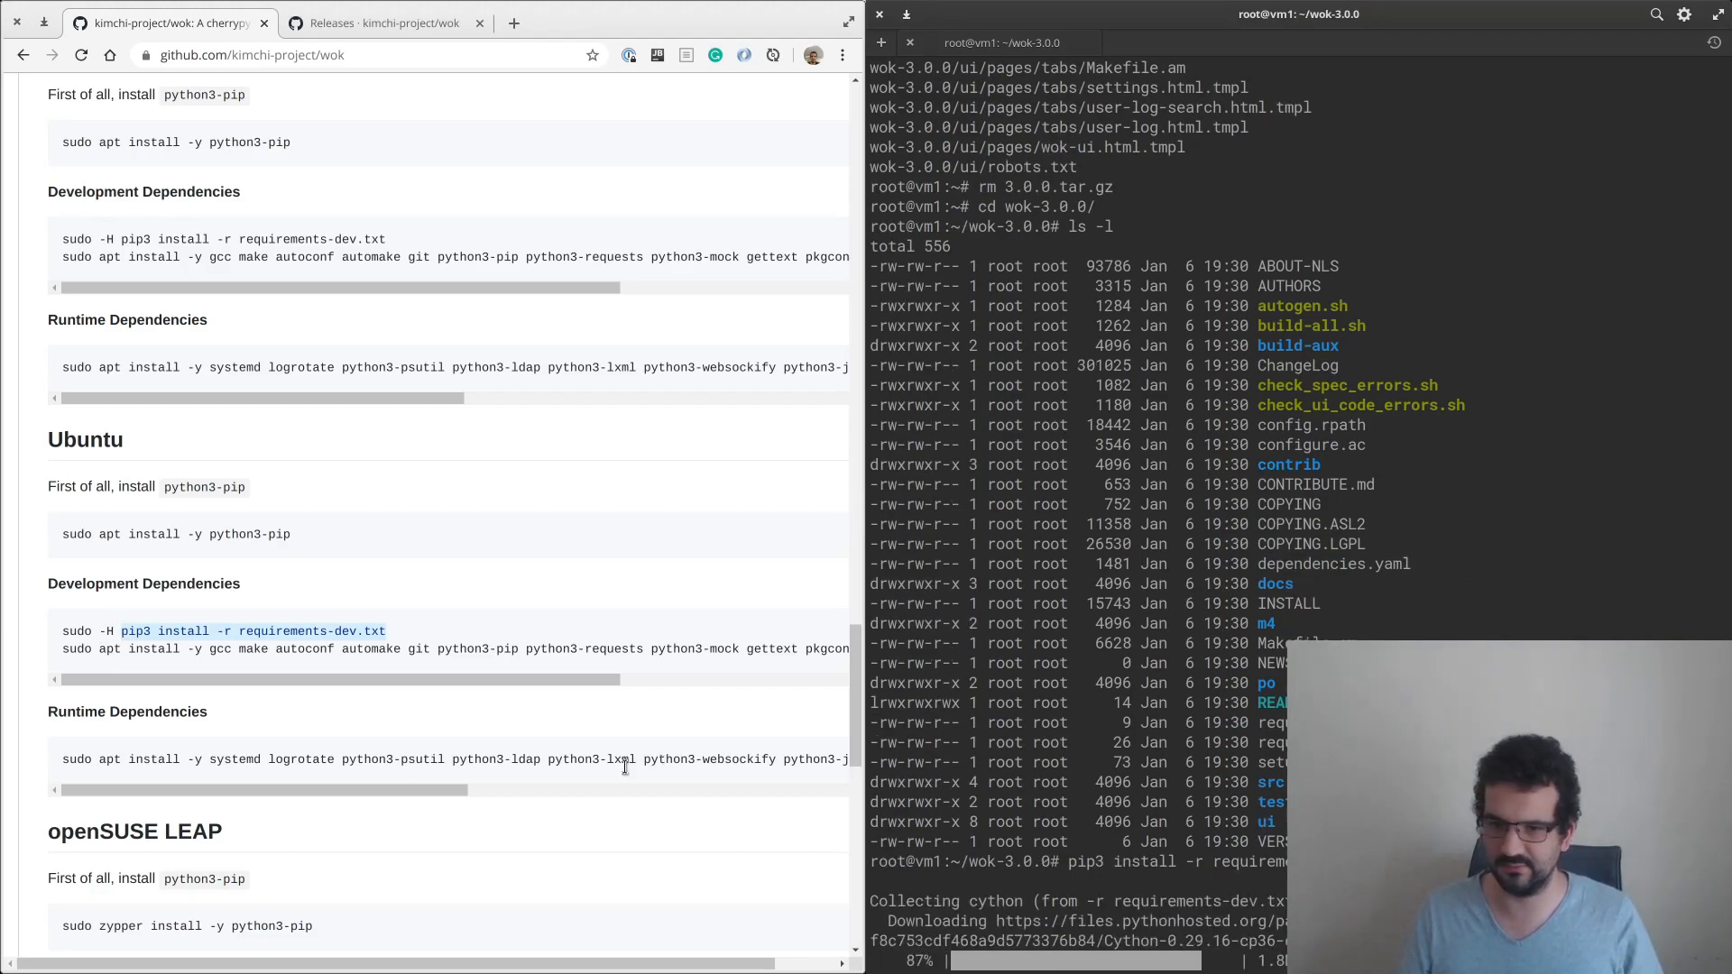
# Follow pip3 installing requirements-dev.txt until pre-commit and pyyaml finish.
pyautogui.scroll(-3)
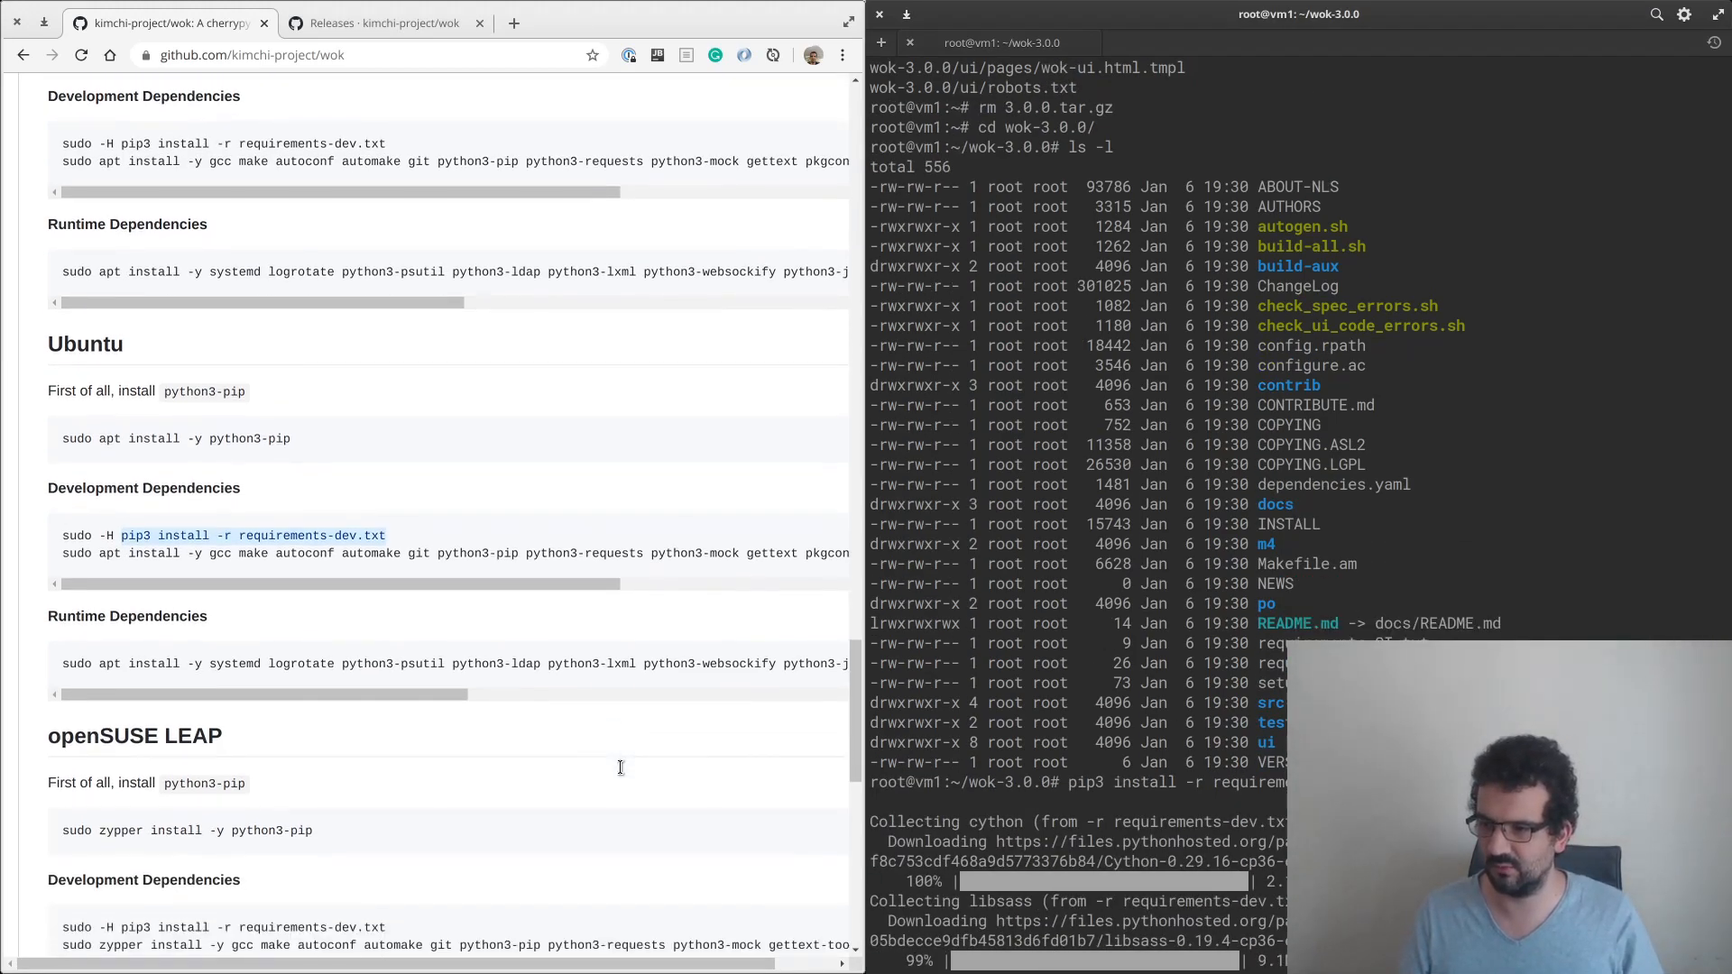
pyautogui.scroll(-3)
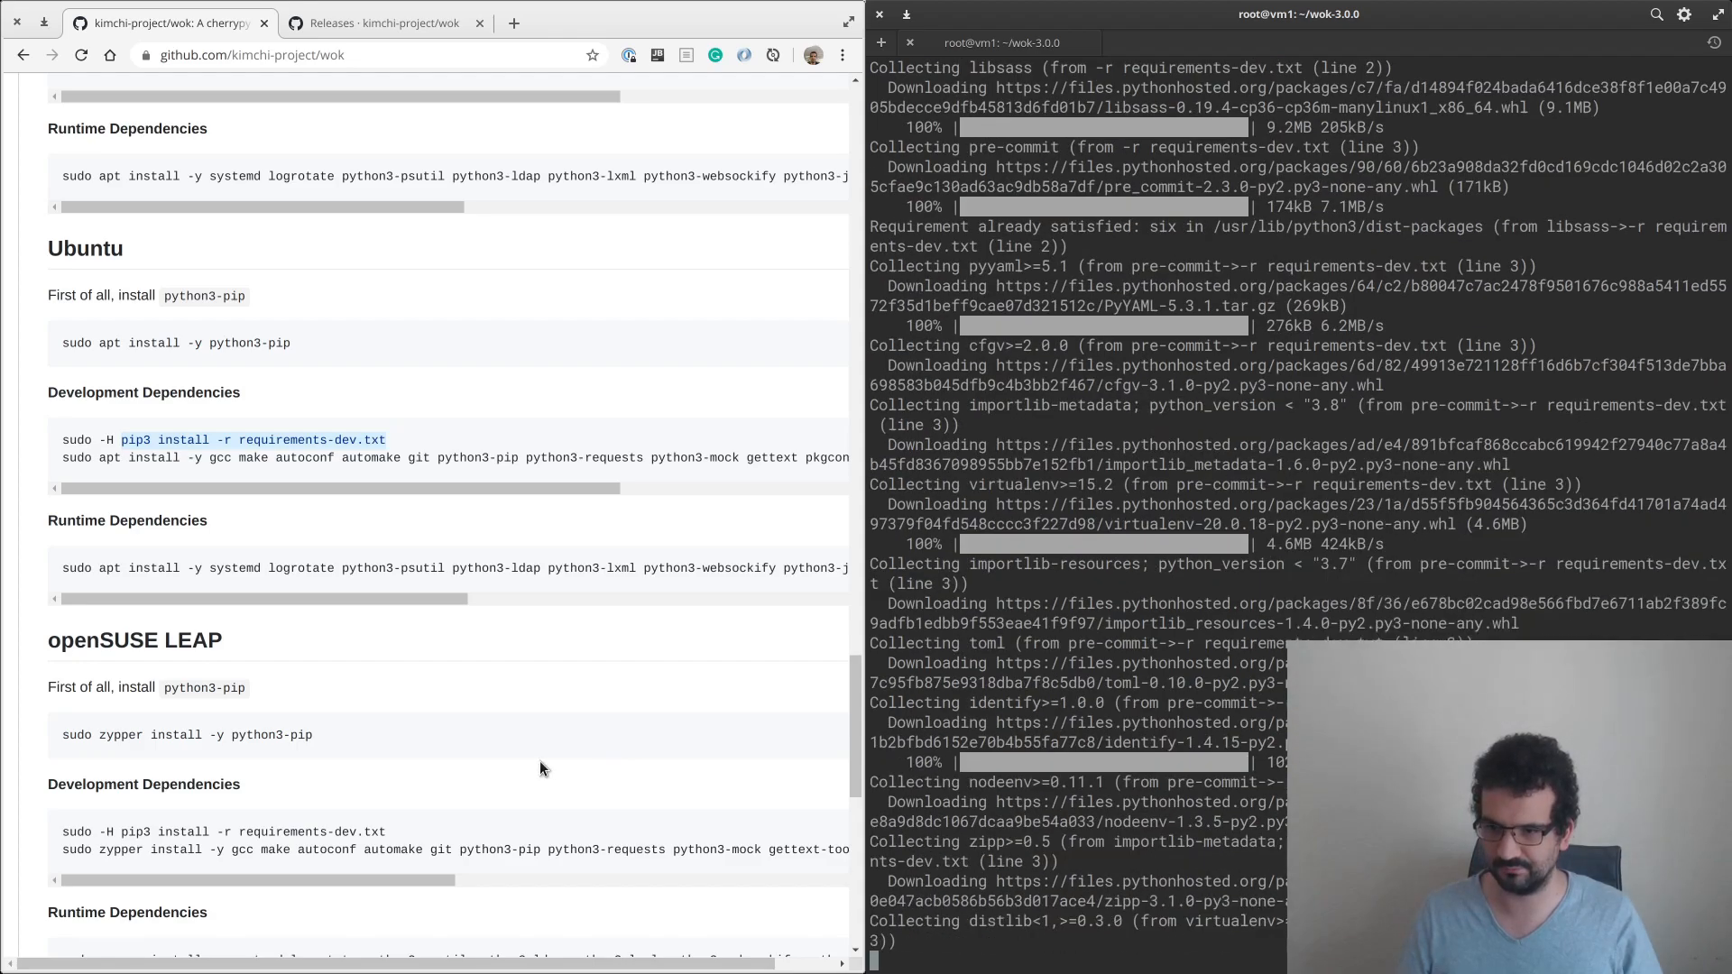
pyautogui.scroll(-3)
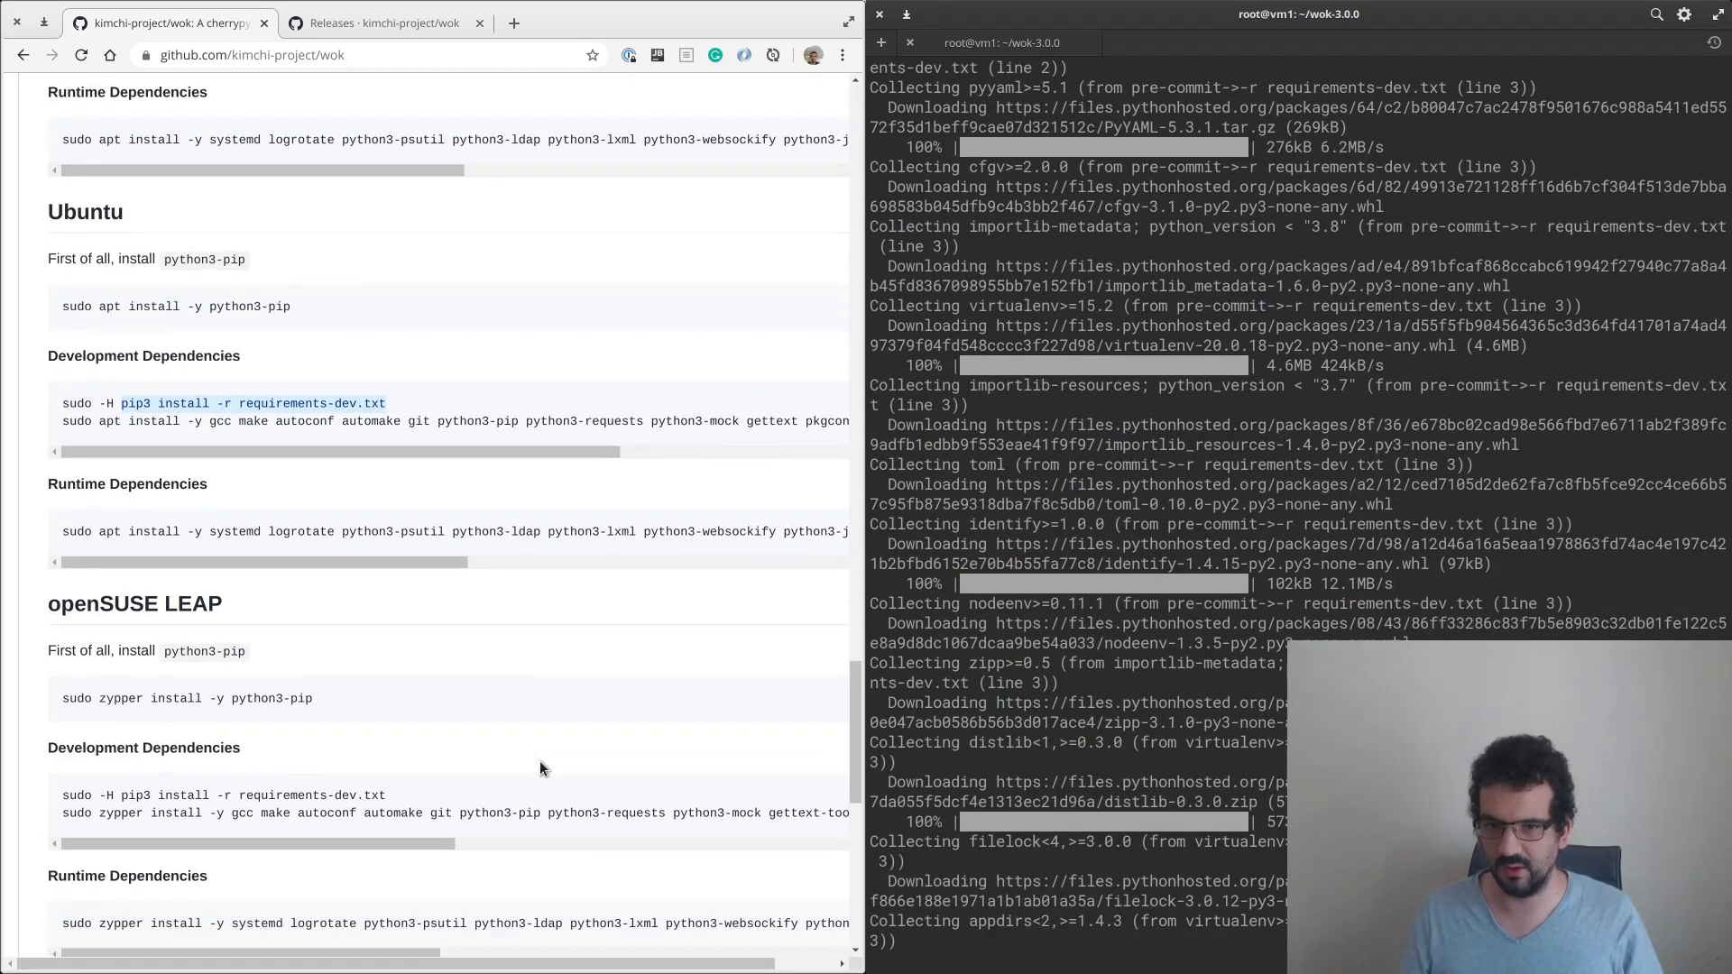
pyautogui.scroll(-3)
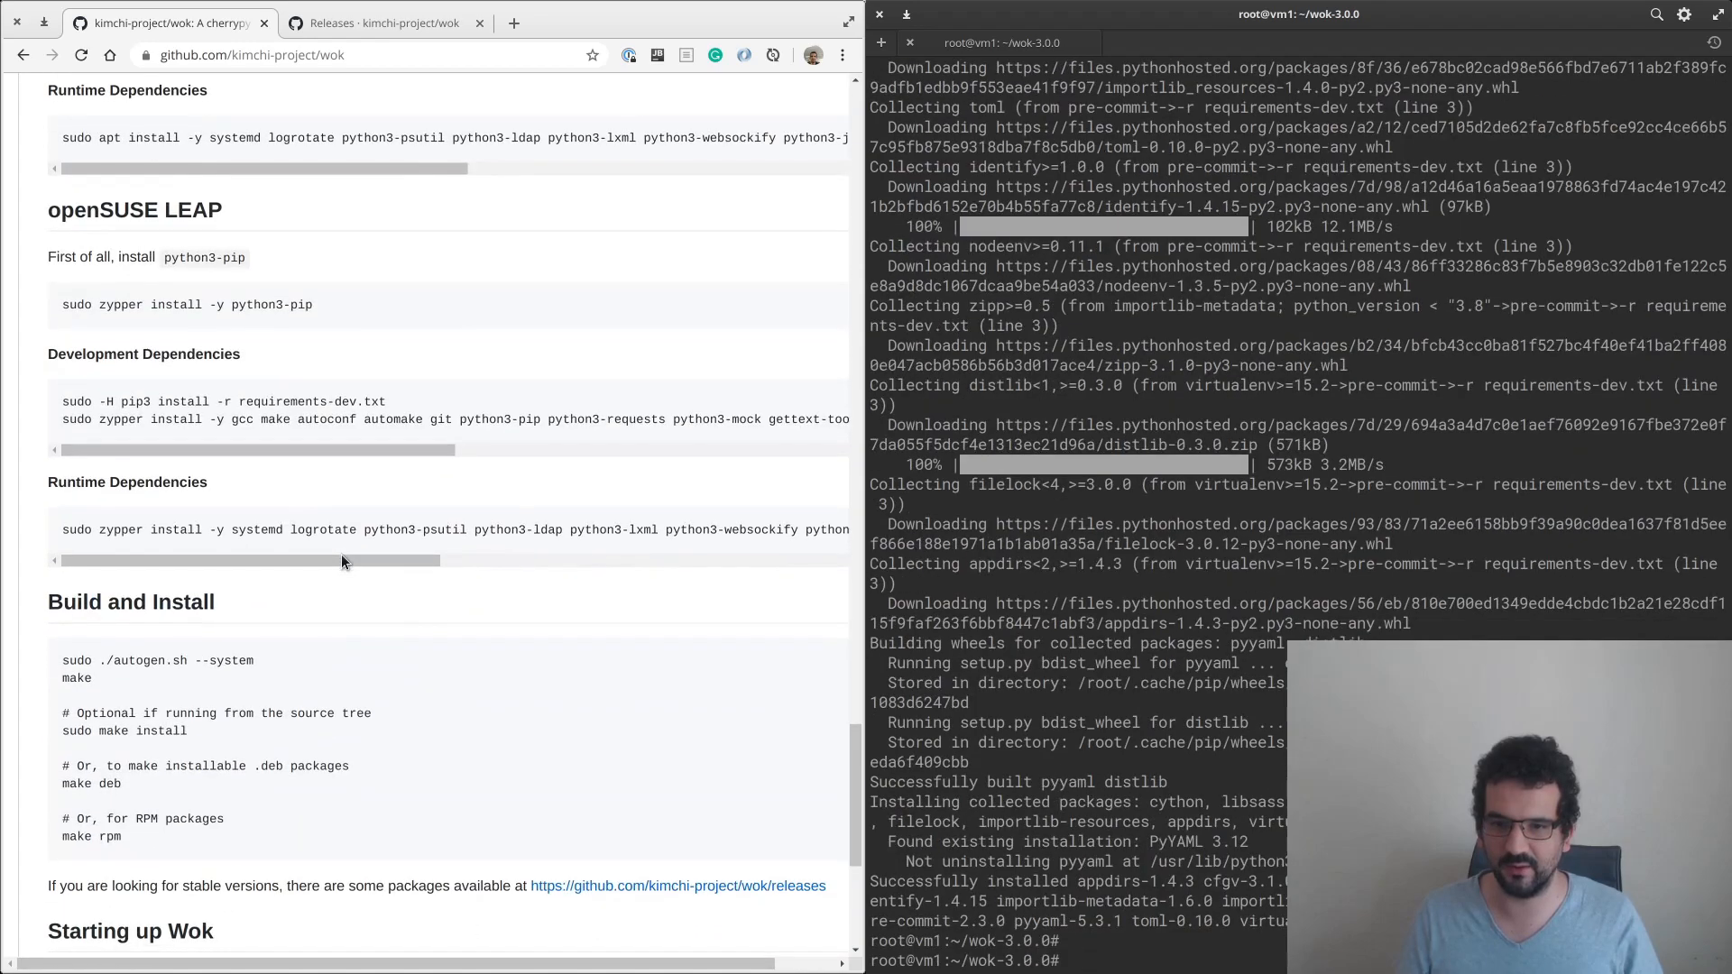
pyautogui.moveTo(102, 654)
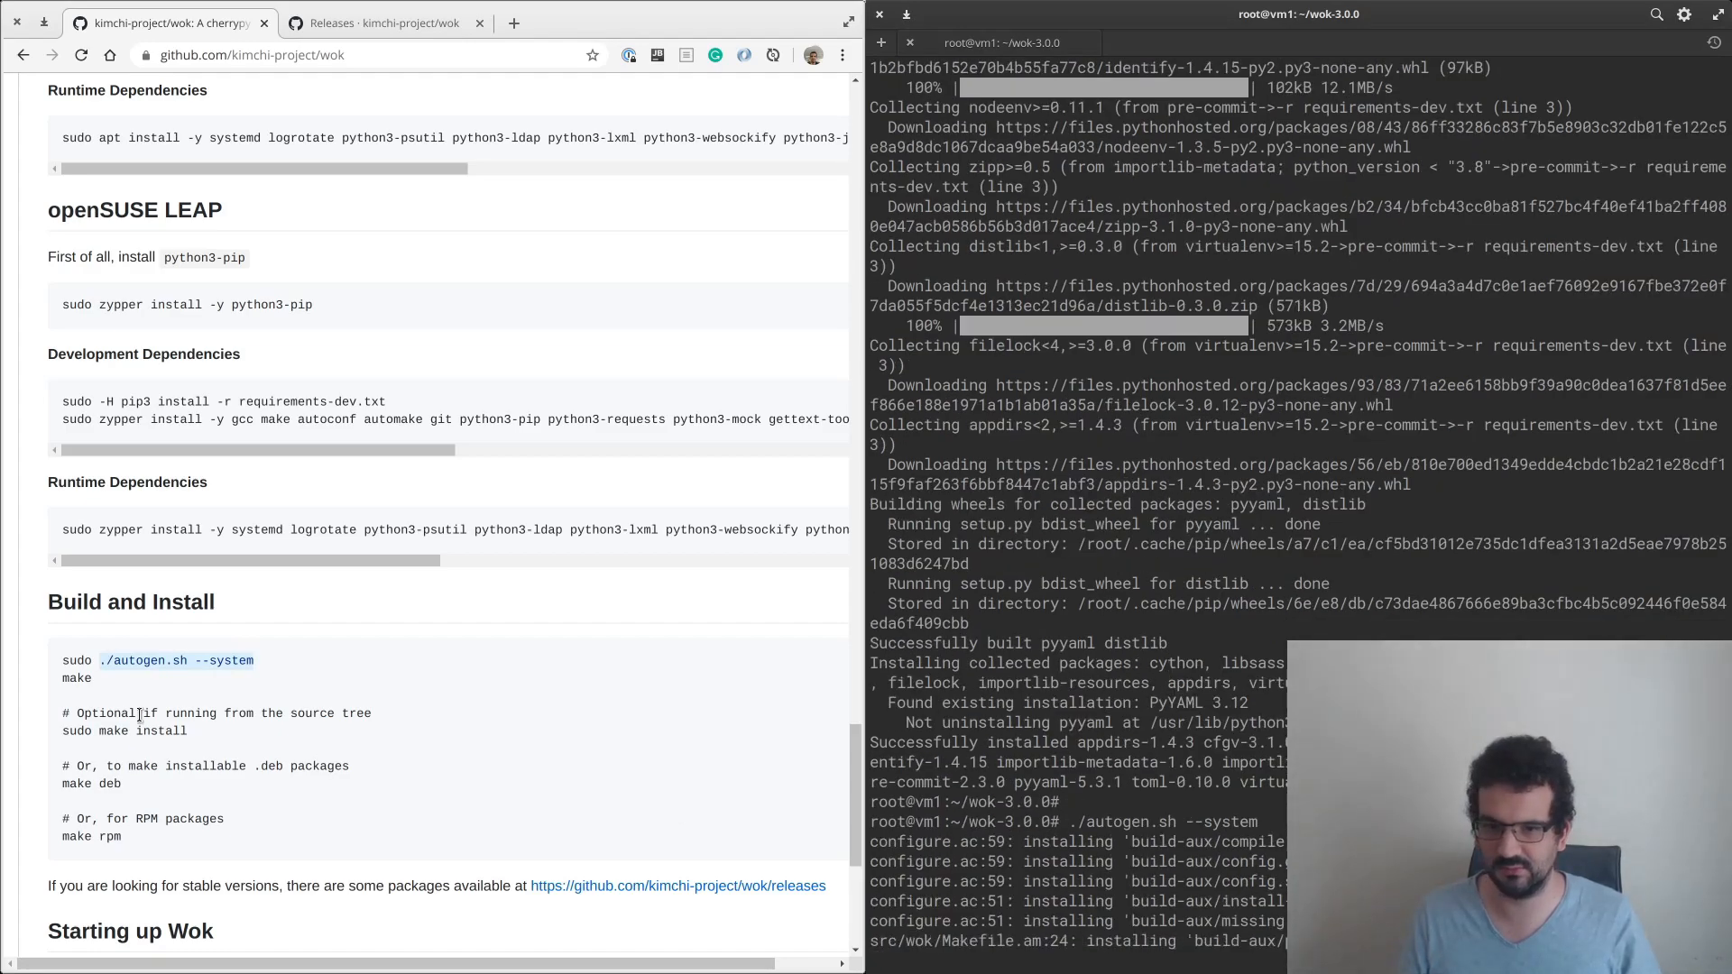
# Follow make and make install, then run netstat -lntp and systemctl list-units.
pyautogui.scroll(-3)
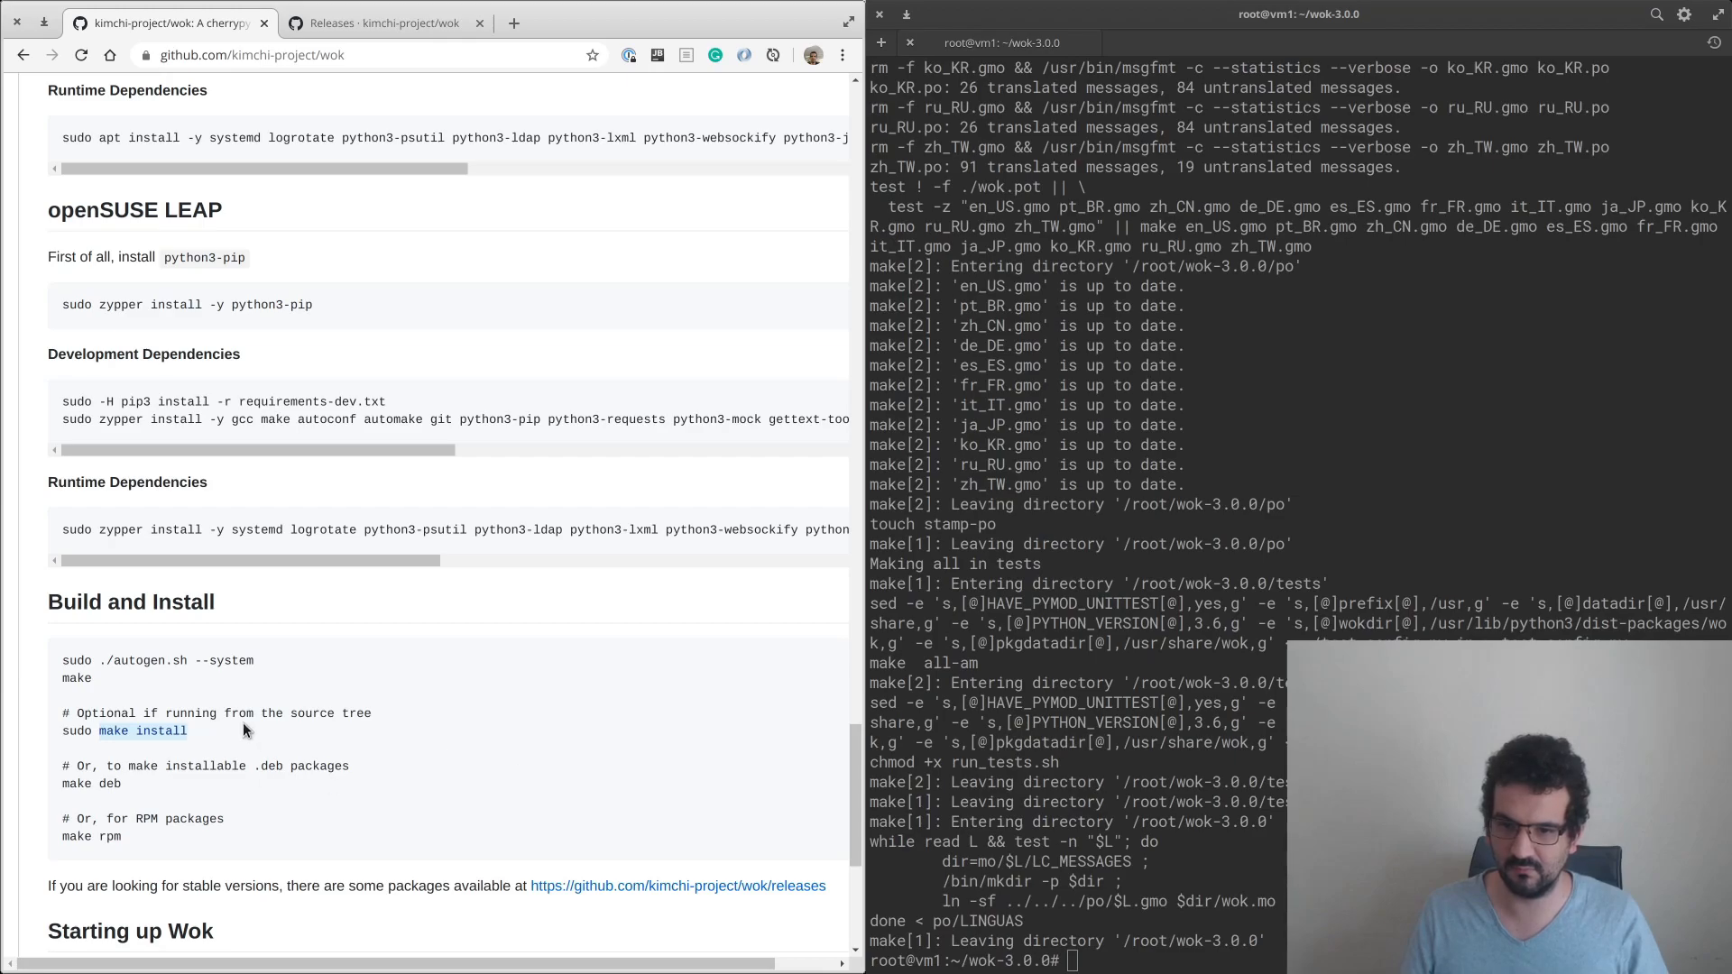
pyautogui.scroll(-3)
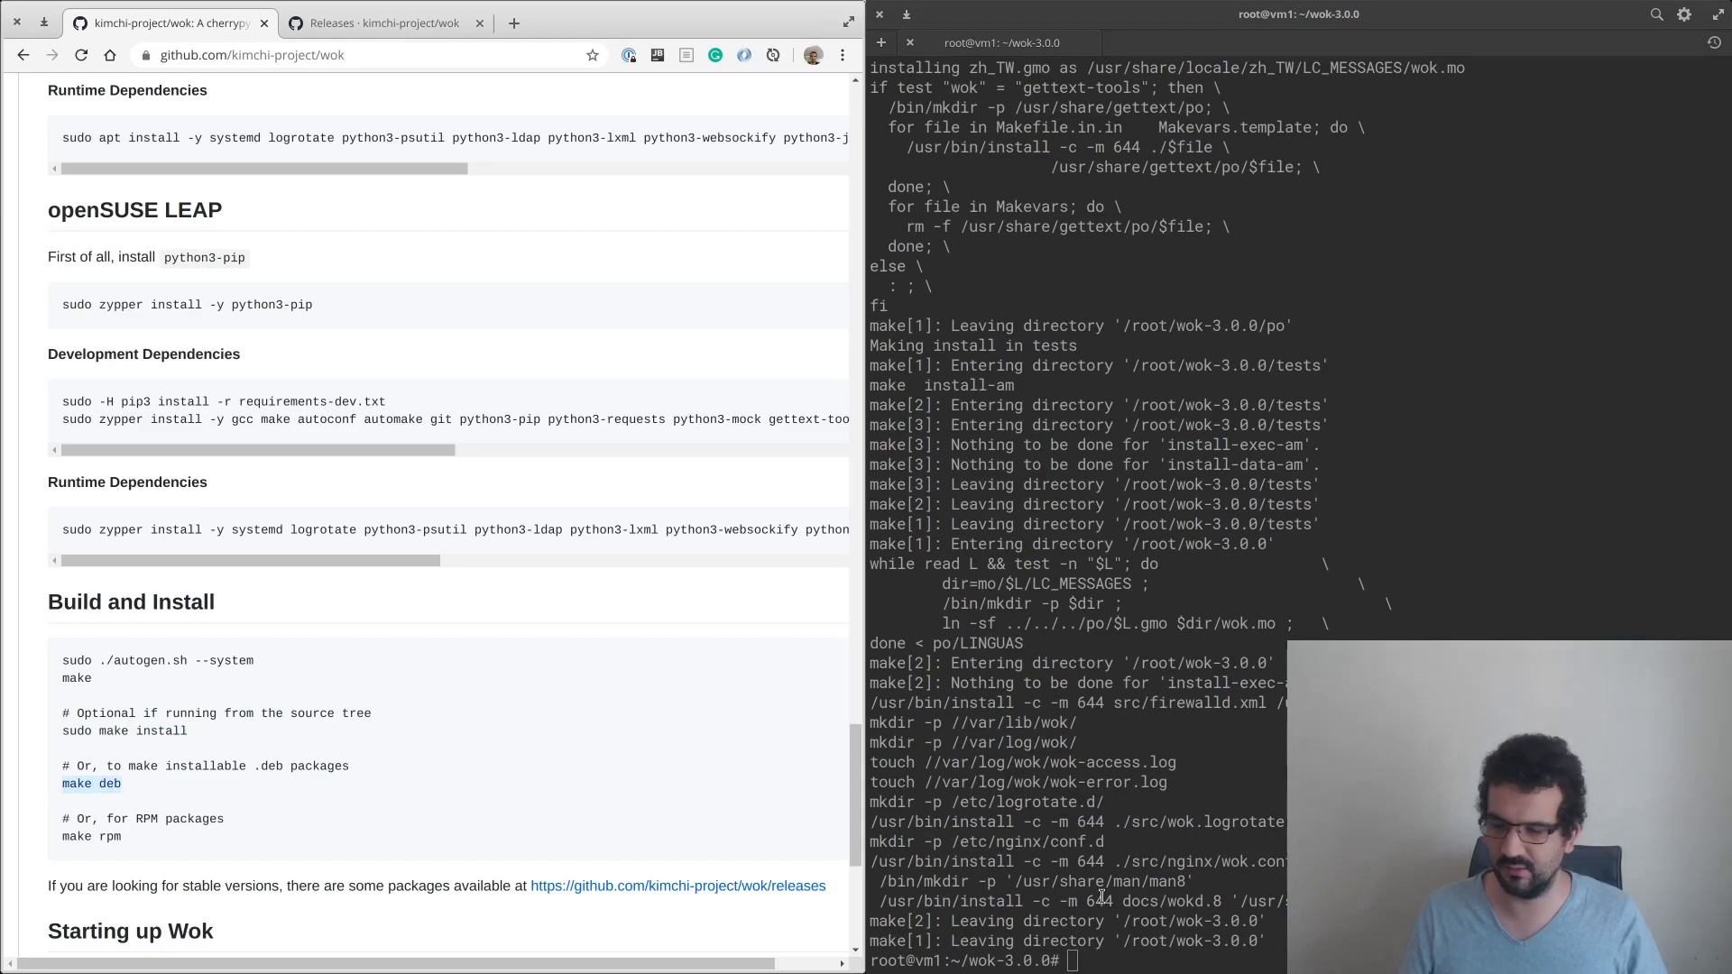
pyautogui.write('net')
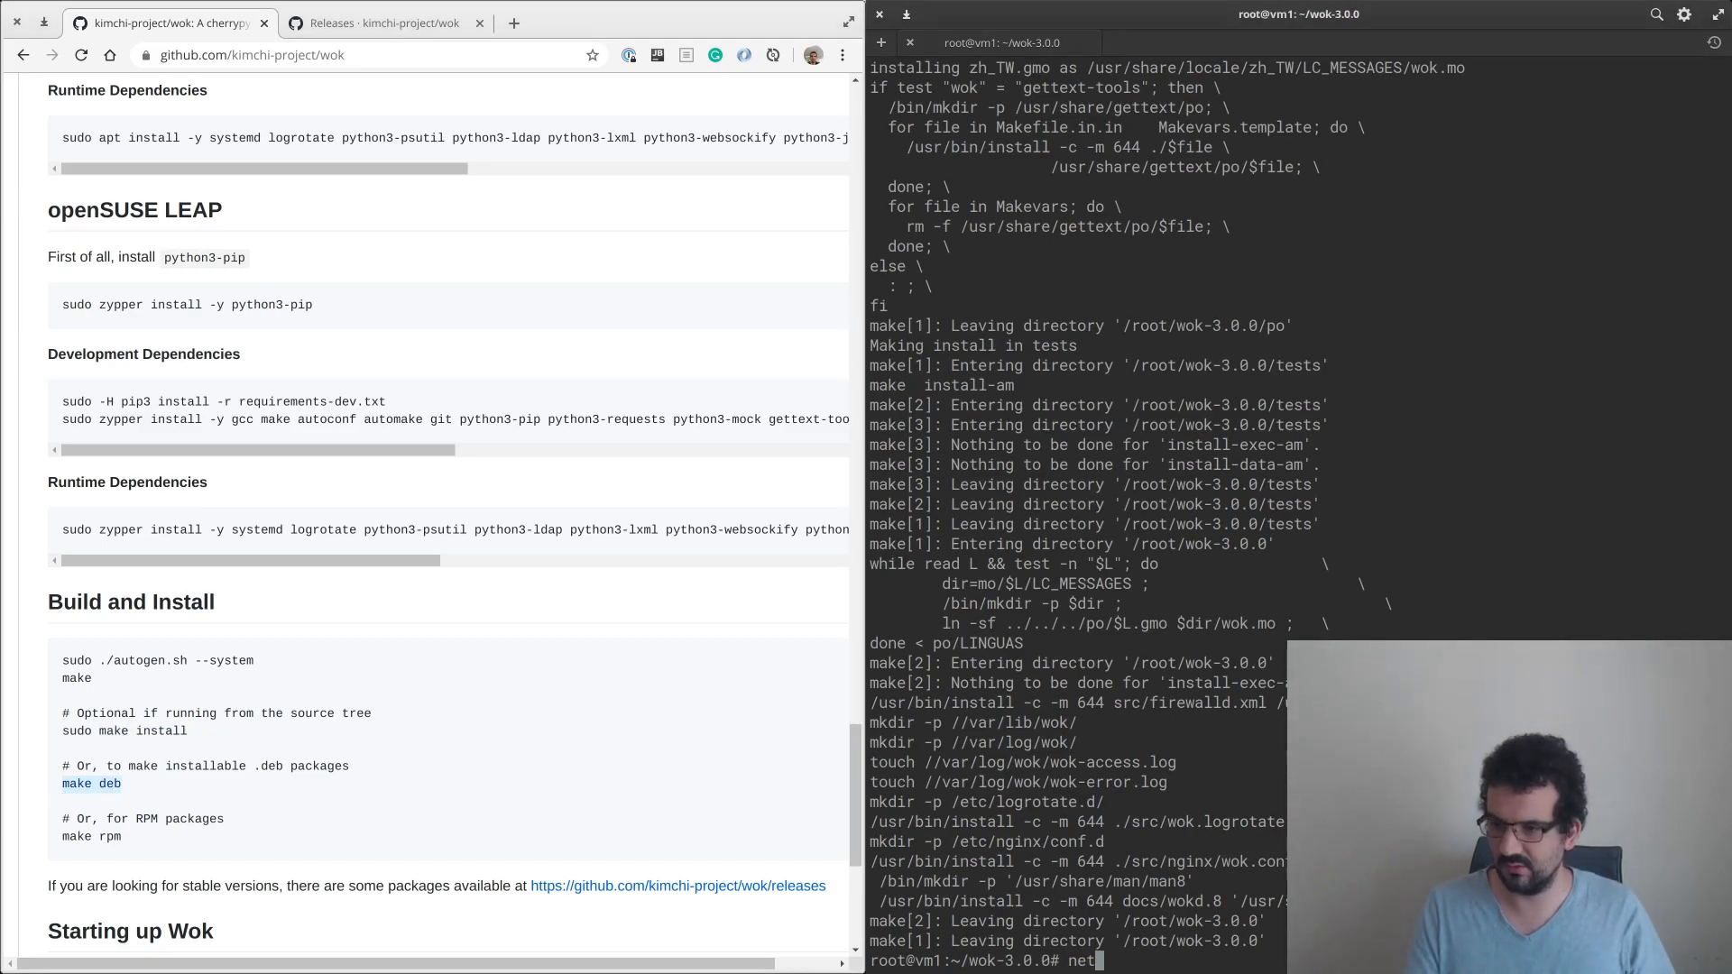
pyautogui.write('stat -lntp')
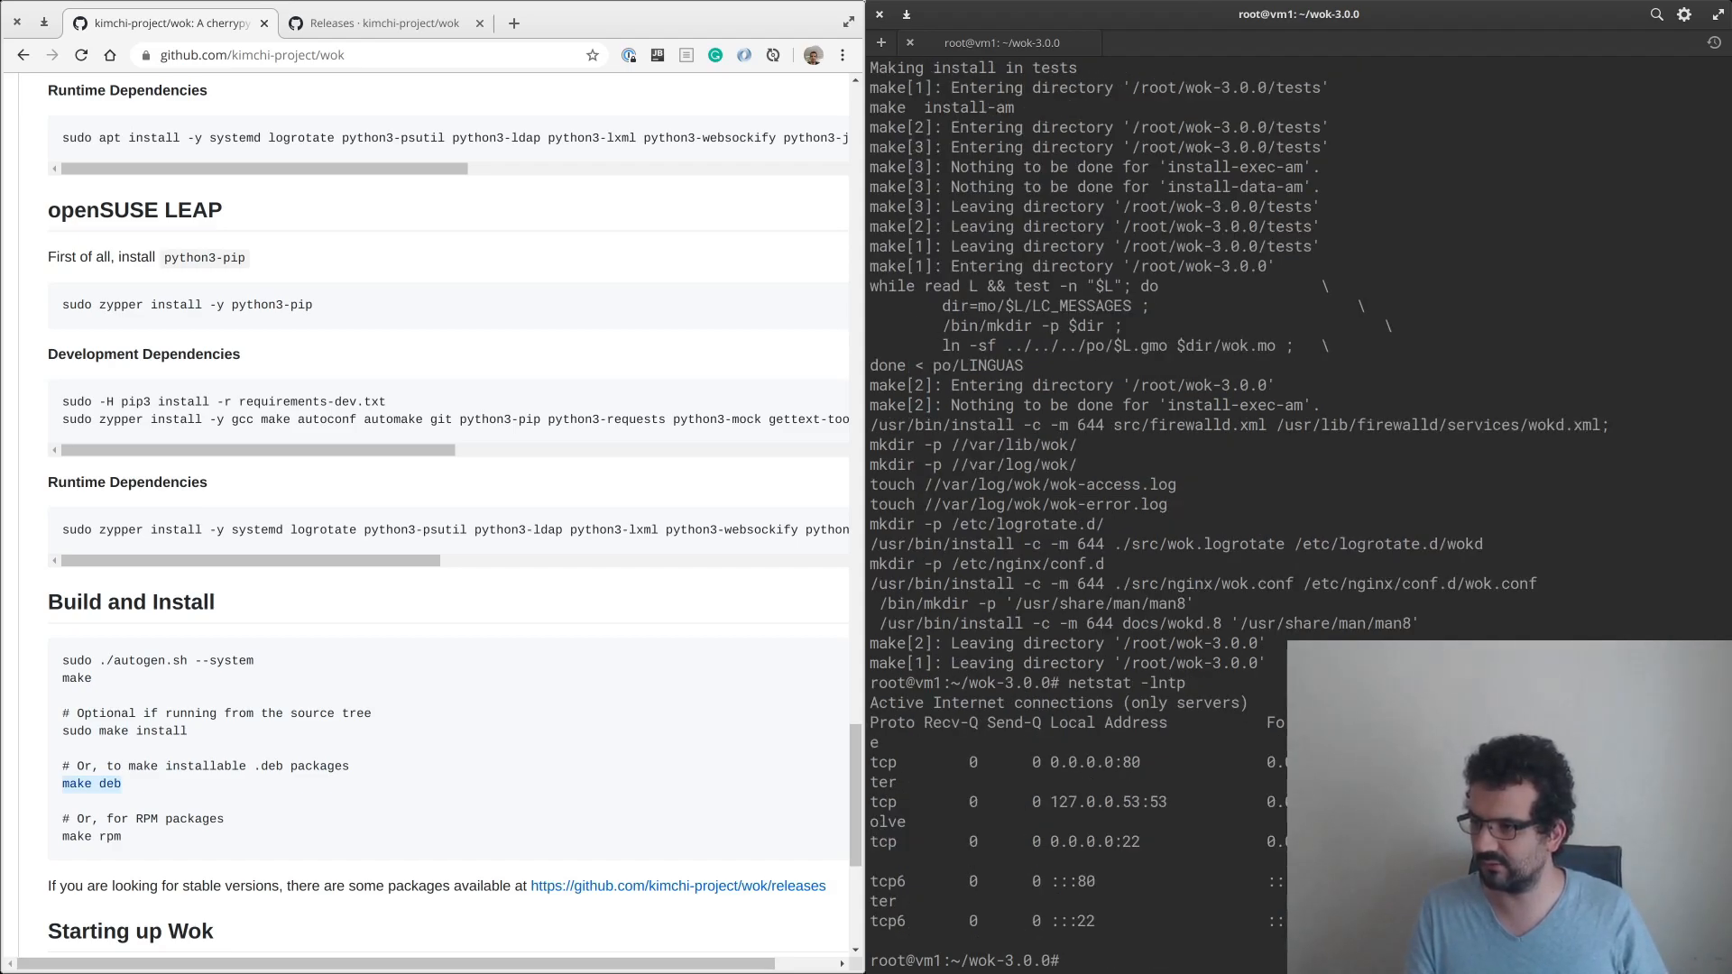
pyautogui.write('systemctl li')
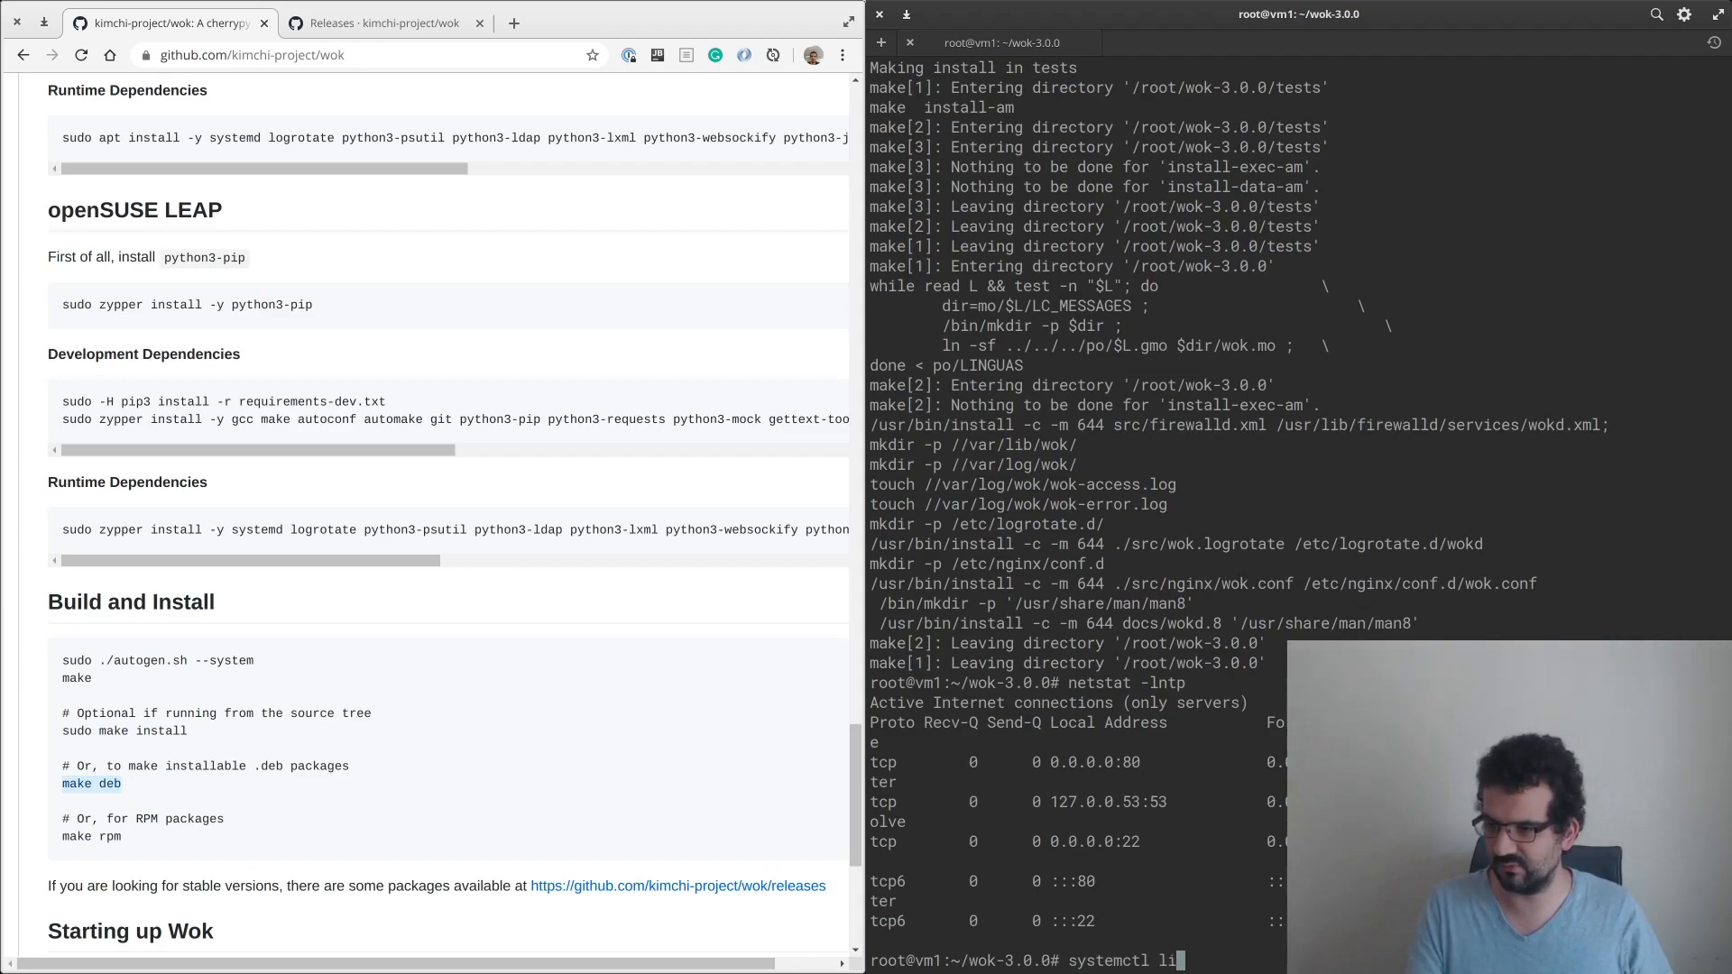
pyautogui.write('st-units')
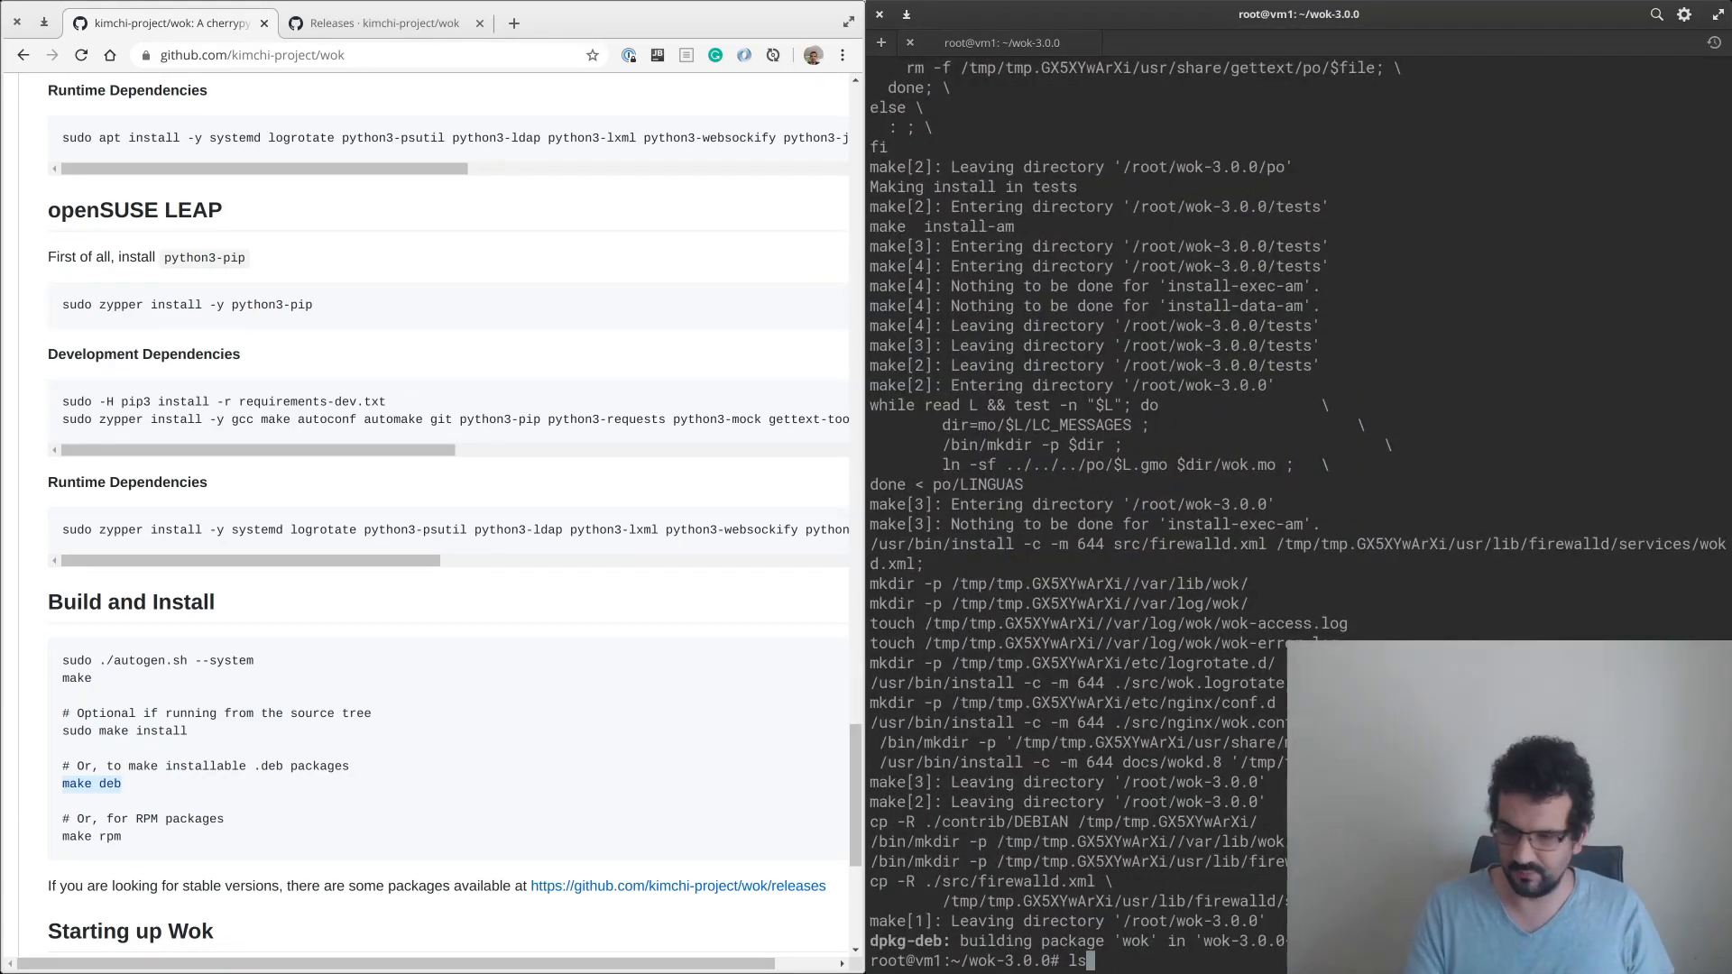
# Install wok-3.0.0-0.ubuntu.noarch.deb with dpkg -i, then read the wokd journal.
pyautogui.press('Return')
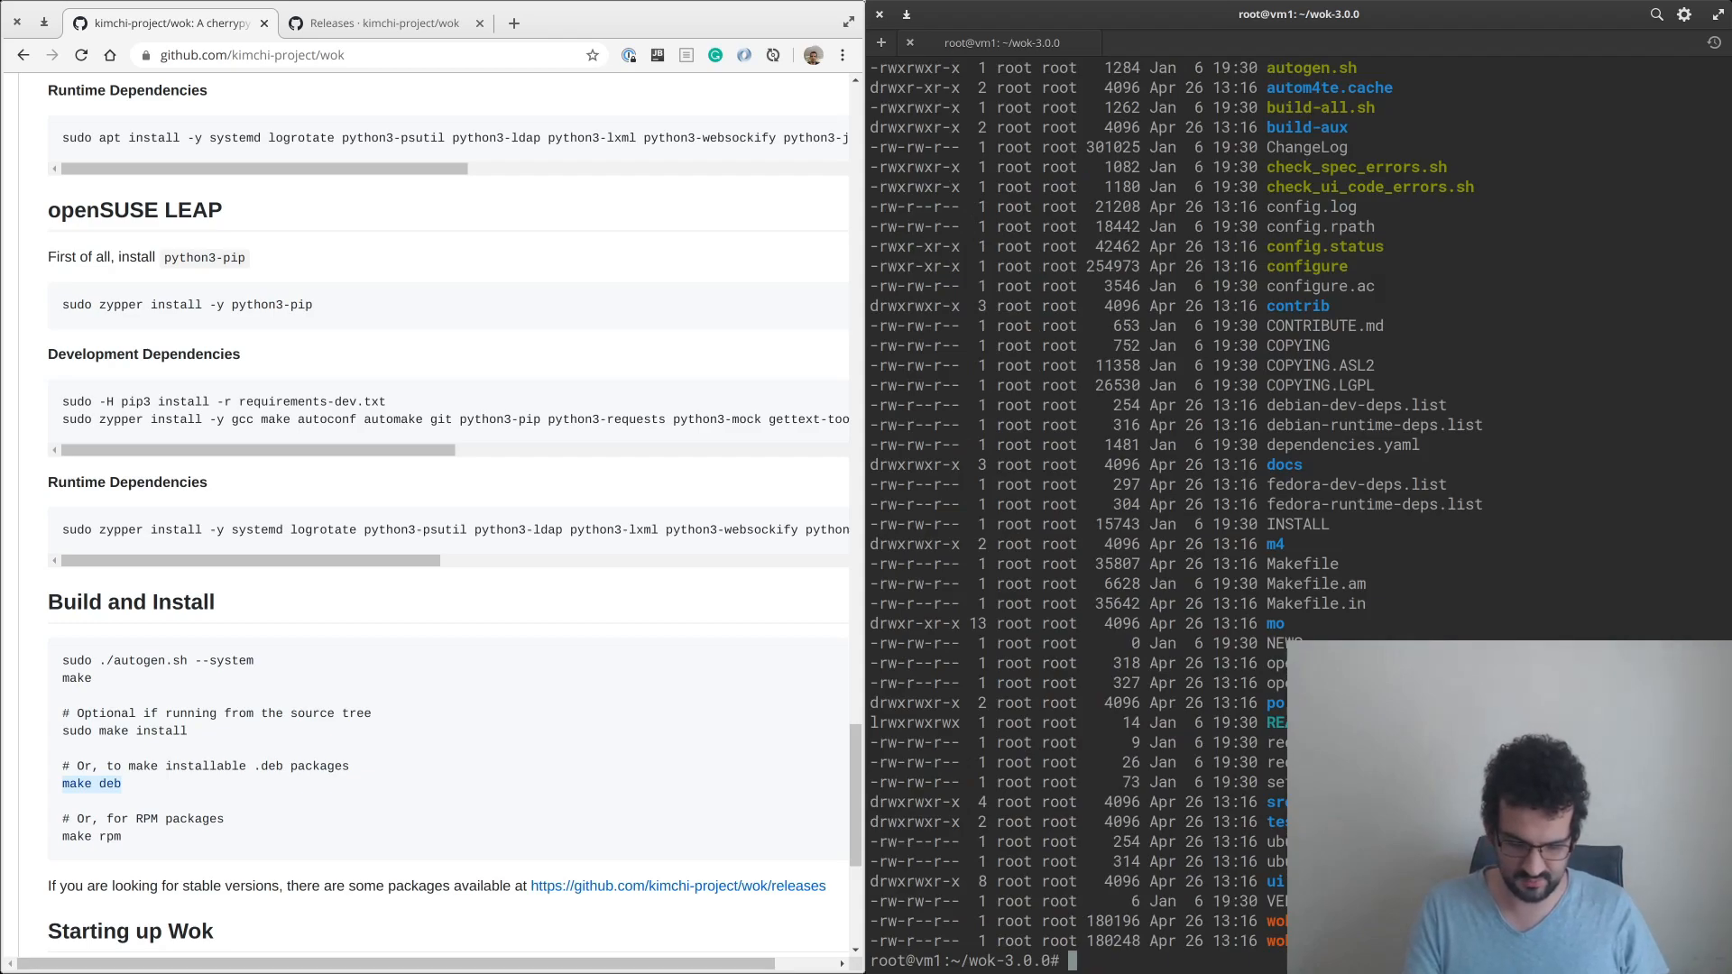
pyautogui.write('dpkg -i wok-3.0.0-0.ubun')
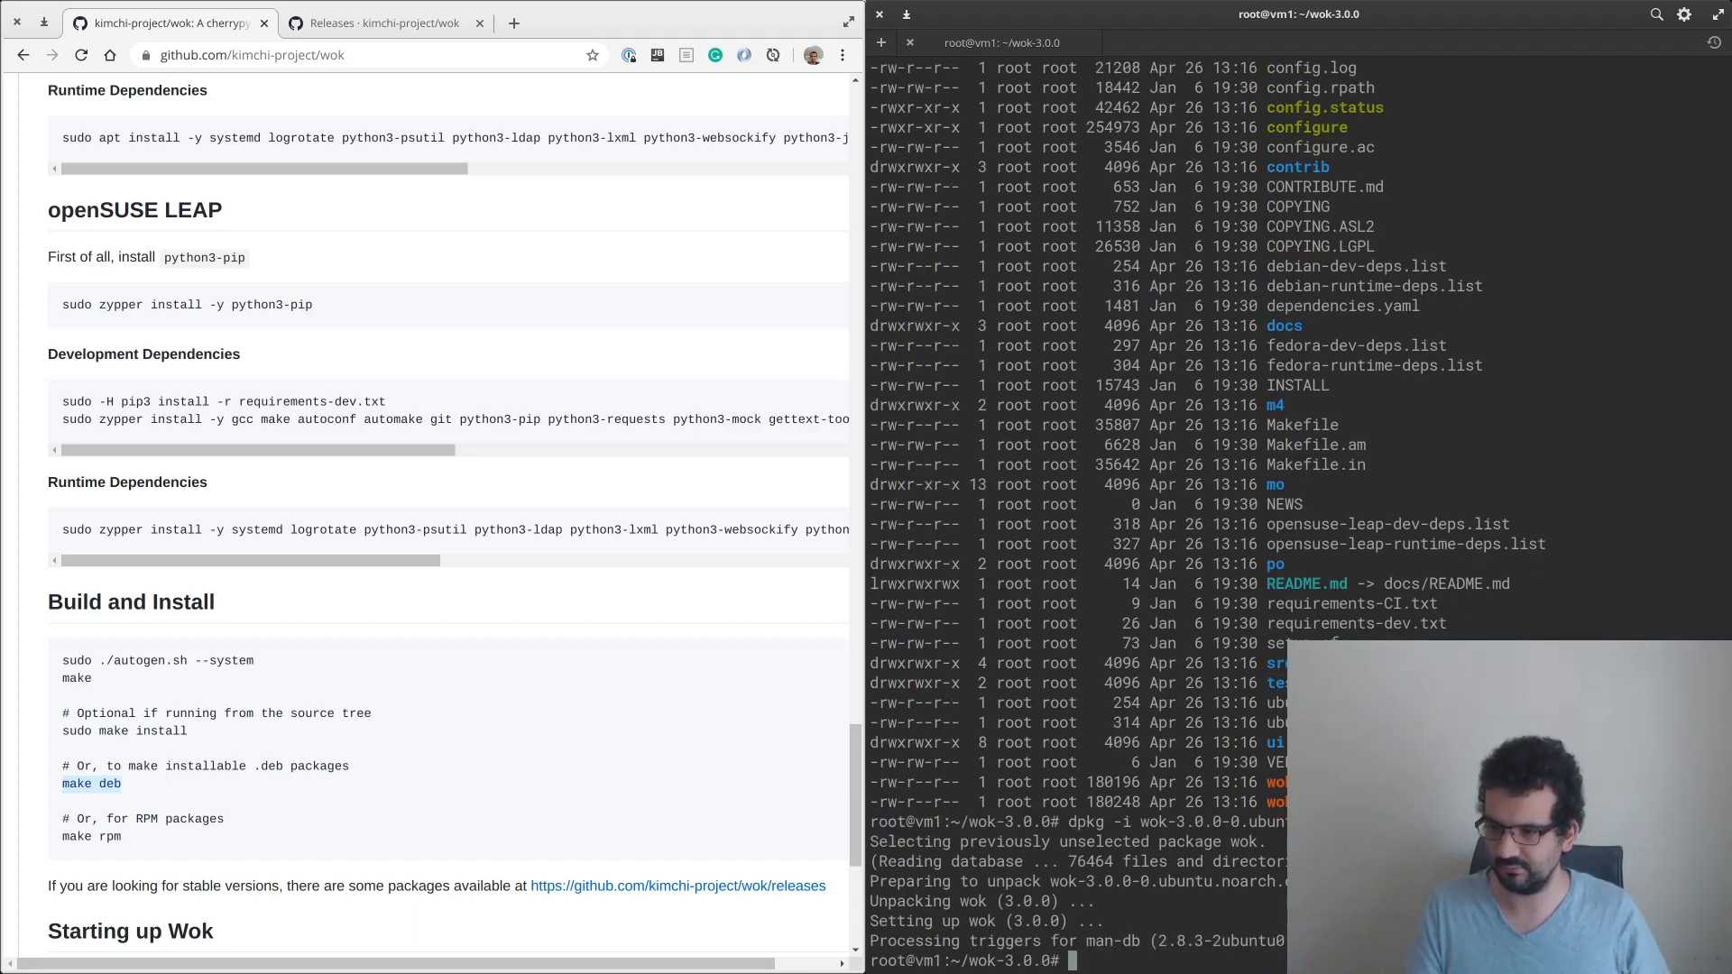
pyautogui.write('systemctl list-units | g')
pyautogui.write('netstat -lntp')
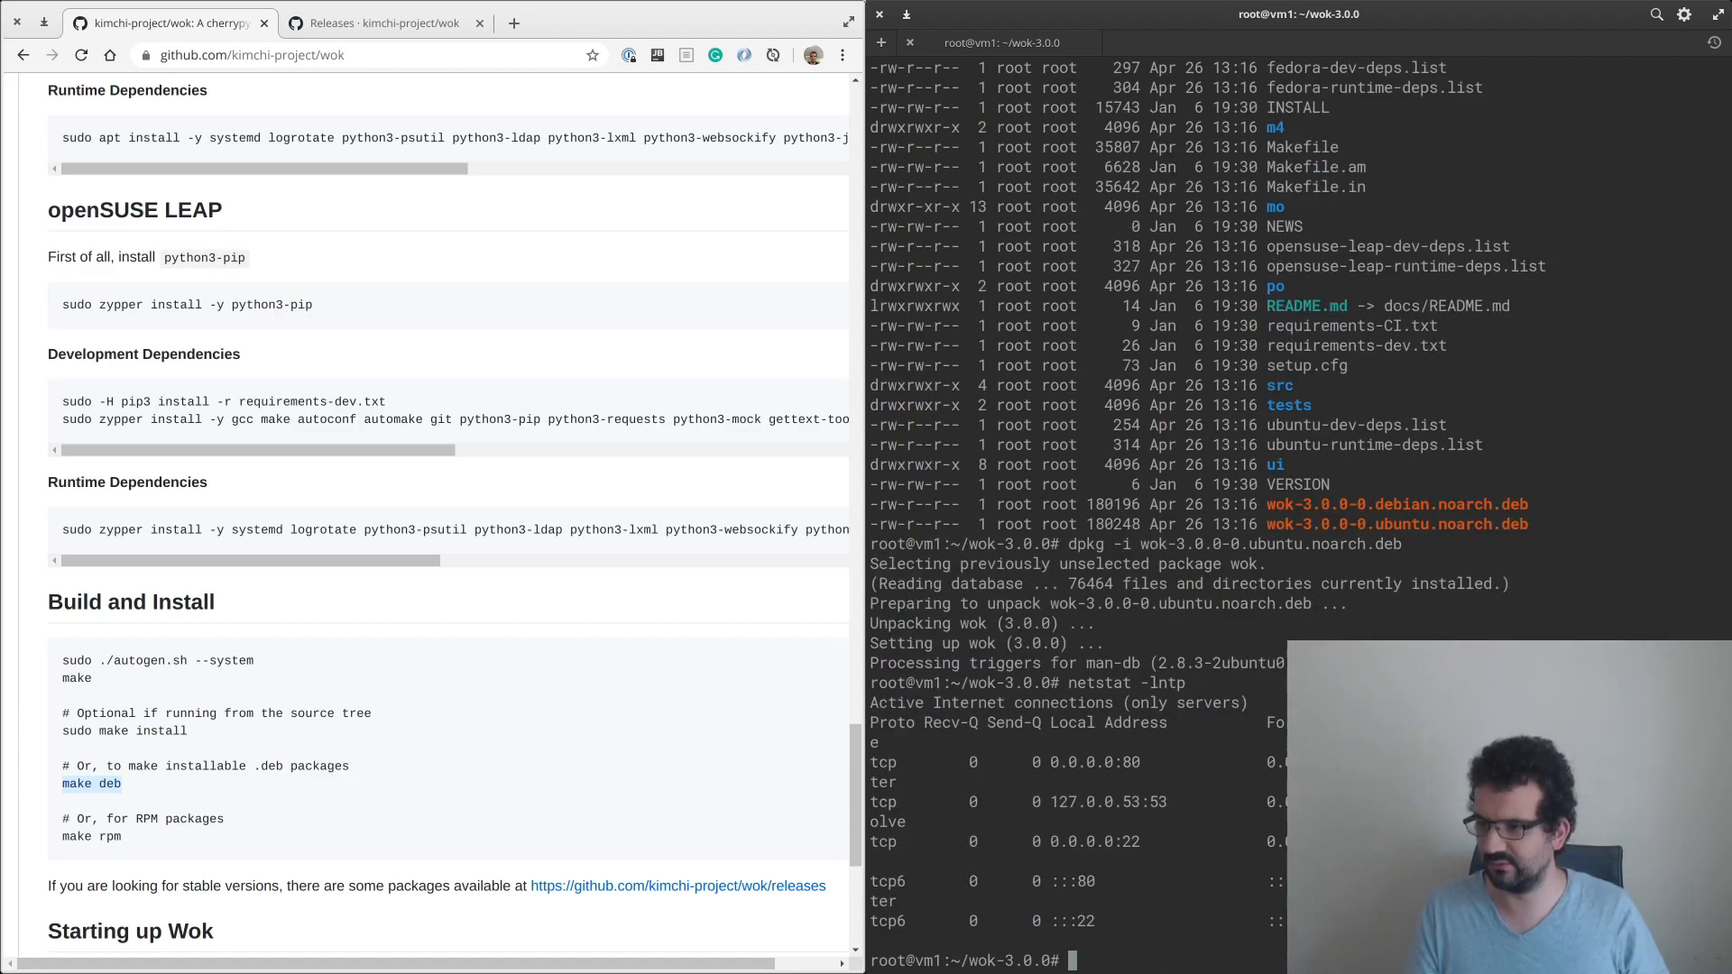
pyautogui.write('journalctl')
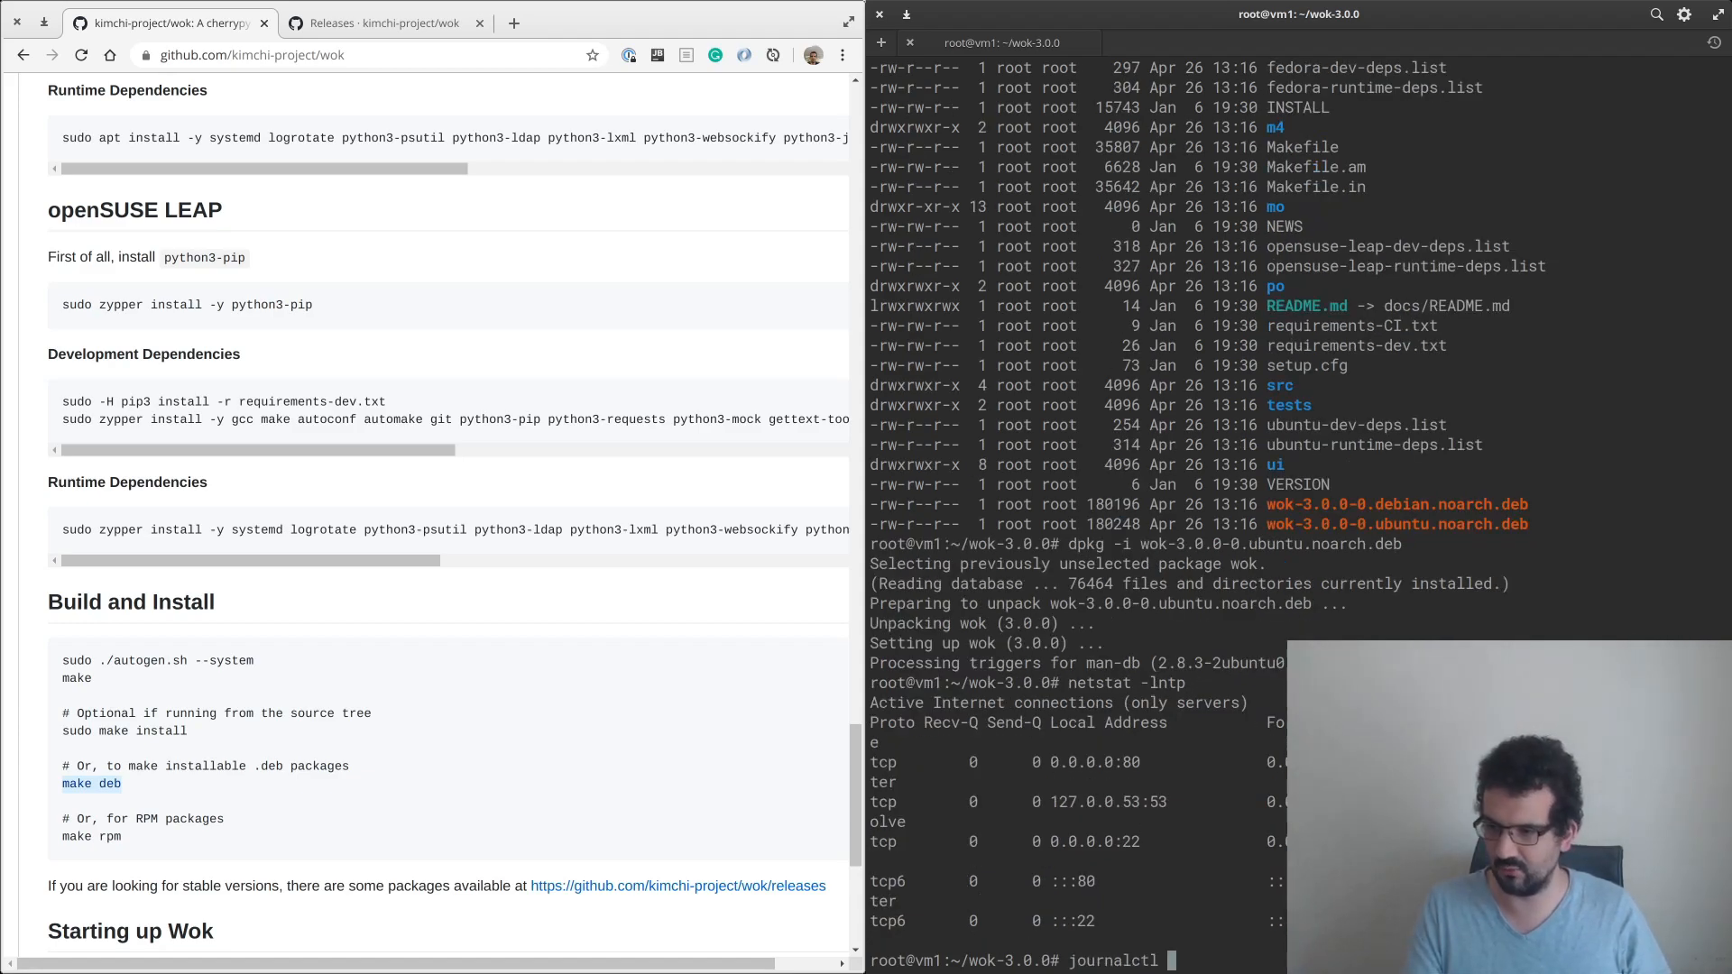
pyautogui.press('Return')
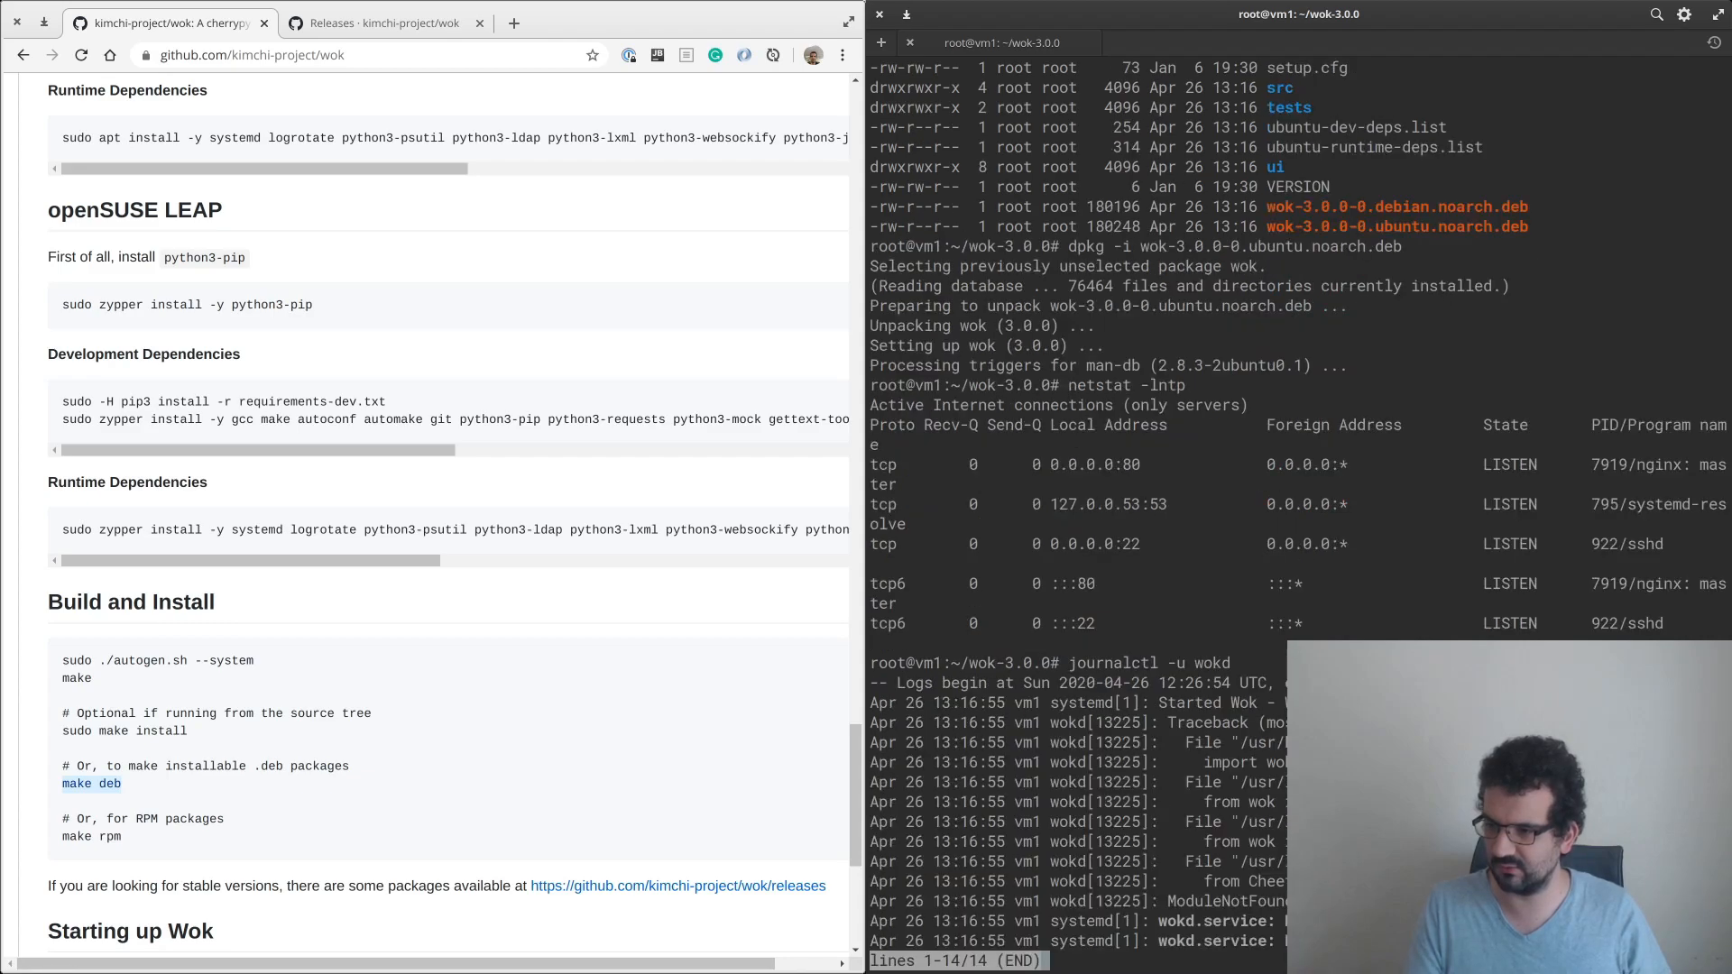
pyautogui.press('q')
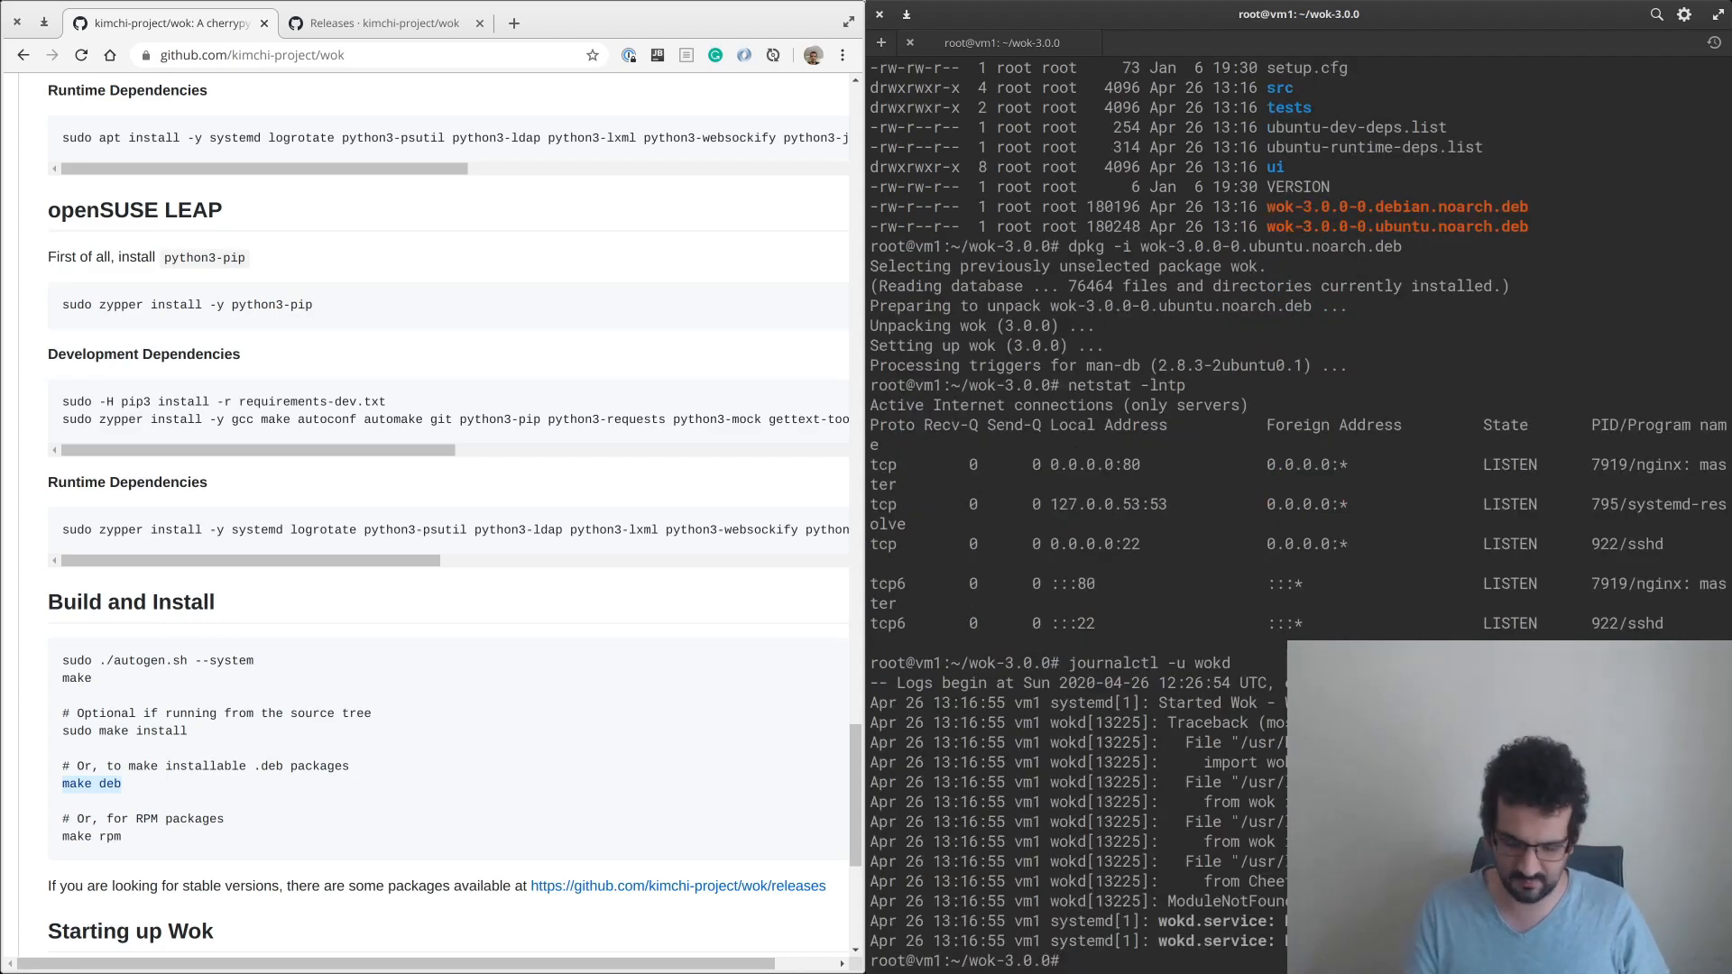
# Install cheetah3 with pip3, start wokd, and confirm ports 8001 and 8010 with netstat.
pyautogui.write('pip3 install cheetah3')
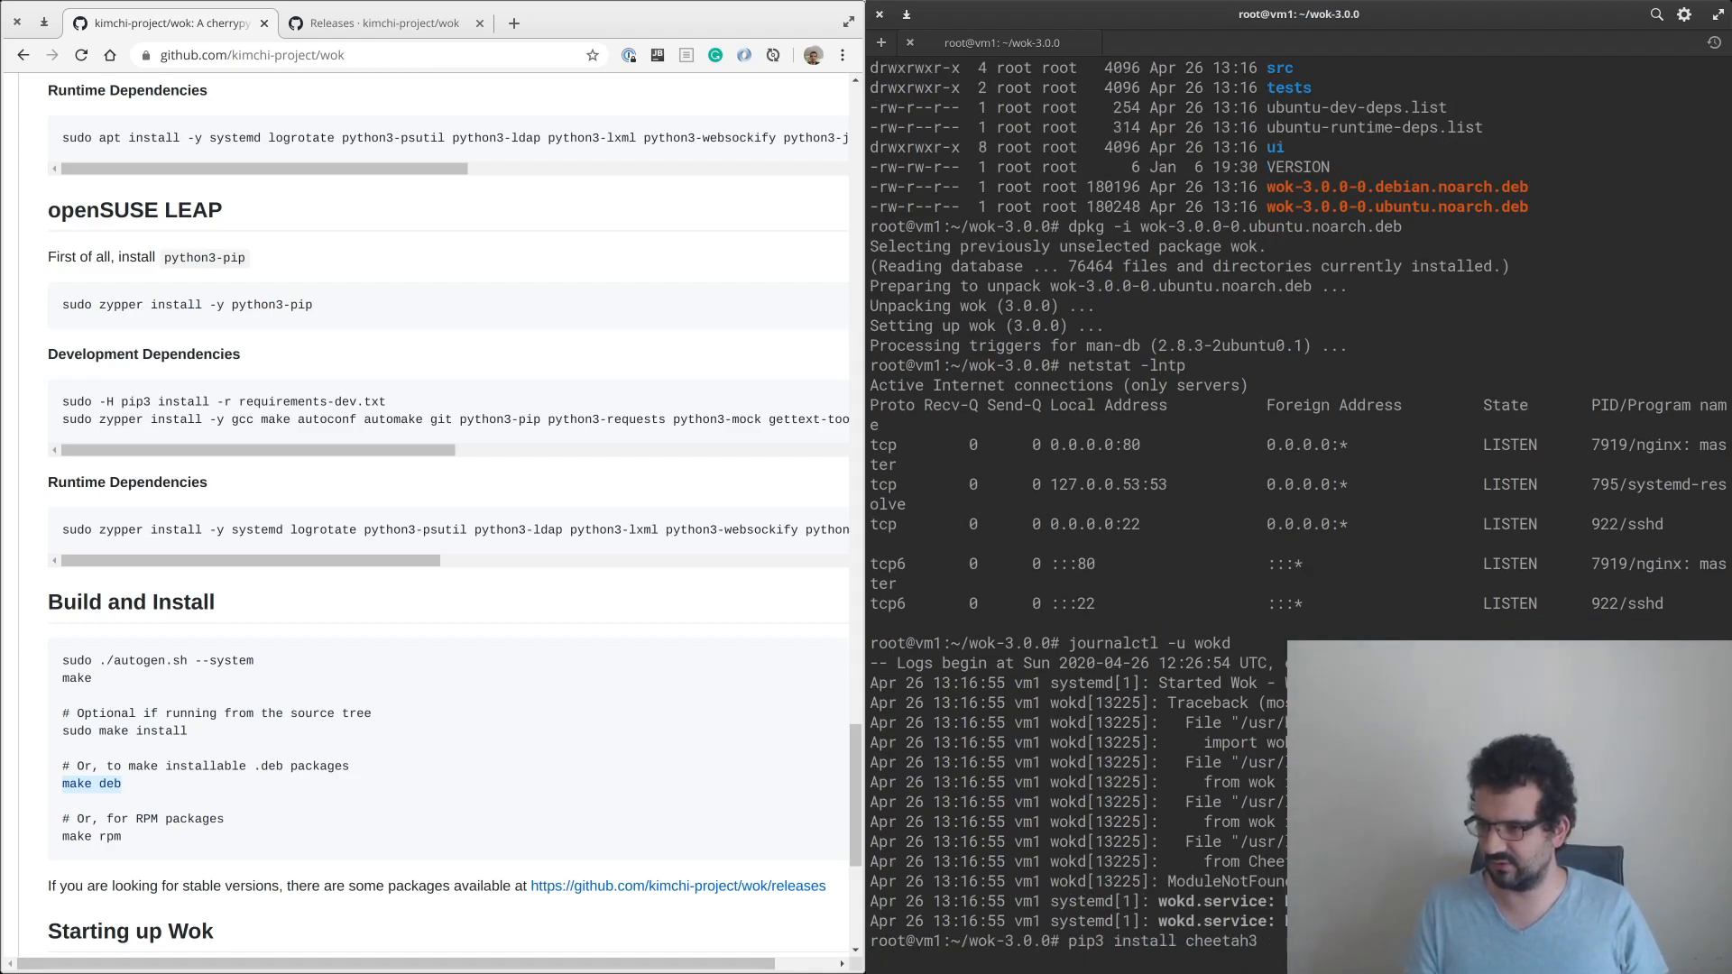
pyautogui.scroll(-3)
pyautogui.write('journalctl -u wokd -f')
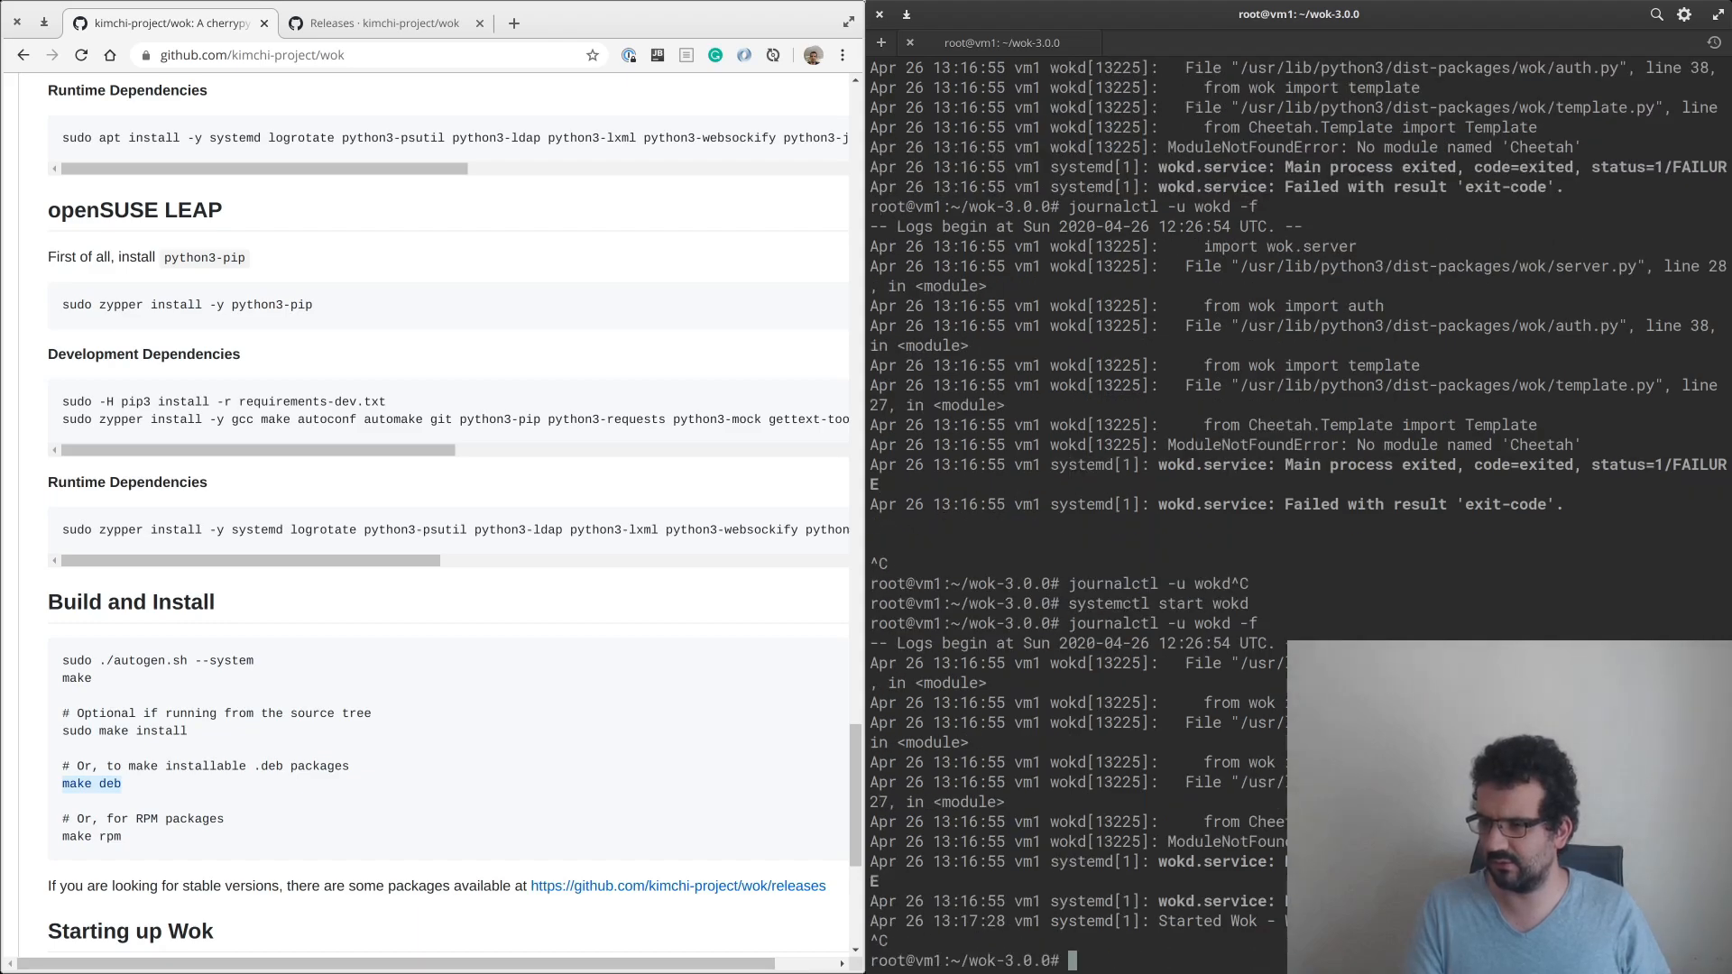
pyautogui.write('netstat -lntp')
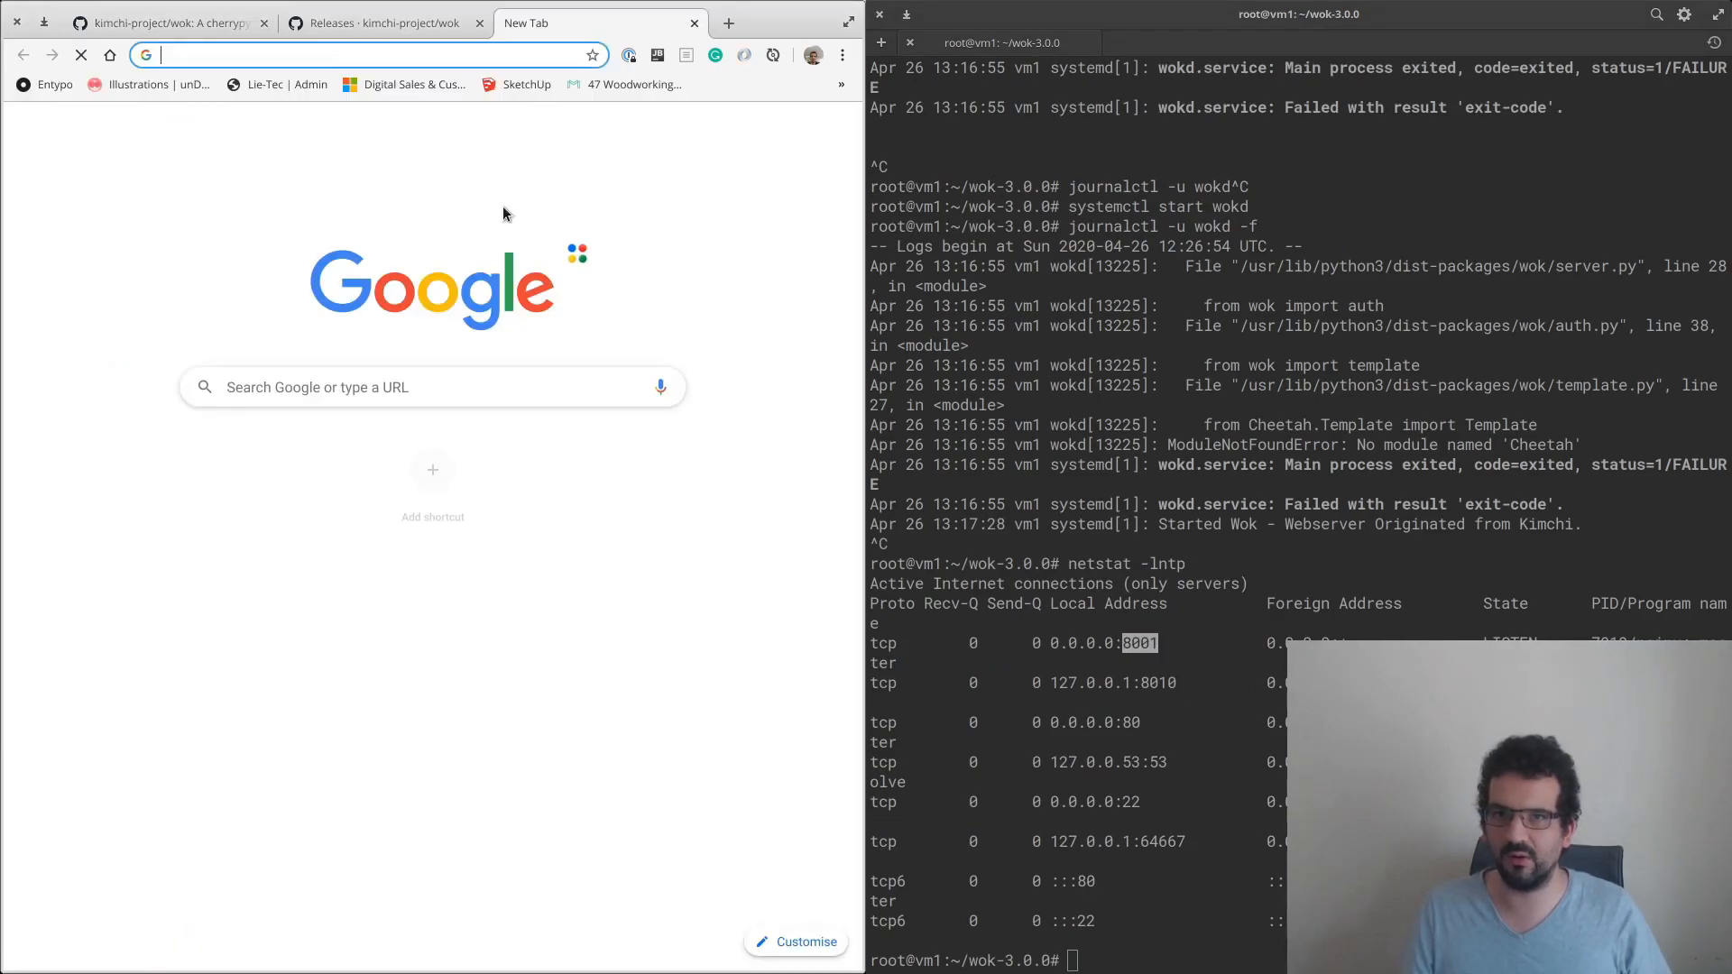
# Load the server address 192.168.122.68 on port 8001 in a new Chrome tab.
pyautogui.write('https://youtube.com')
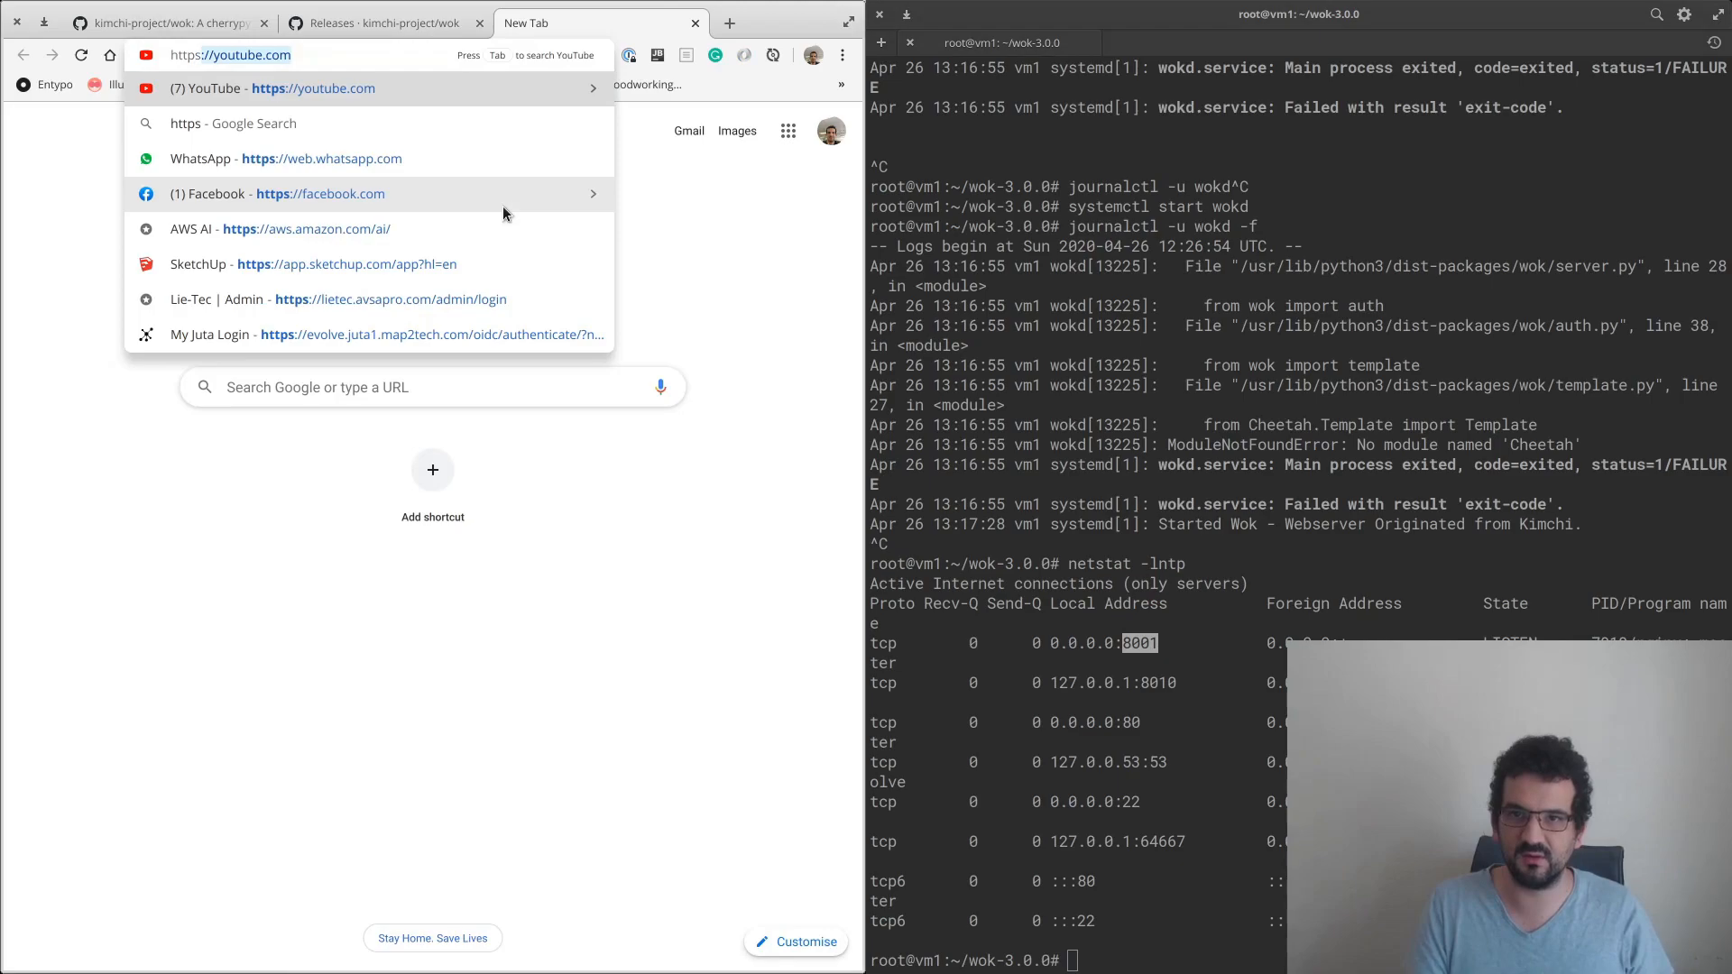
pyautogui.write('192.1')
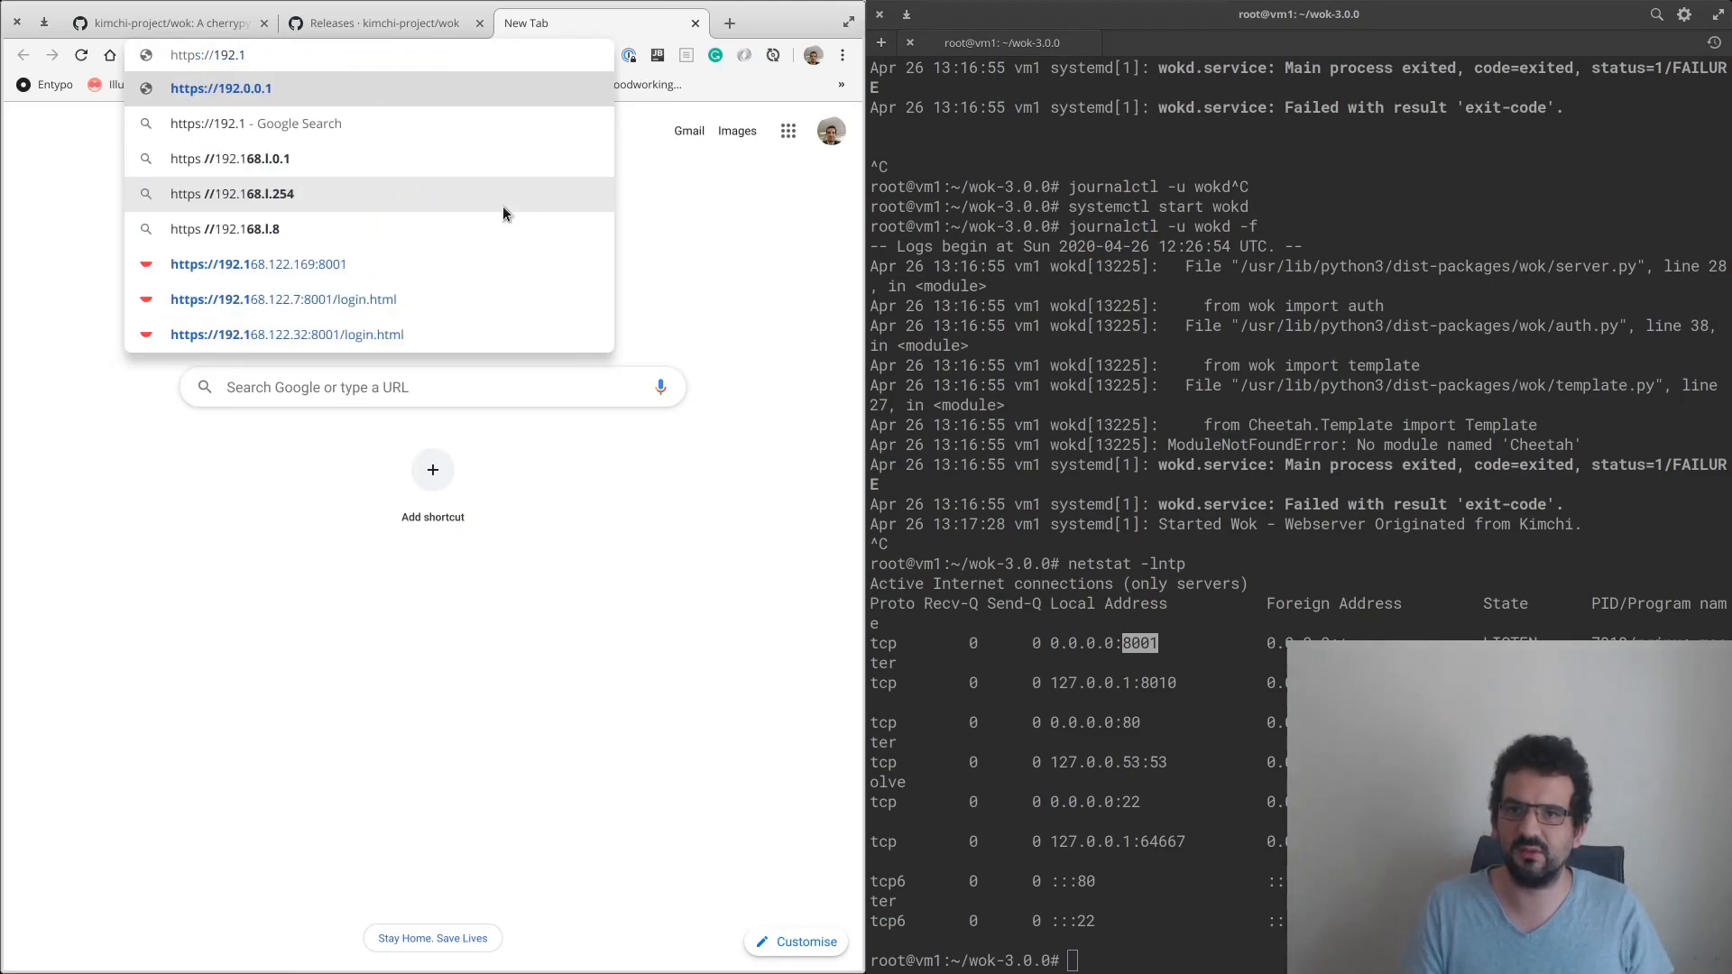
pyautogui.write('68.1')
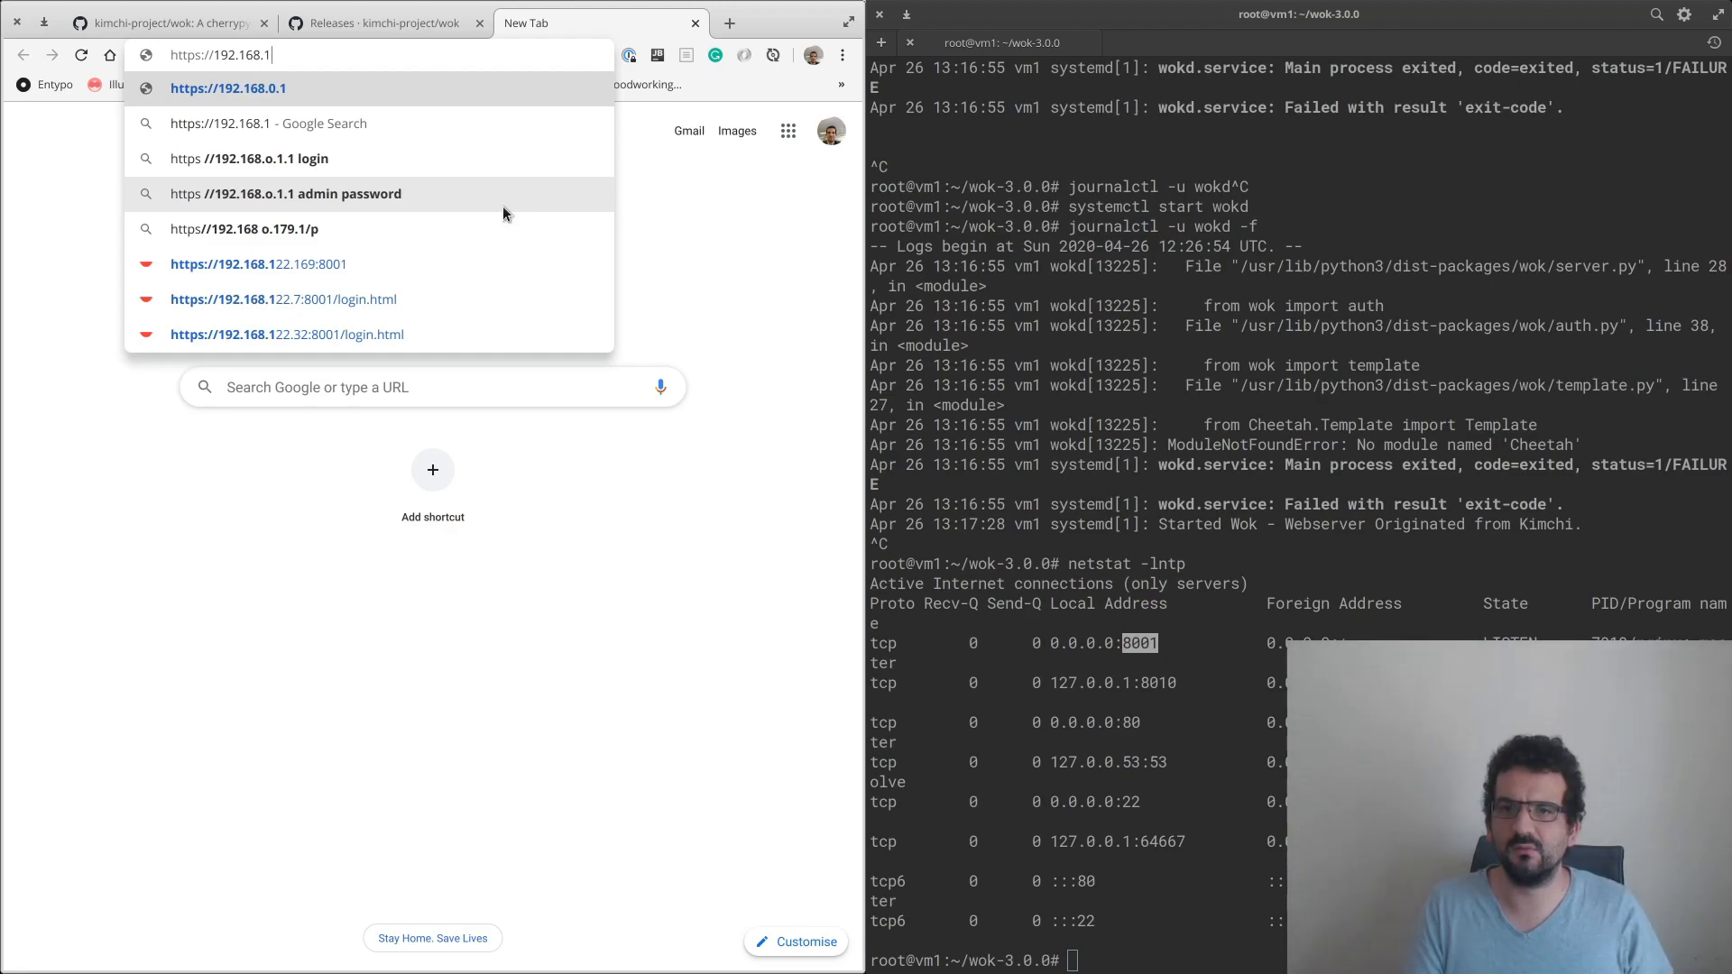
pyautogui.write('22.68:8')
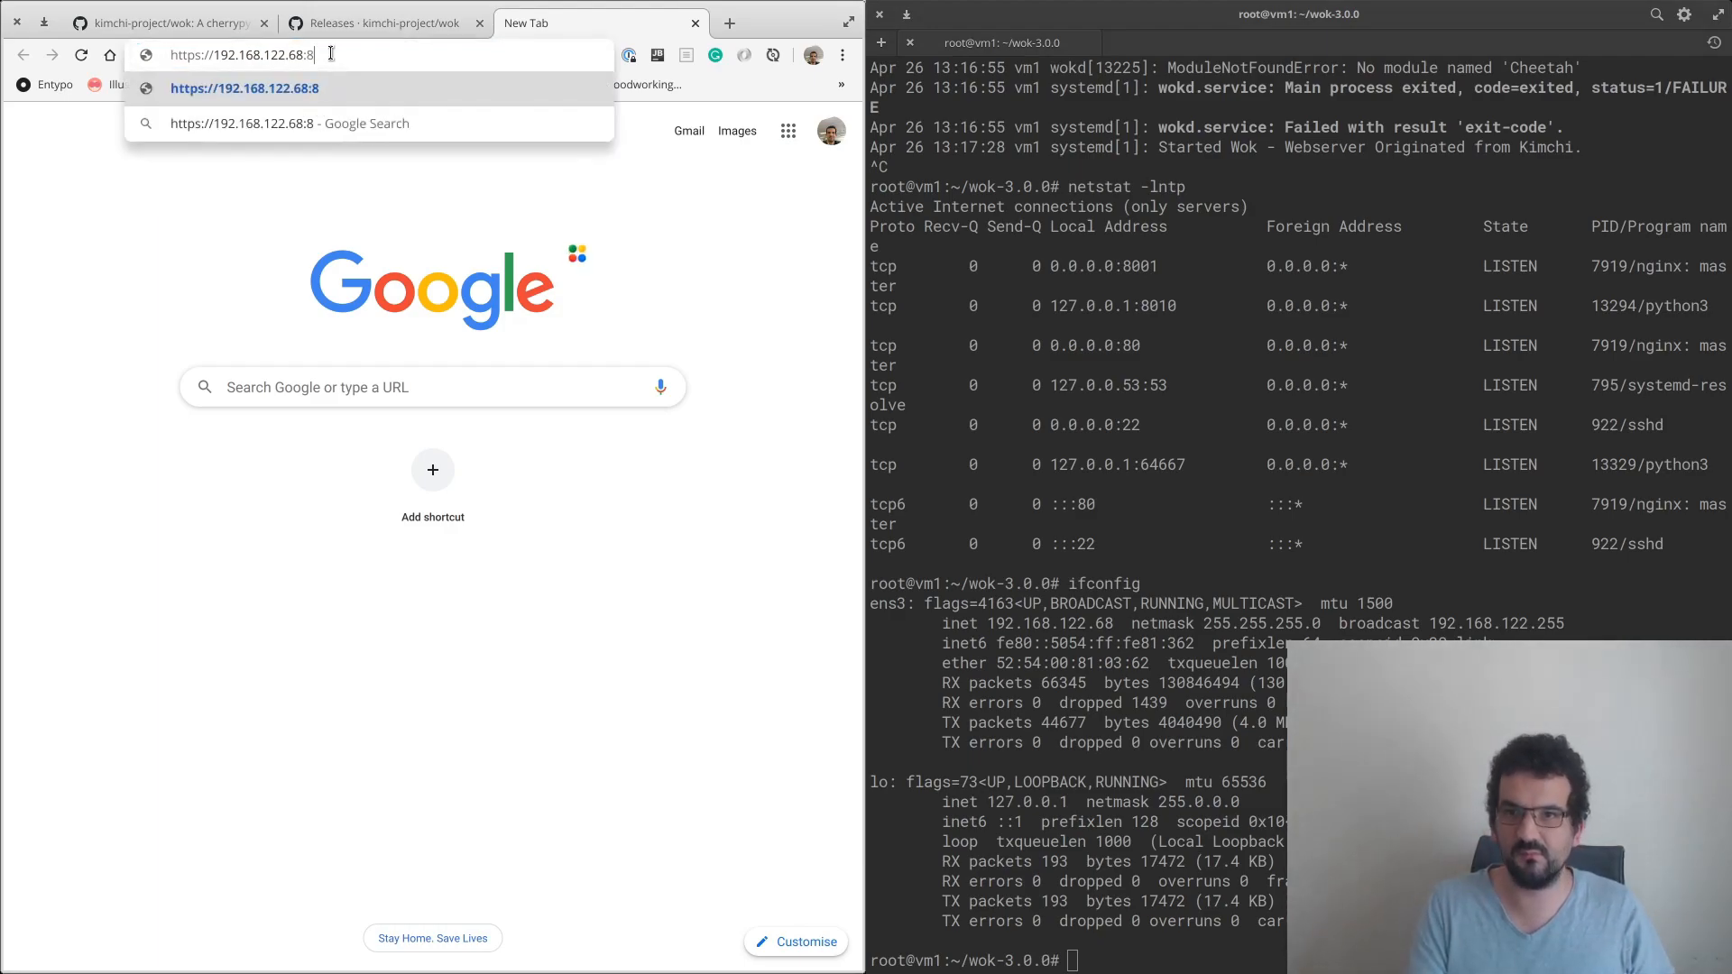
pyautogui.write('001/login.html')
pyautogui.press('Return')
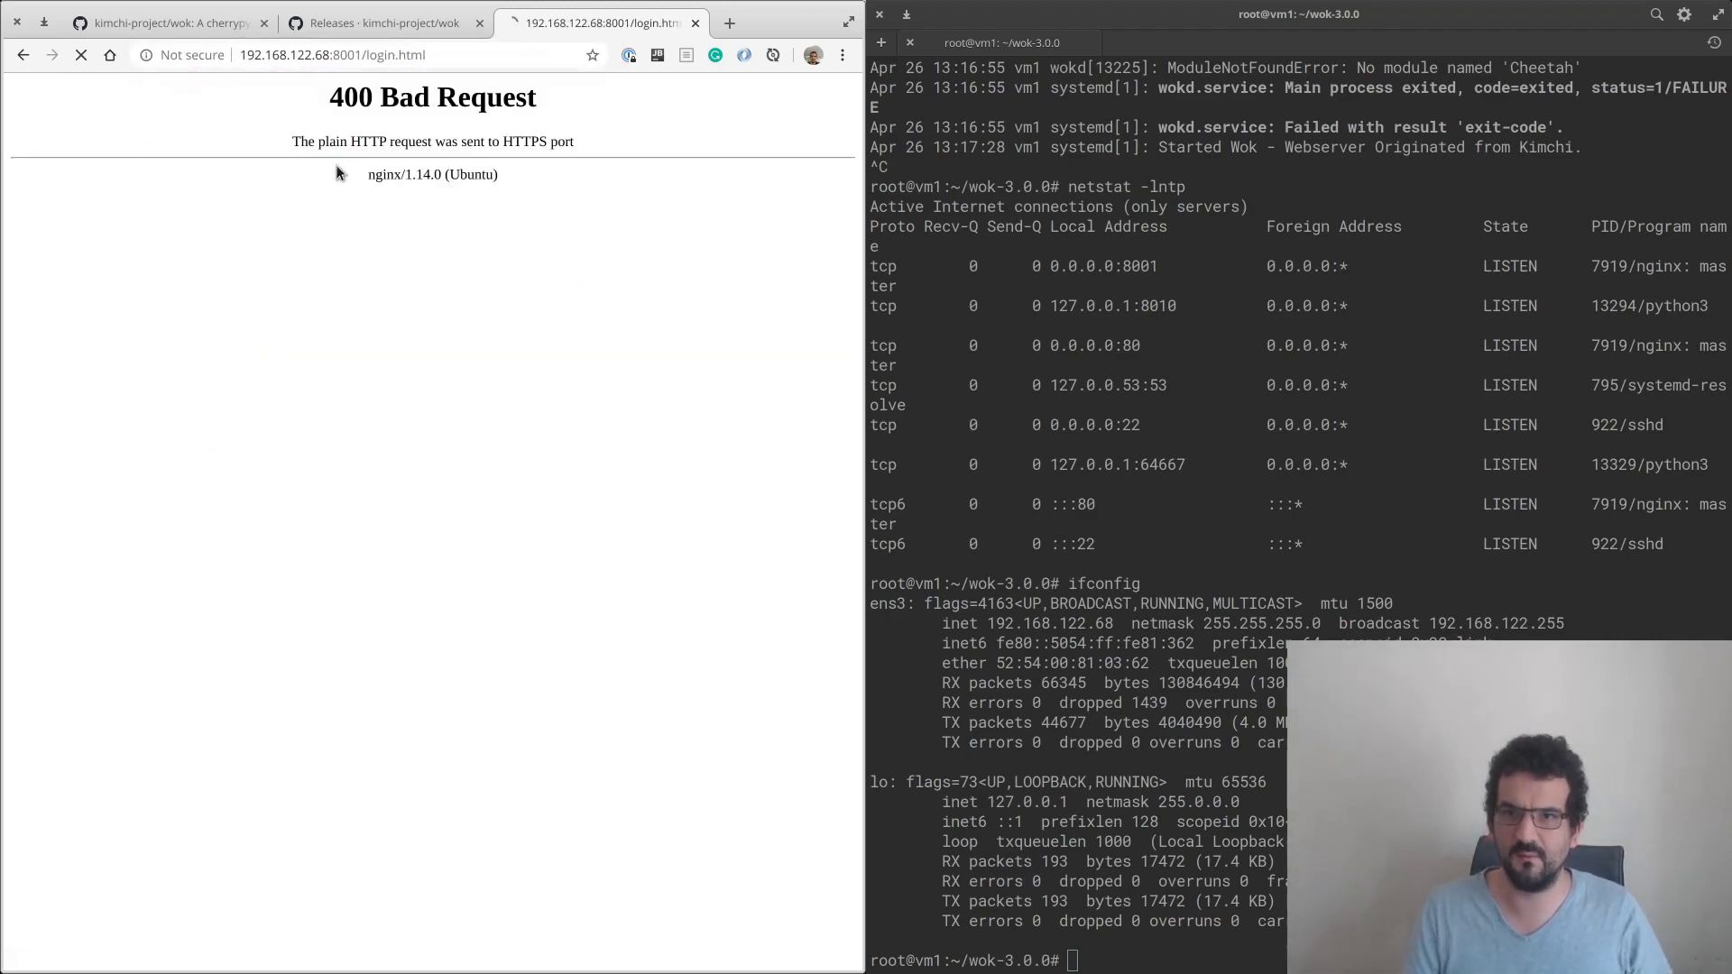
# Correct the page address to use https.
pyautogui.click(387, 55)
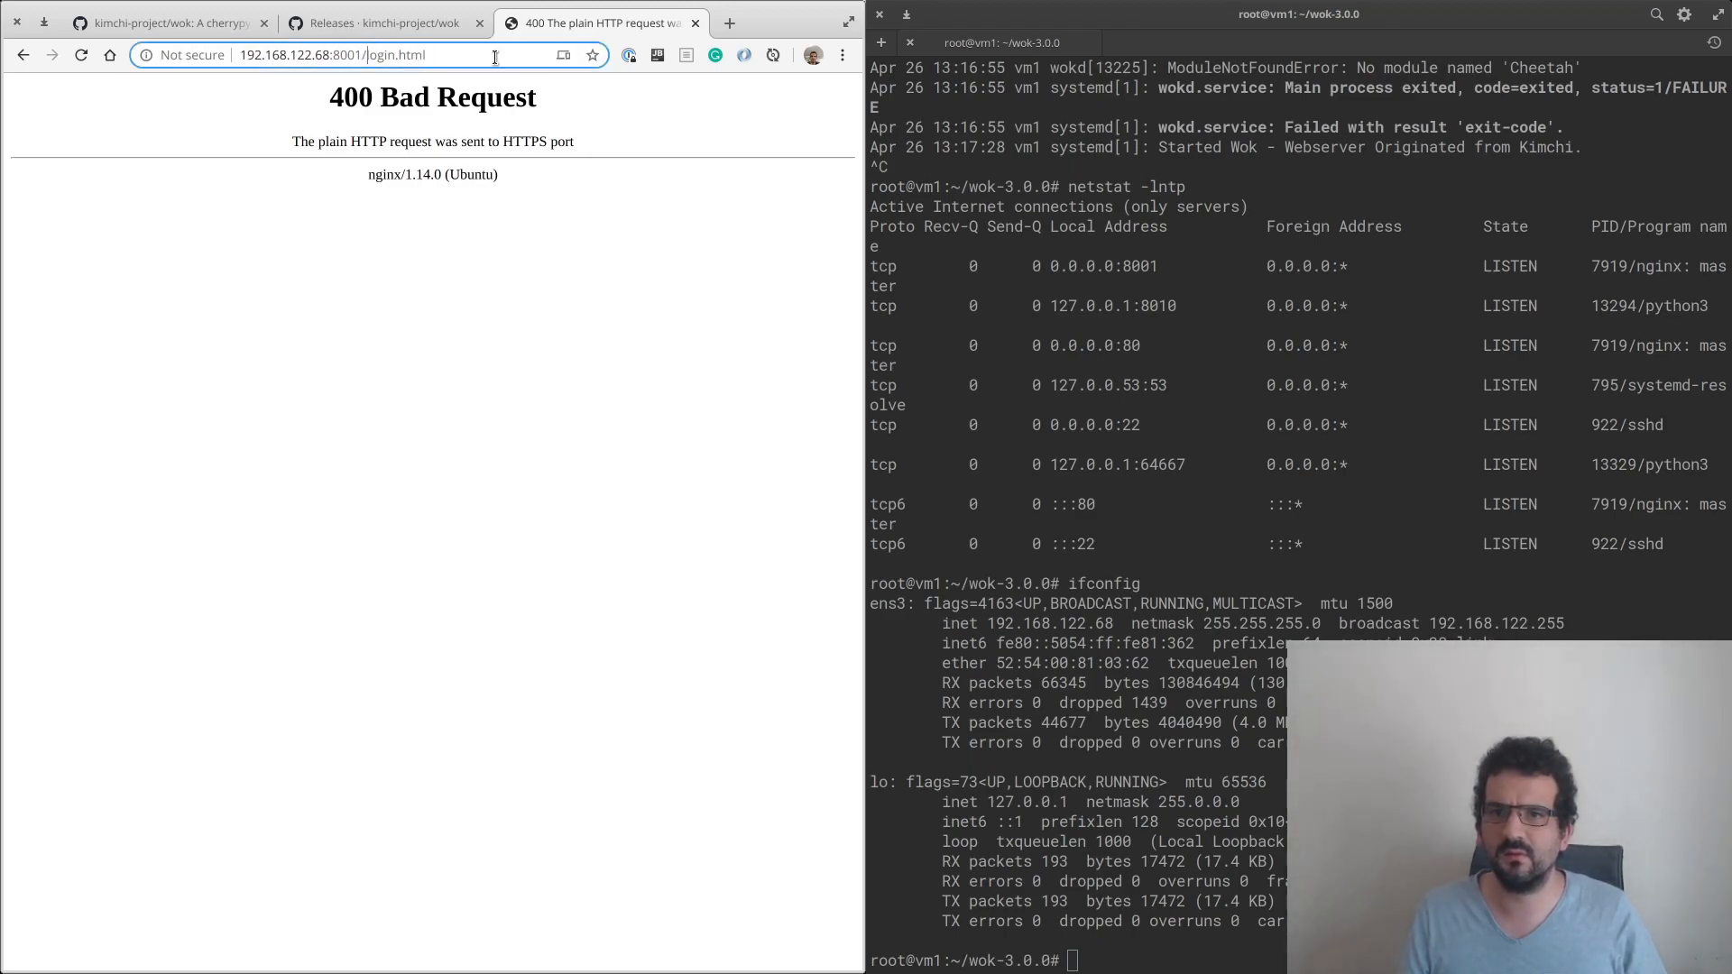
pyautogui.write('gt')
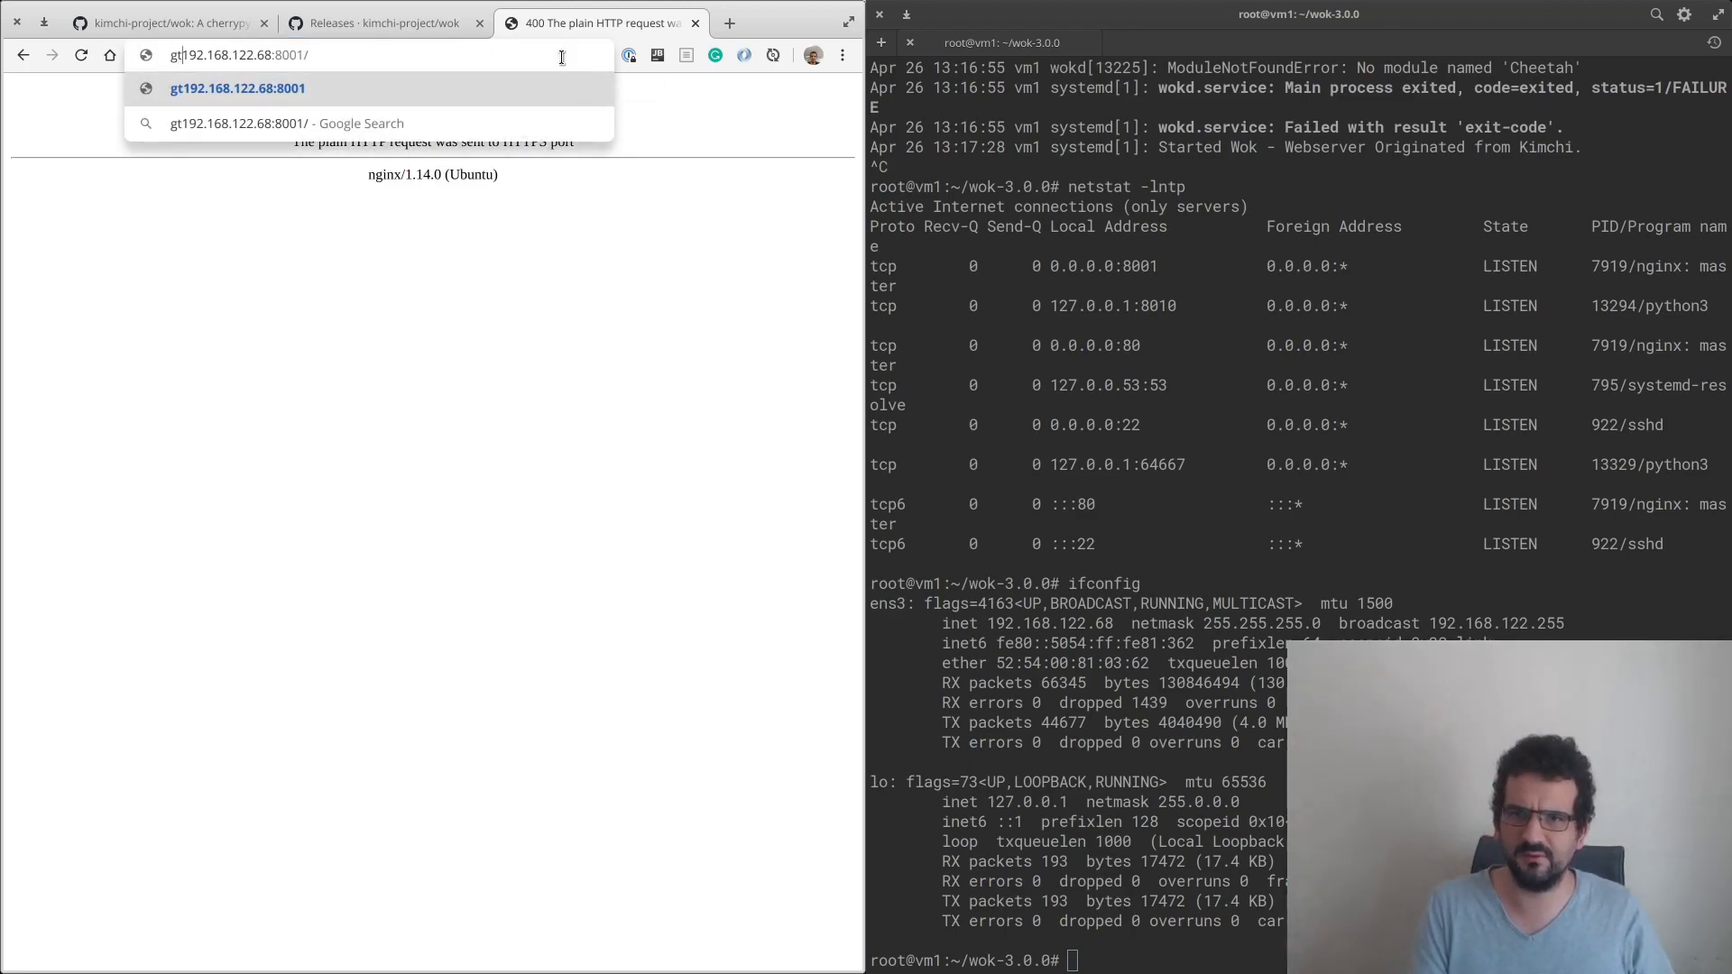
pyautogui.write('https')
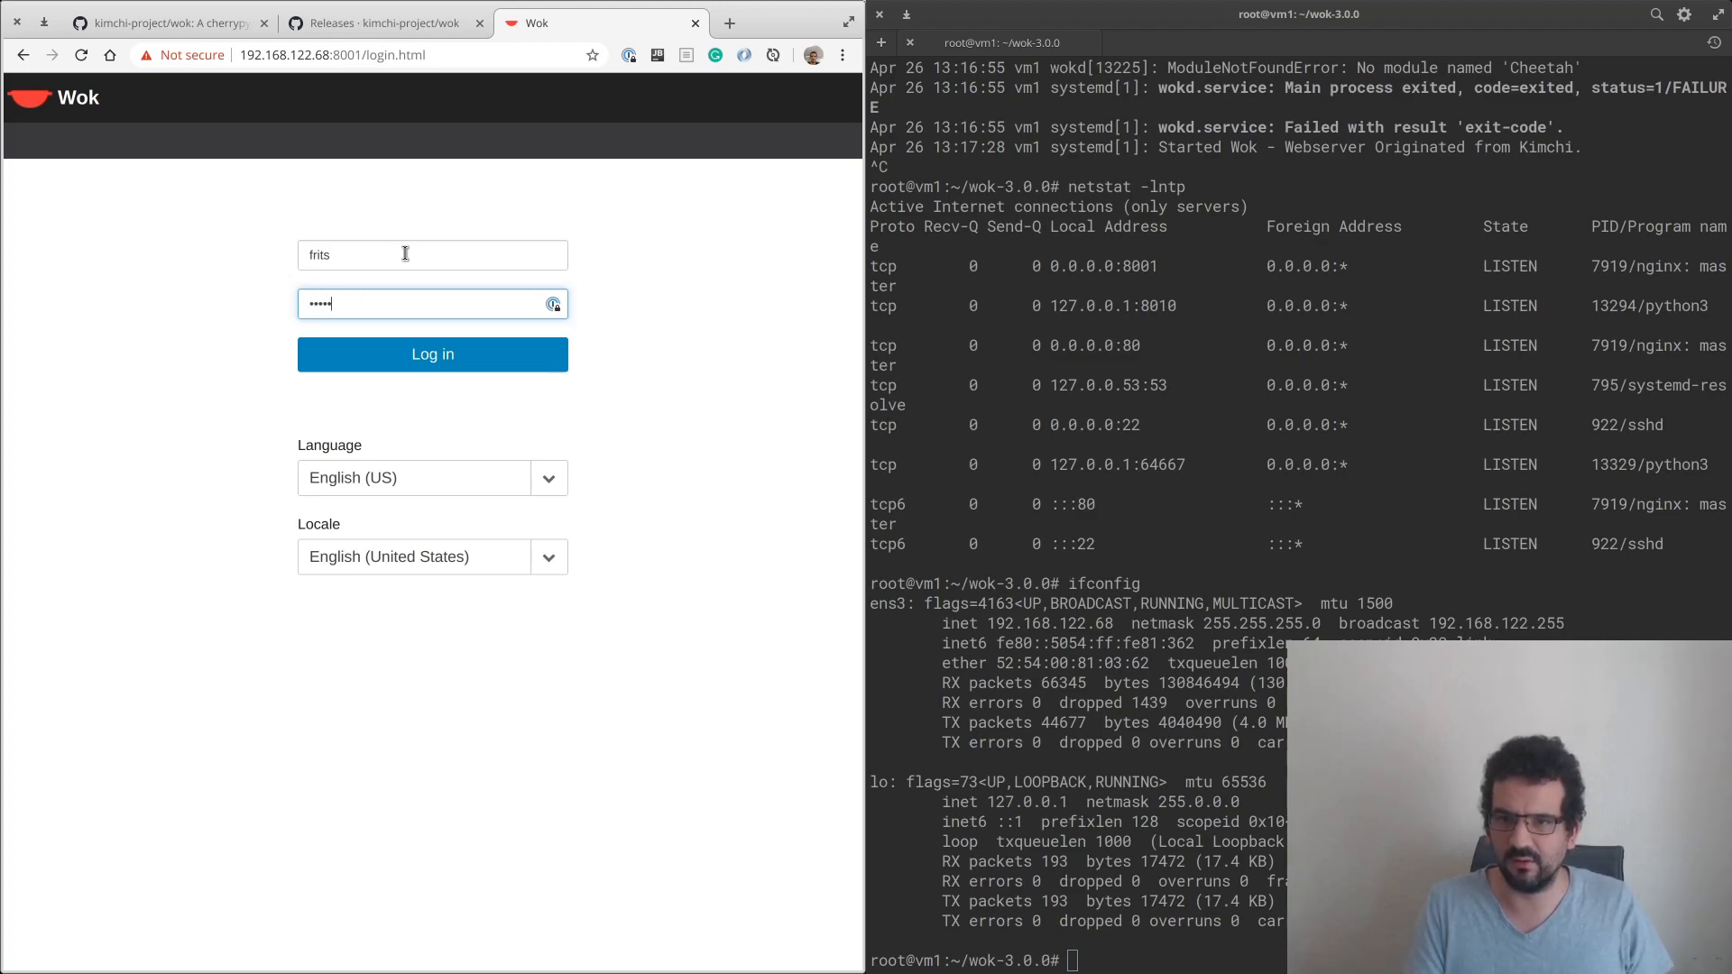
# Log in to Wok, then open the kimchi-project GitHub organisation page from the breadcrumb.
pyautogui.click(432, 354)
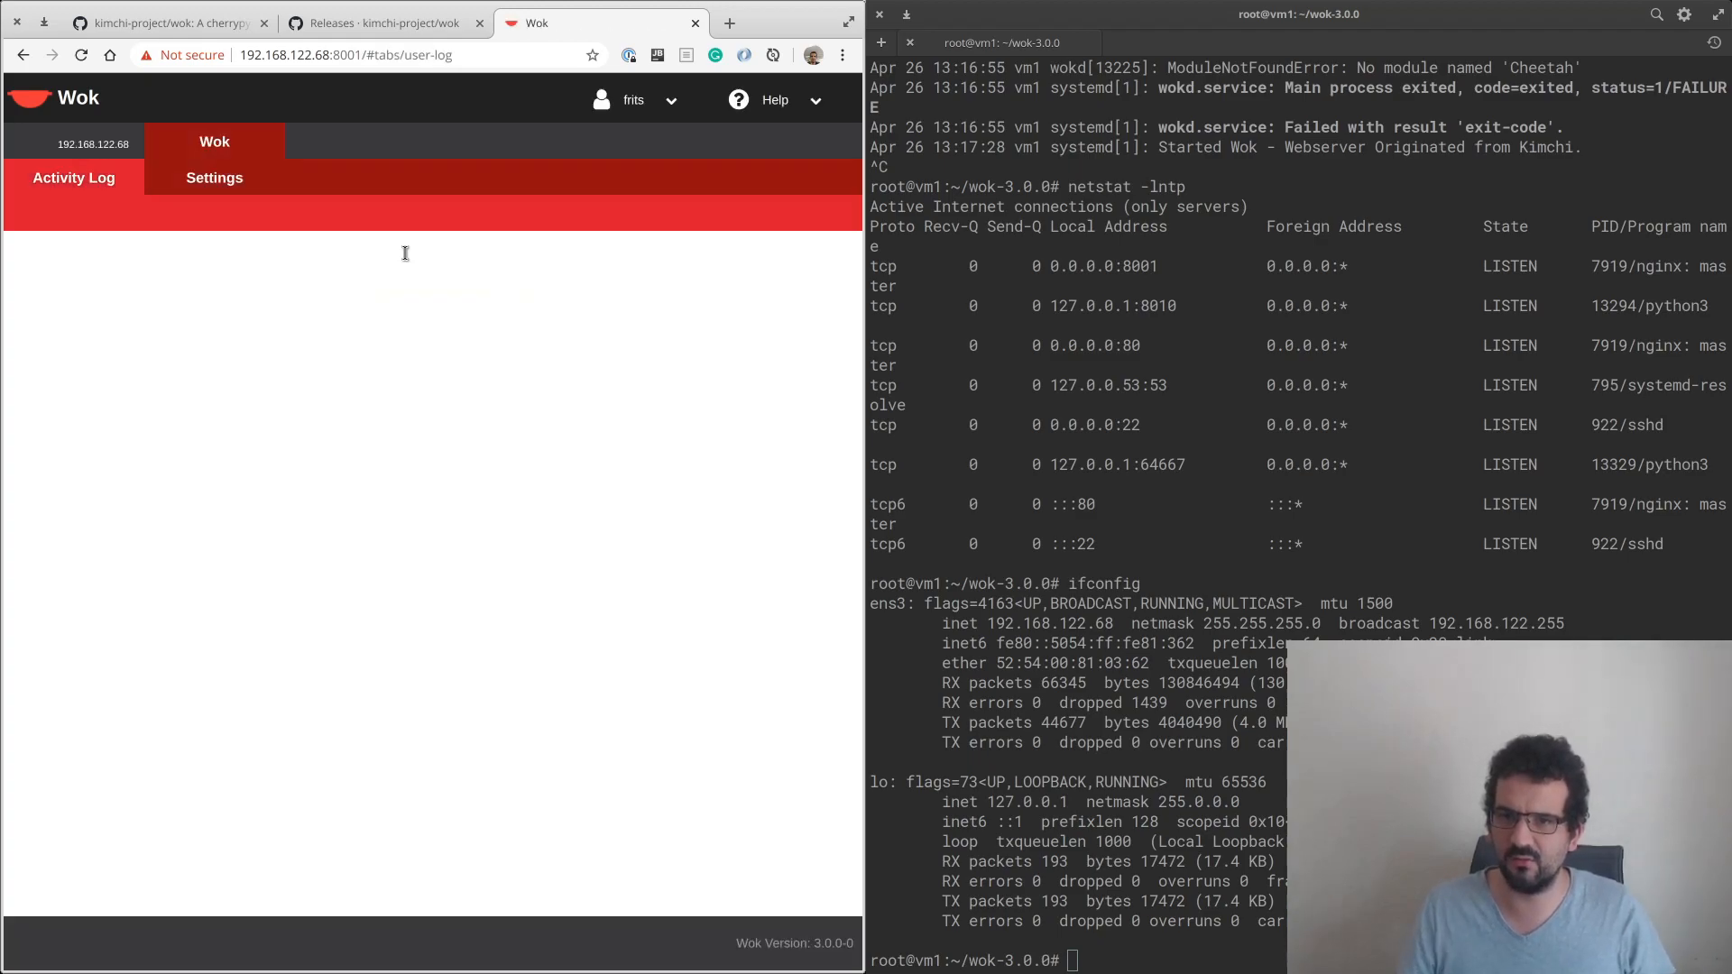
pyautogui.click(384, 22)
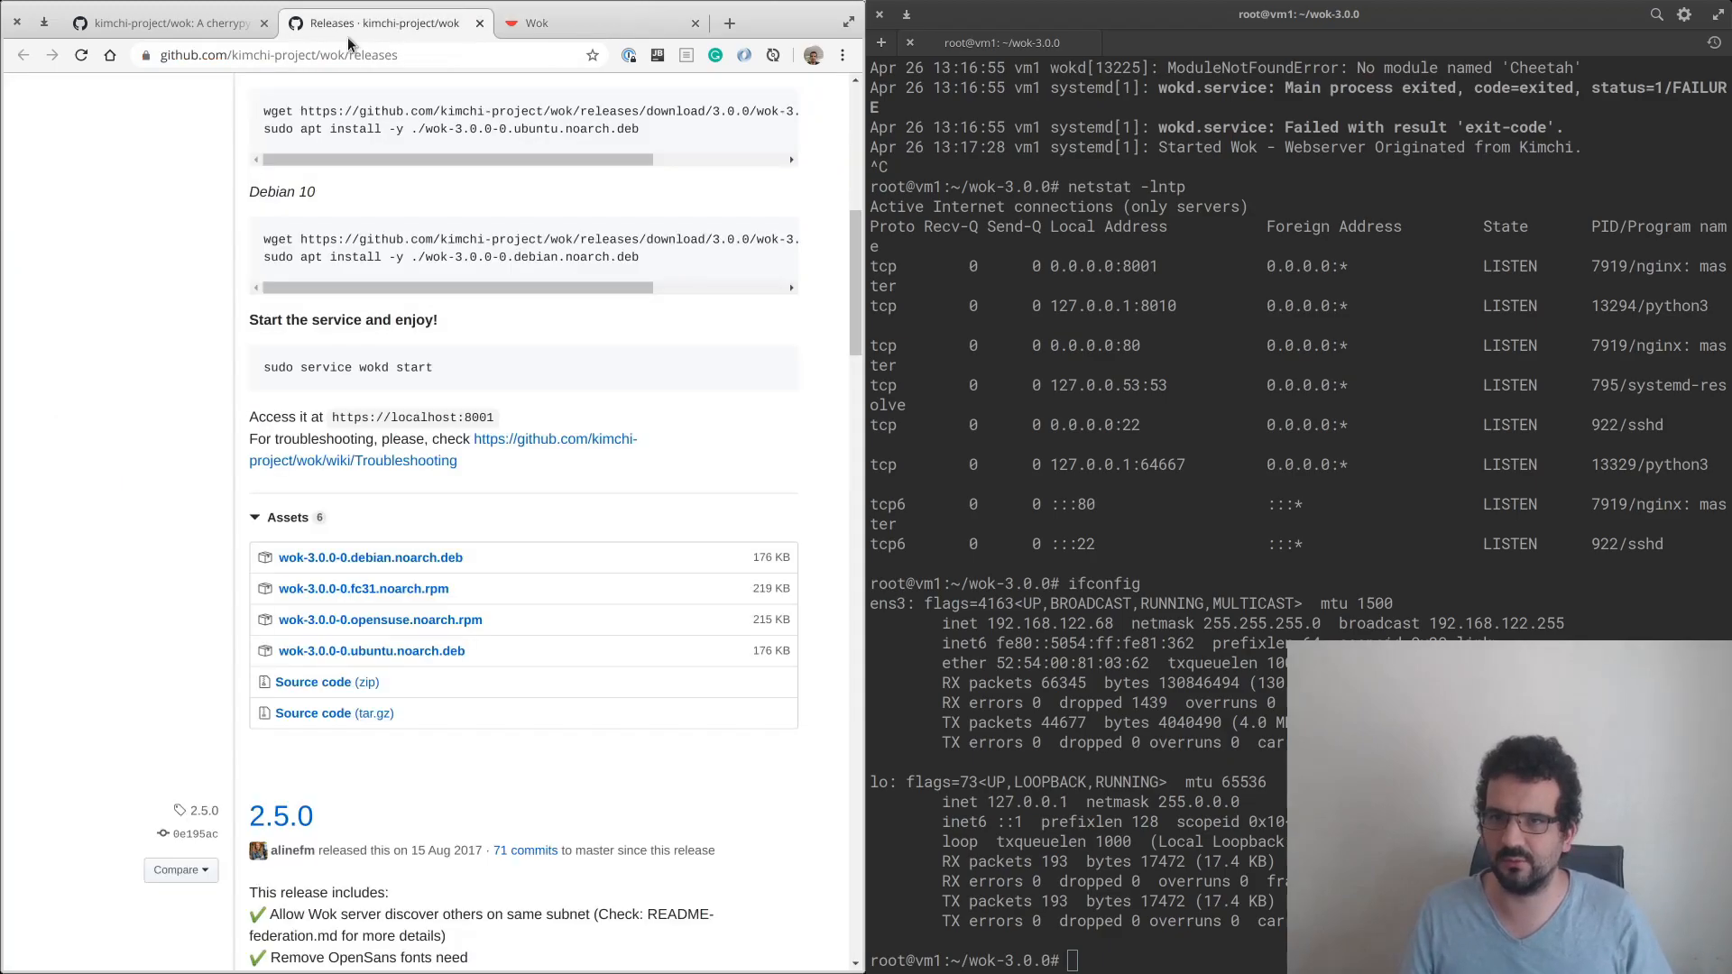
pyautogui.click(166, 21)
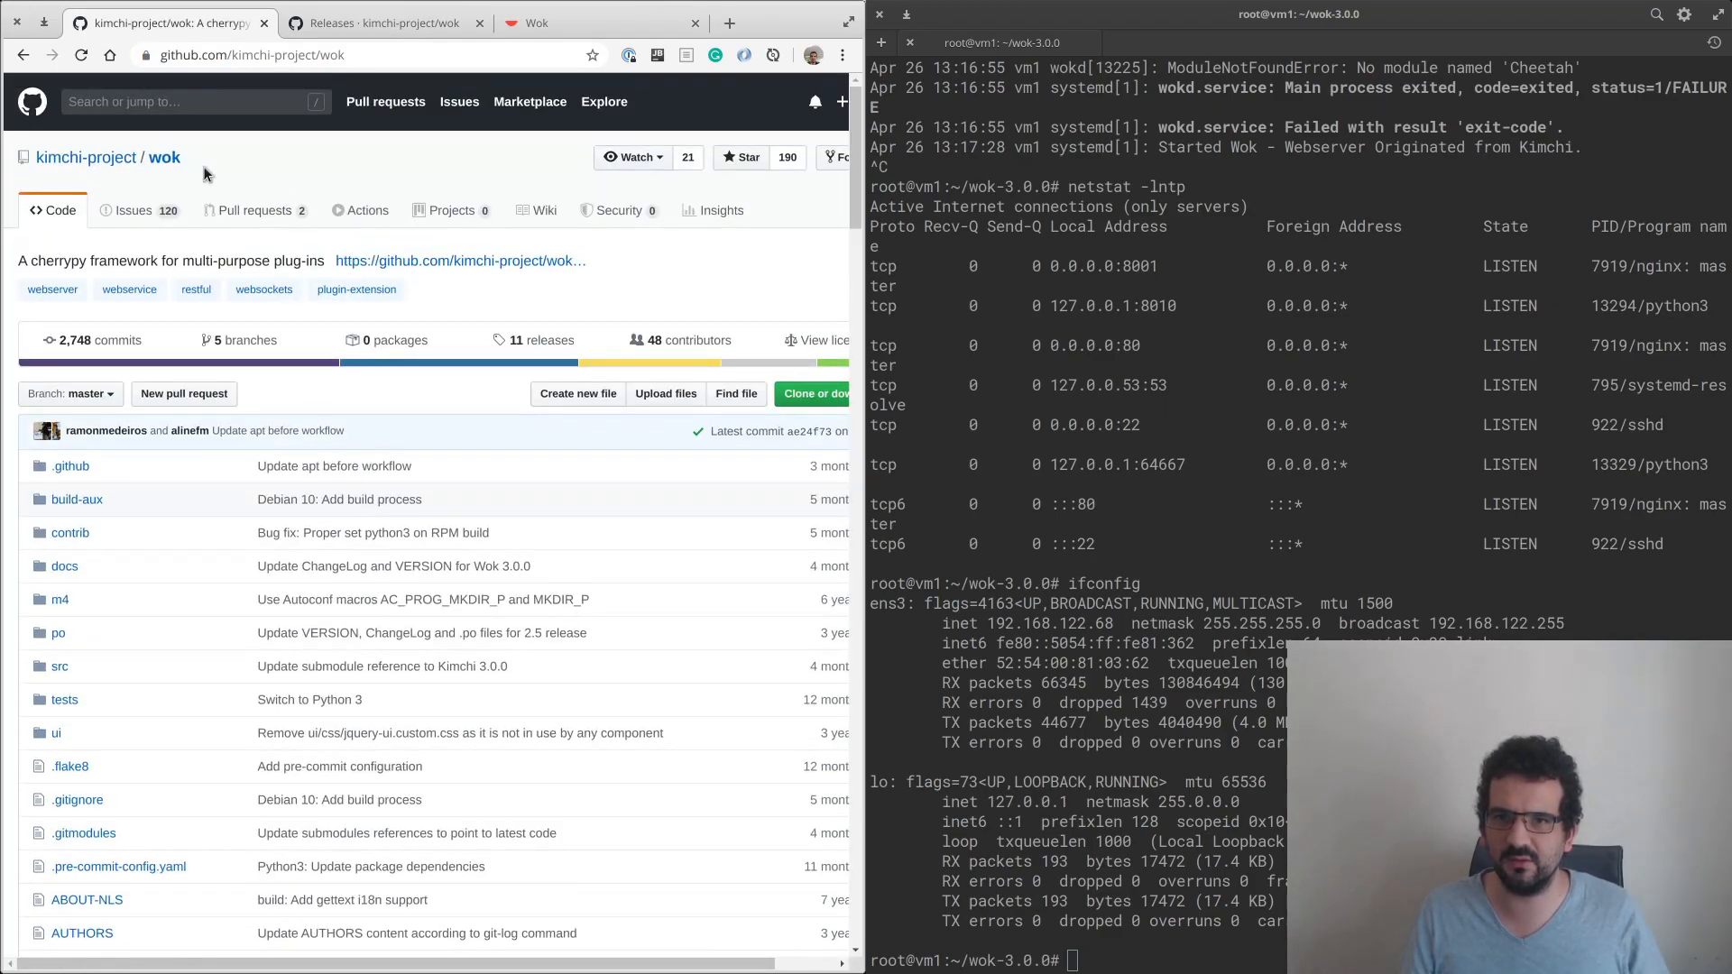
pyautogui.click(87, 157)
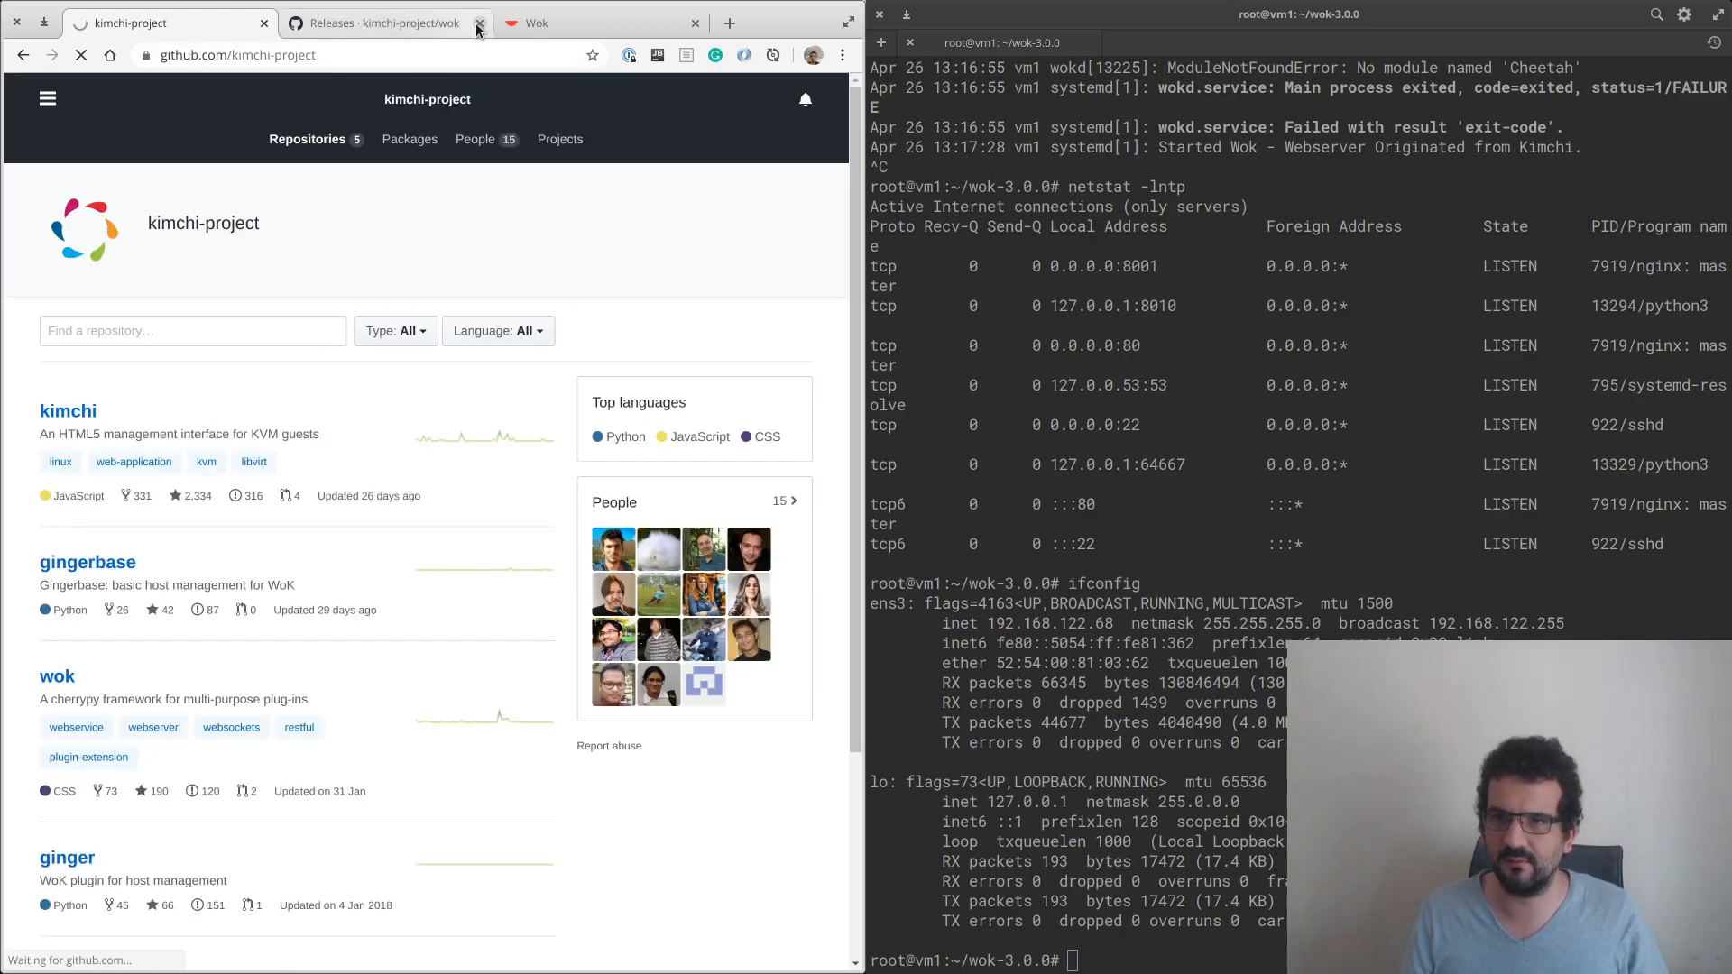
# Close the old releases tab and run the README's apt development-dependency install.
pyautogui.click(479, 22)
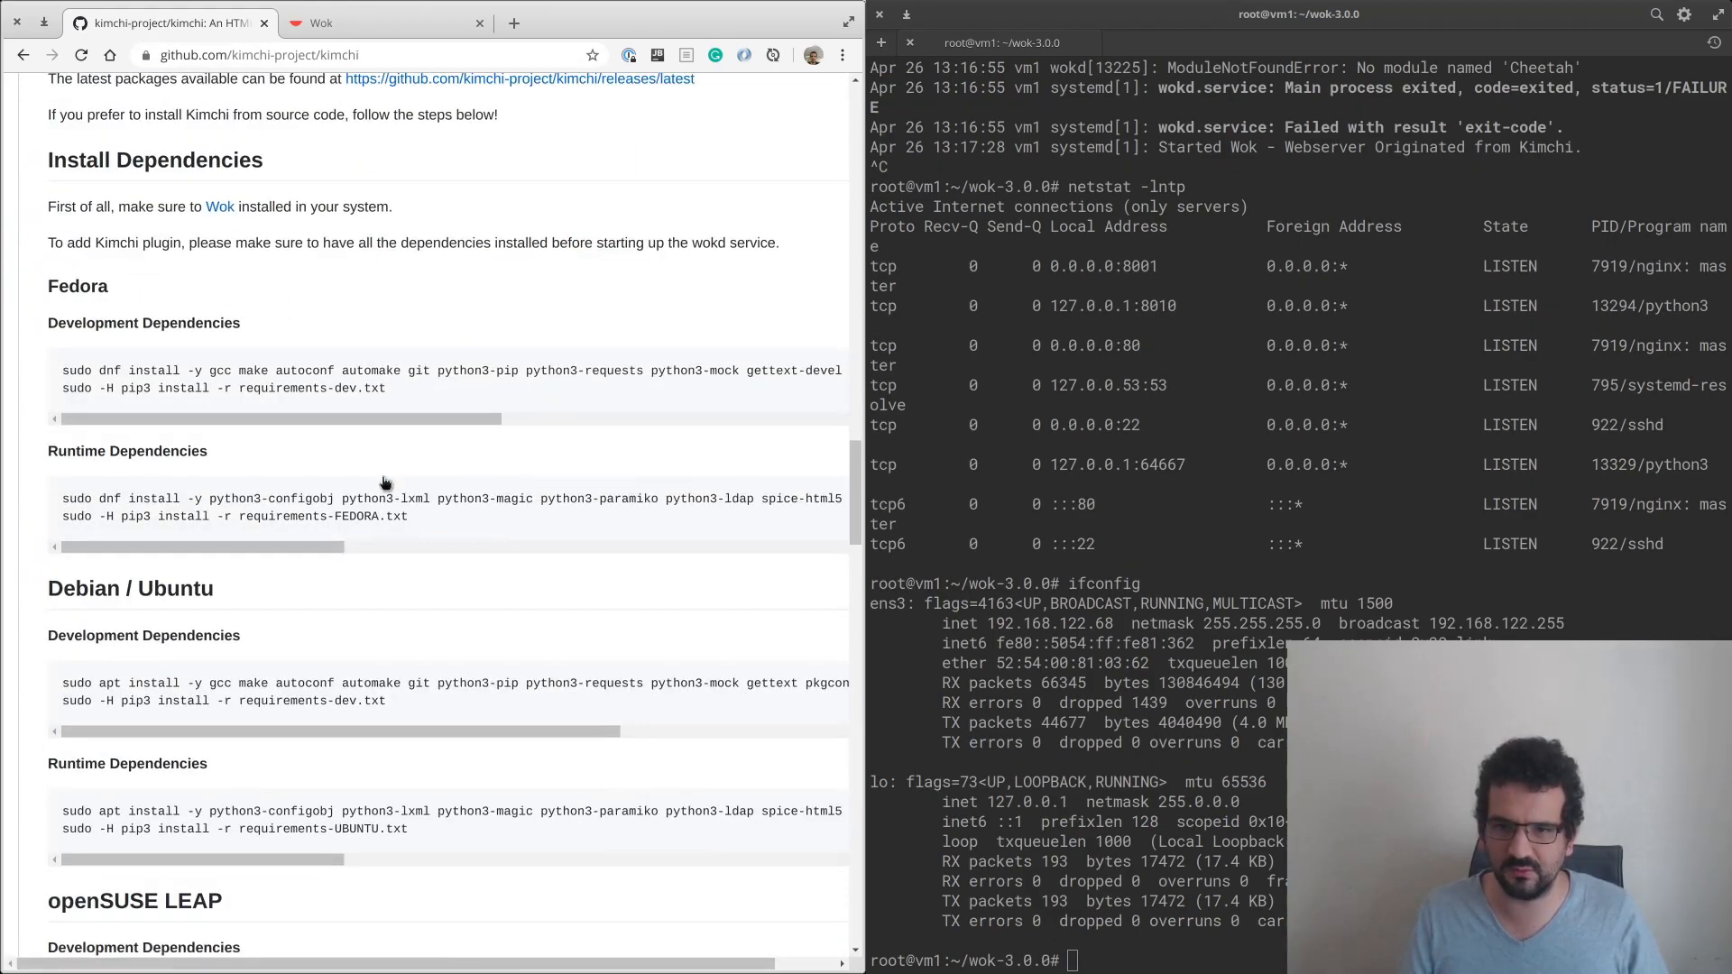
pyautogui.scroll(-3)
pyautogui.write('cd ..')
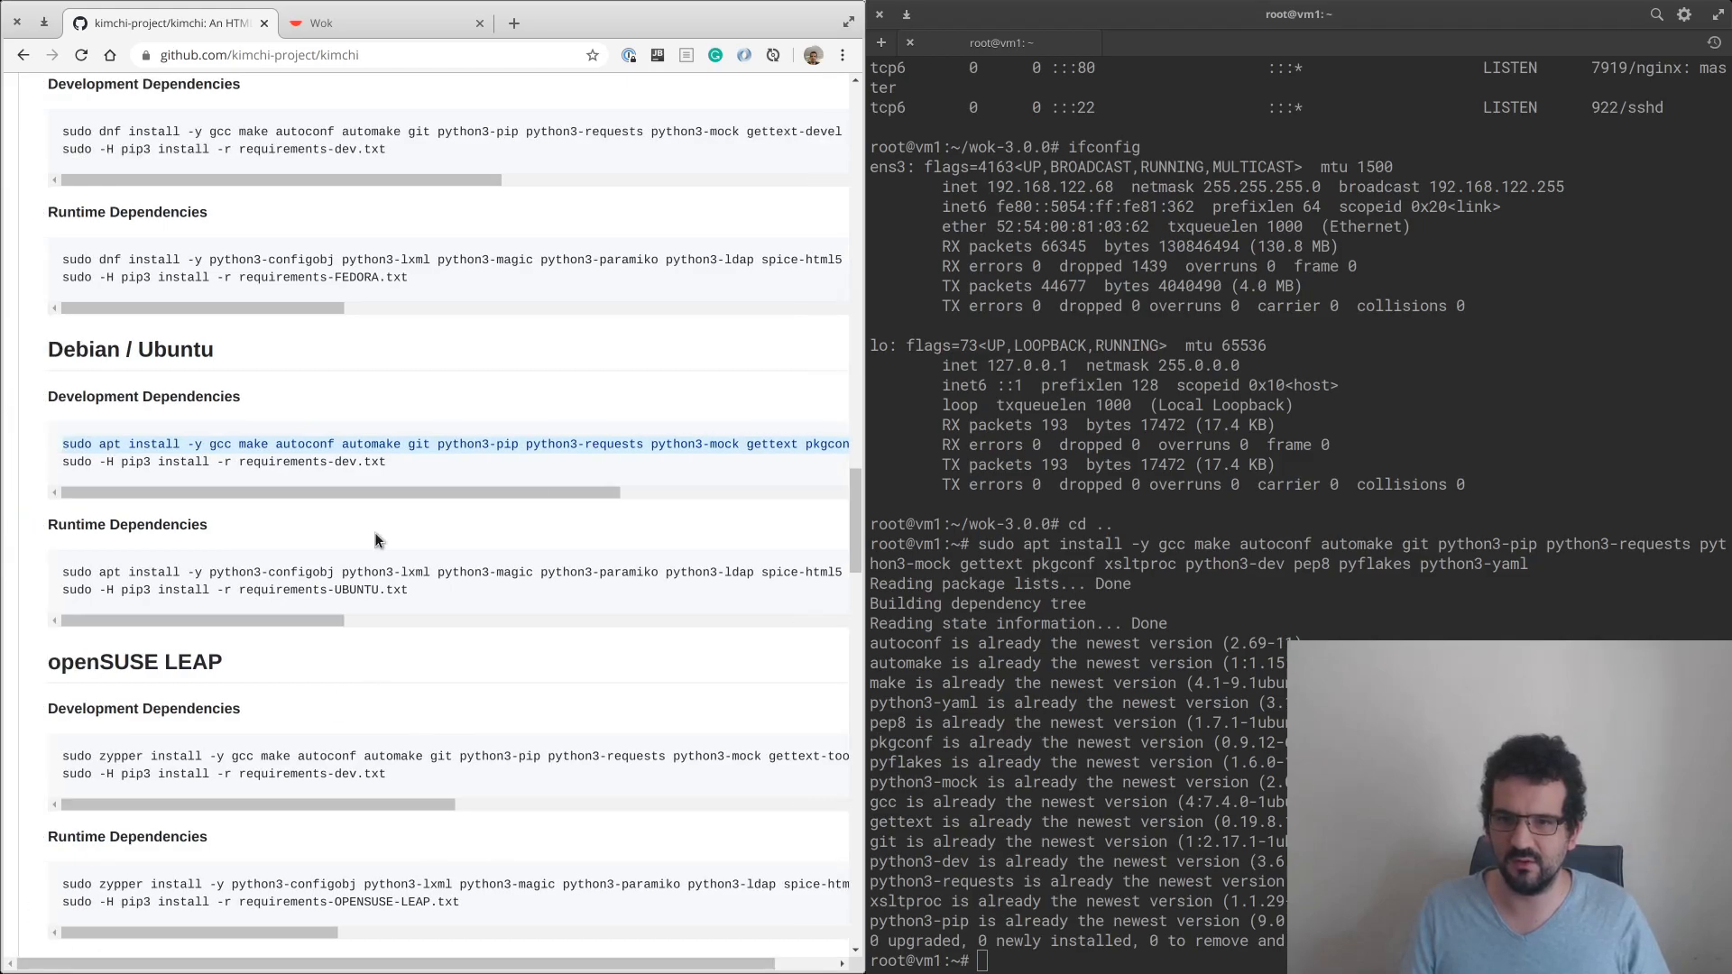
pyautogui.scroll(3)
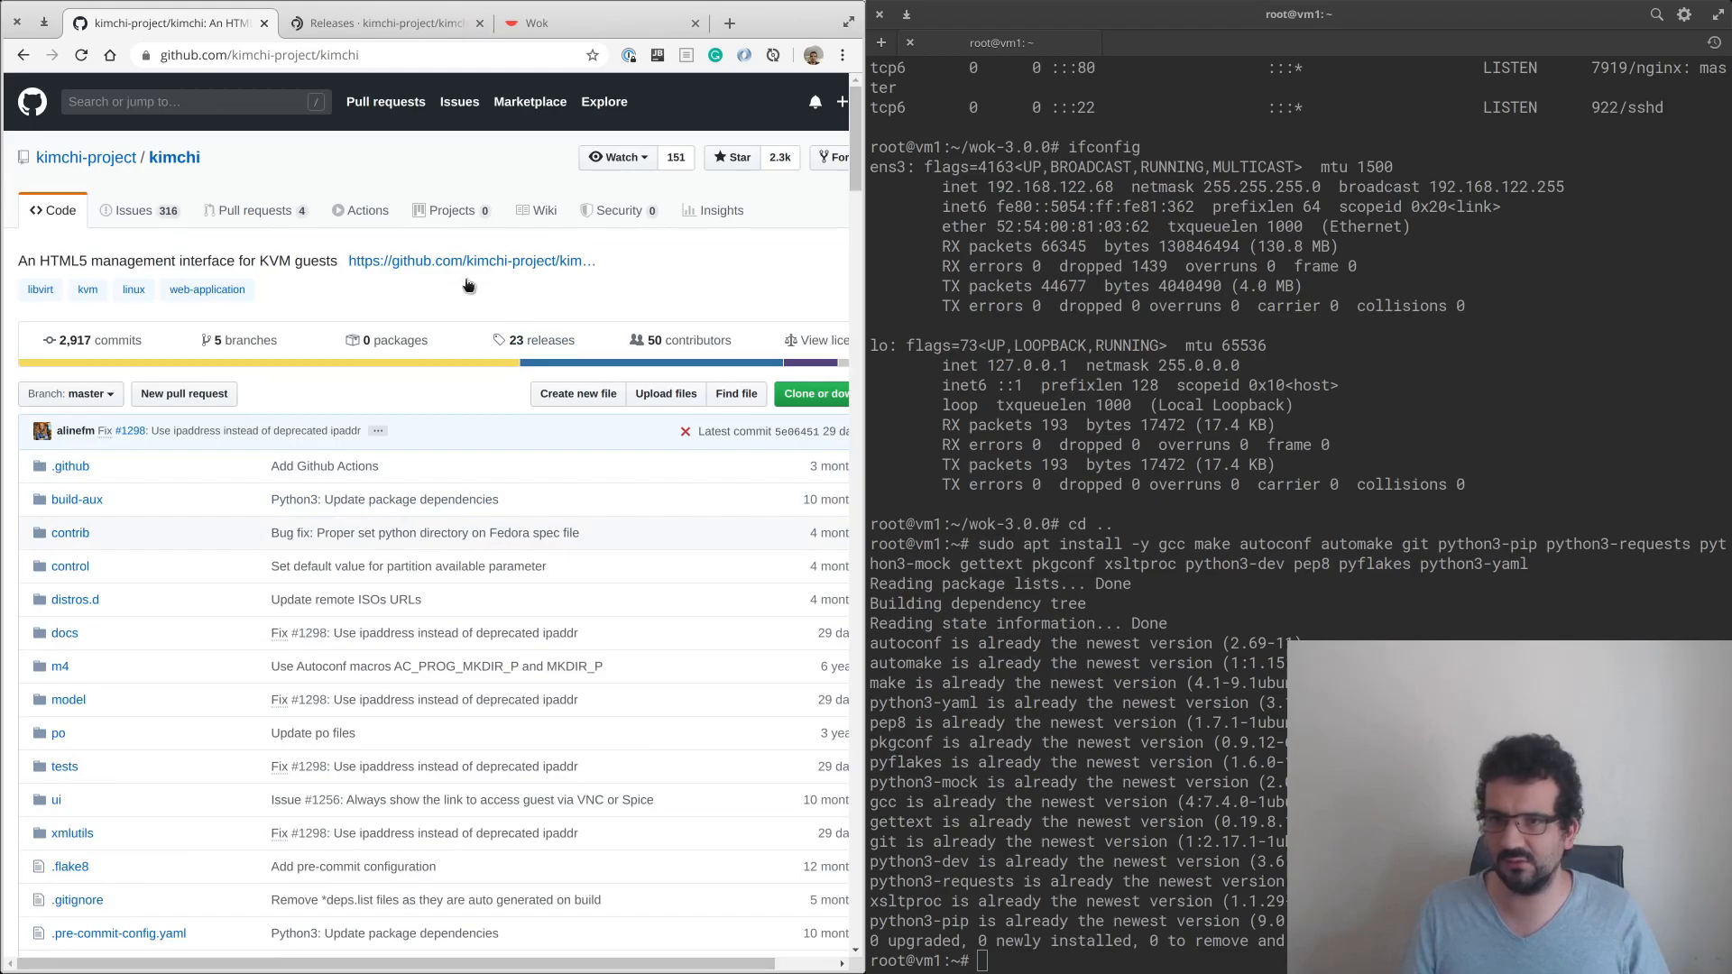
# Copy the Kimchi 3.0.0 tar.gz link from the releases page and download it with wget.
pyautogui.click(384, 21)
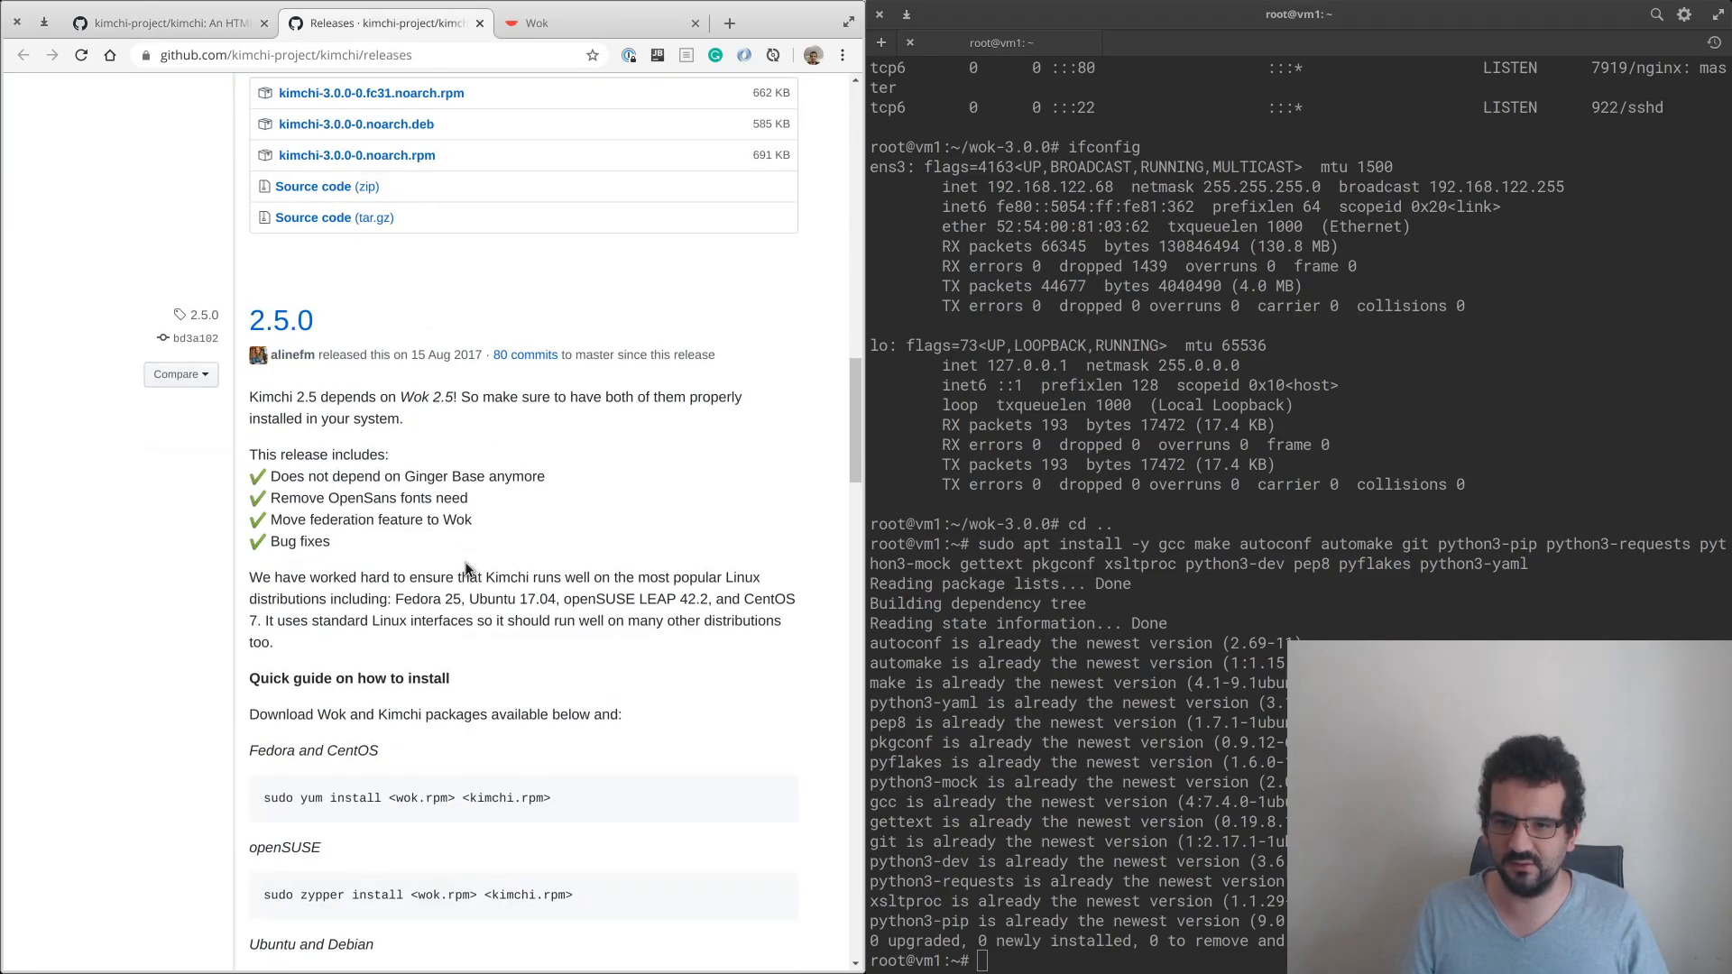
pyautogui.rightClick(317, 549)
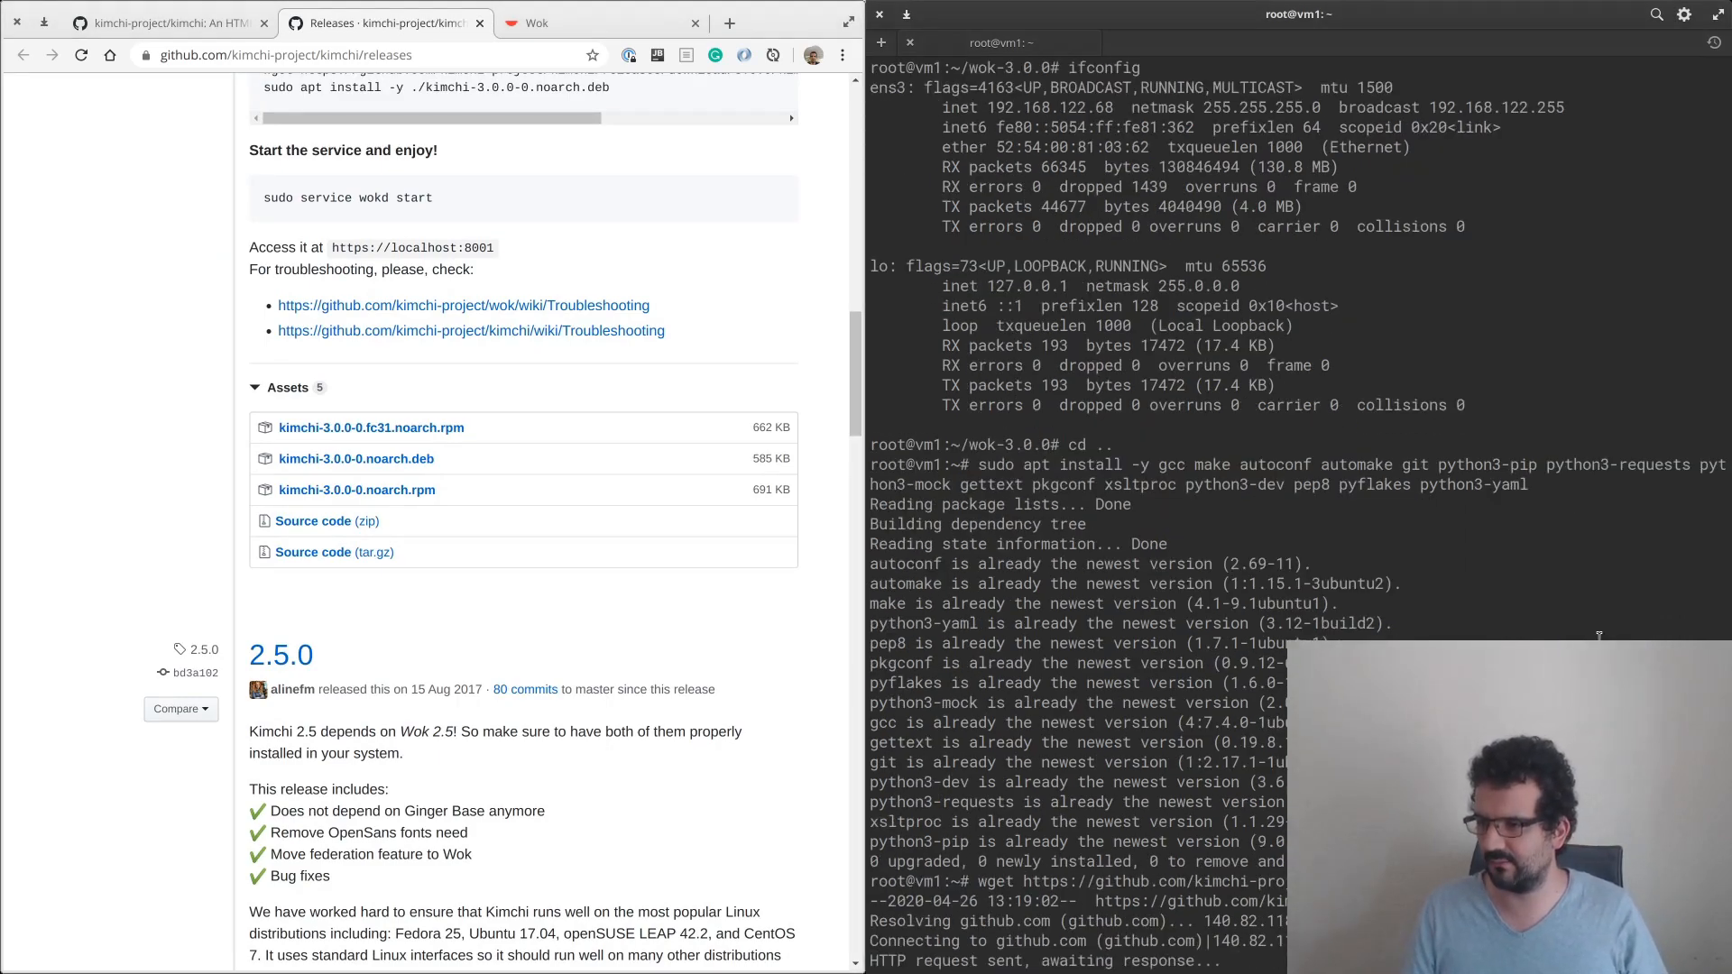
pyautogui.scroll(-3)
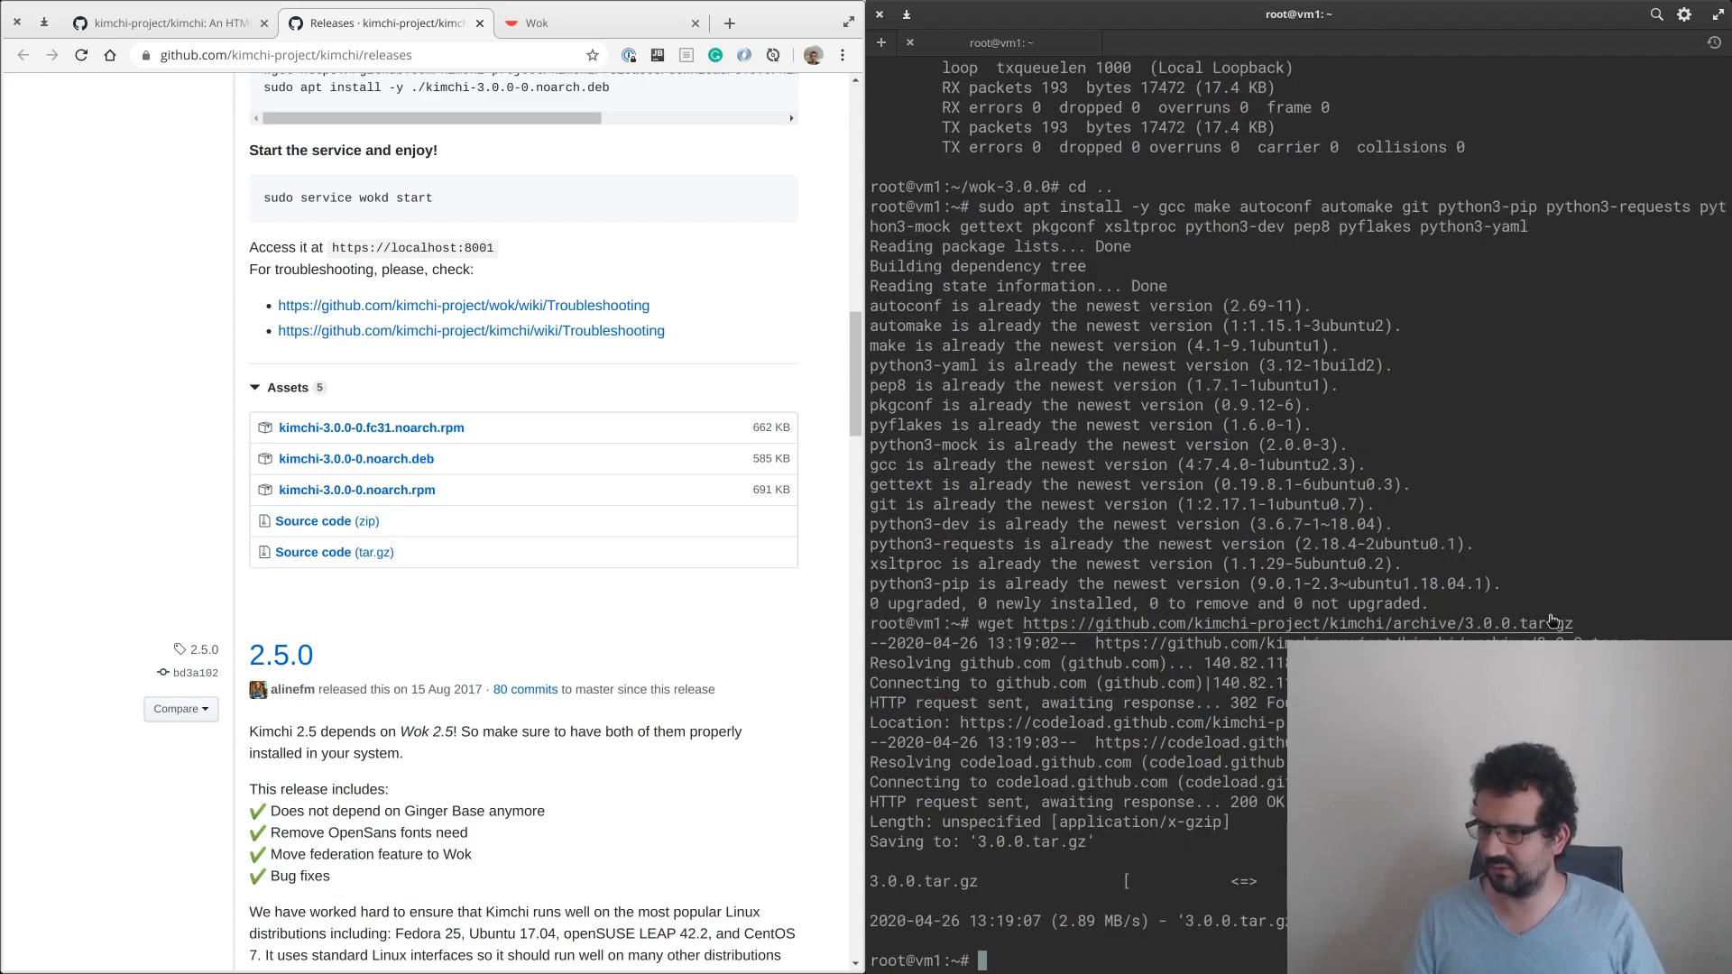
pyautogui.write('tar')
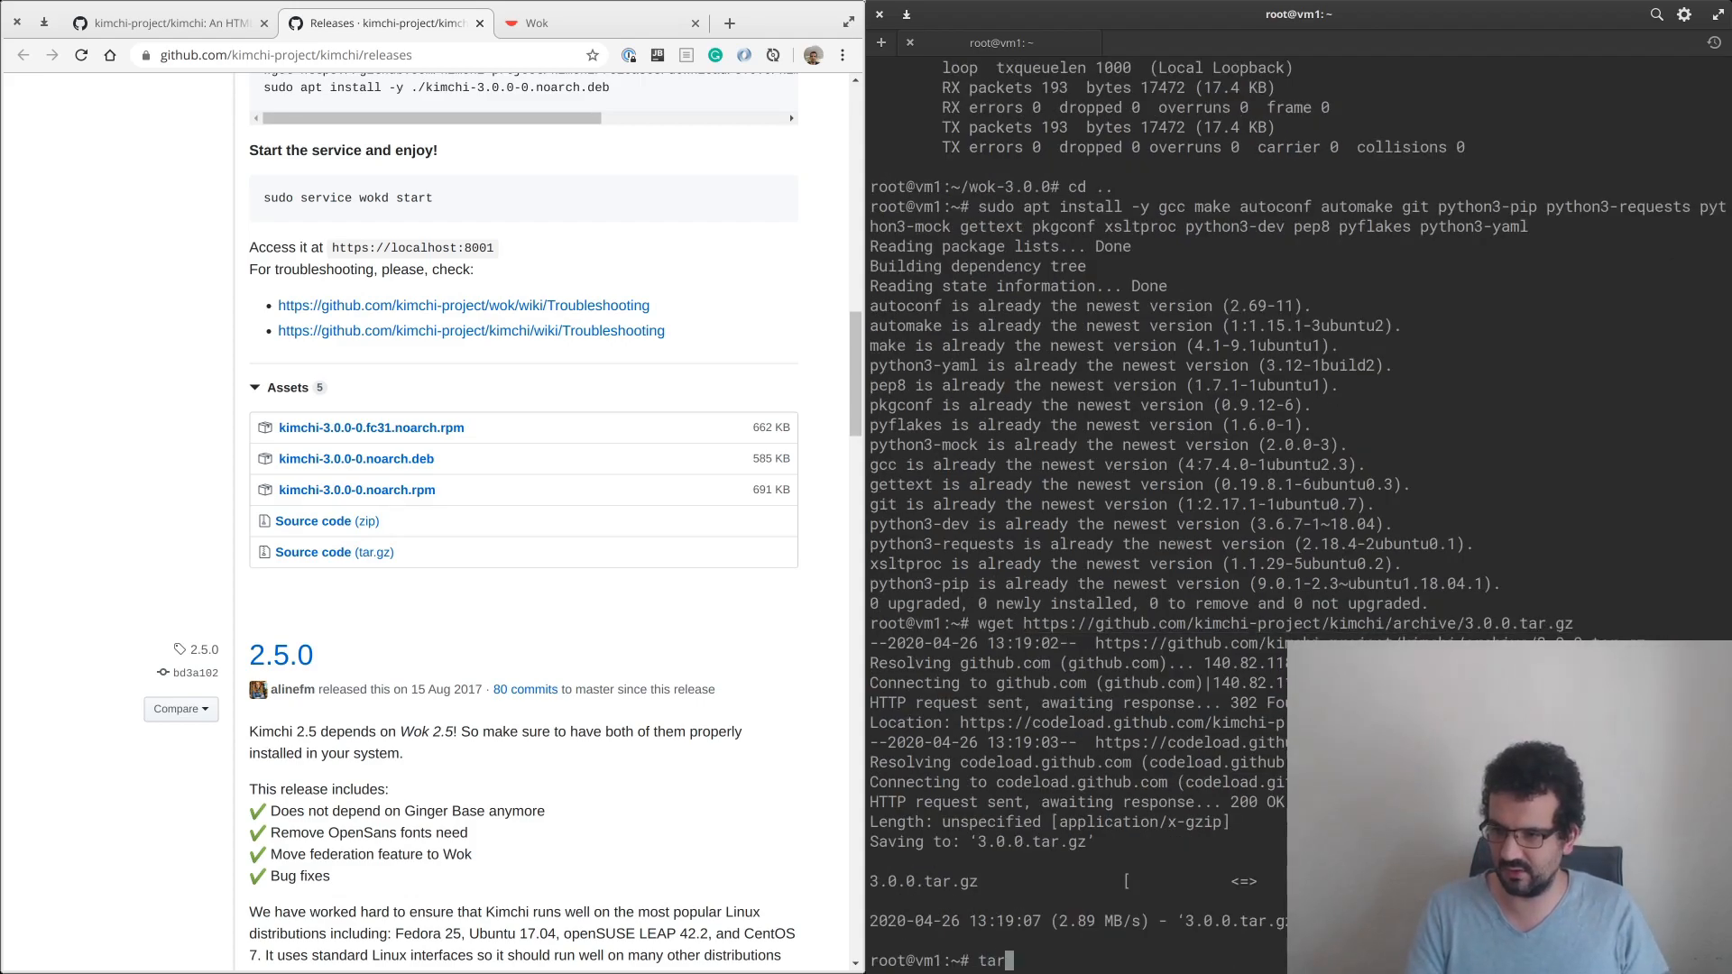
# Extract 3.0.0.tar.gz with tar xfzv, enter kimchi-3.0.0, and run the apt runtime-dependency install.
pyautogui.write('xfzv 3')
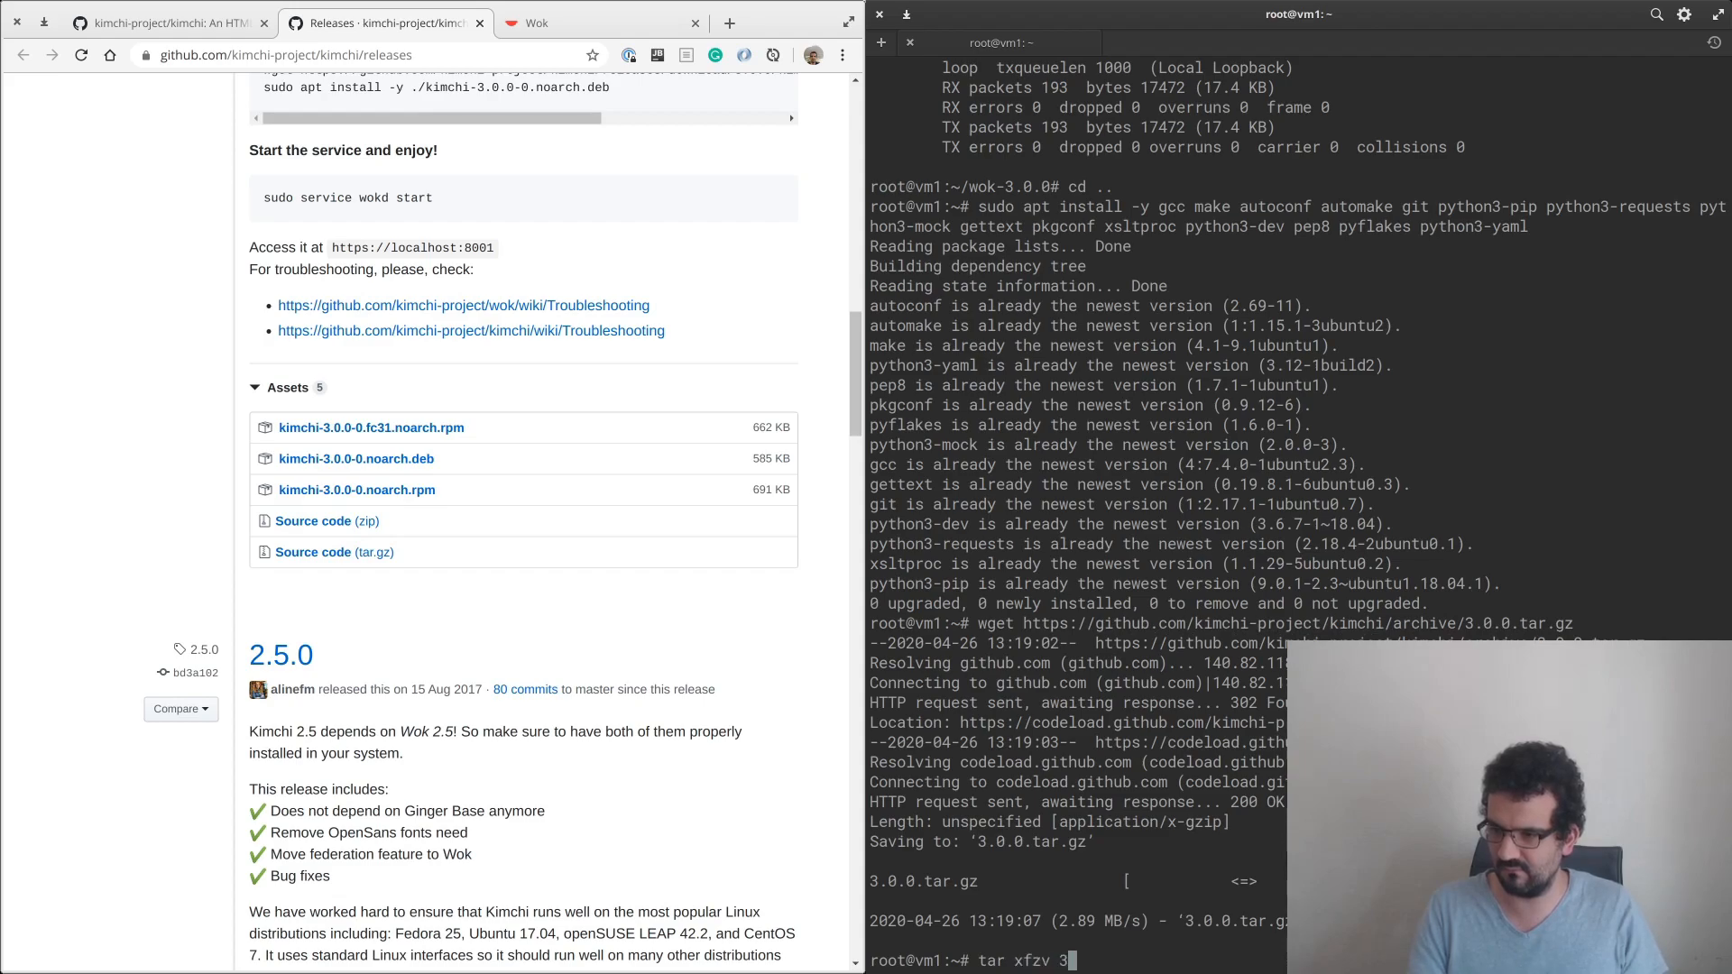
pyautogui.press('Return')
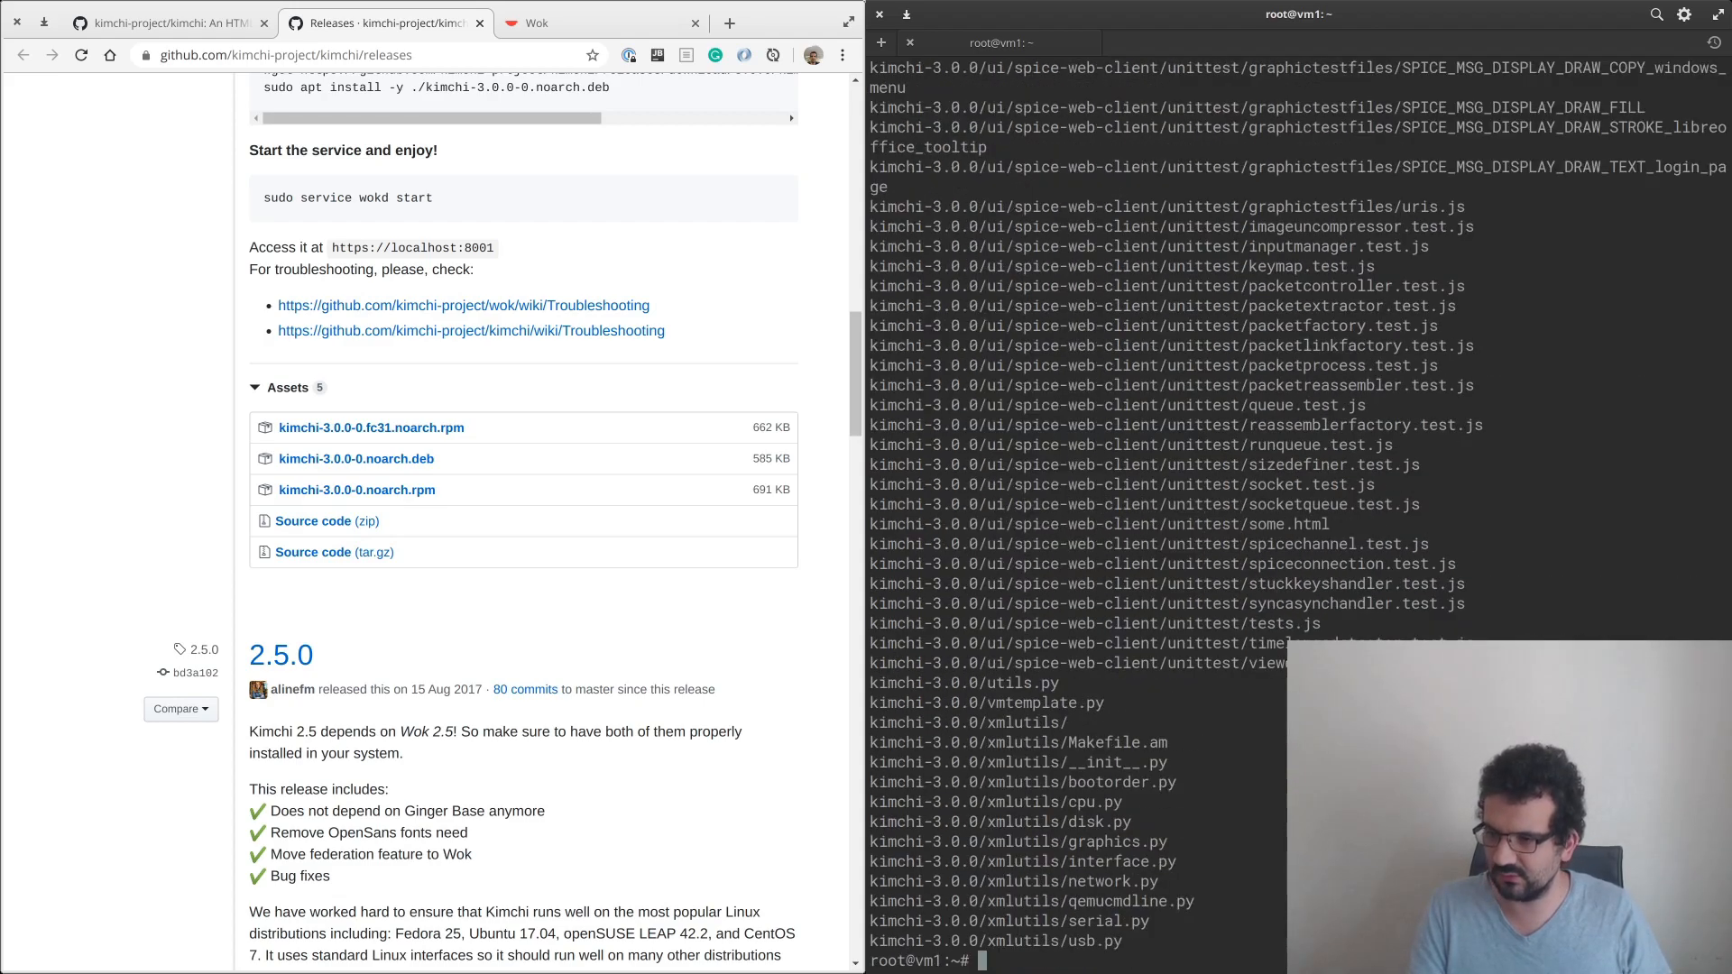
pyautogui.write('rm')
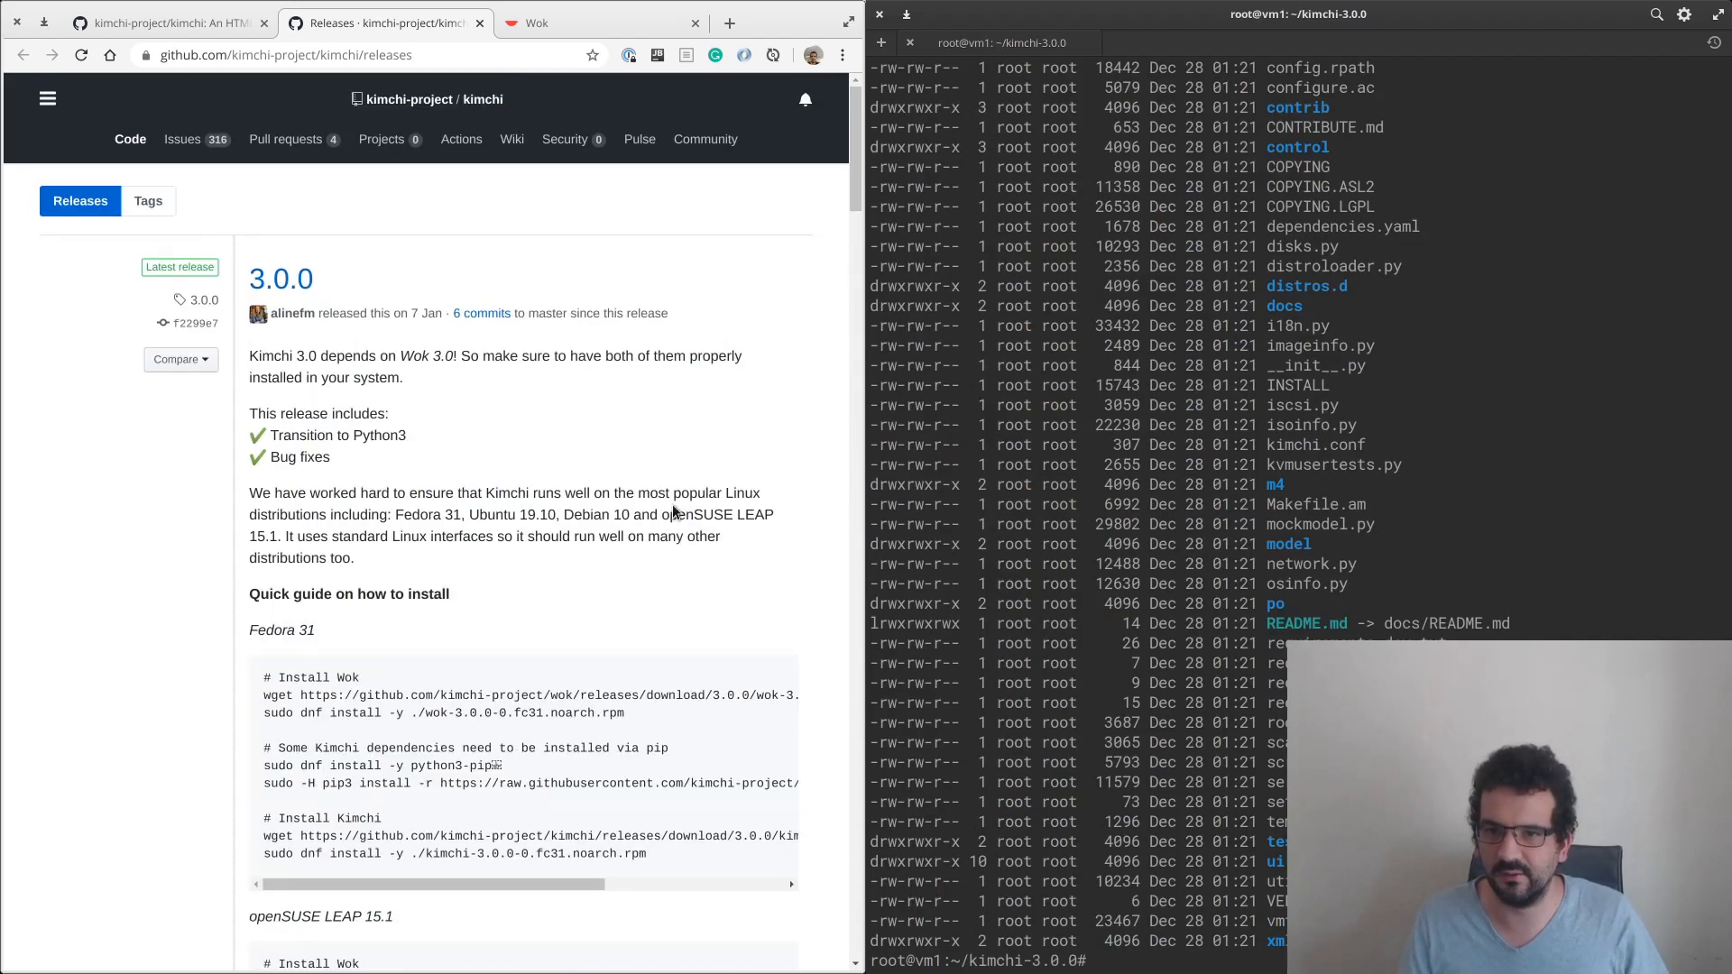
pyautogui.scroll(-3)
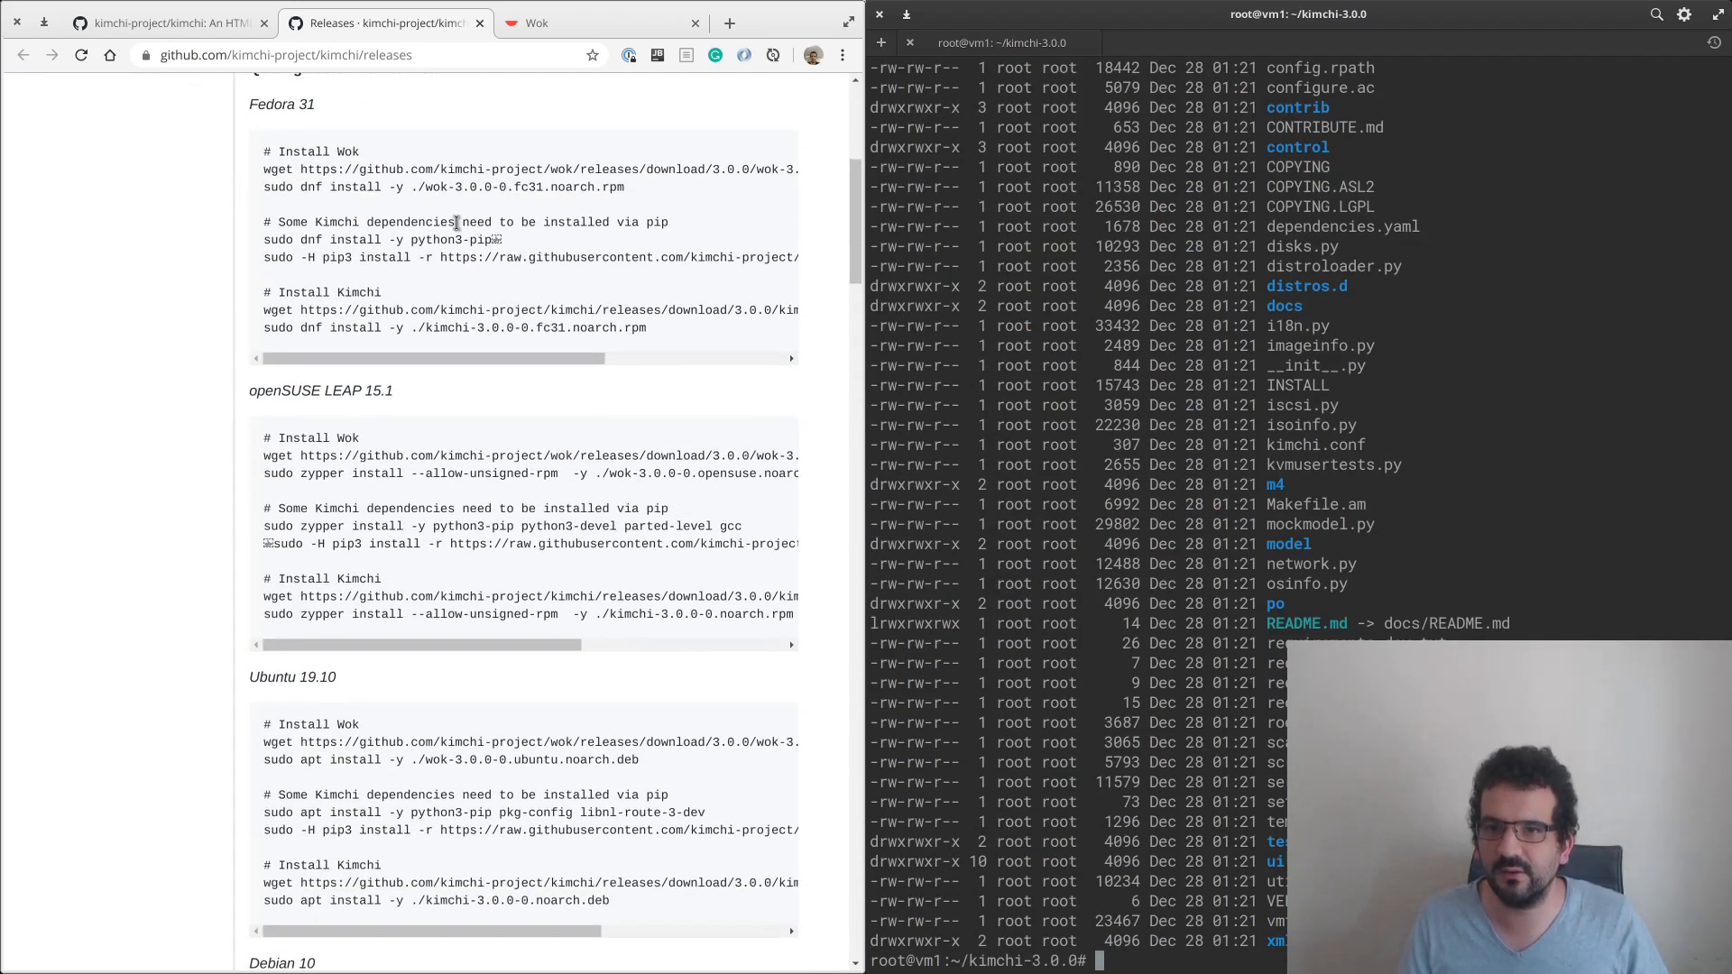
pyautogui.scroll(-3)
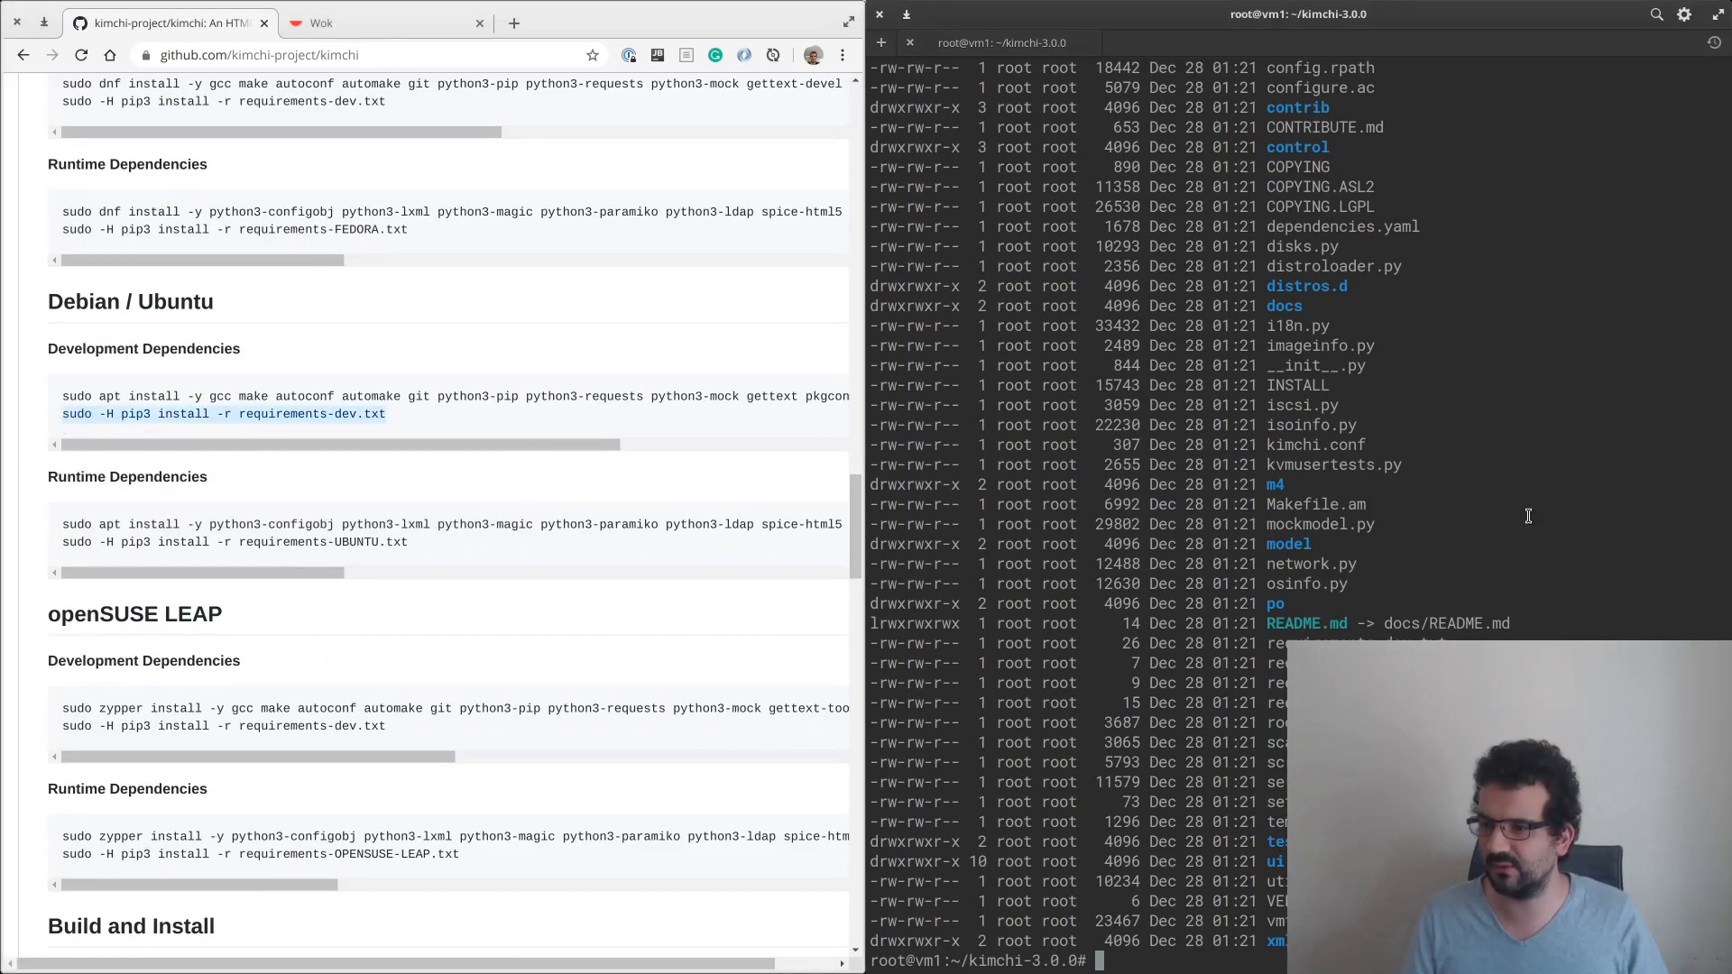
pyautogui.press('Return')
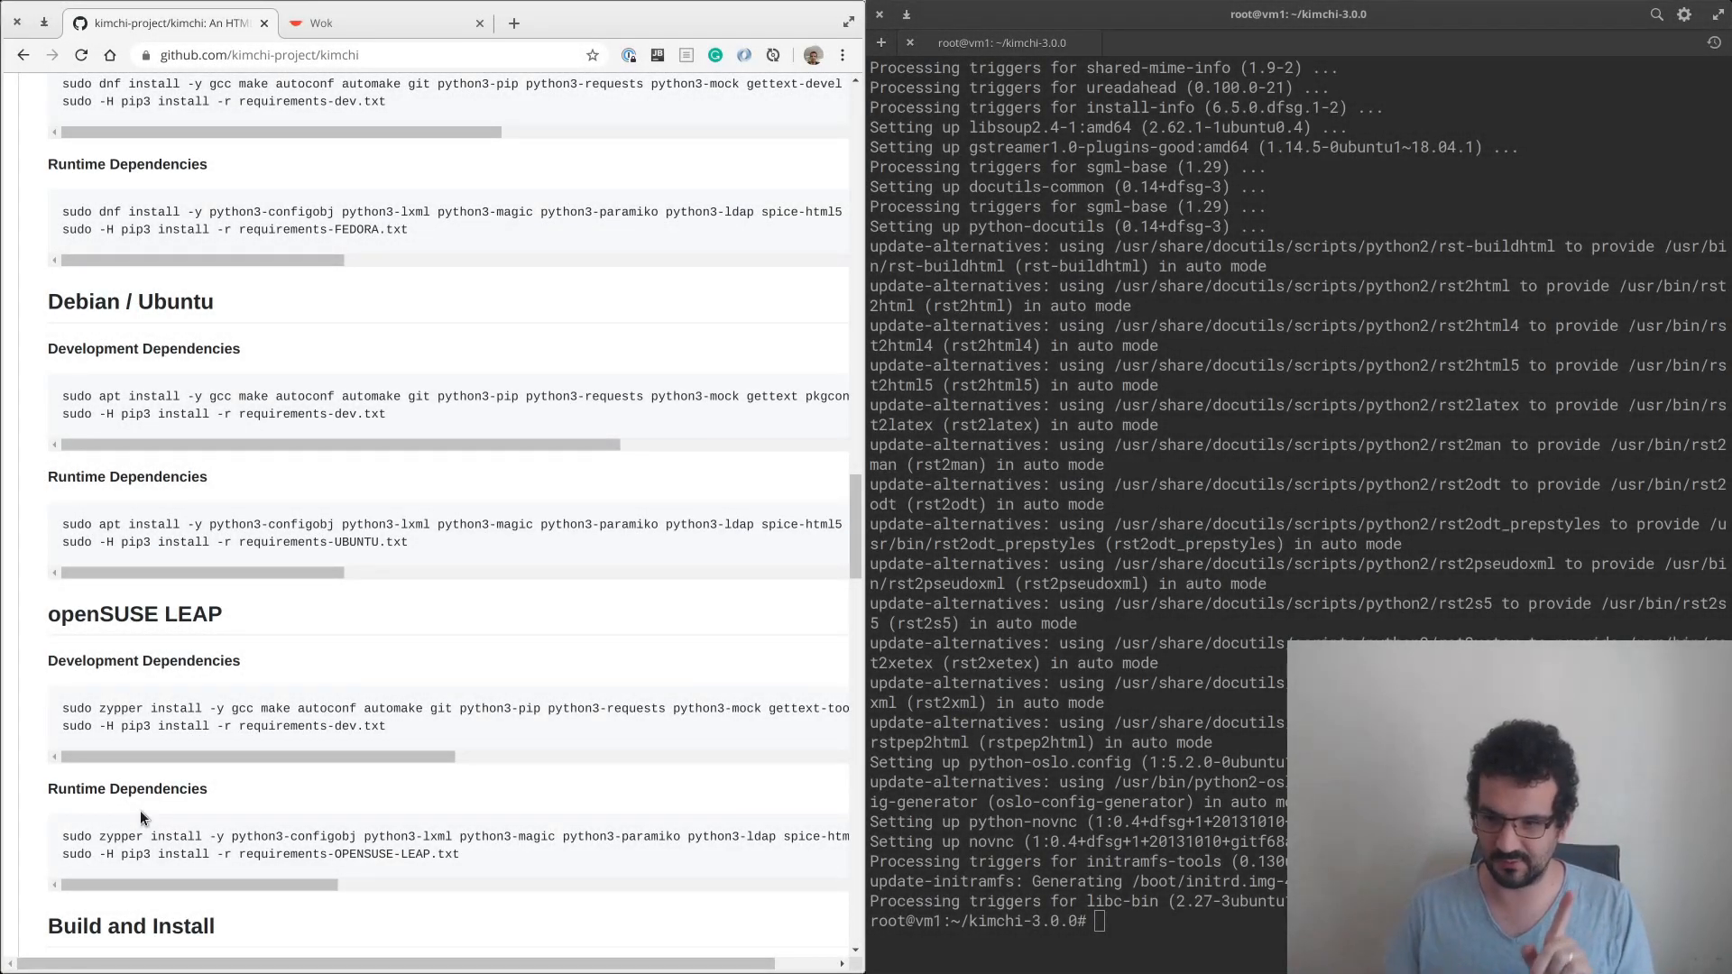
pyautogui.moveTo(405, 521)
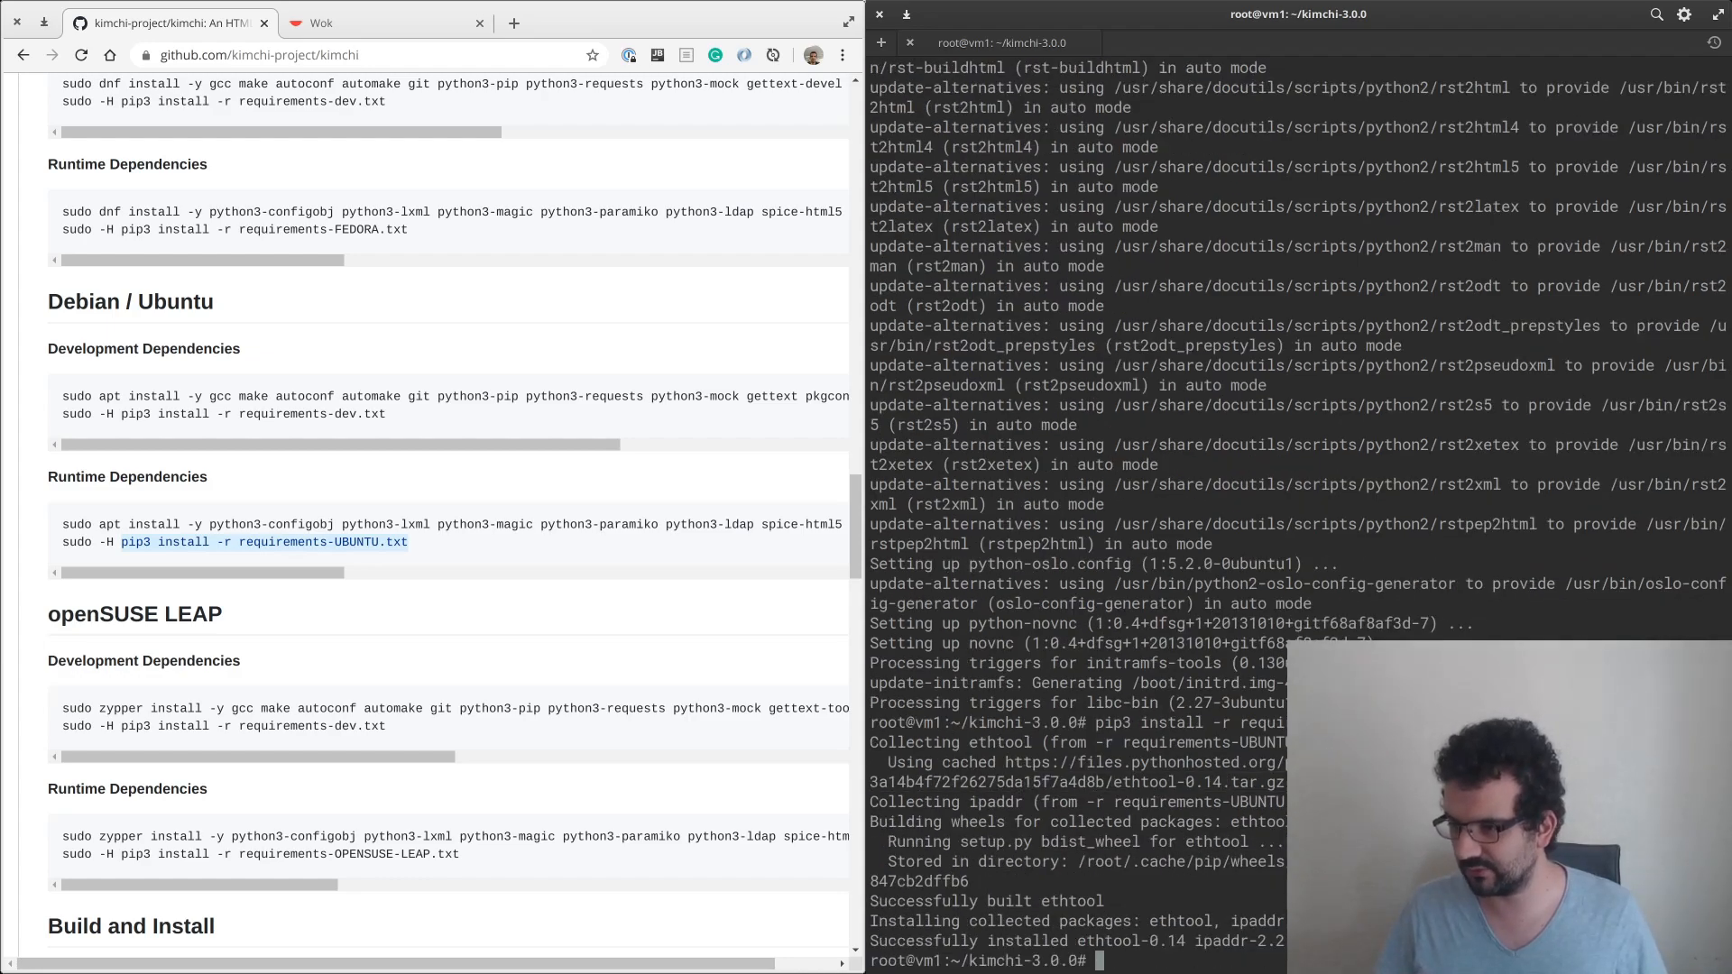
# Install requirements-UBUNTU.txt and distro with pip3, then stop the wokd service.
pyautogui.write('pip3 install')
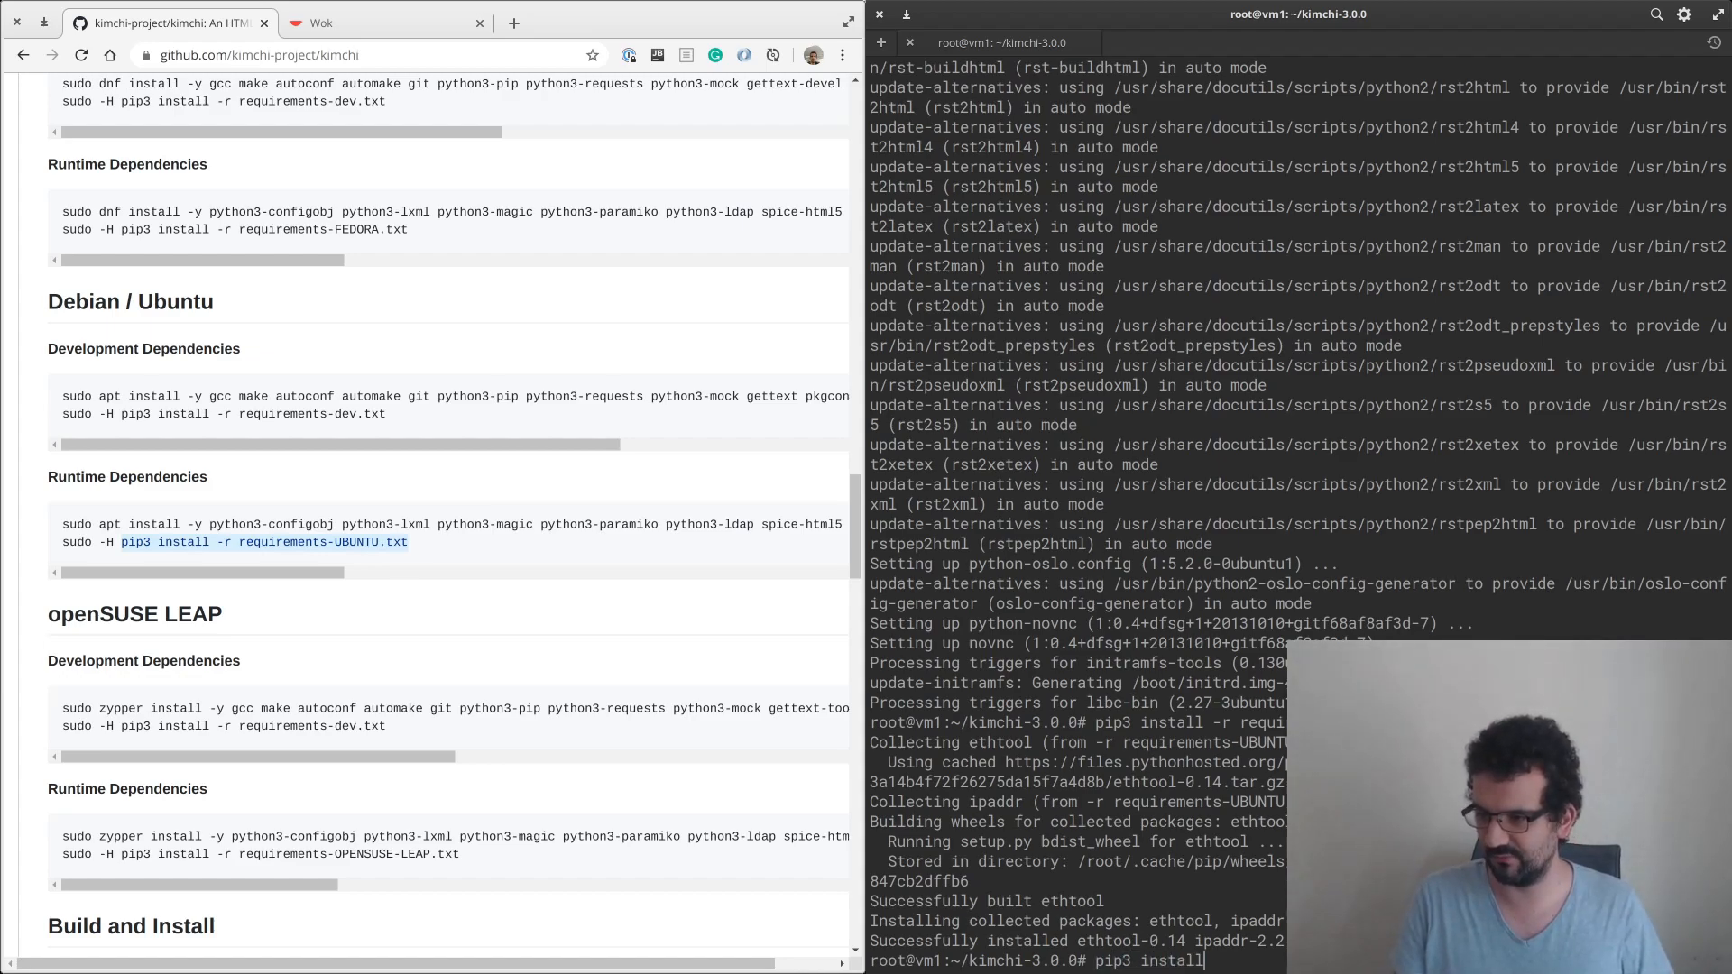
pyautogui.write('distor')
pyautogui.write('systemctl stop wokd')
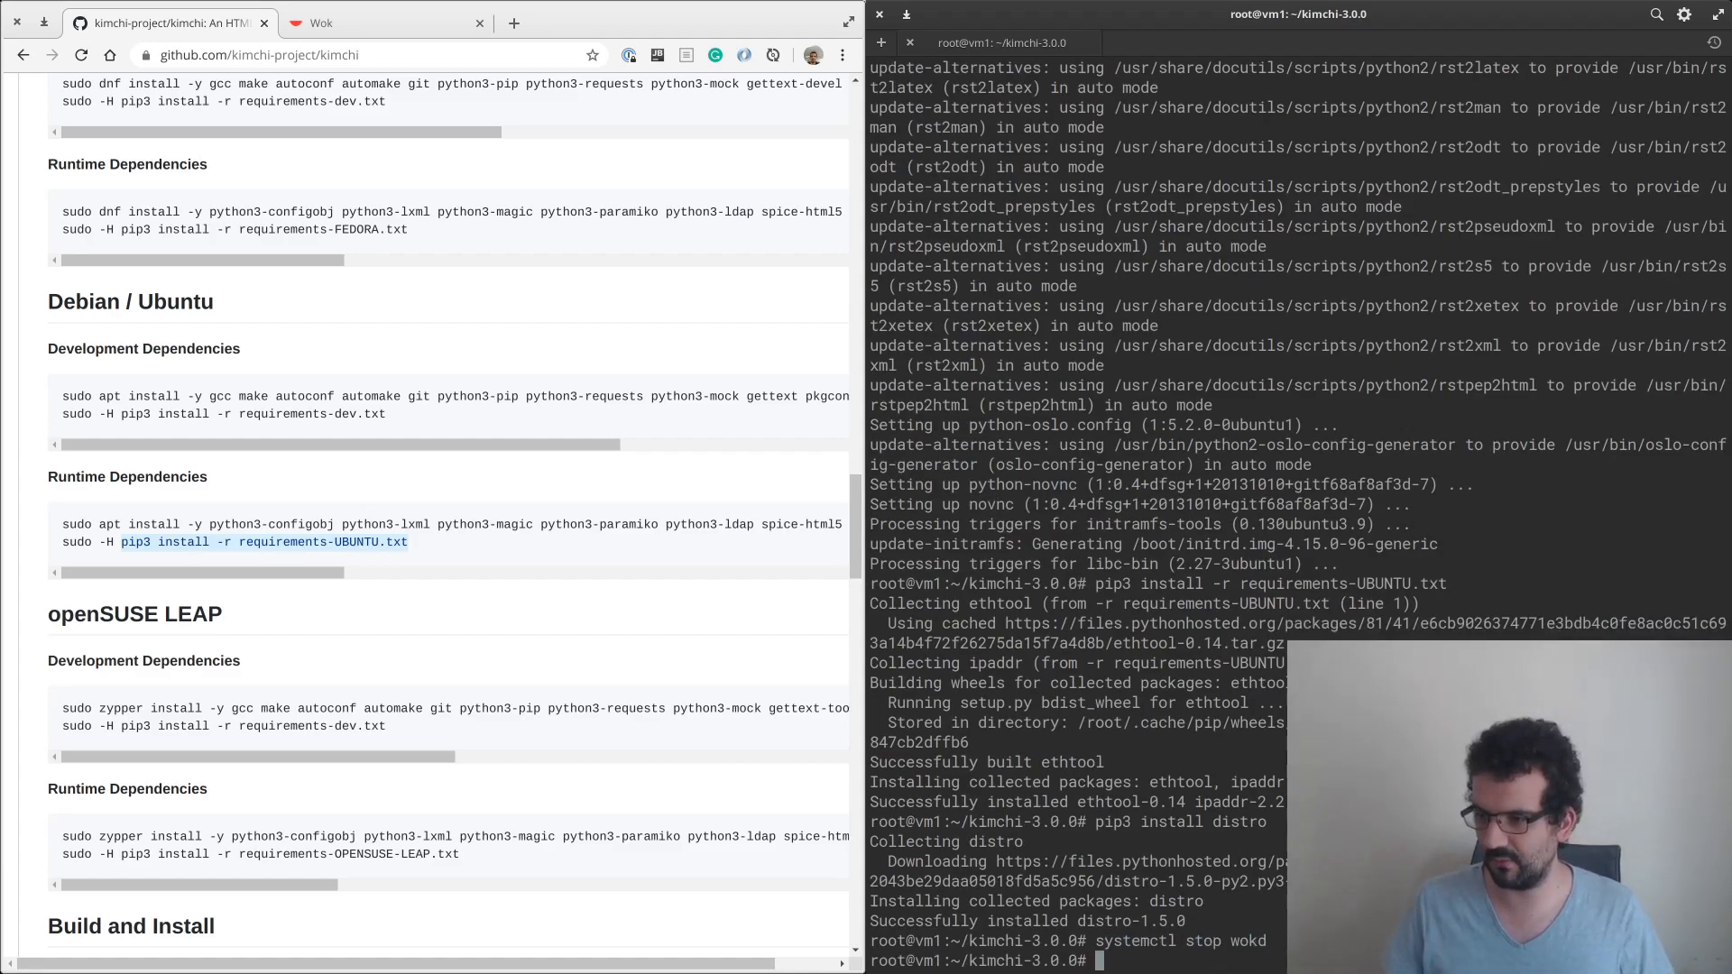
pyautogui.scroll(-3)
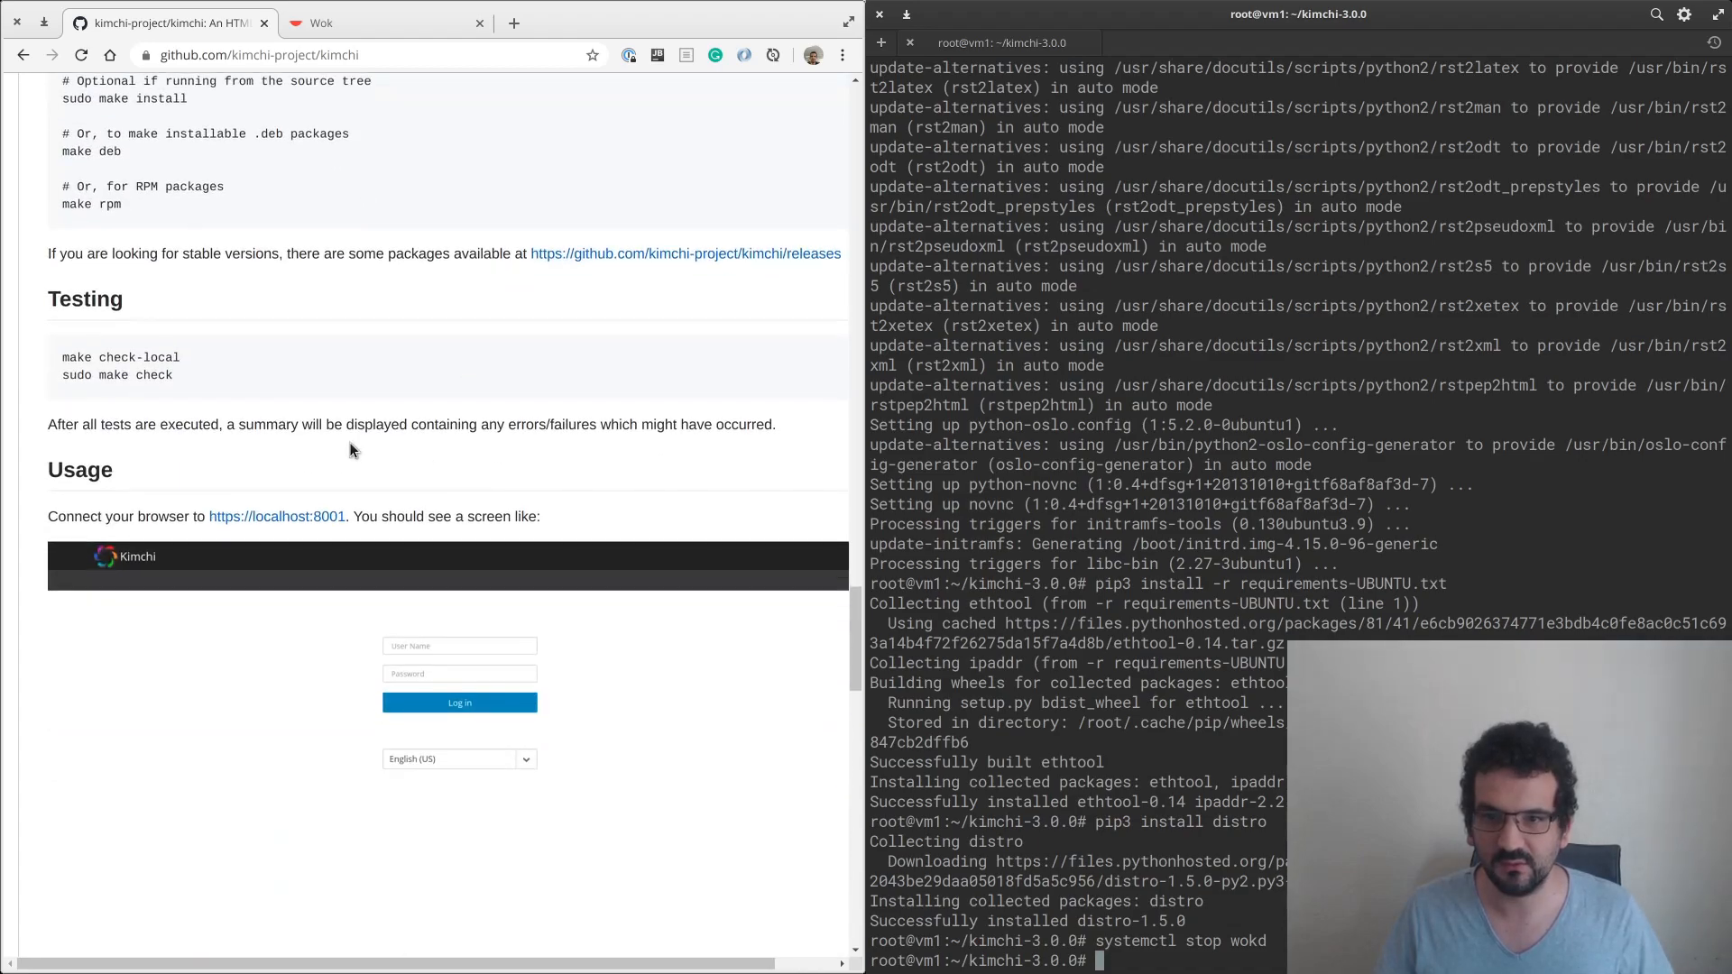
pyautogui.scroll(-3)
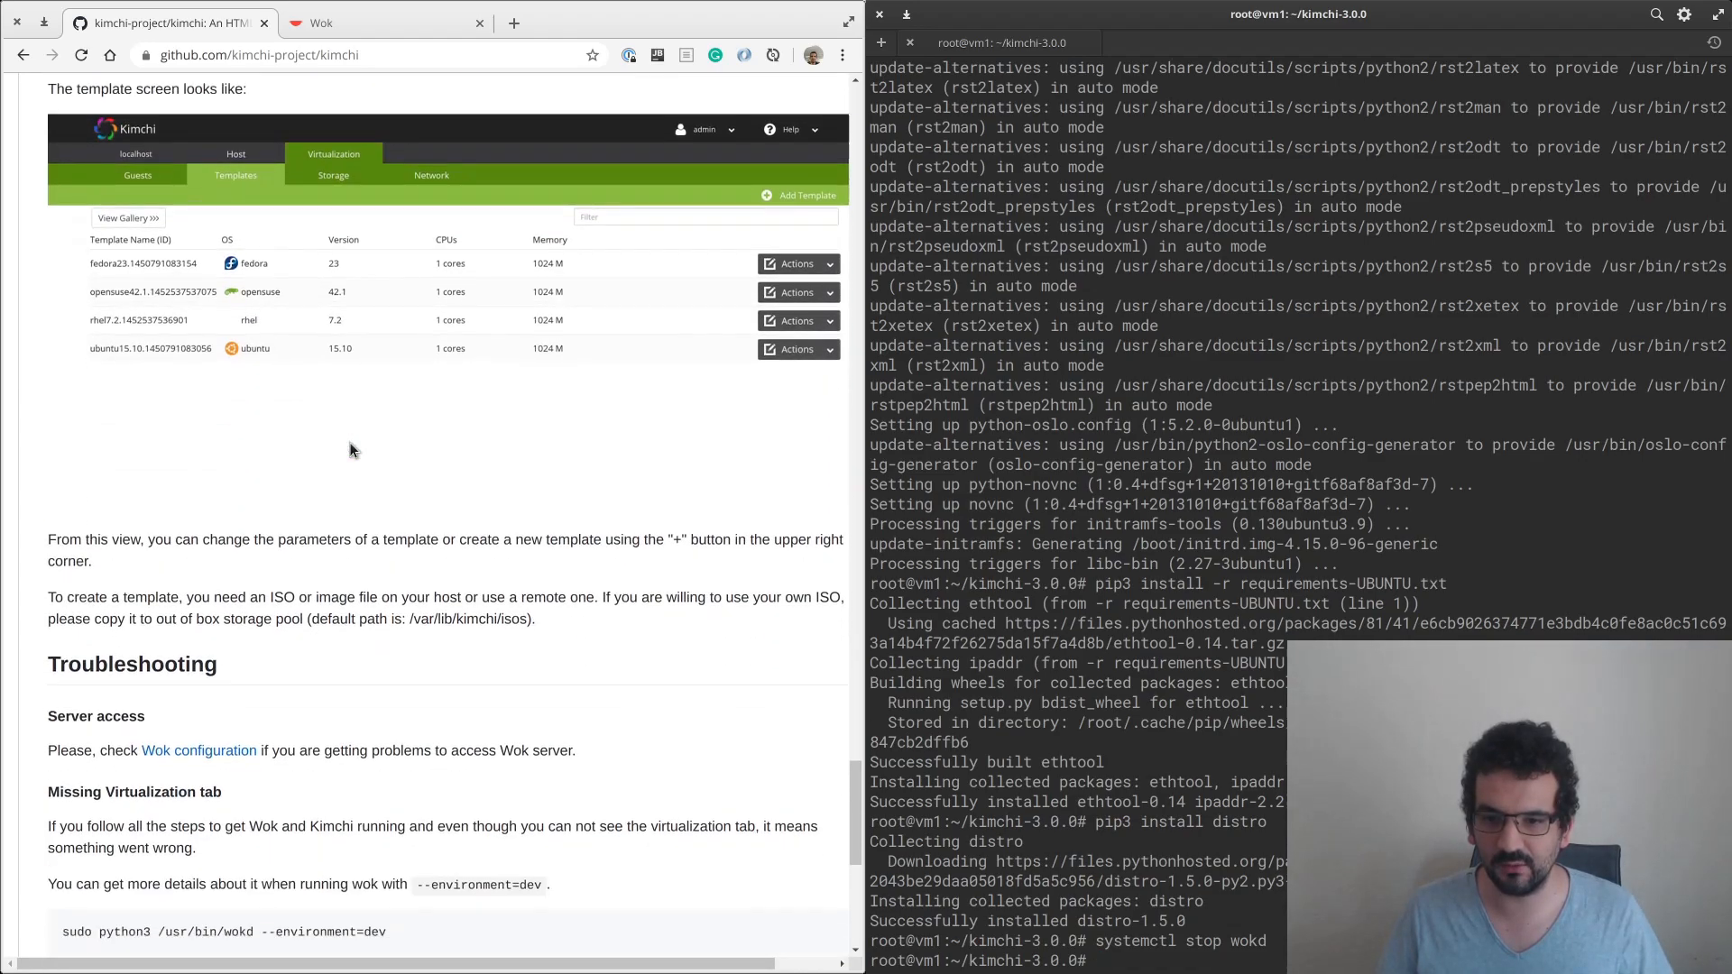
pyautogui.scroll(-3)
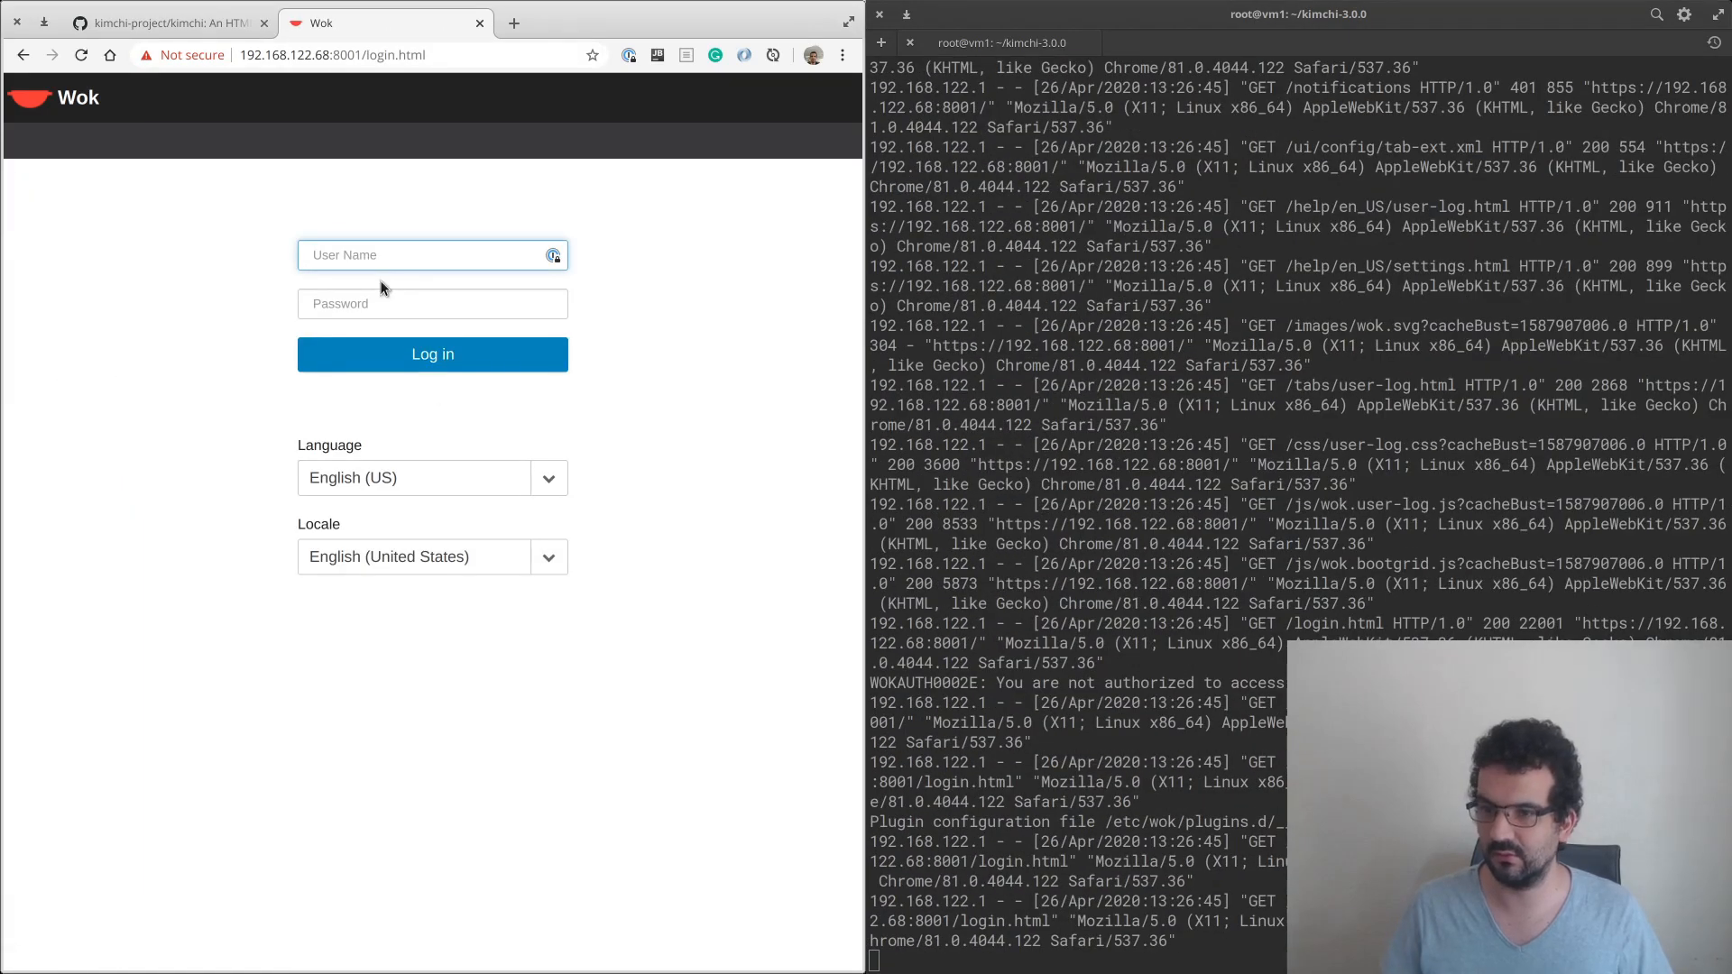
# Log in to Wok at 192.168.122.68:8001, confirm Plugins Management is empty, then run ./autogen.sh --system.
pyautogui.click(432, 355)
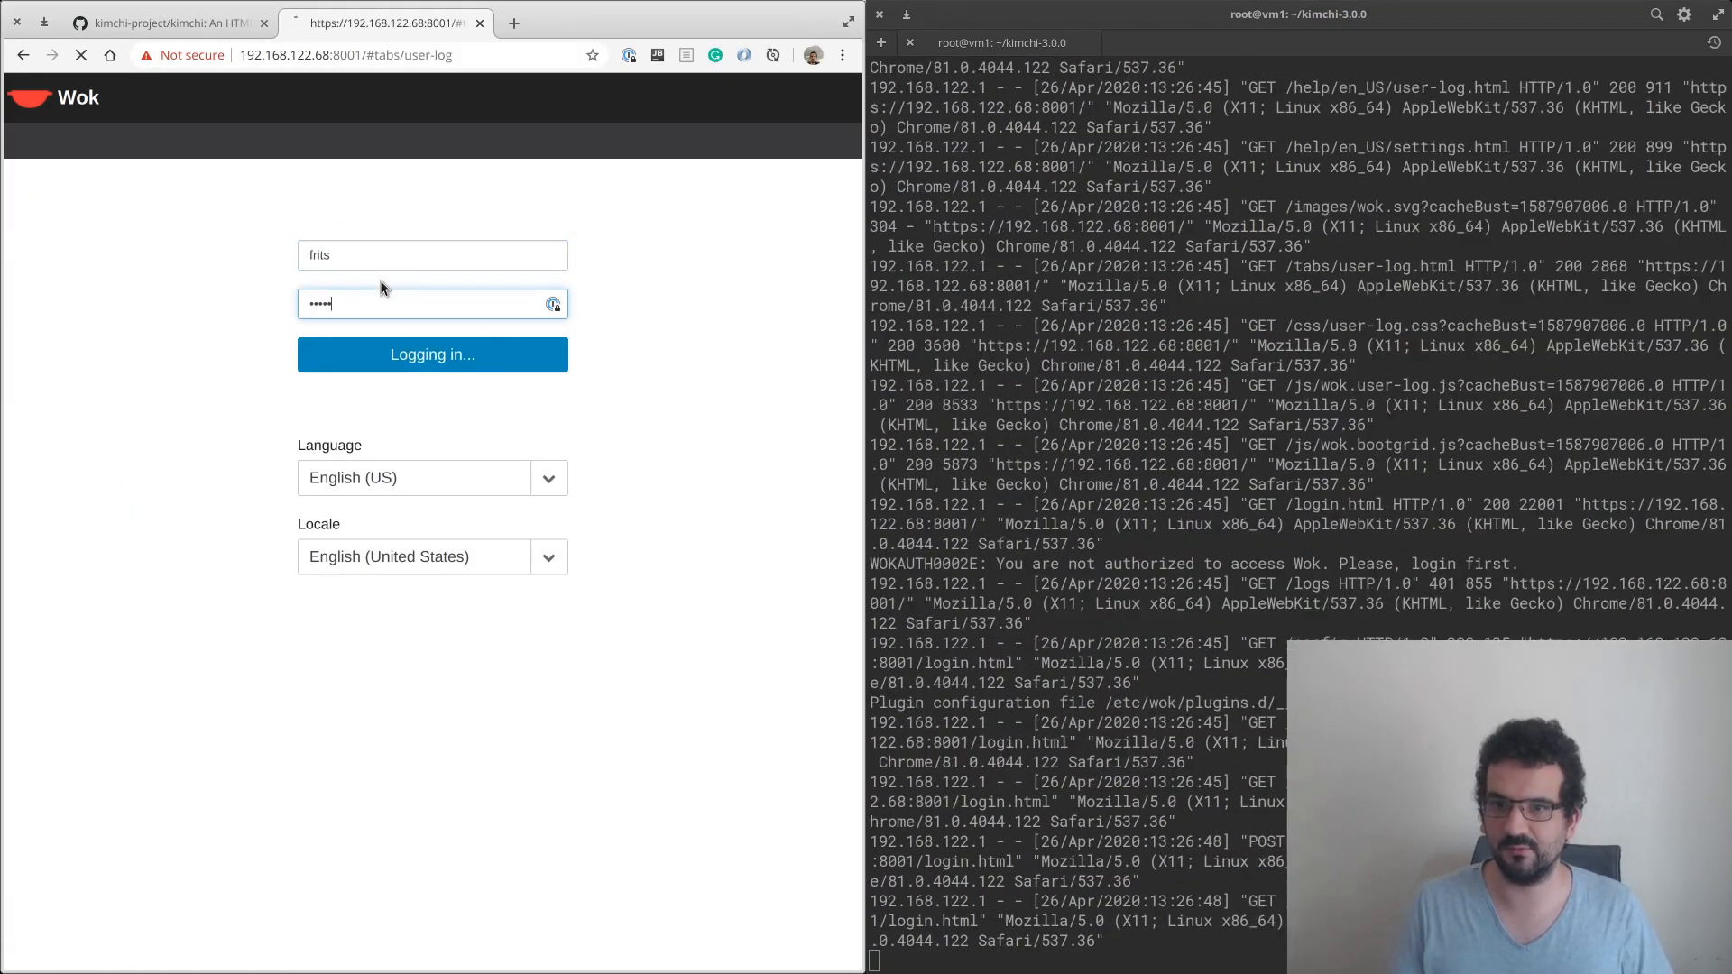
pyautogui.click(432, 355)
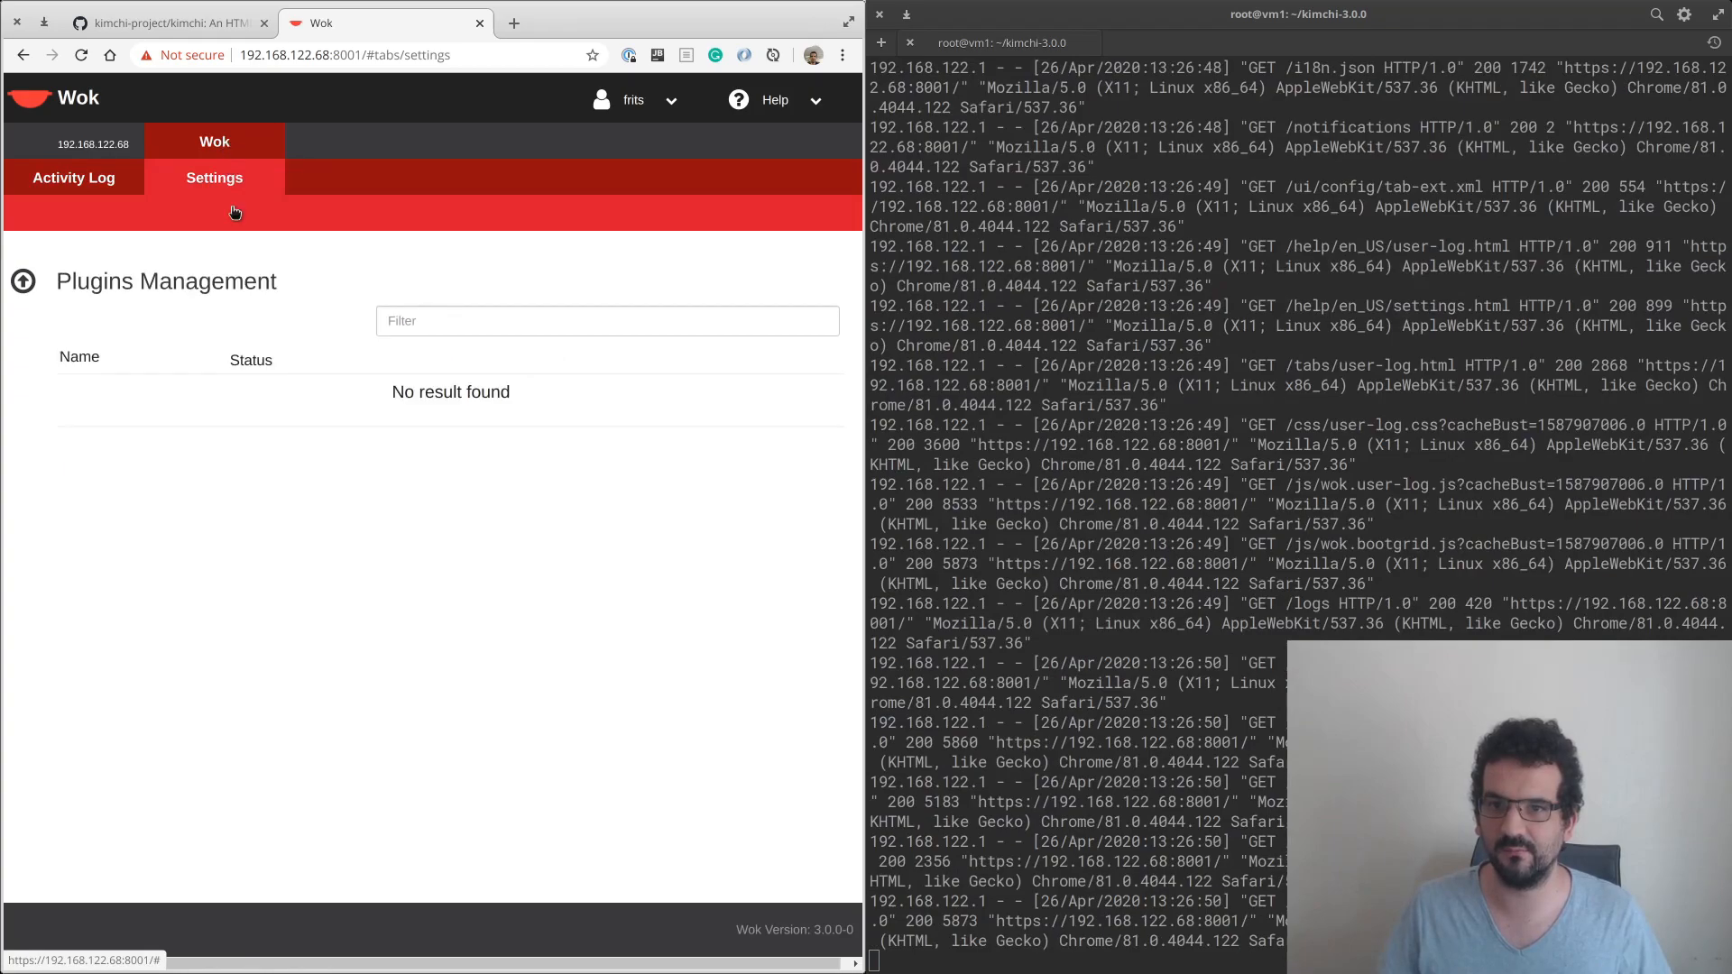
pyautogui.click(166, 22)
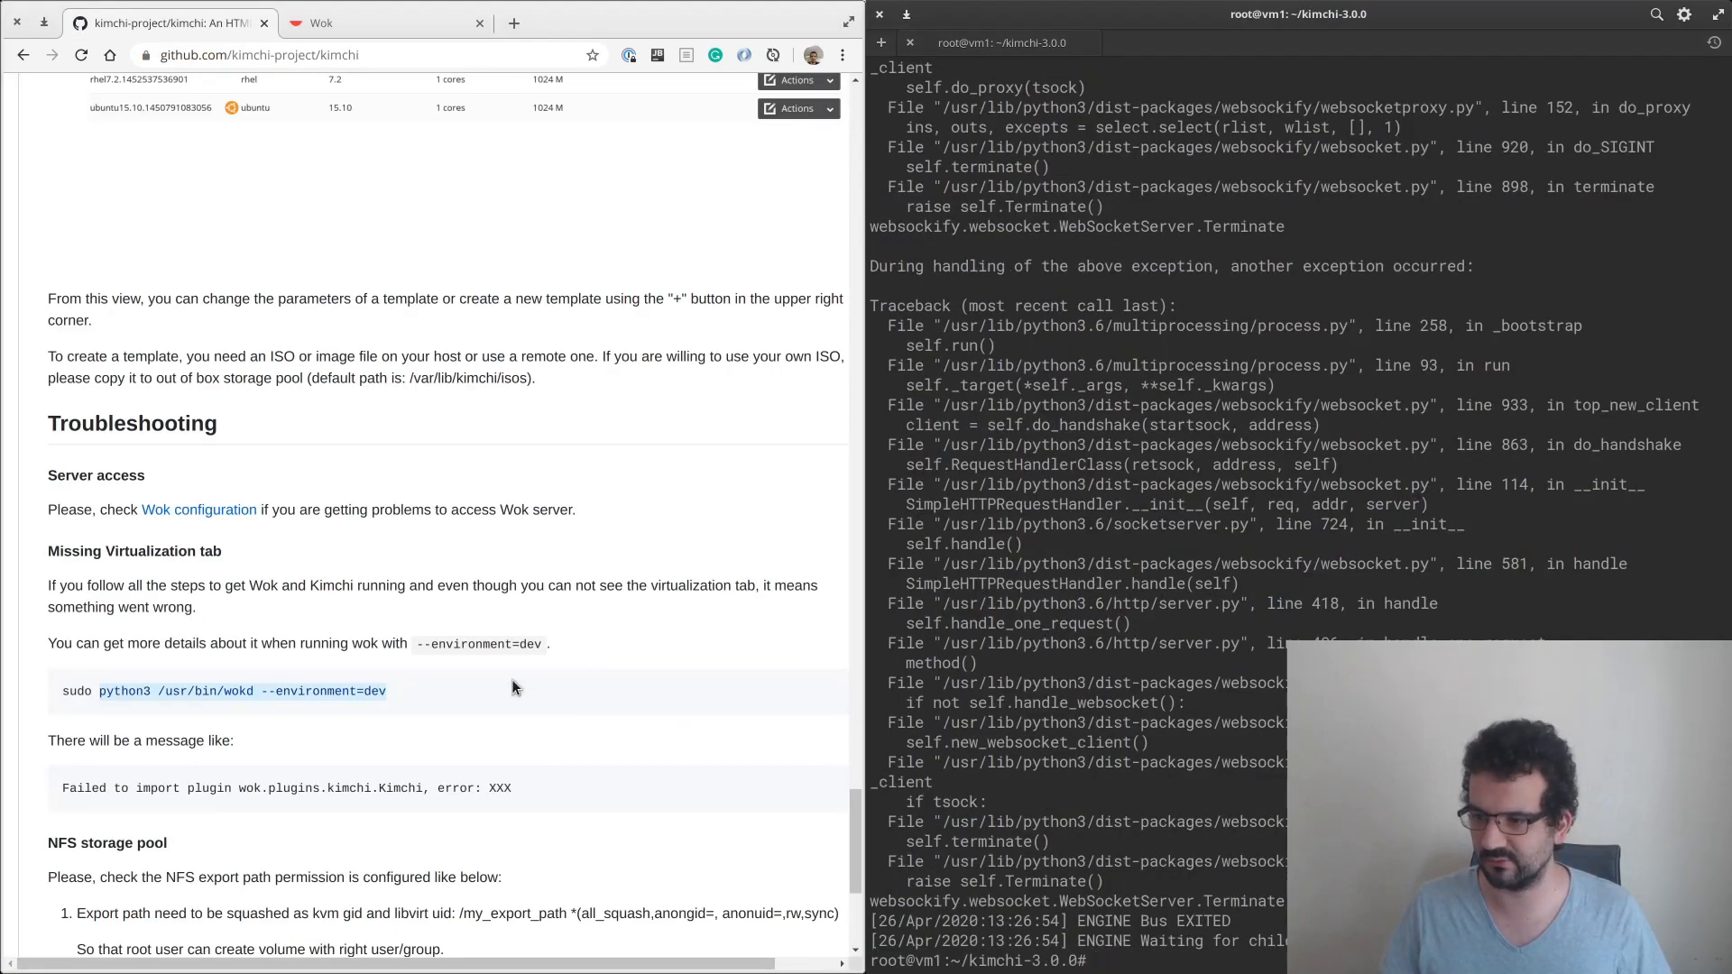
pyautogui.scroll(3)
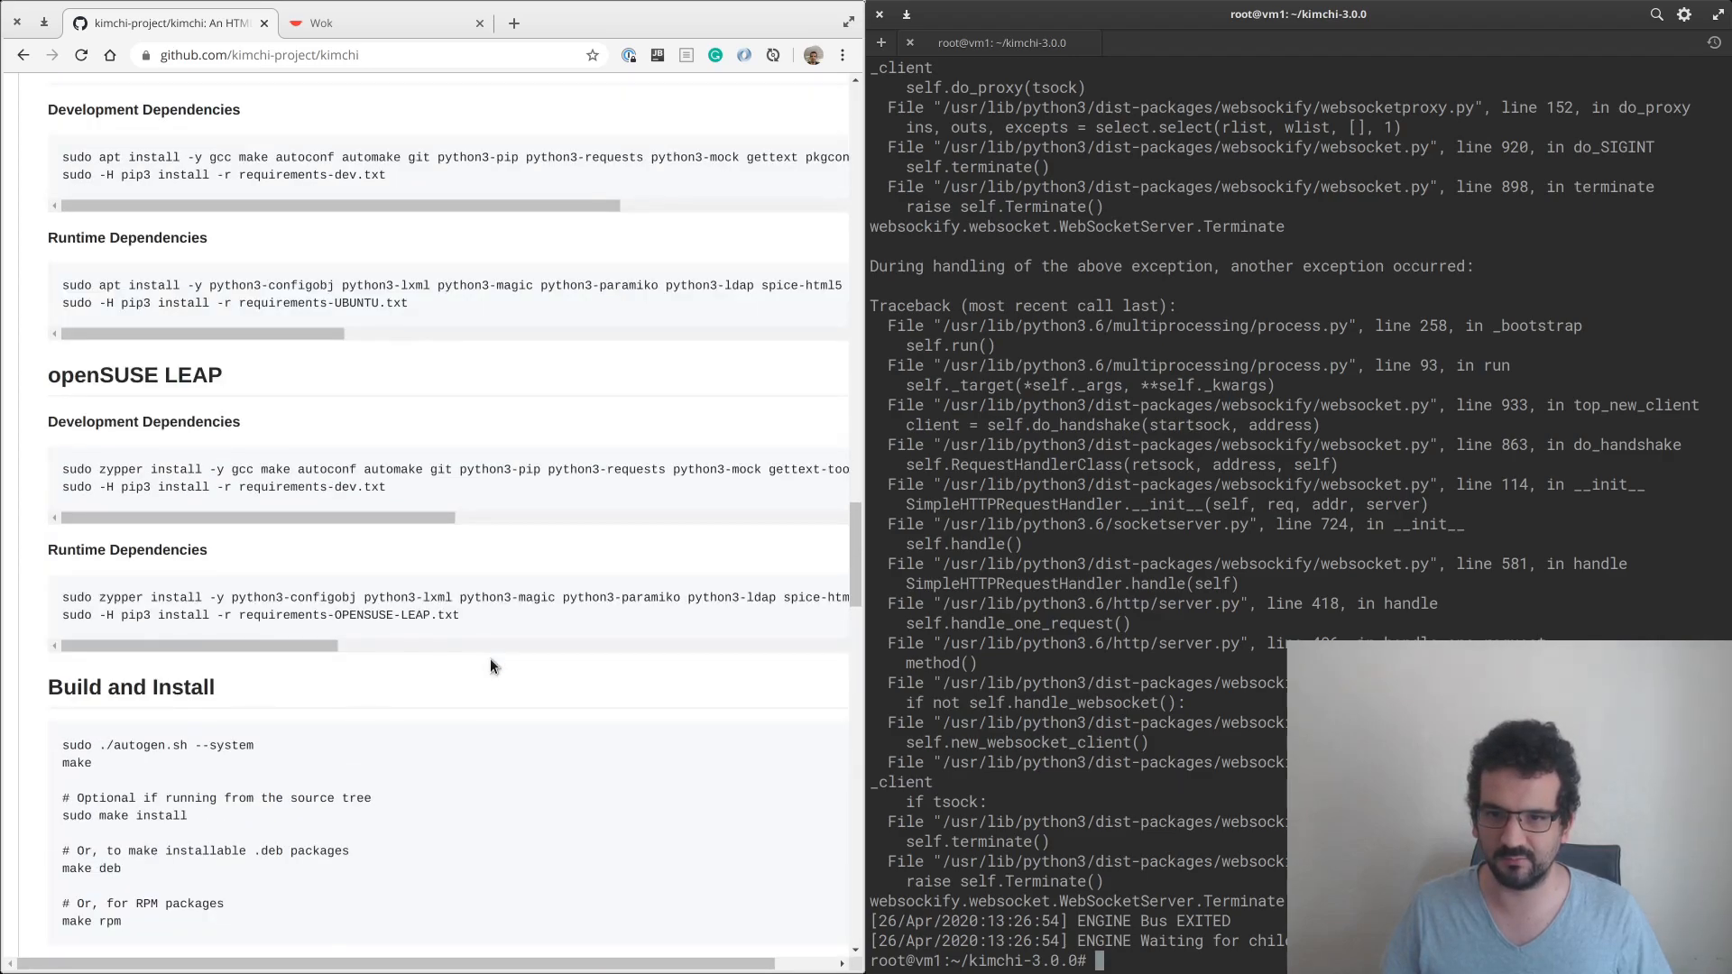
pyautogui.scroll(-3)
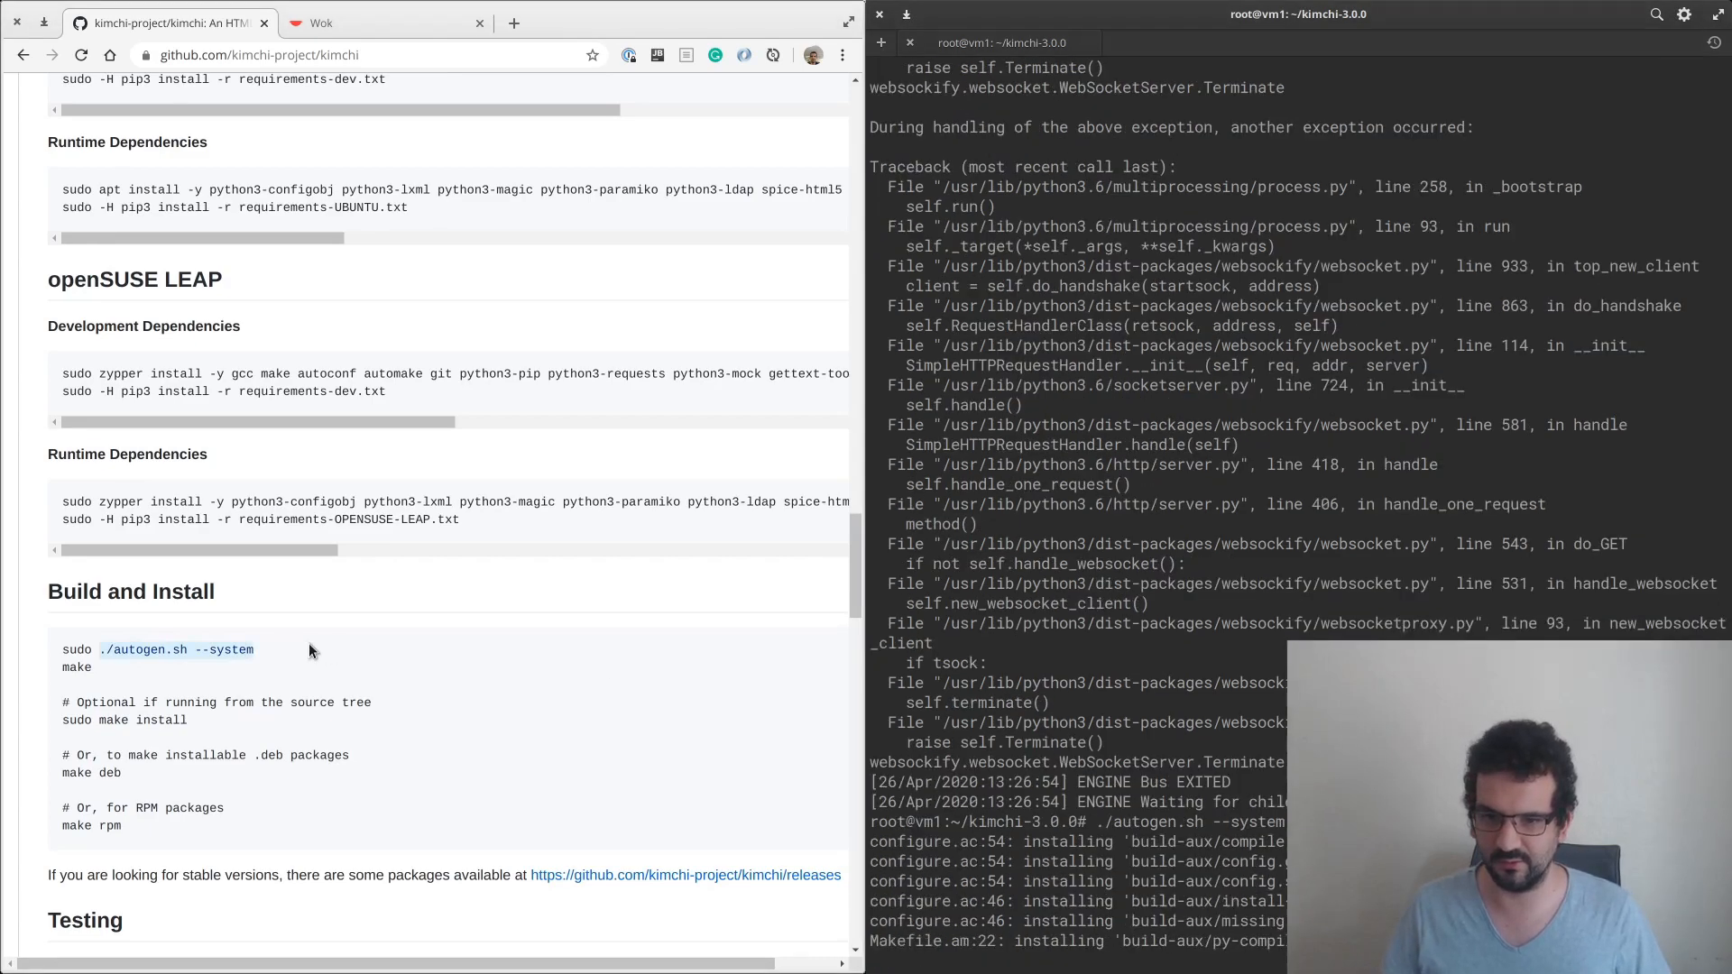
# Build the Kimchi 3.0.0 Debian package with make deb.
pyautogui.scroll(-3)
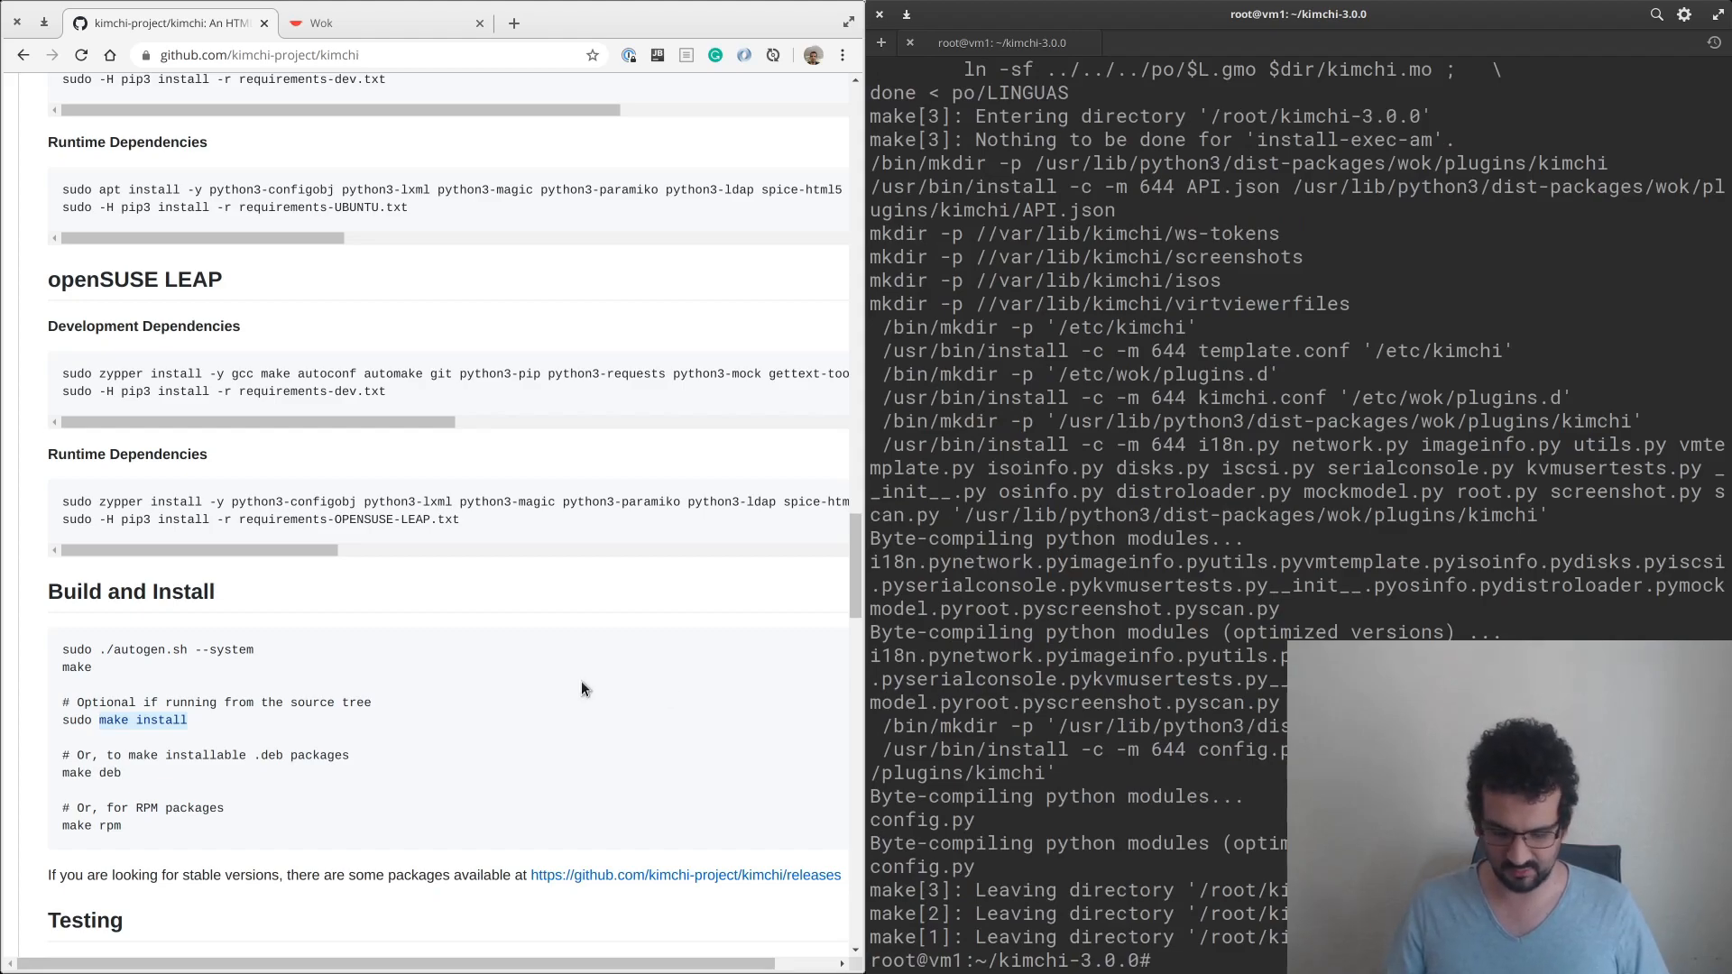
pyautogui.moveTo(563, 703)
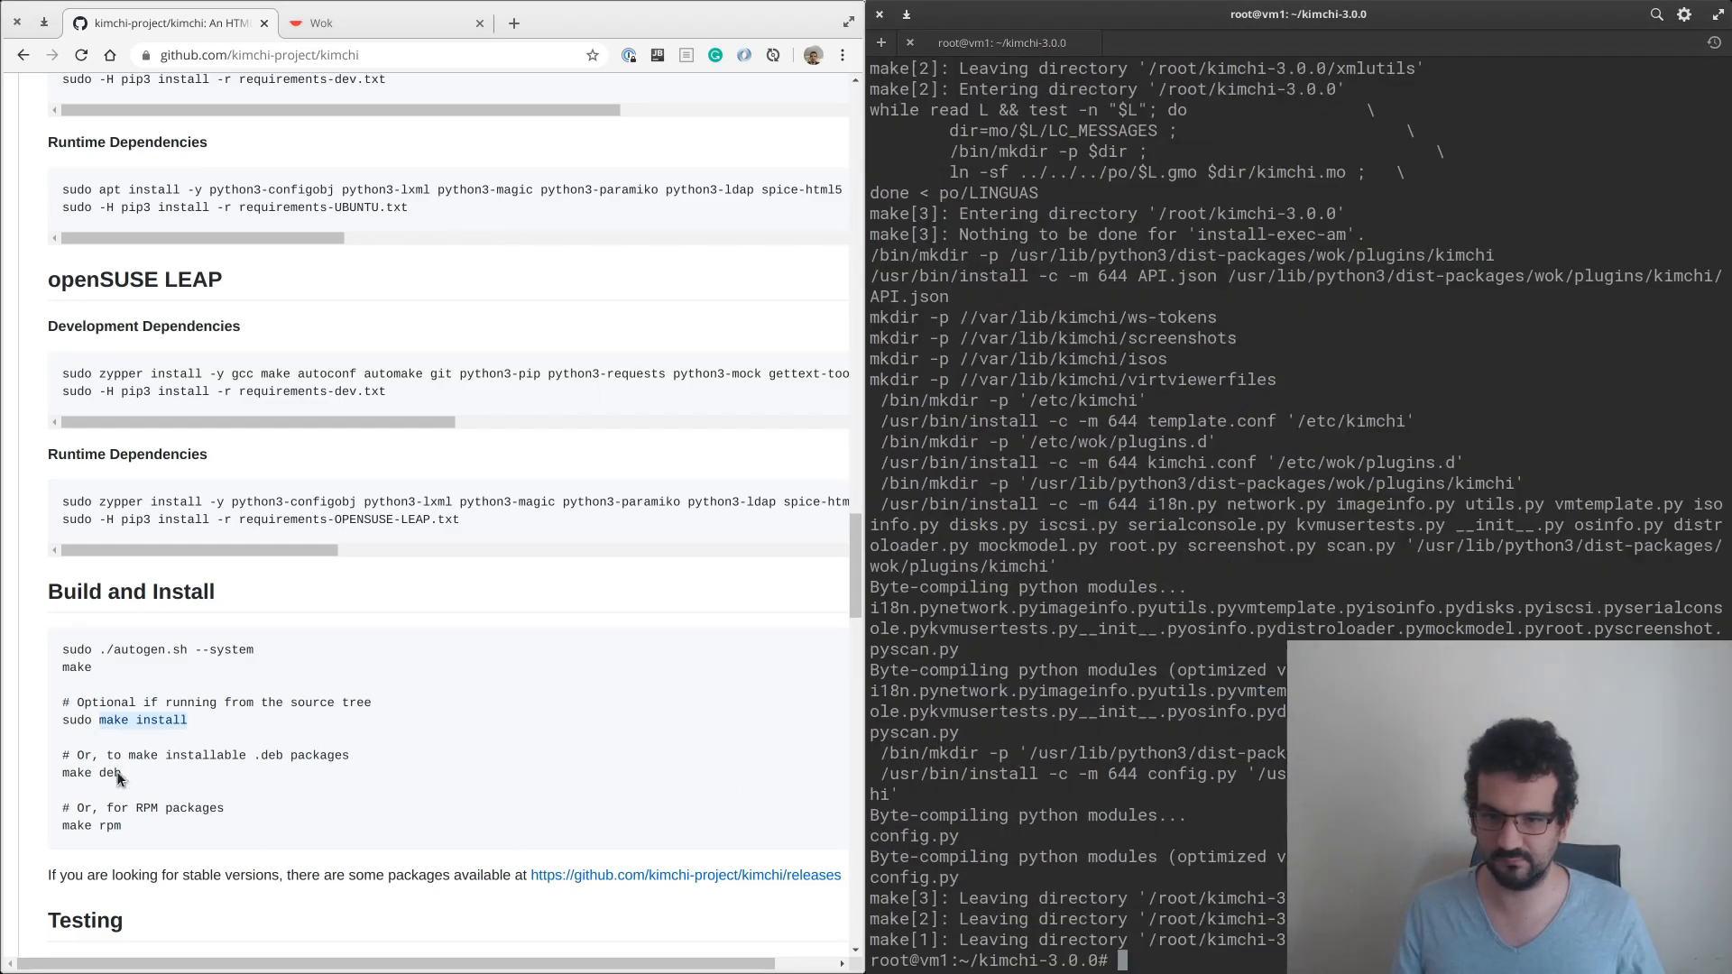
pyautogui.write('make deb')
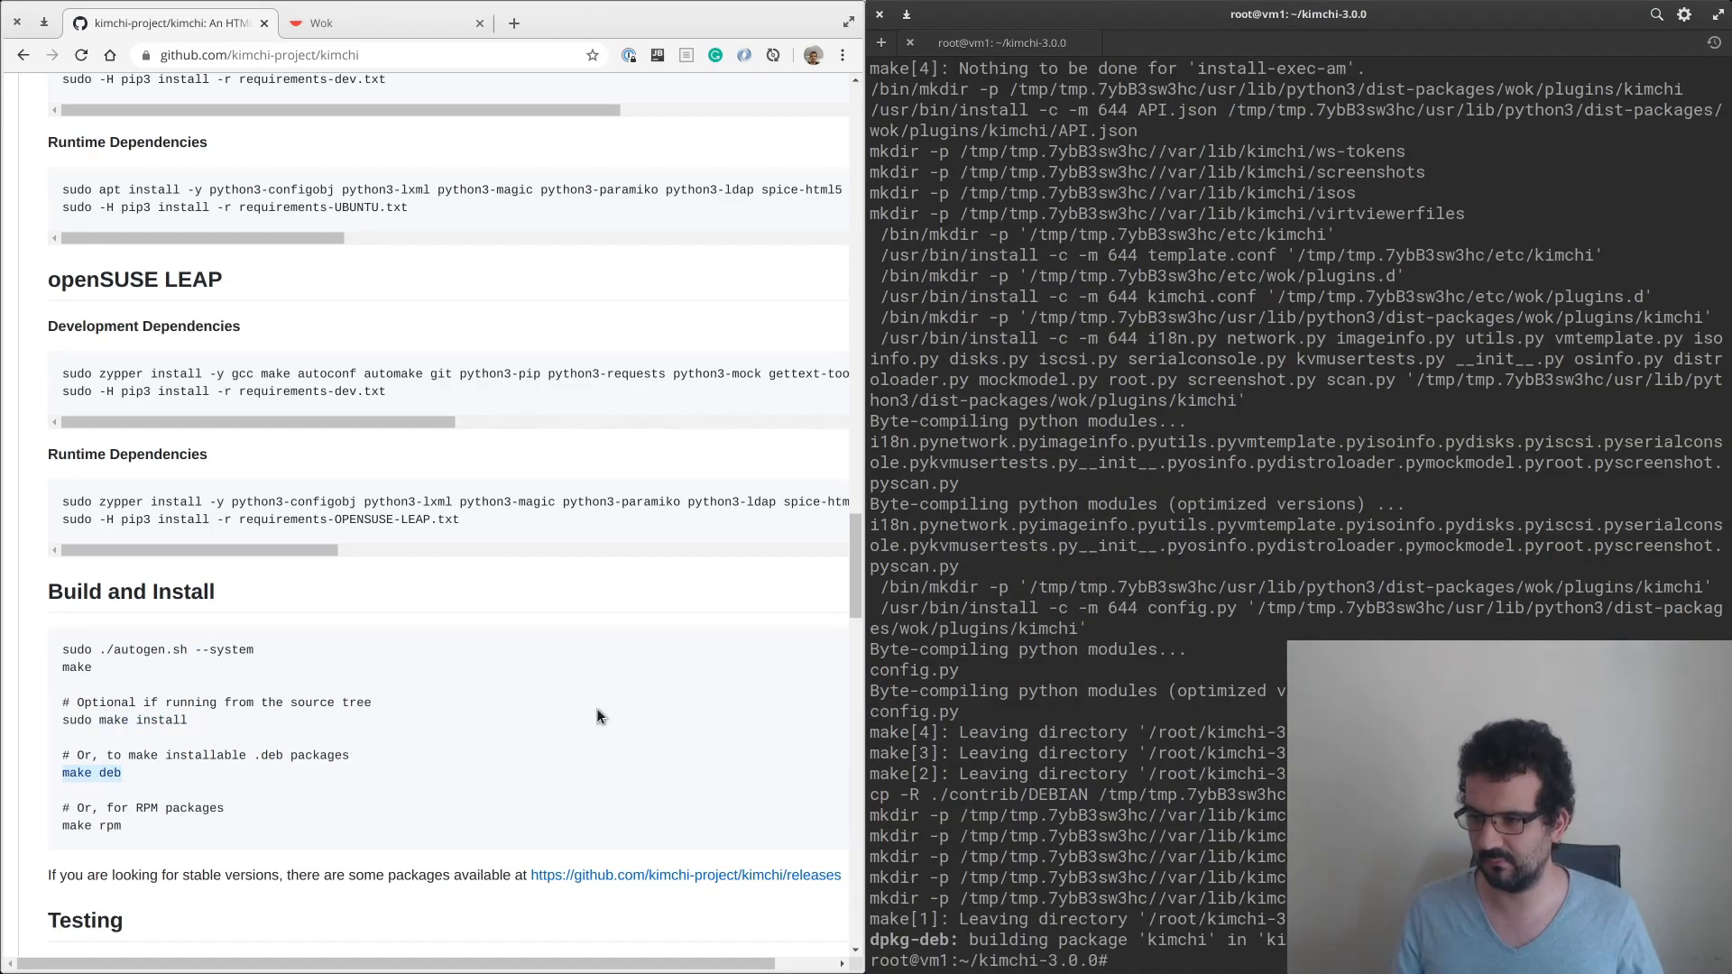
pyautogui.scroll(-3)
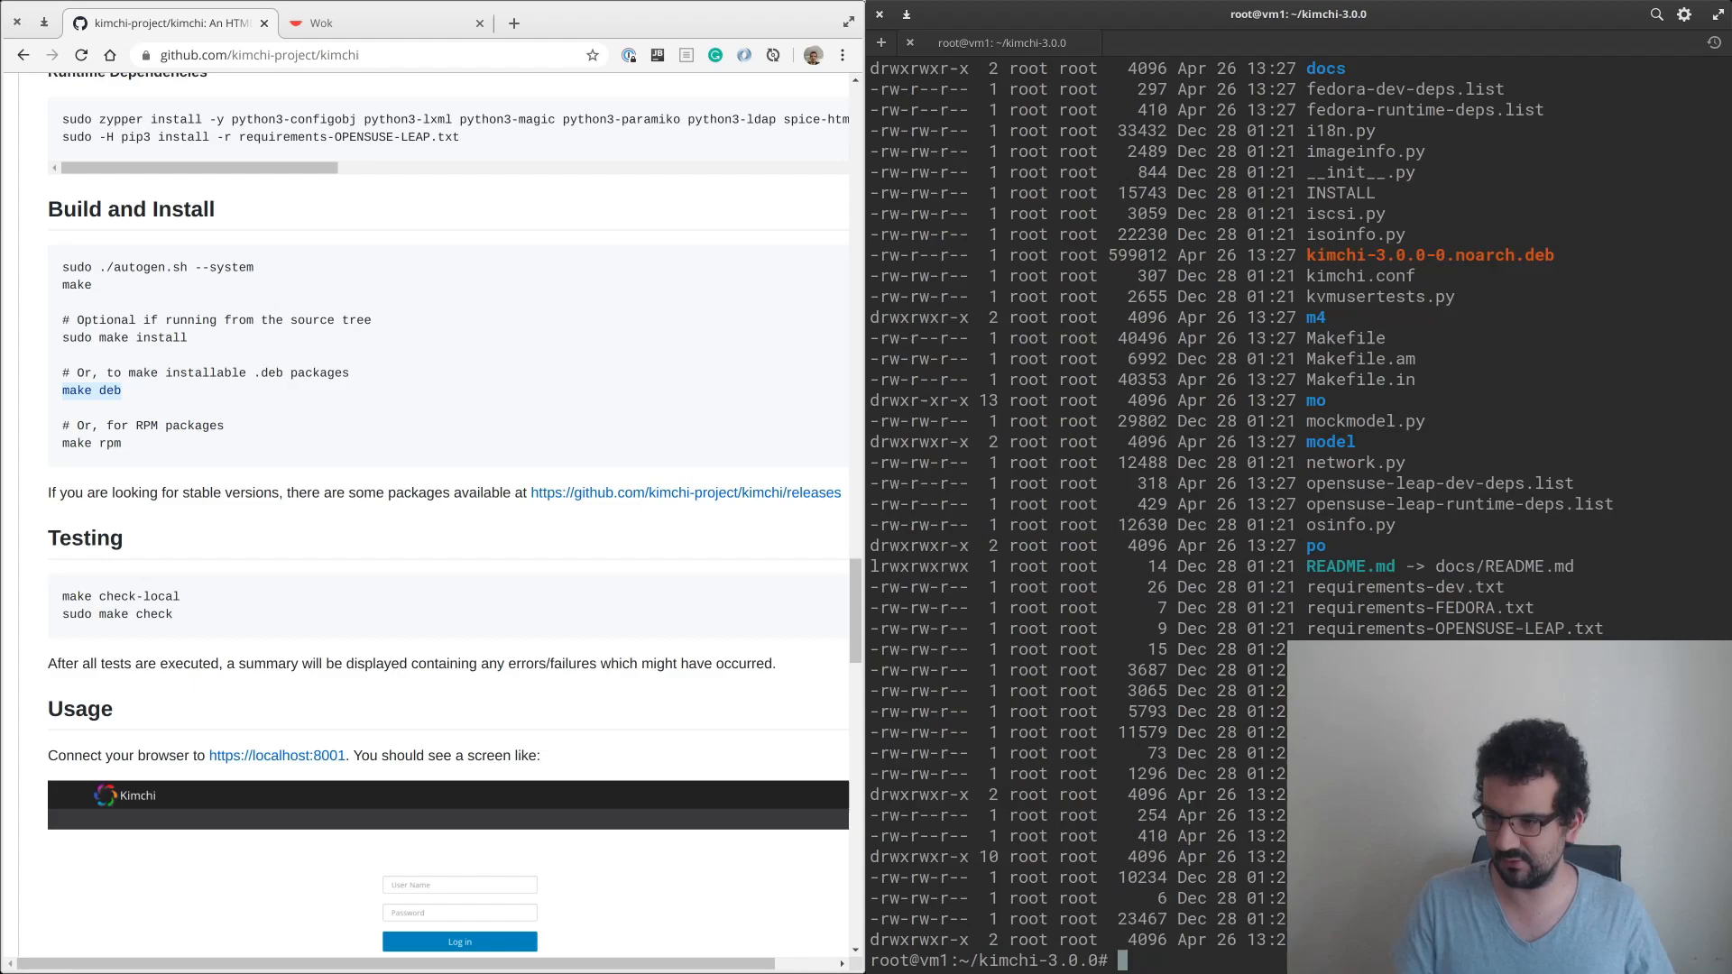
# Install kimchi-3.0.0-0.noarch.deb with dpkg -i.
pyautogui.write('dpkg')
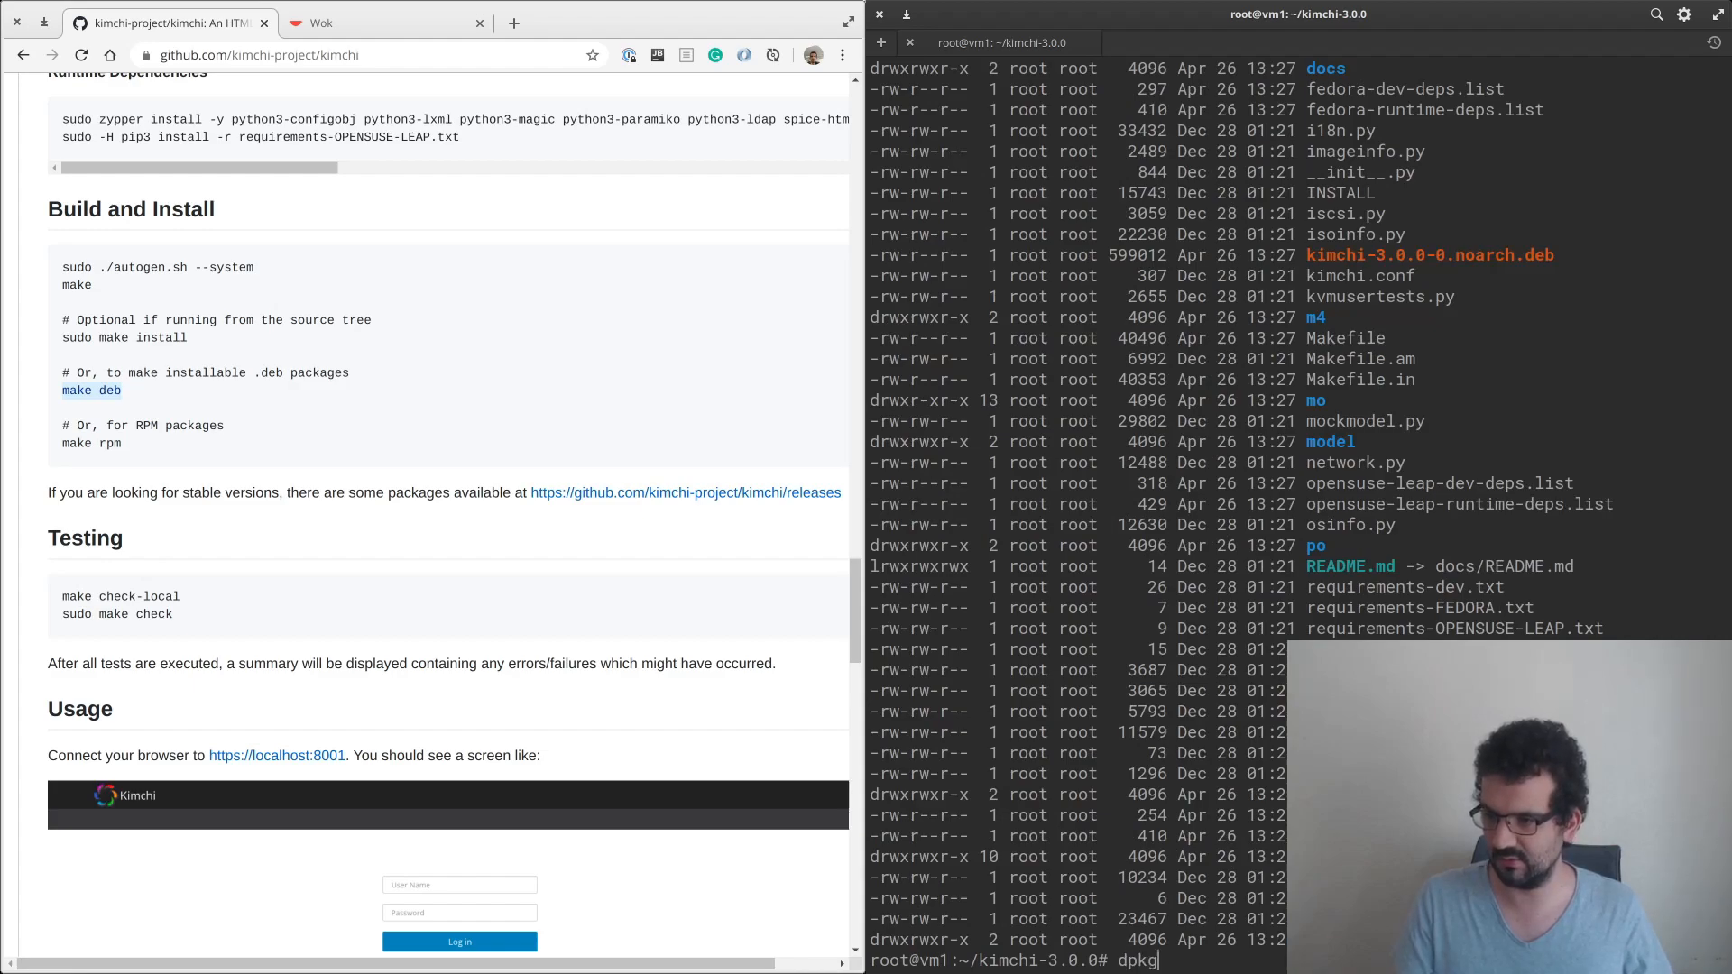
pyautogui.write('-i kimchi-3.')
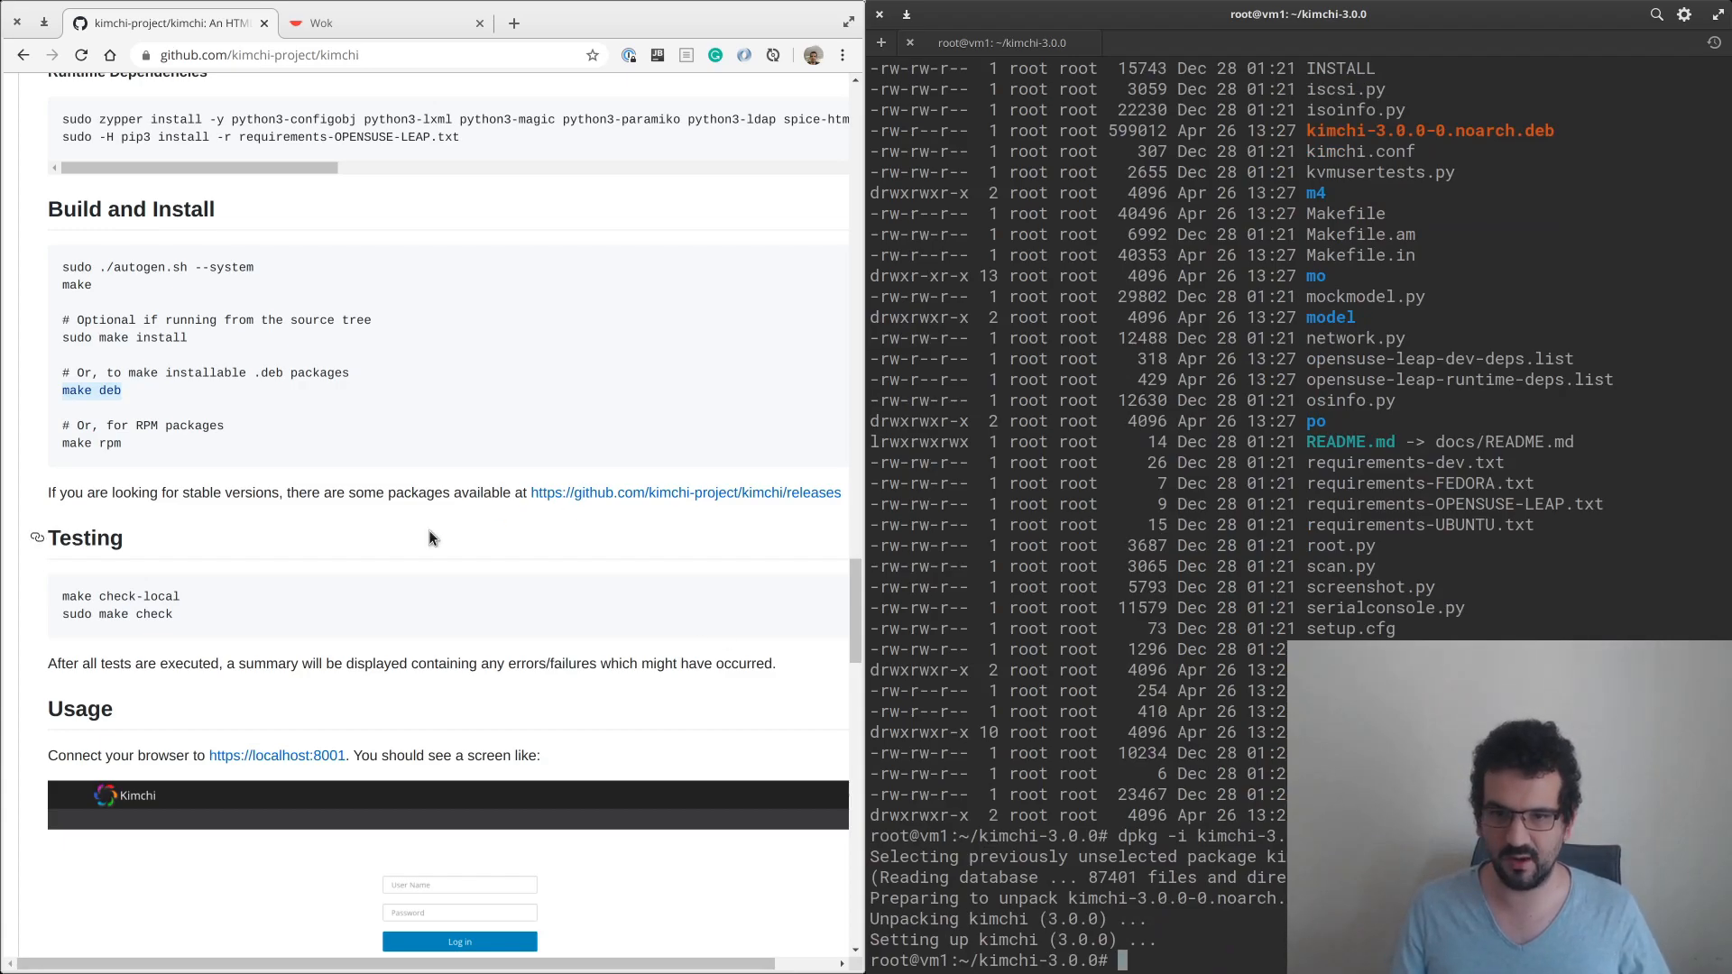
pyautogui.scroll(-3)
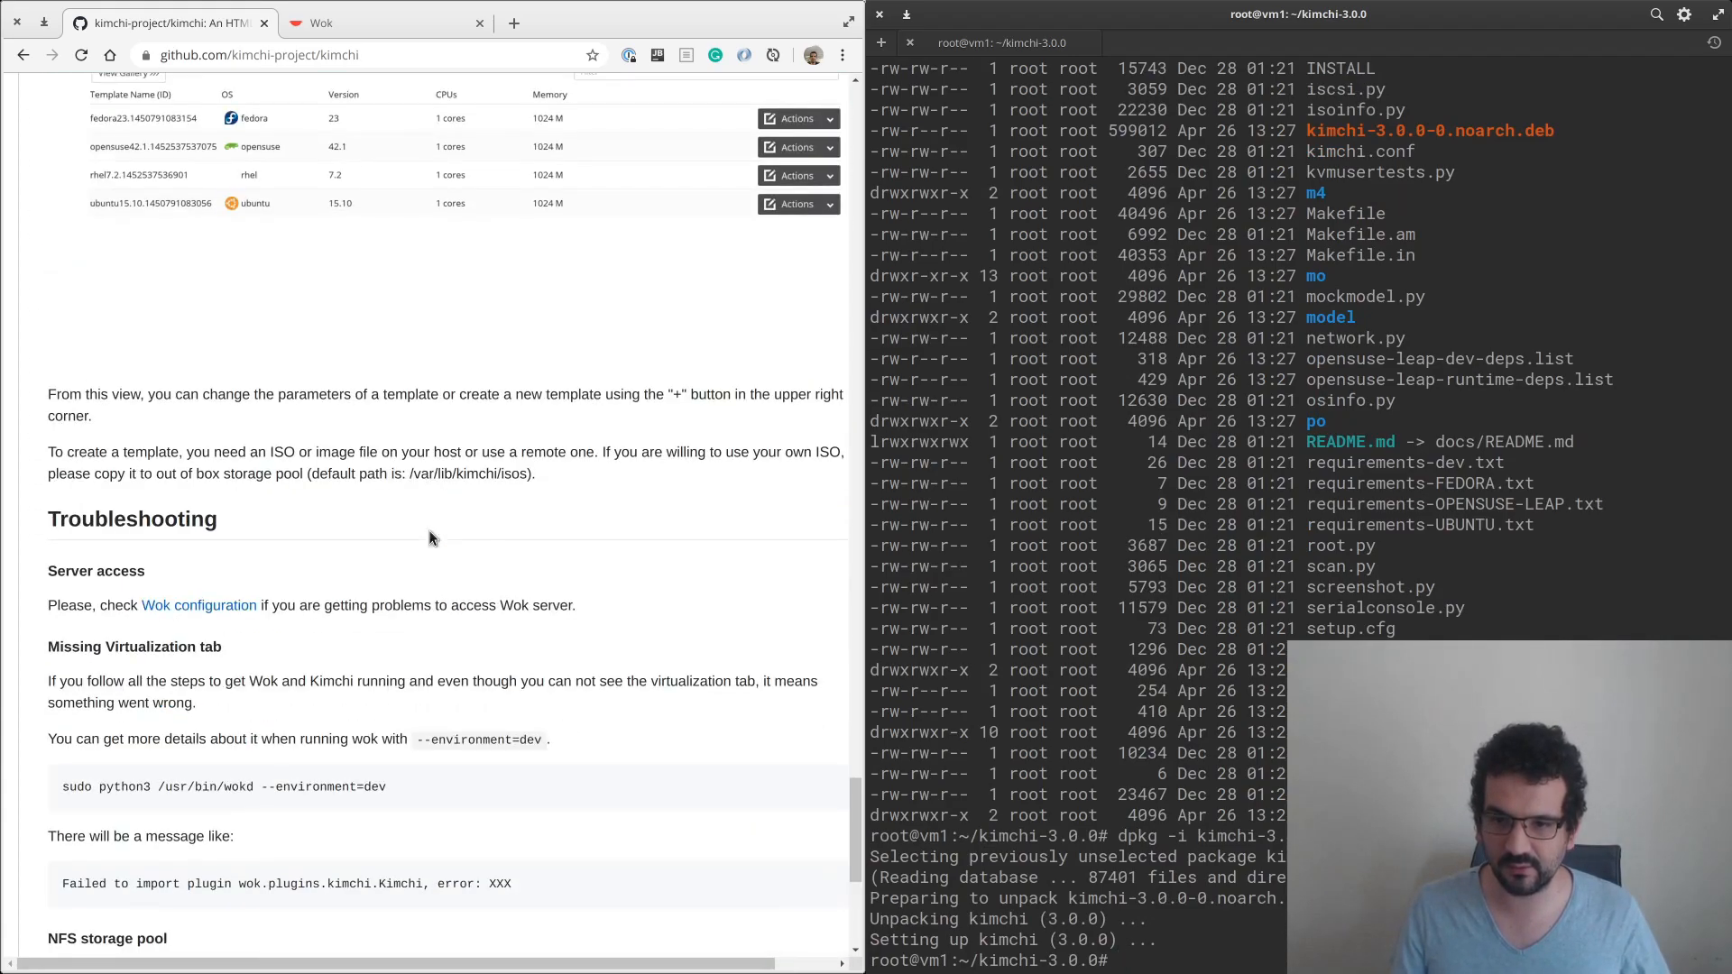
pyautogui.scroll(-3)
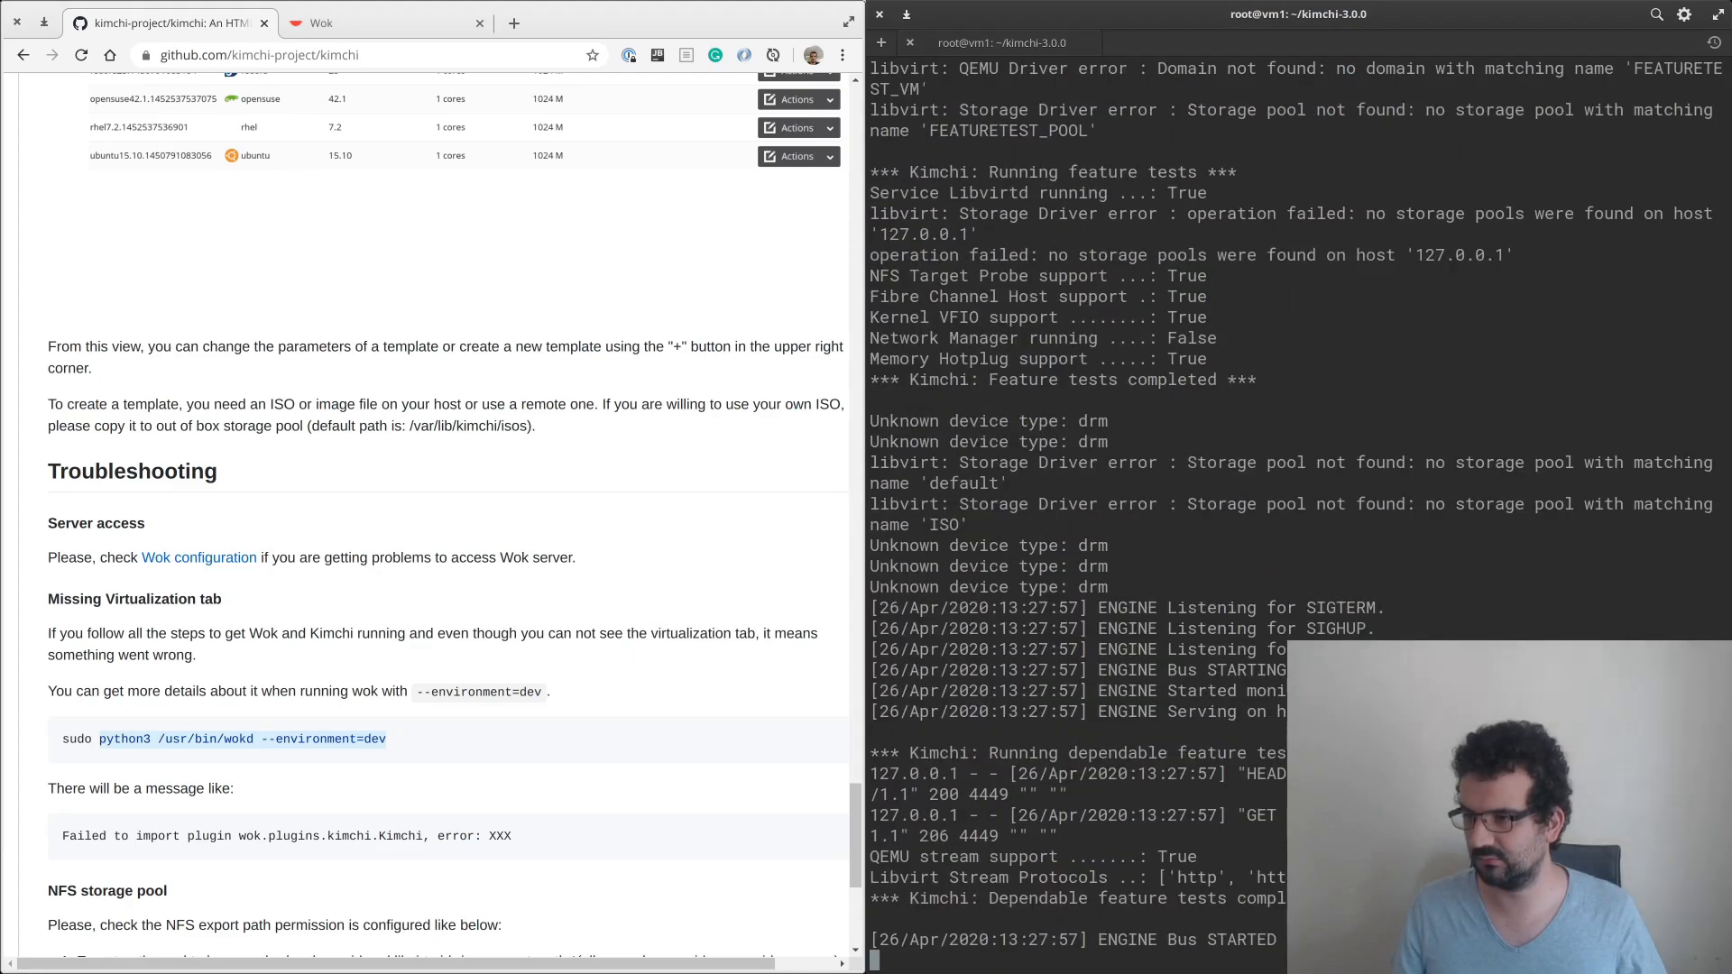
# Log in to the Wok web interface and maximise the browser.
pyautogui.click(384, 21)
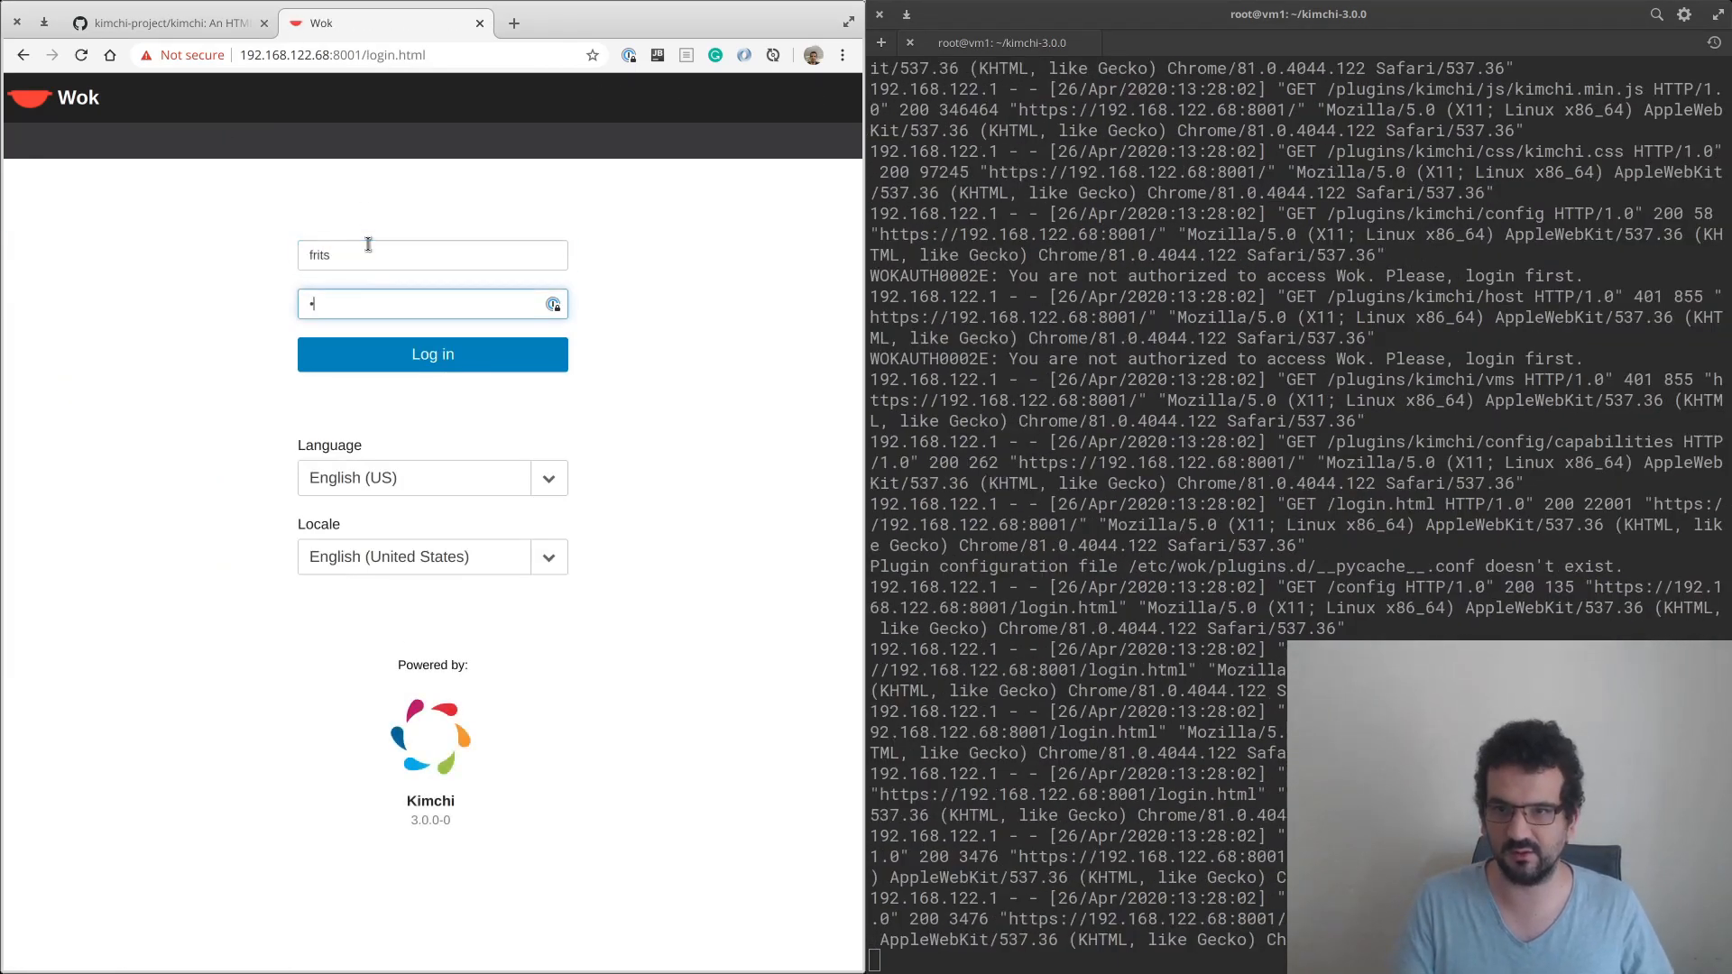
pyautogui.click(432, 355)
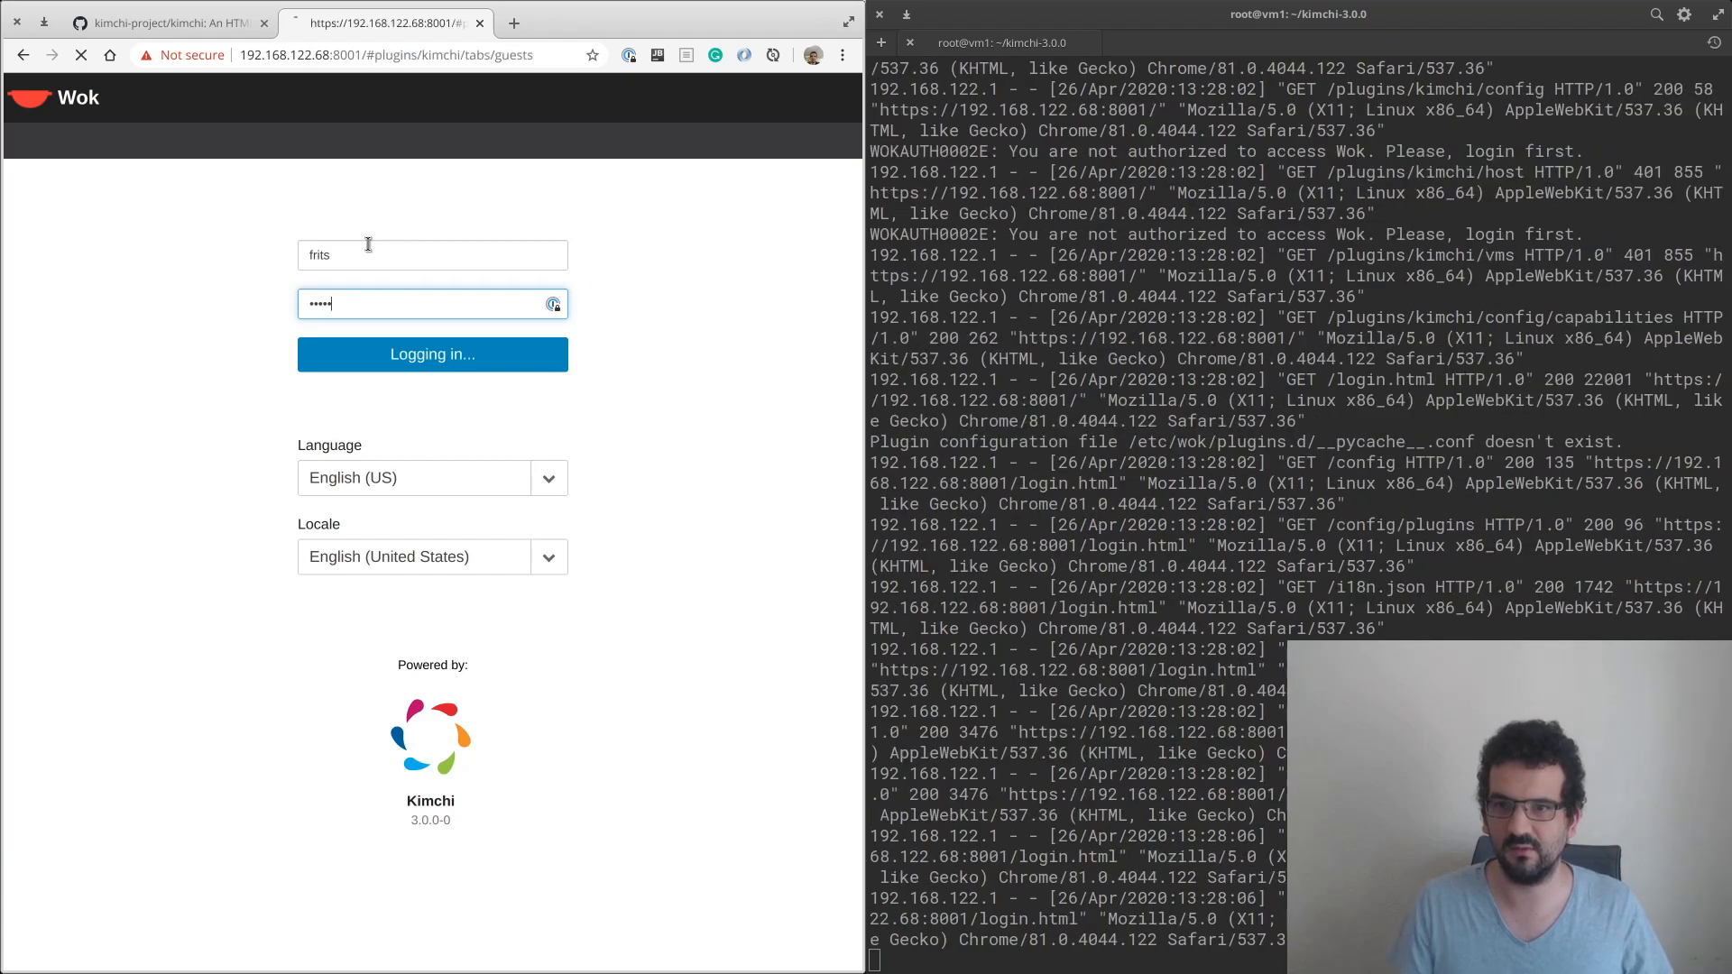
pyautogui.click(432, 354)
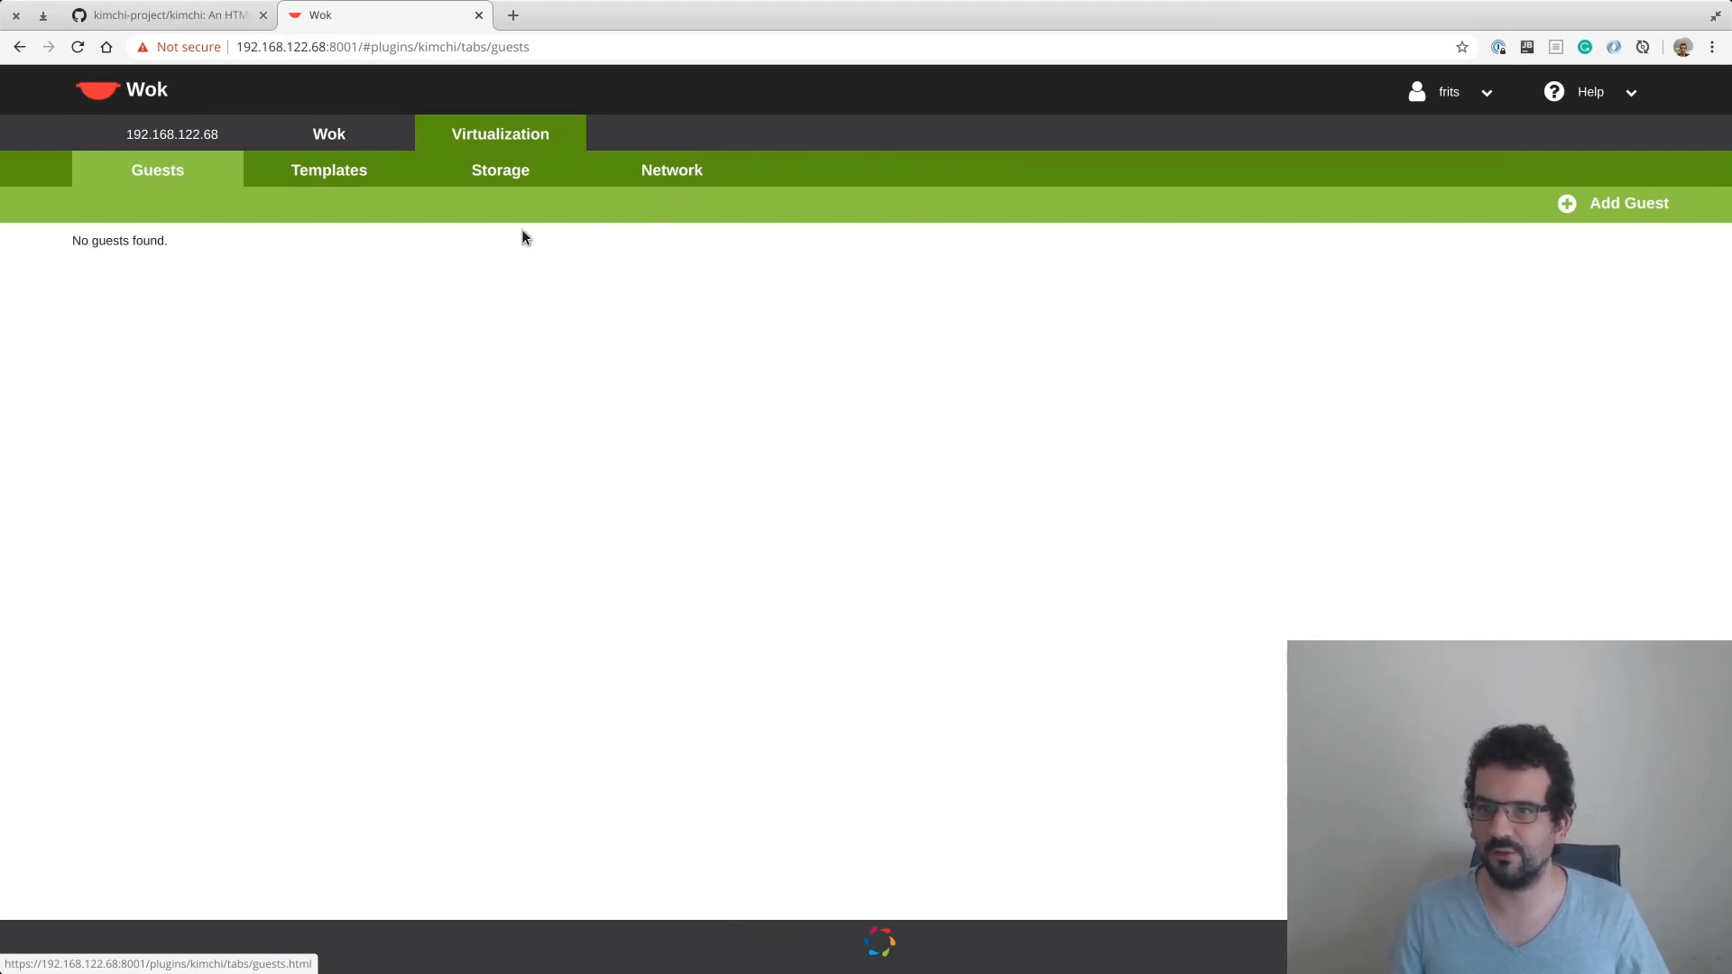
# Review the Templates, Storage and Network tabs, then start a template from the Ubuntu 19.04 ISO.
pyautogui.click(328, 170)
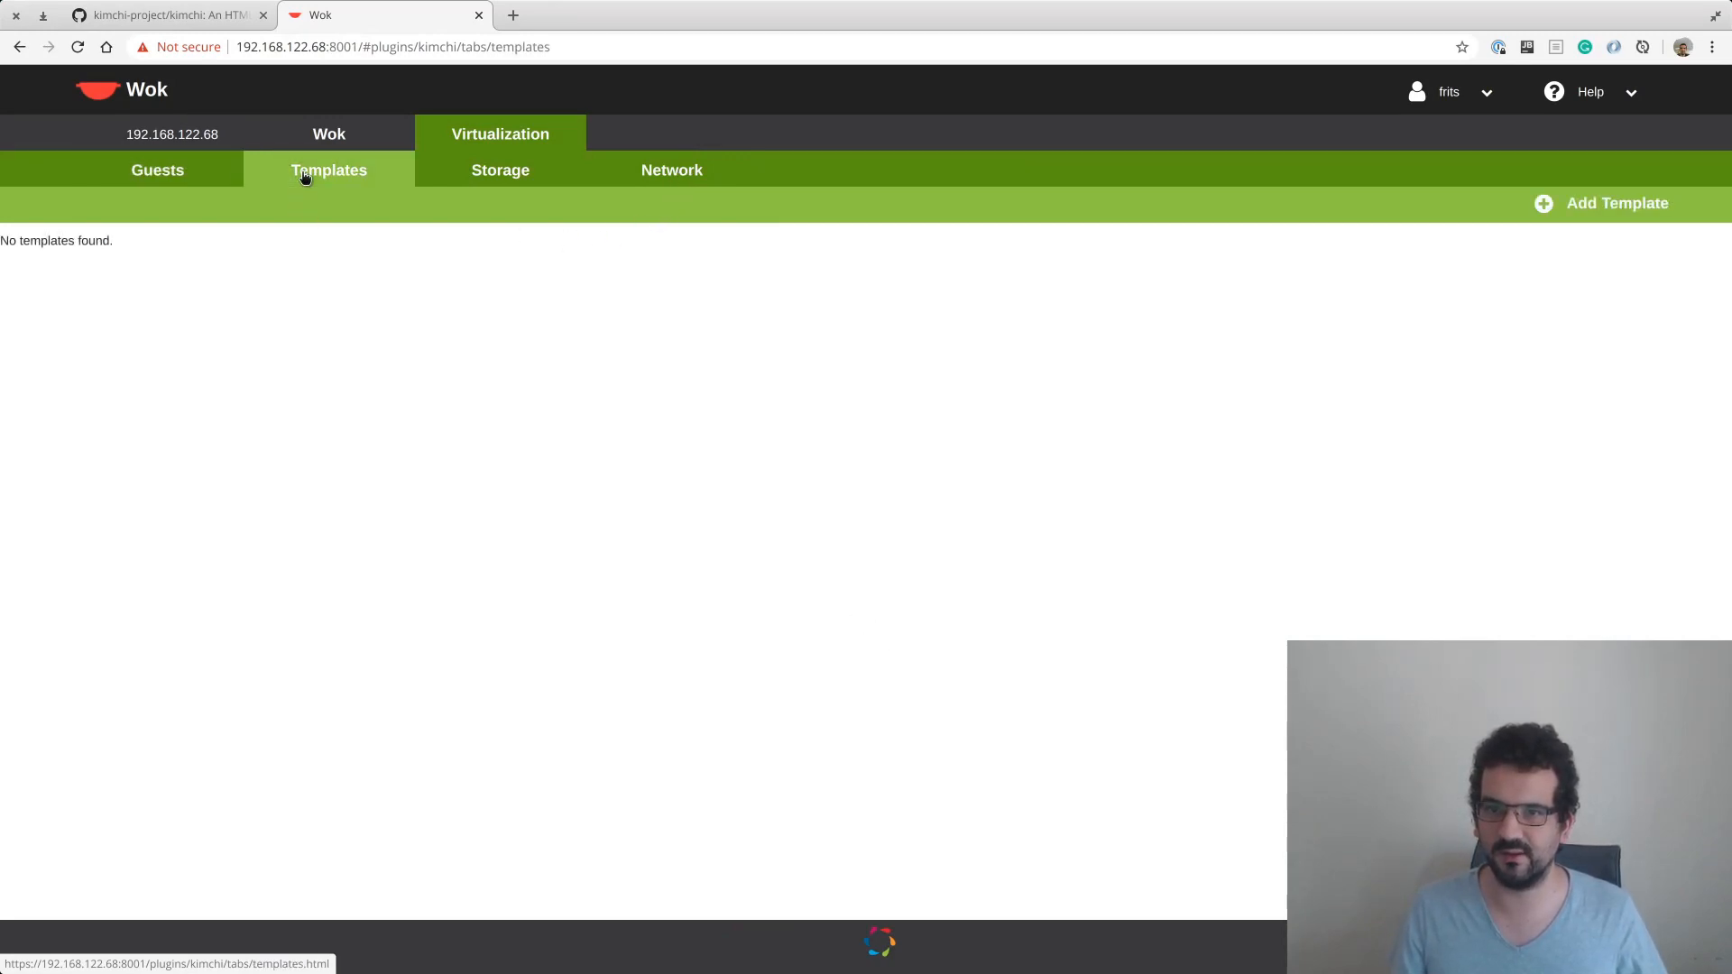
pyautogui.click(499, 168)
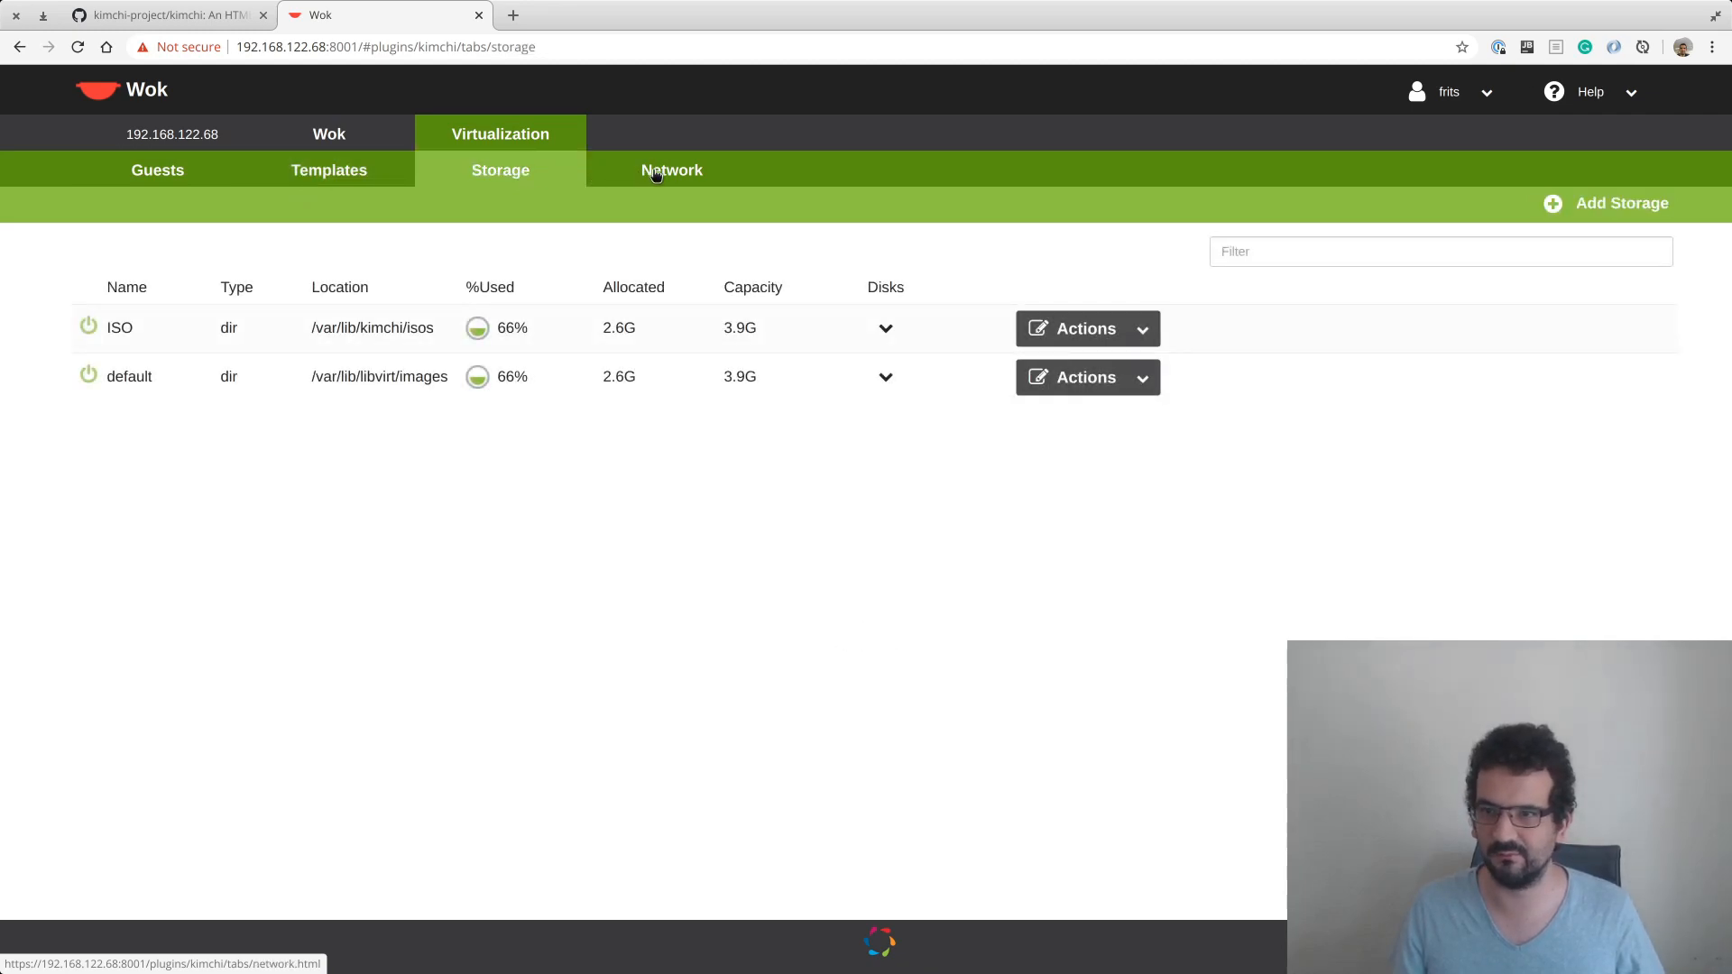
pyautogui.click(672, 169)
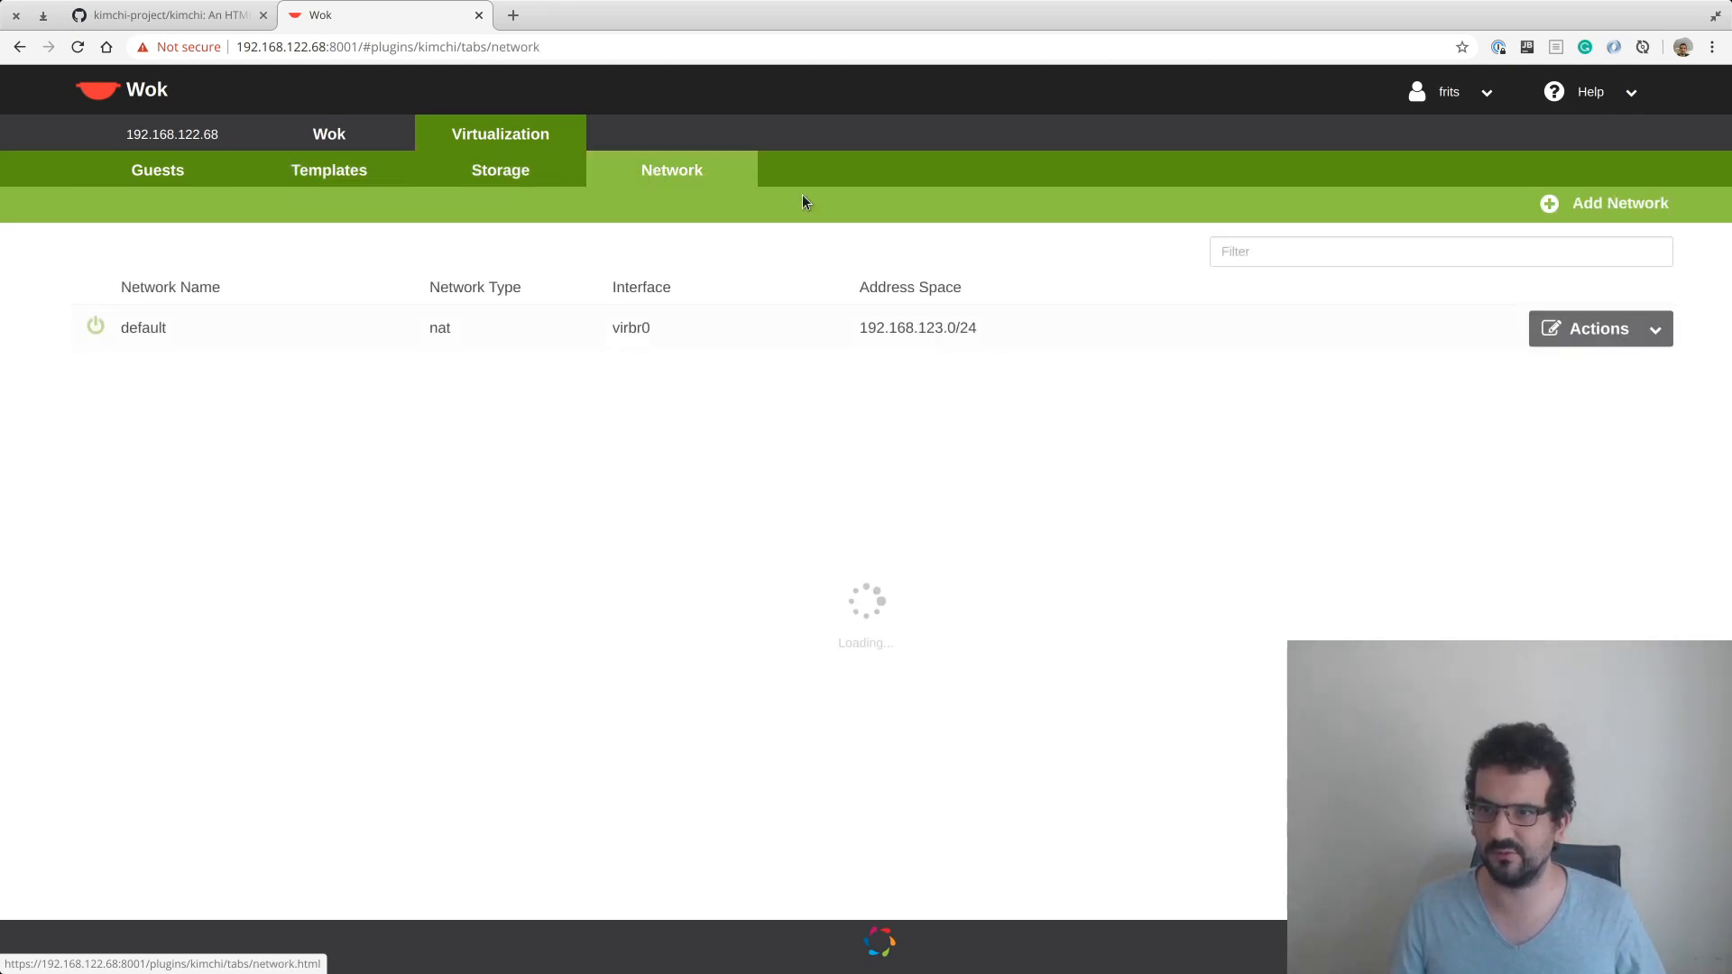
pyautogui.click(328, 170)
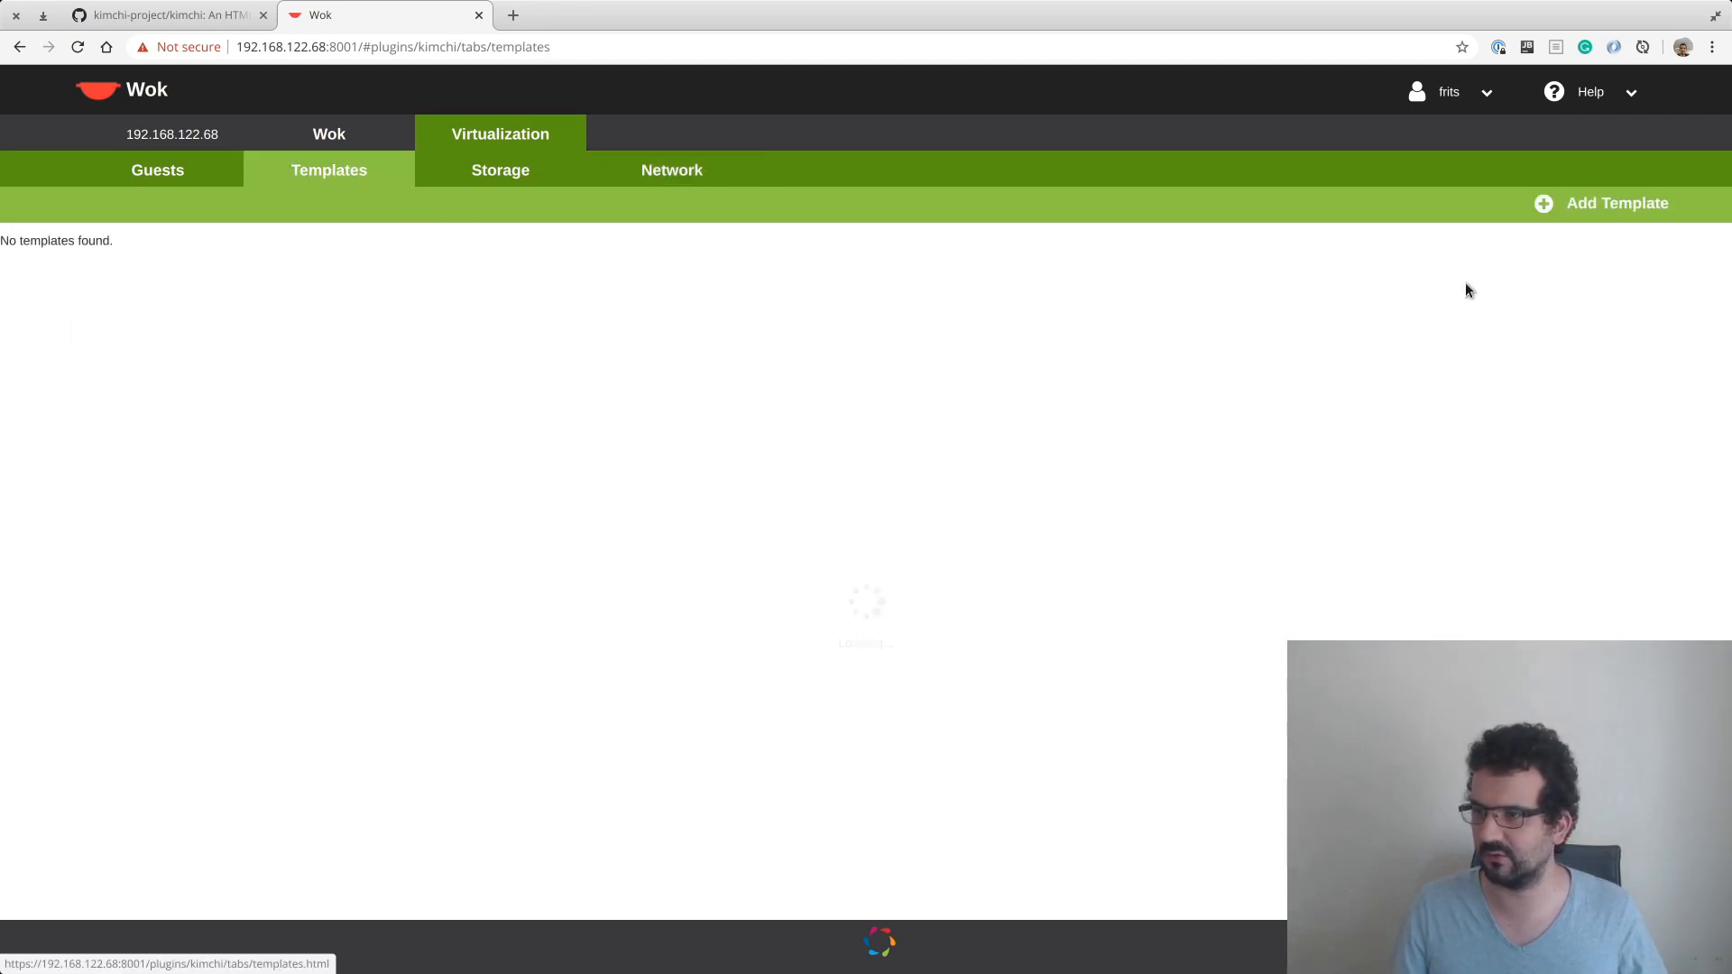
pyautogui.click(1615, 203)
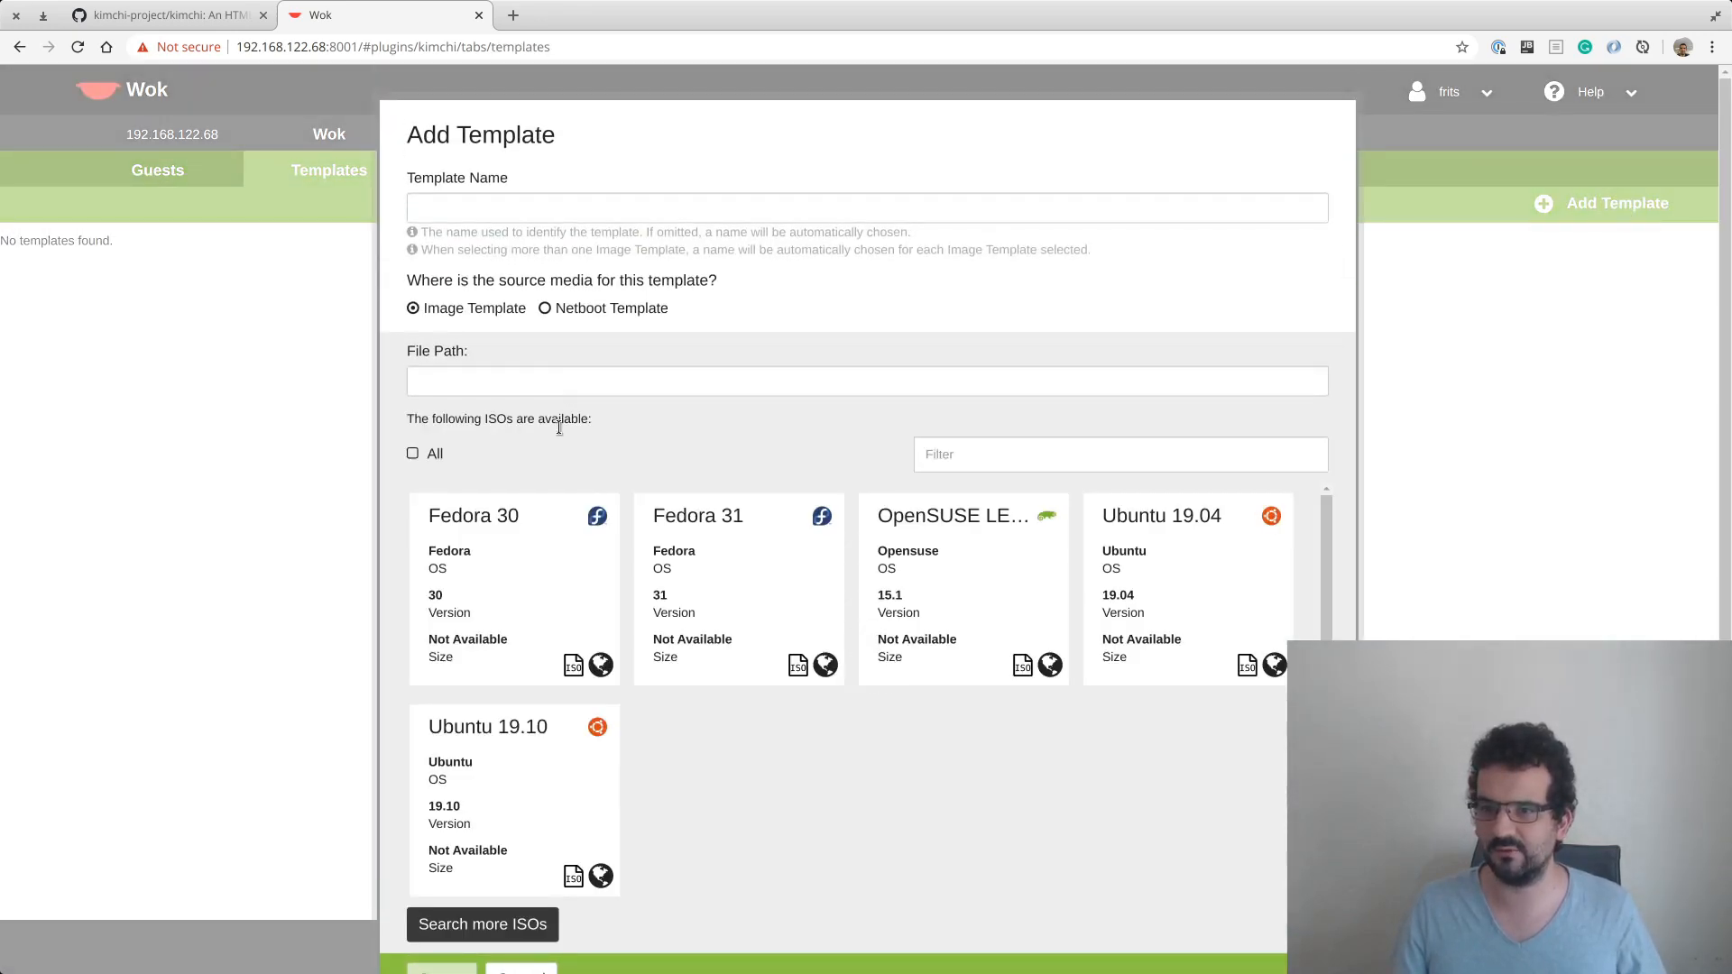
pyautogui.click(1186, 589)
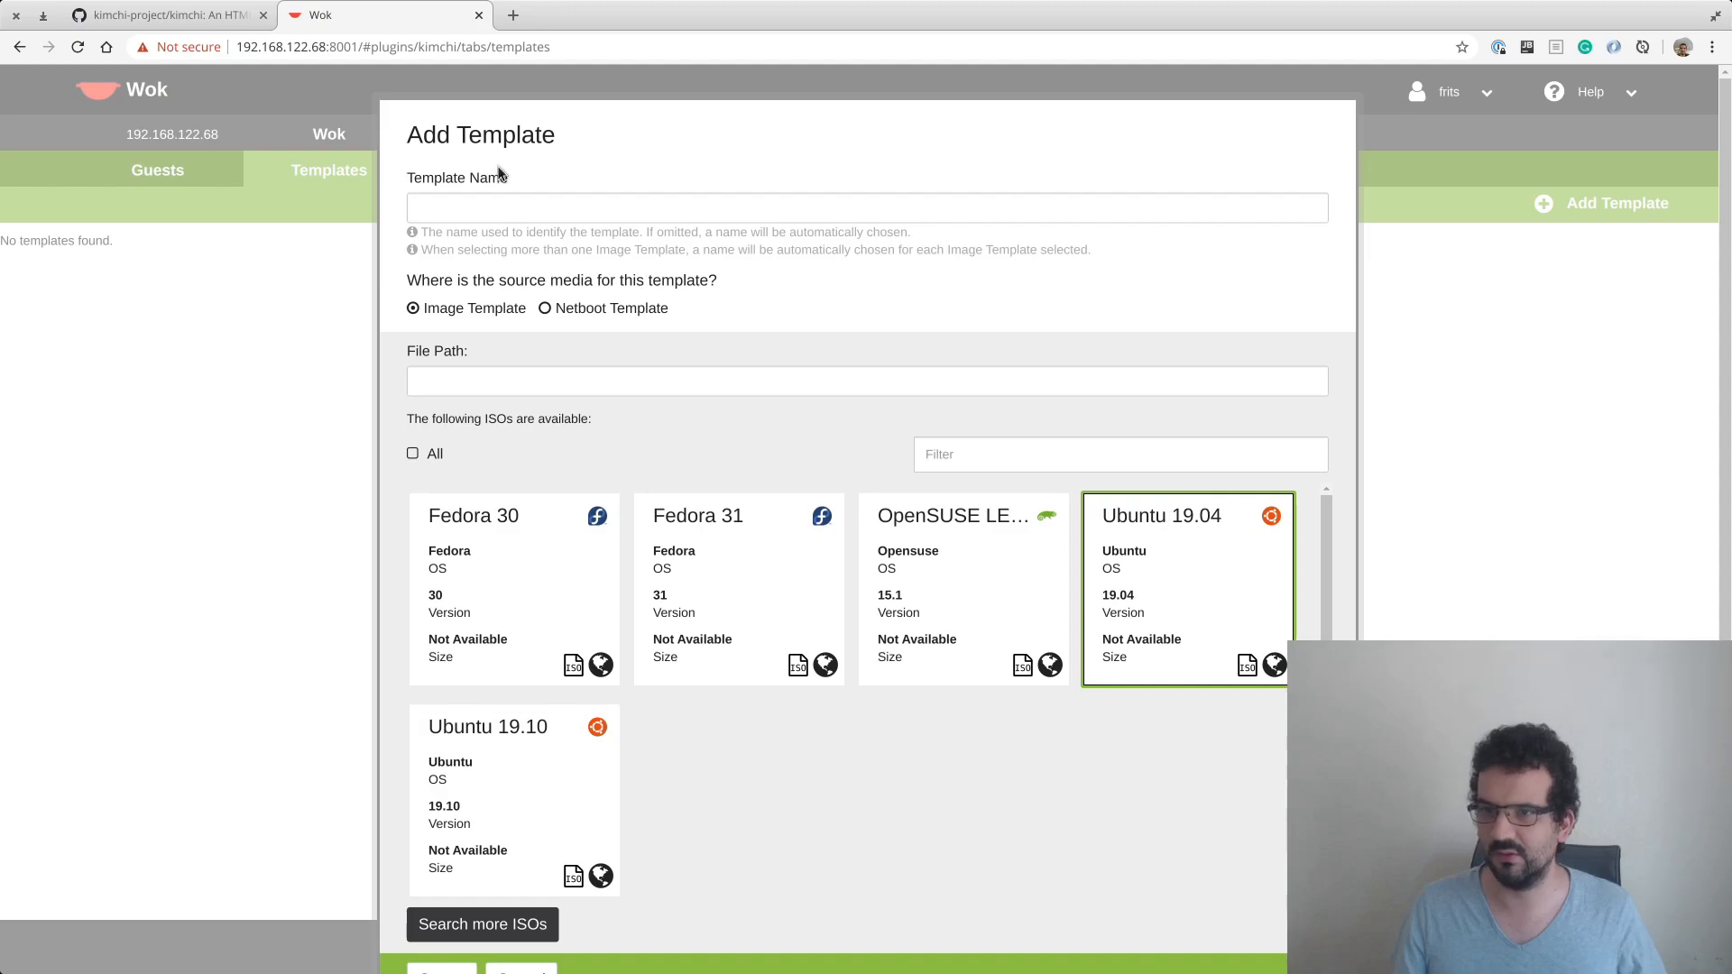
# Enter 'Ubuntu 19.04' as the template name for the Ubuntu 19.04 ISO.
pyautogui.write('Ubuntu')
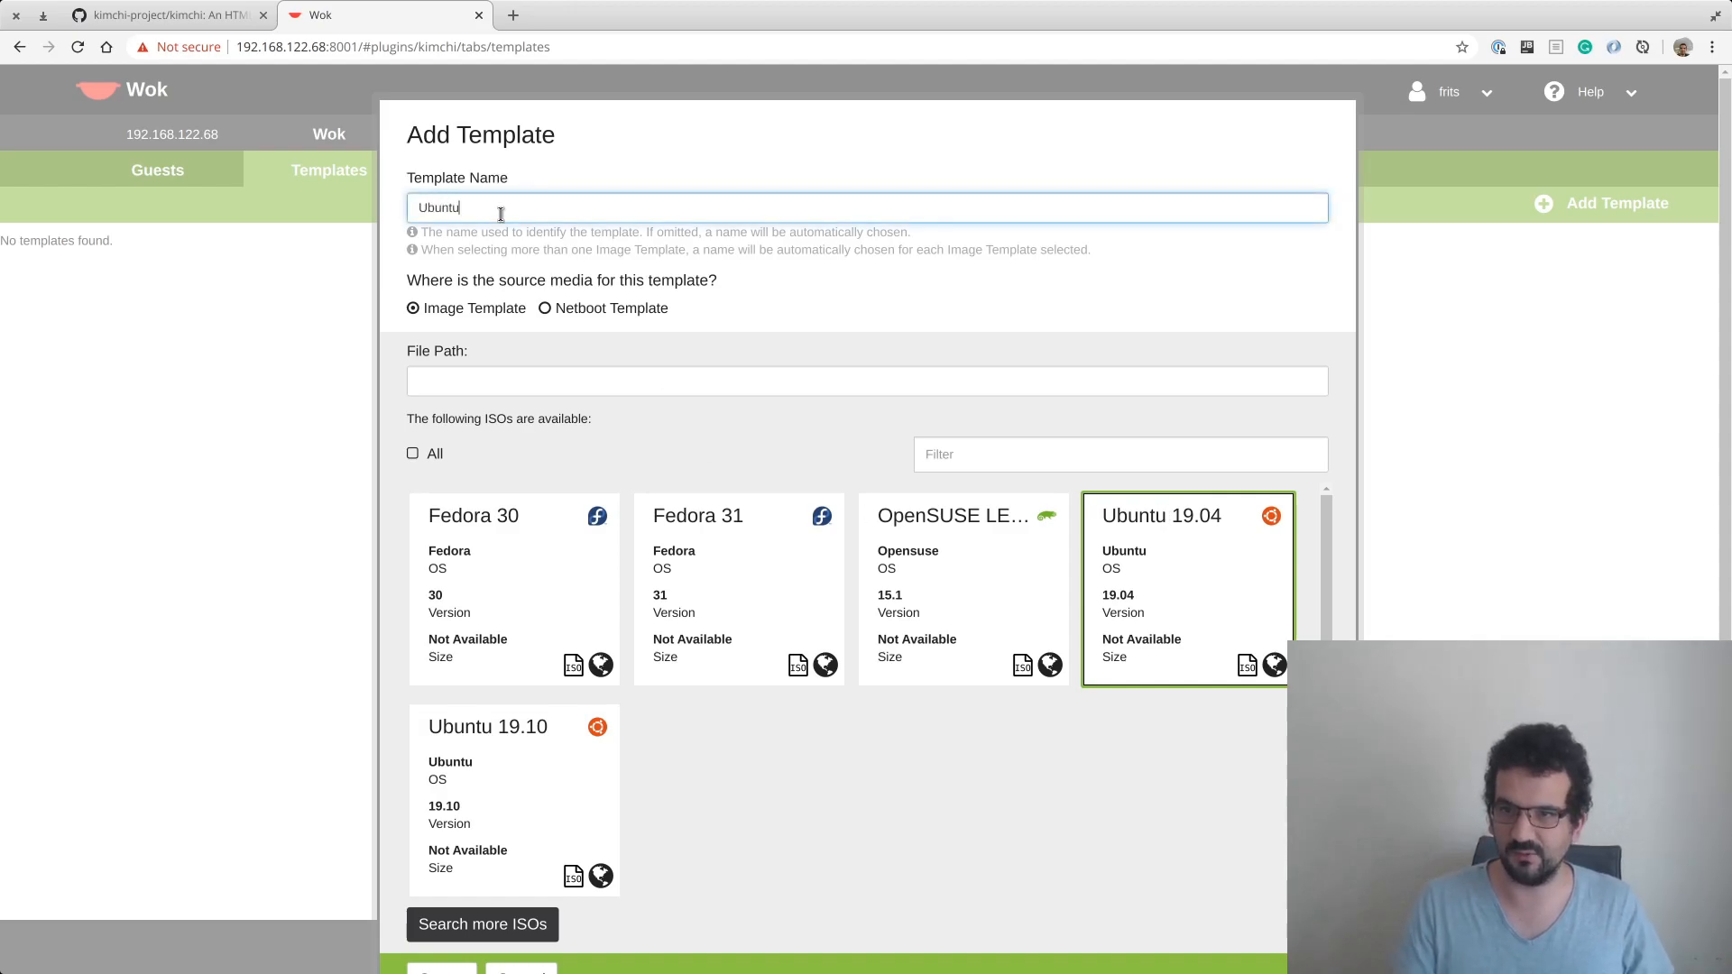
pyautogui.write('19.04')
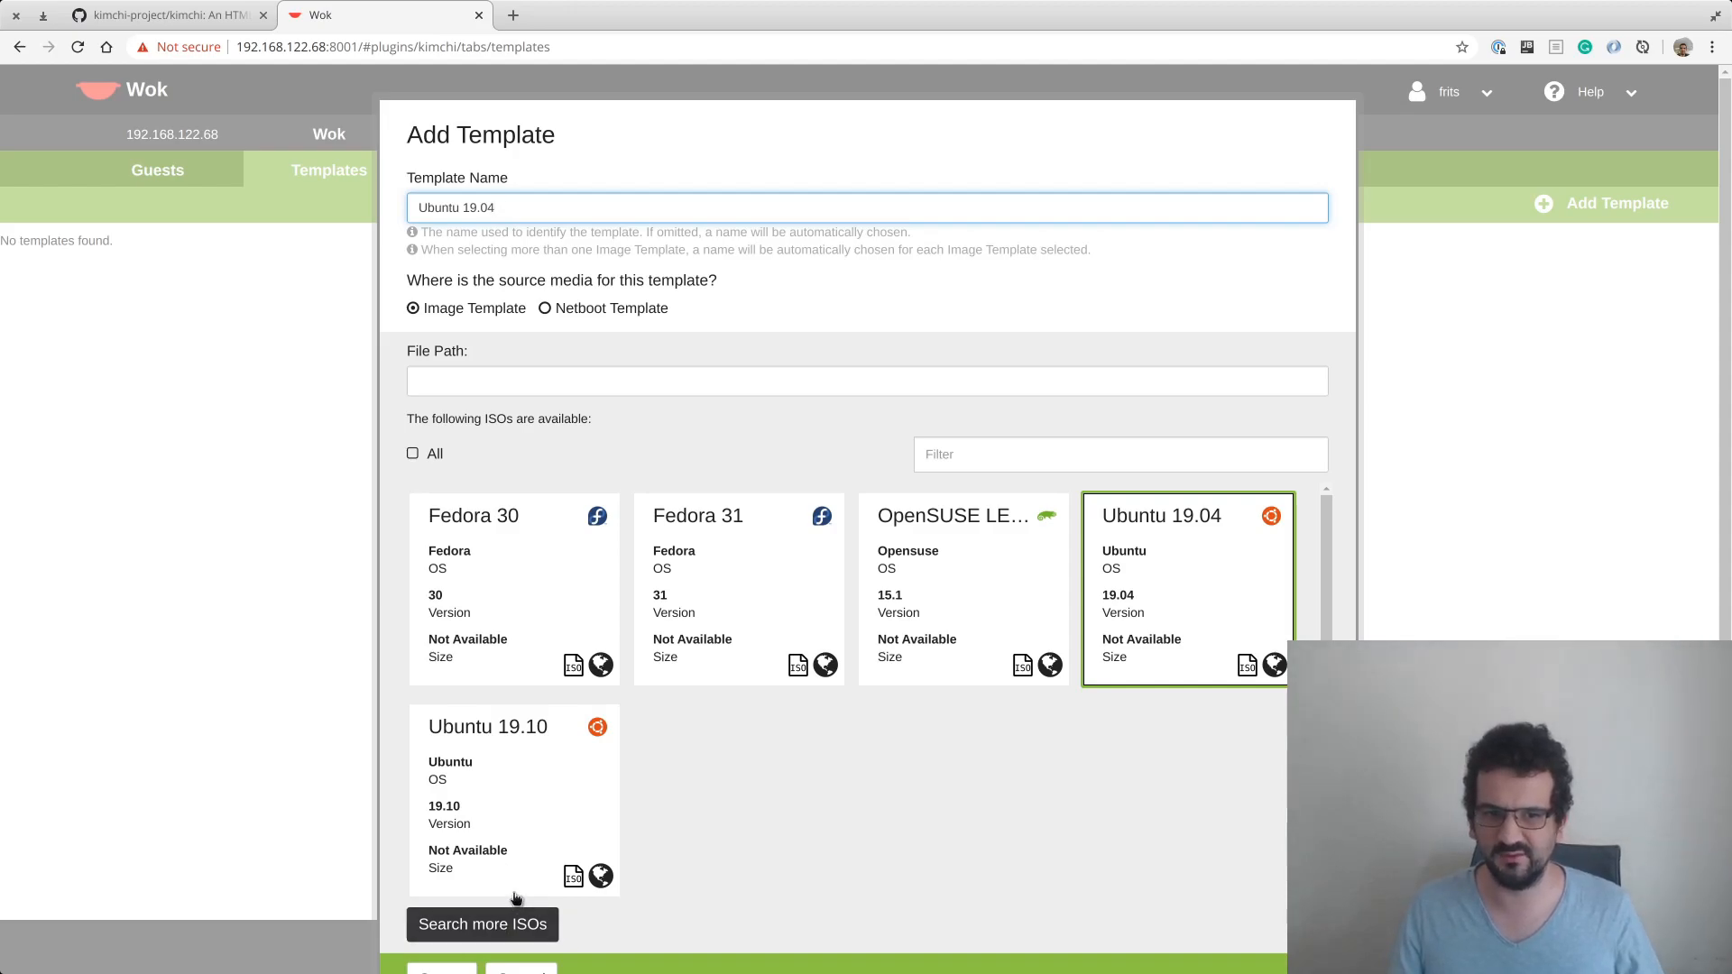
pyautogui.moveTo(801, 803)
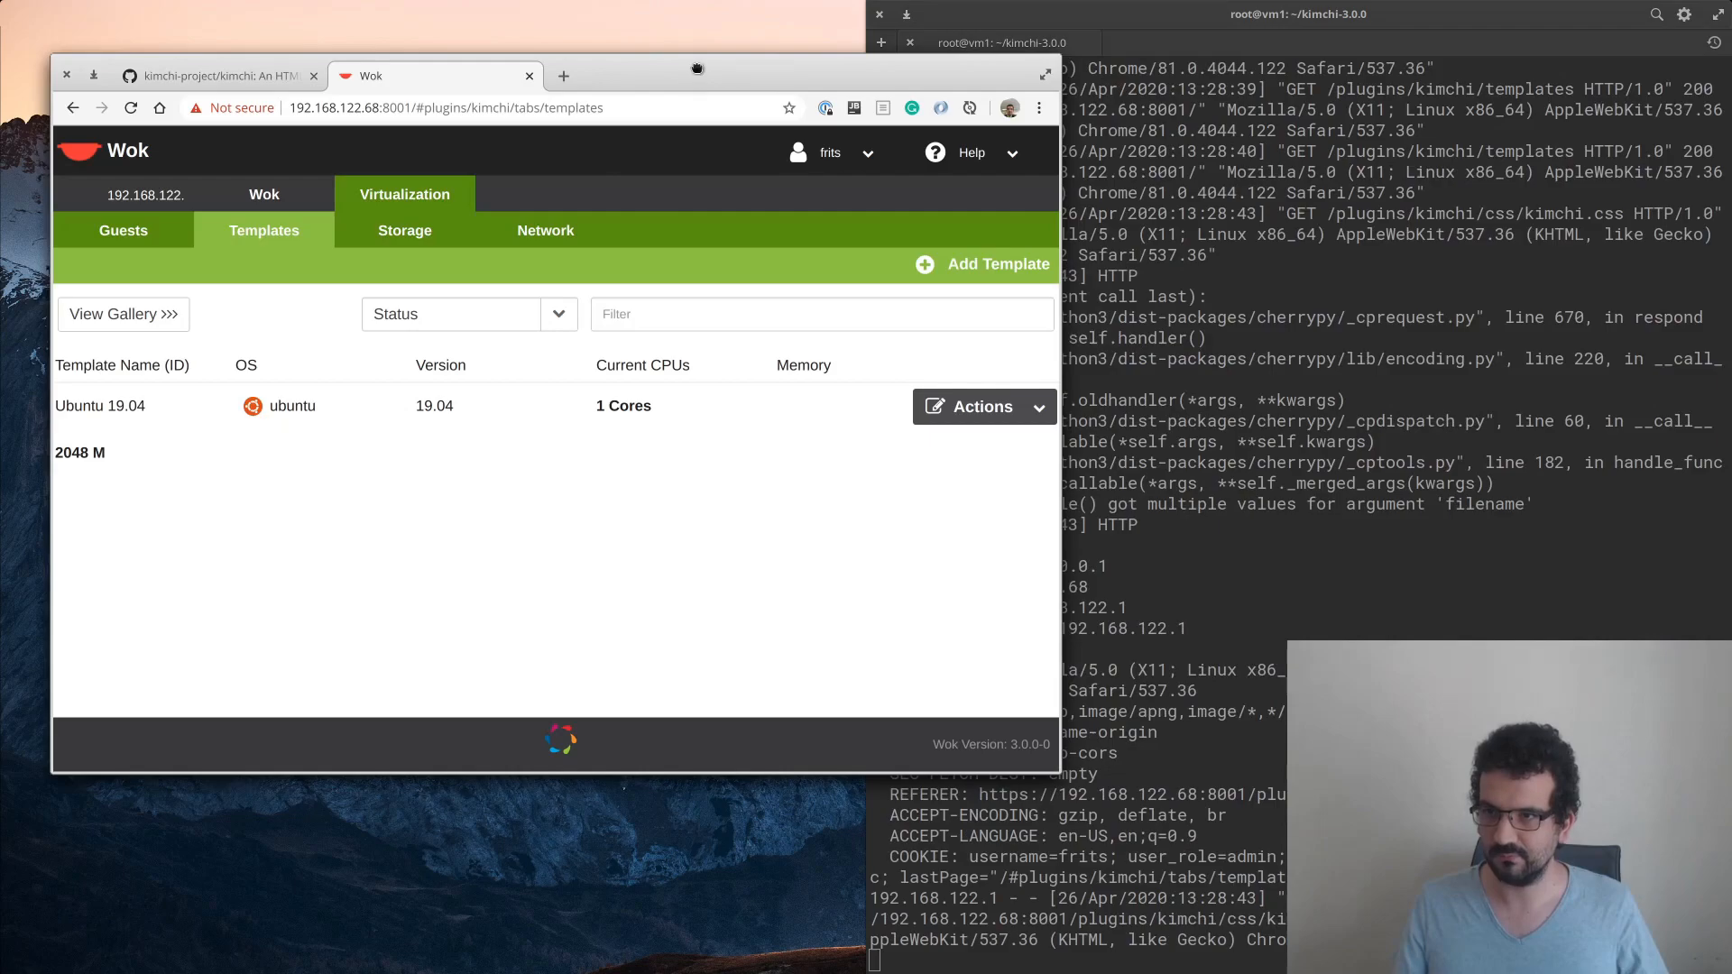
# Add a guest named 'Yrdy123' based on the Ubuntu 19.04 template.
pyautogui.click(1043, 73)
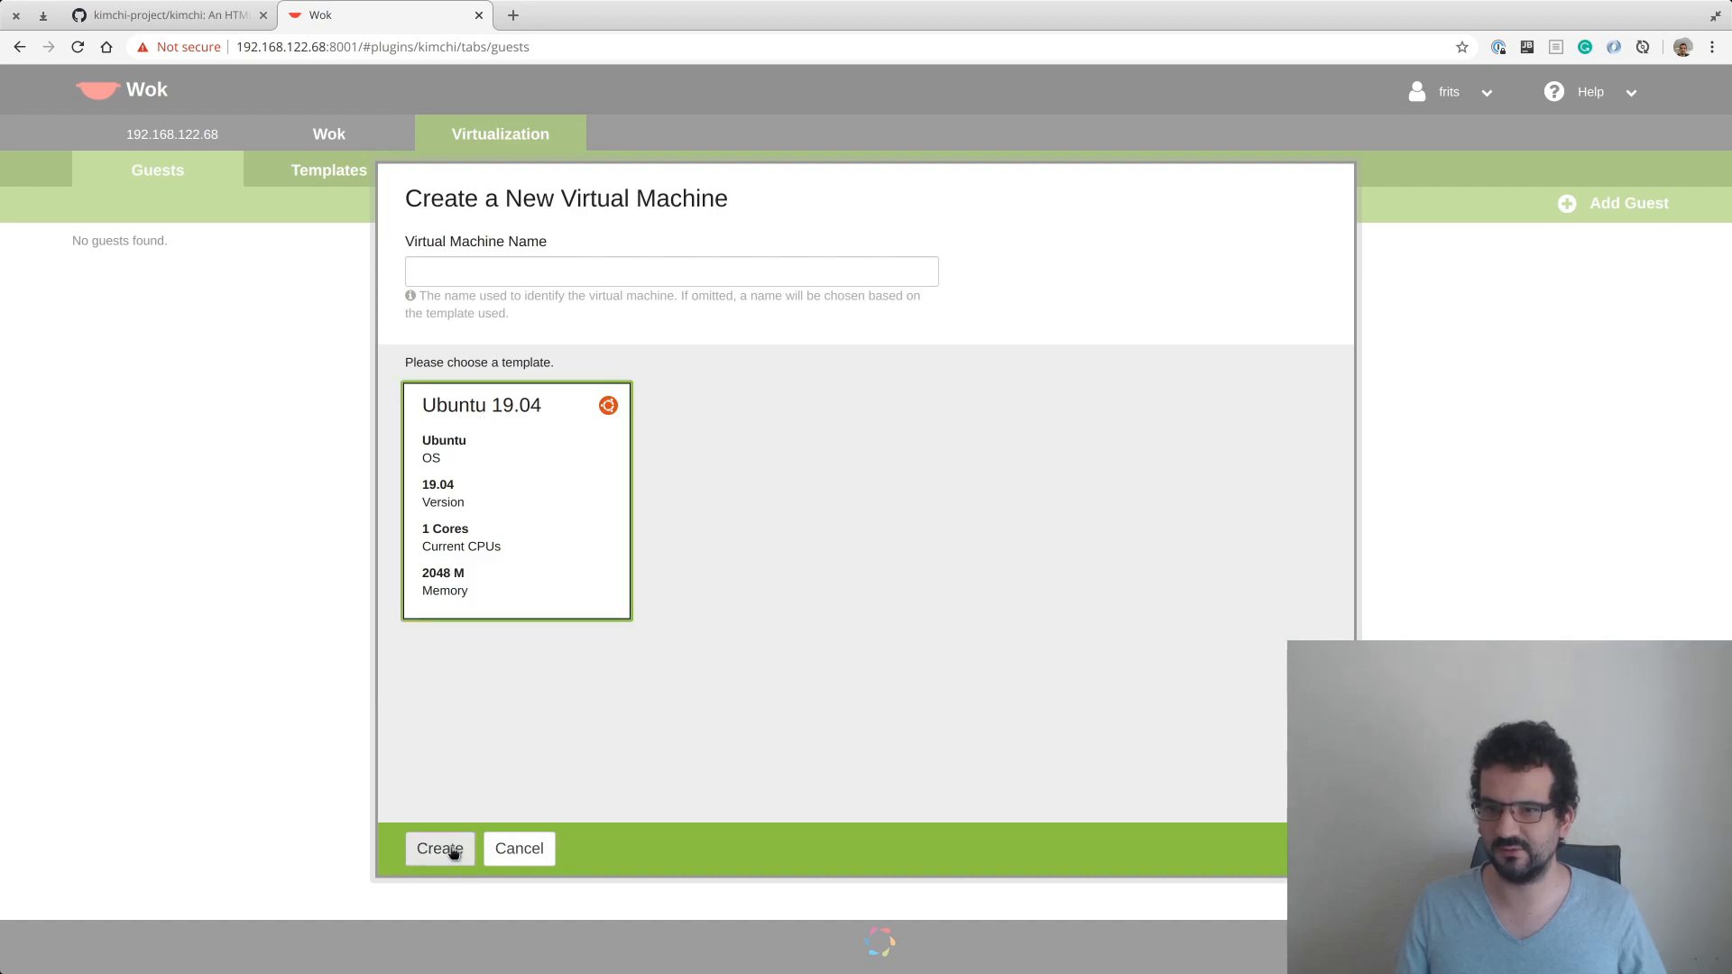
pyautogui.write('Yrd')
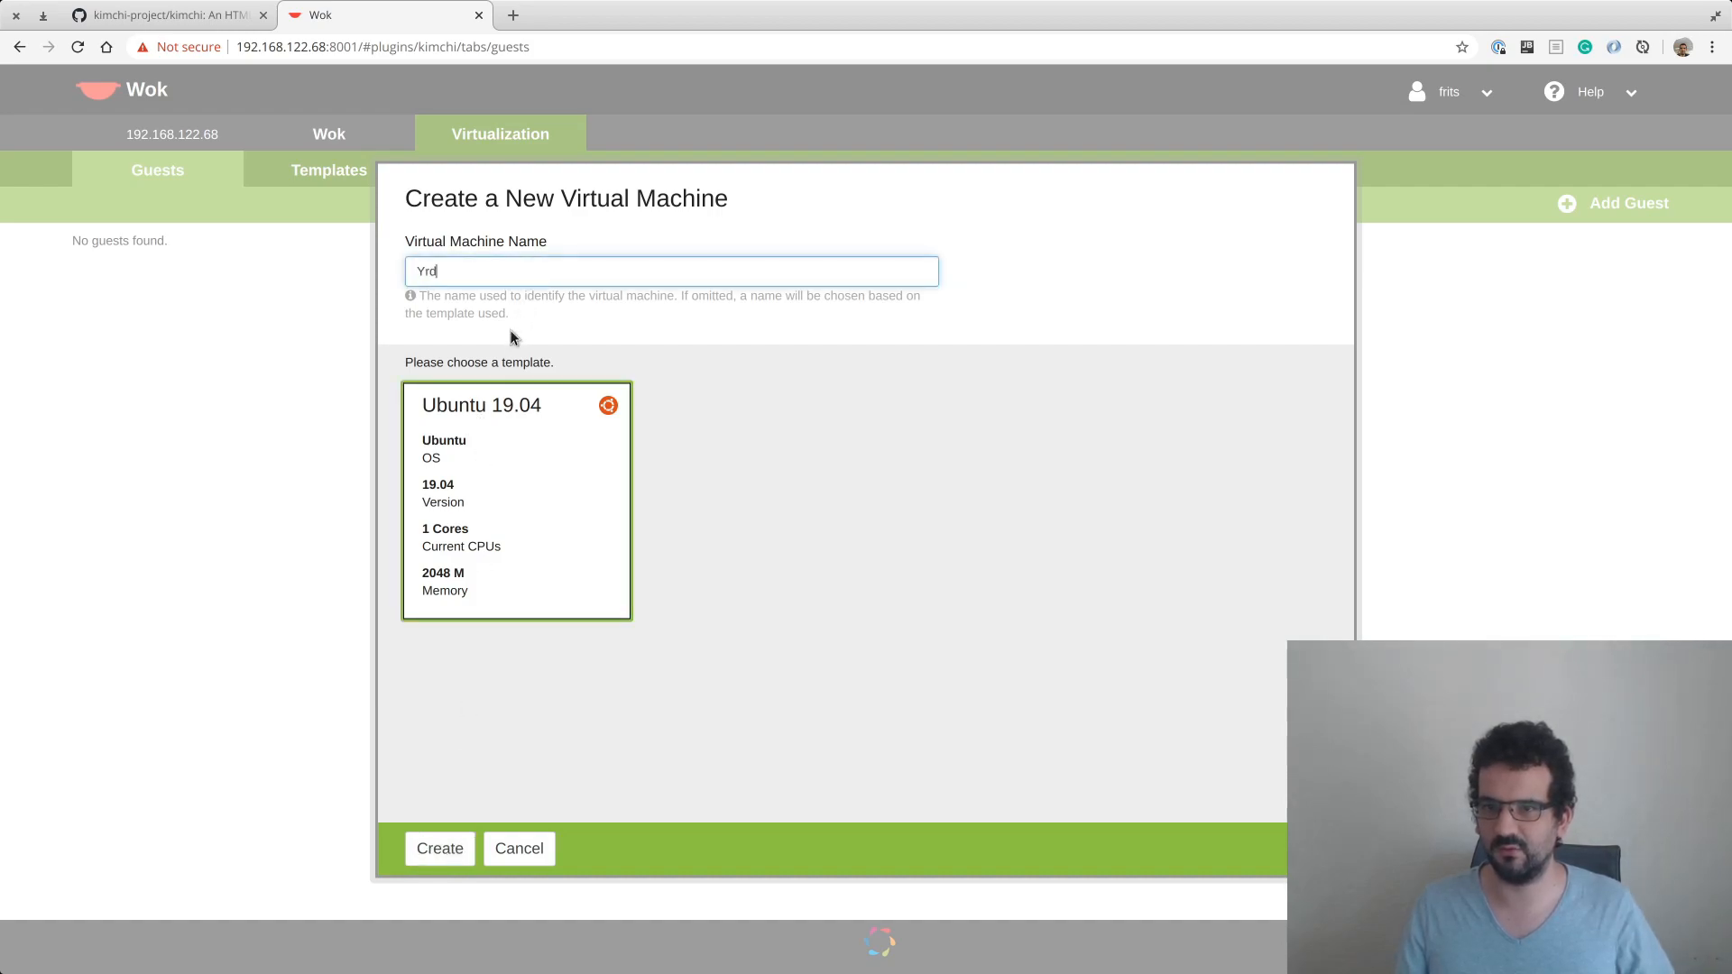
pyautogui.click(439, 848)
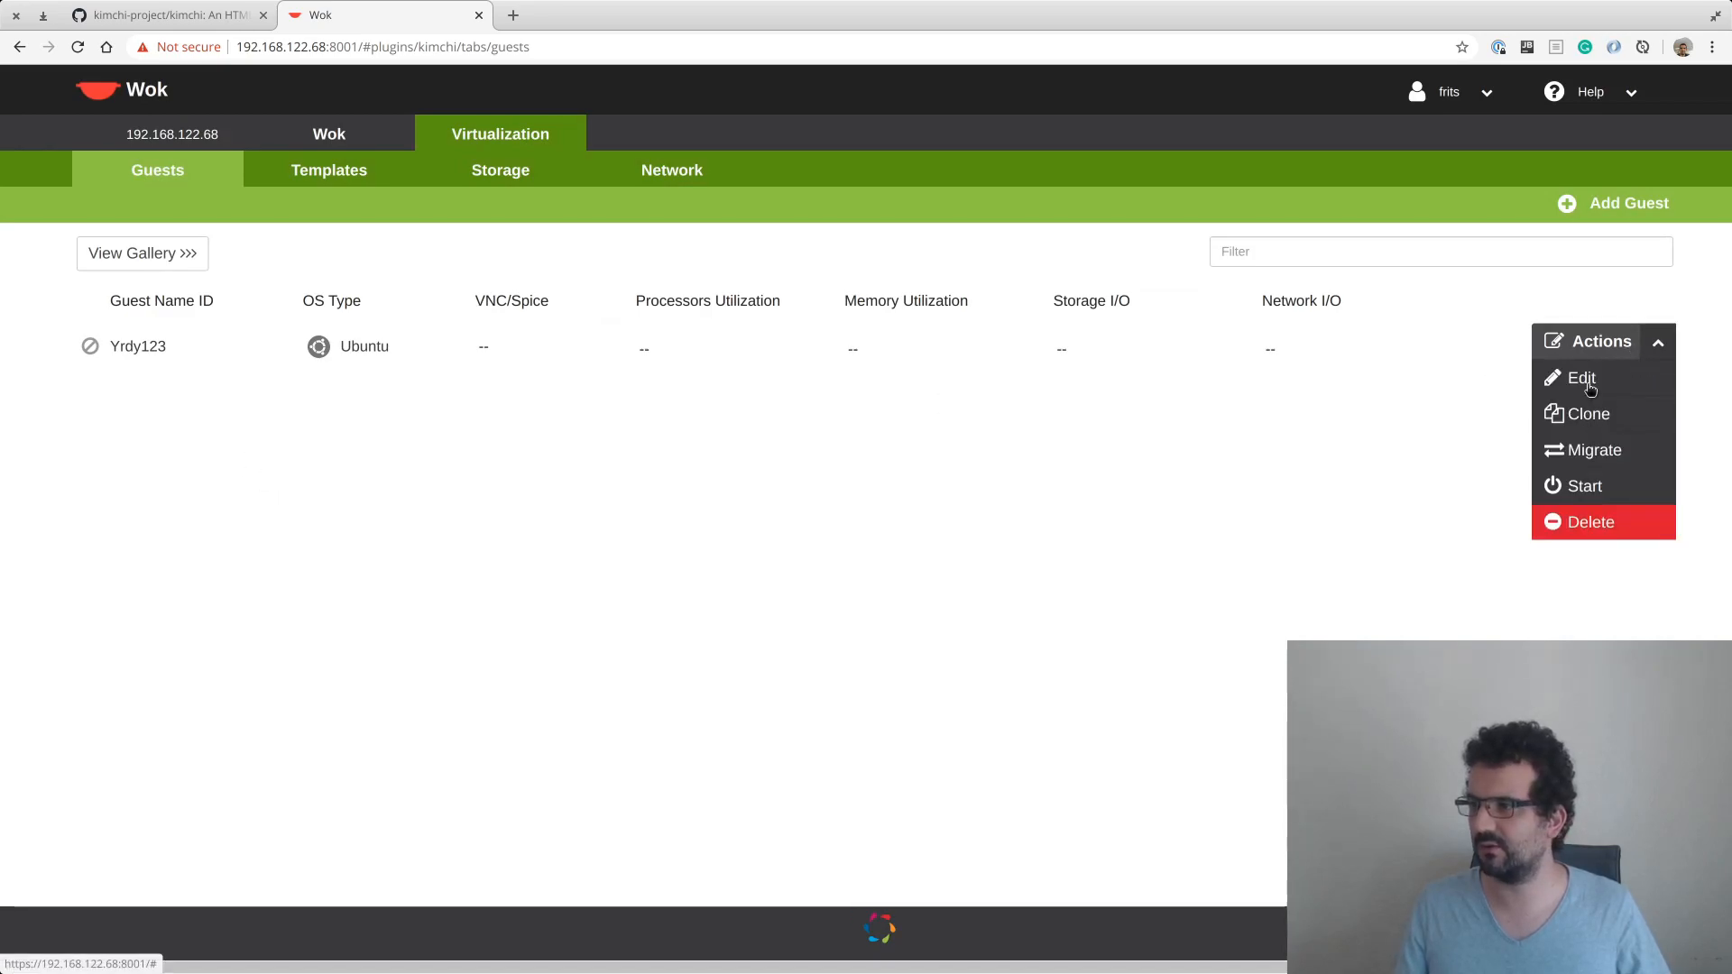
# Open Yrdy123's Edit dialog and browse its Snapshot, Permission, Storage and General tabs.
pyautogui.click(1581, 377)
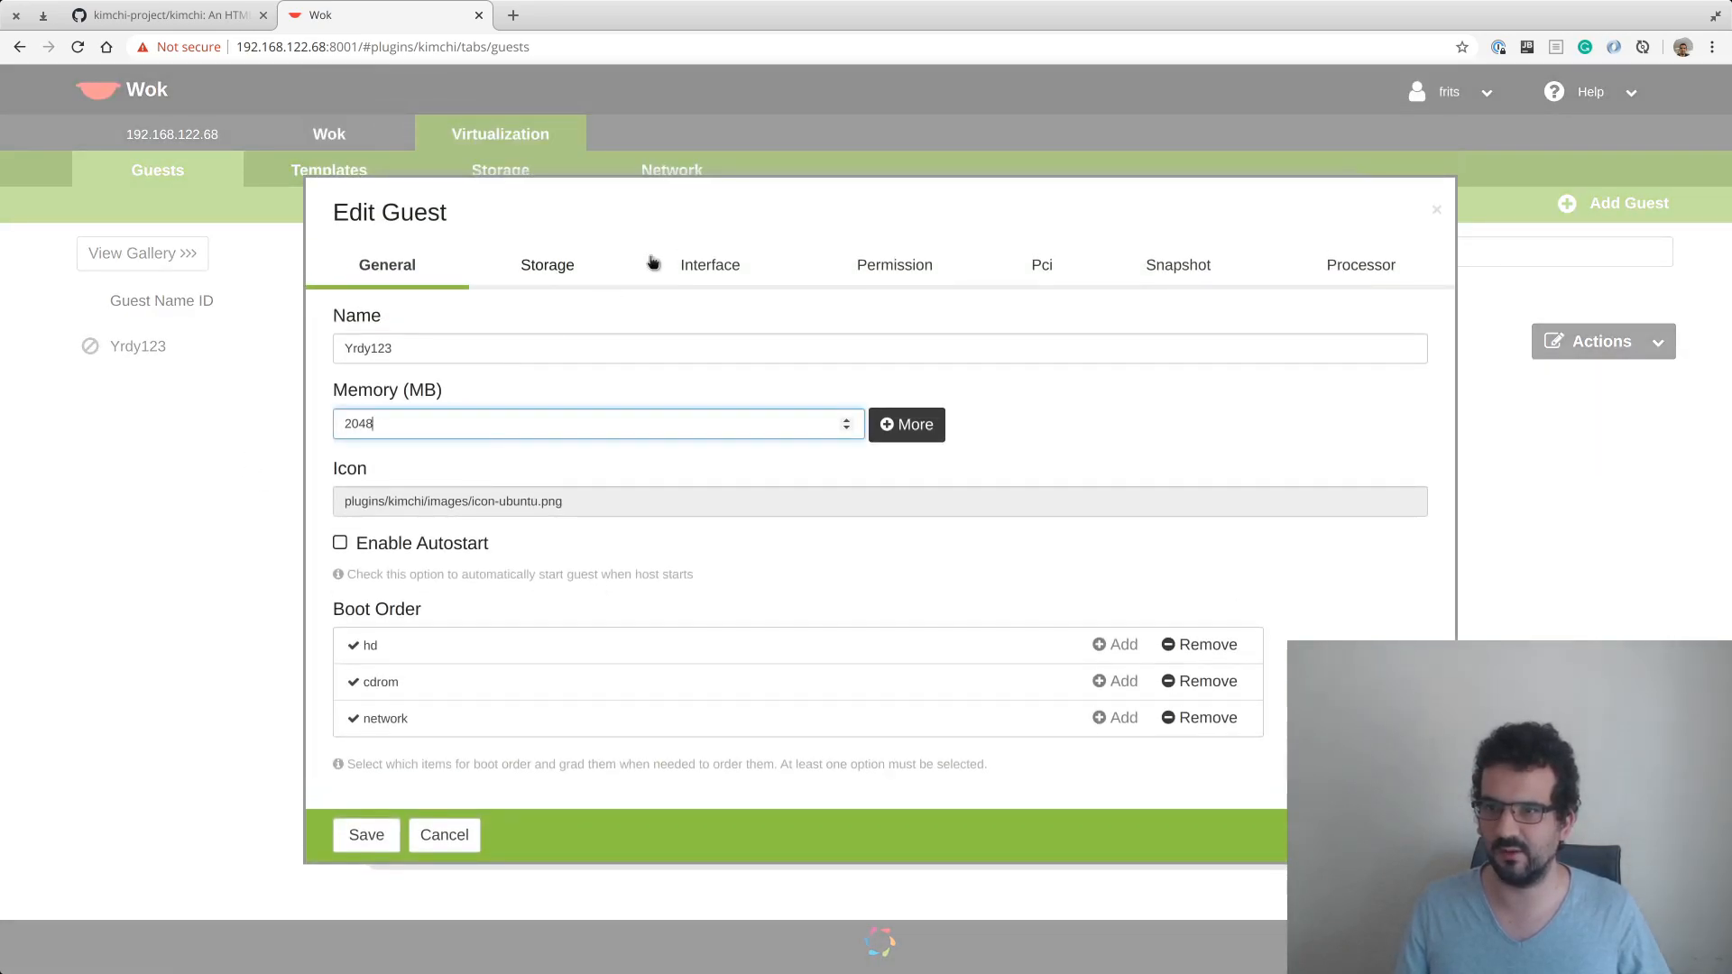
pyautogui.click(1174, 264)
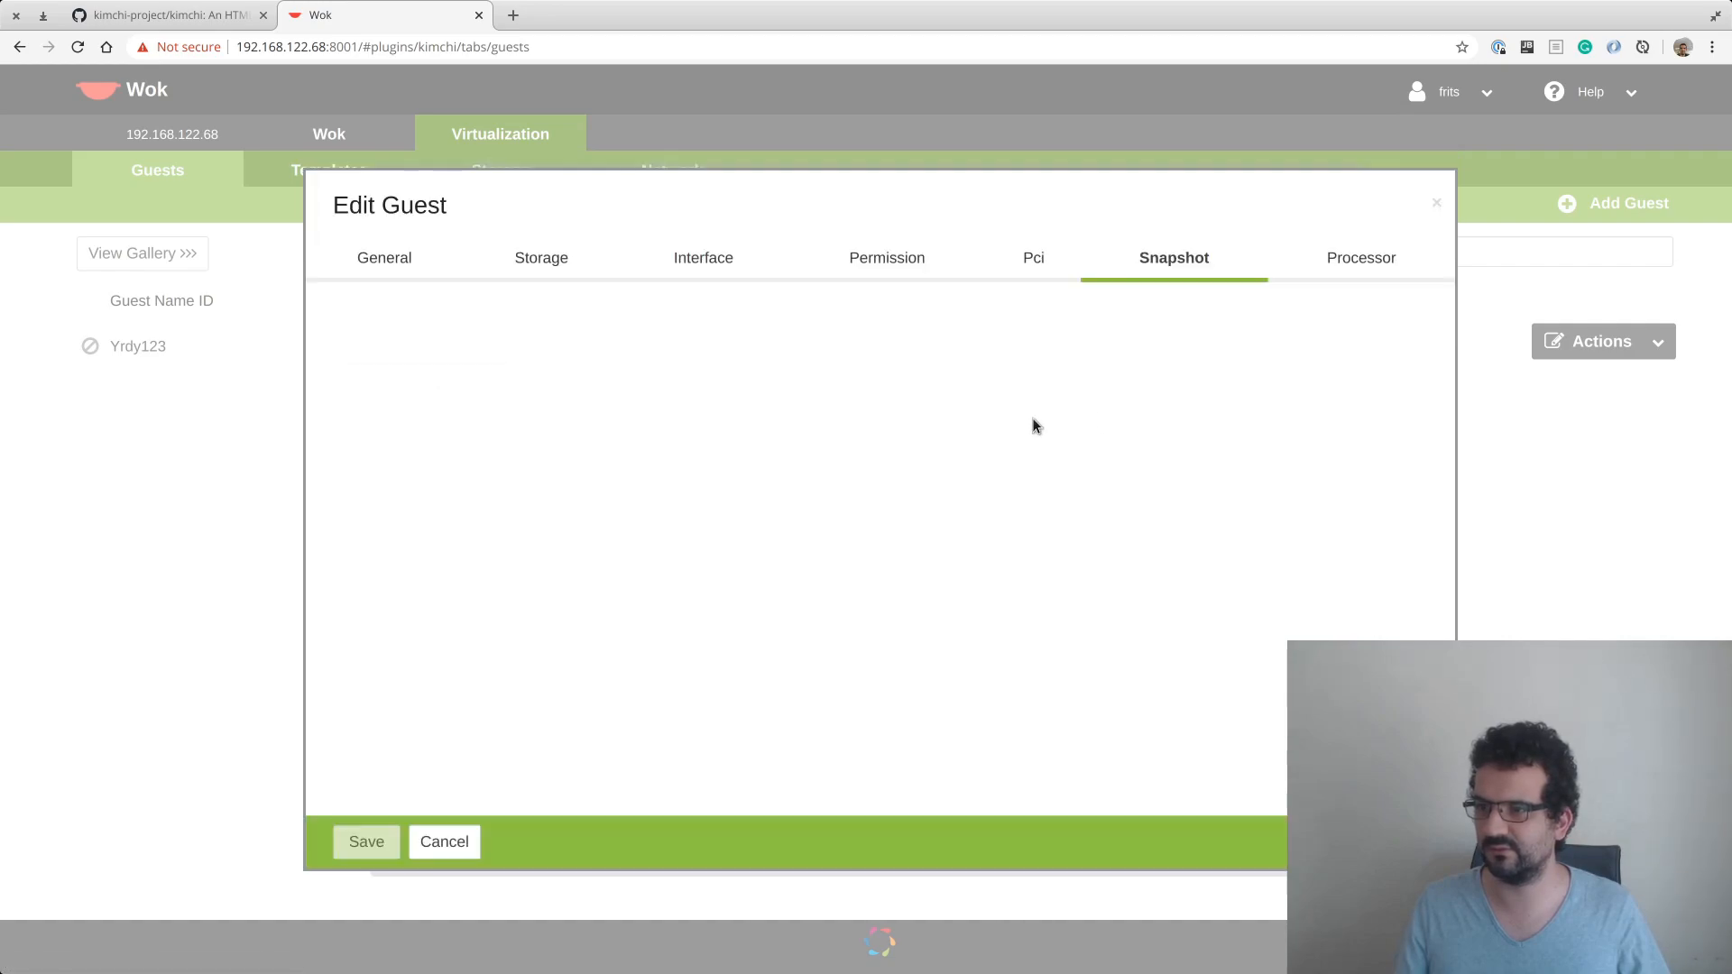
pyautogui.click(891, 261)
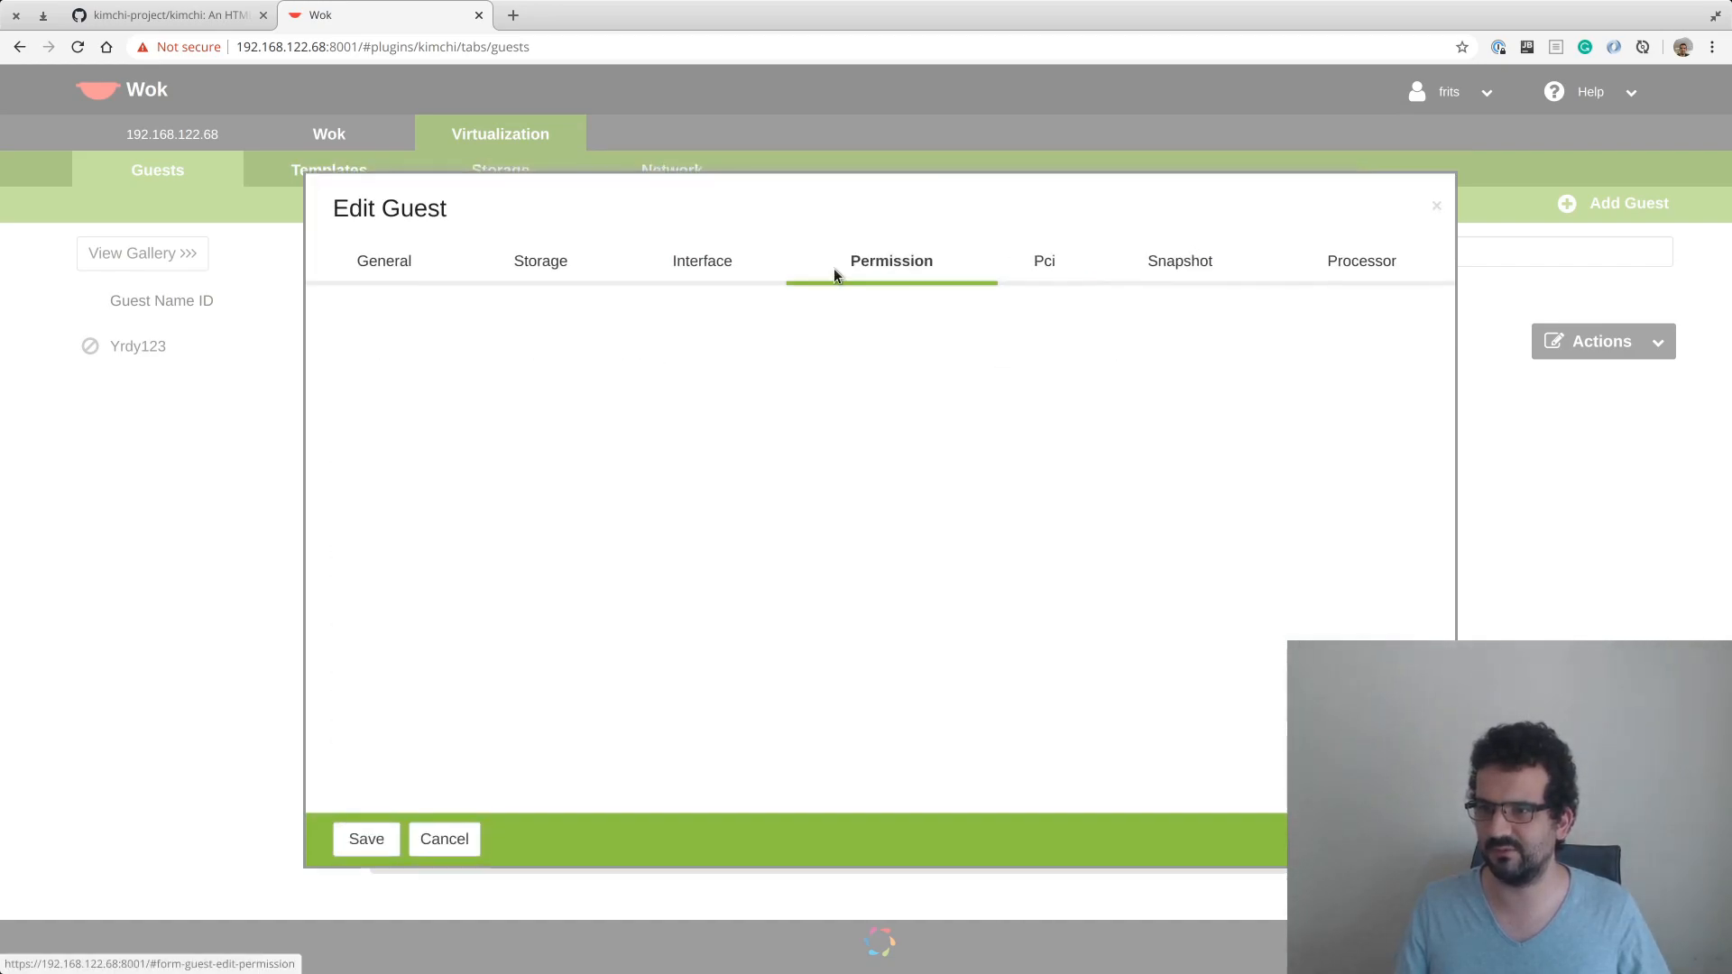
pyautogui.click(540, 261)
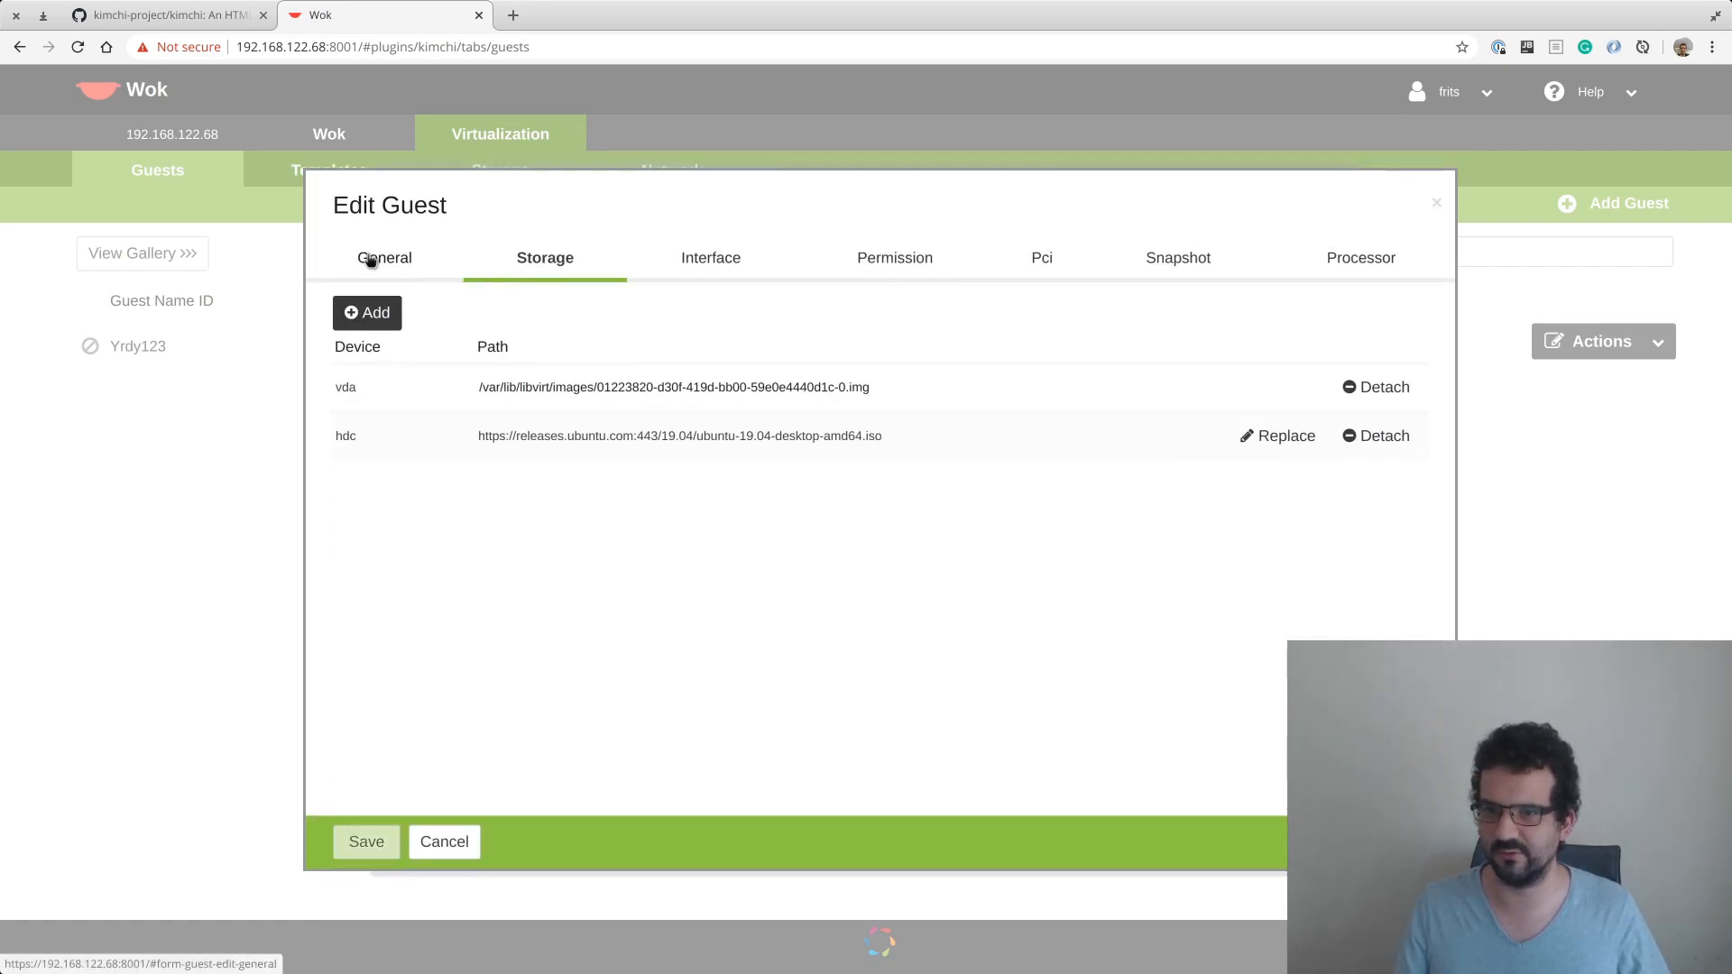
pyautogui.click(383, 258)
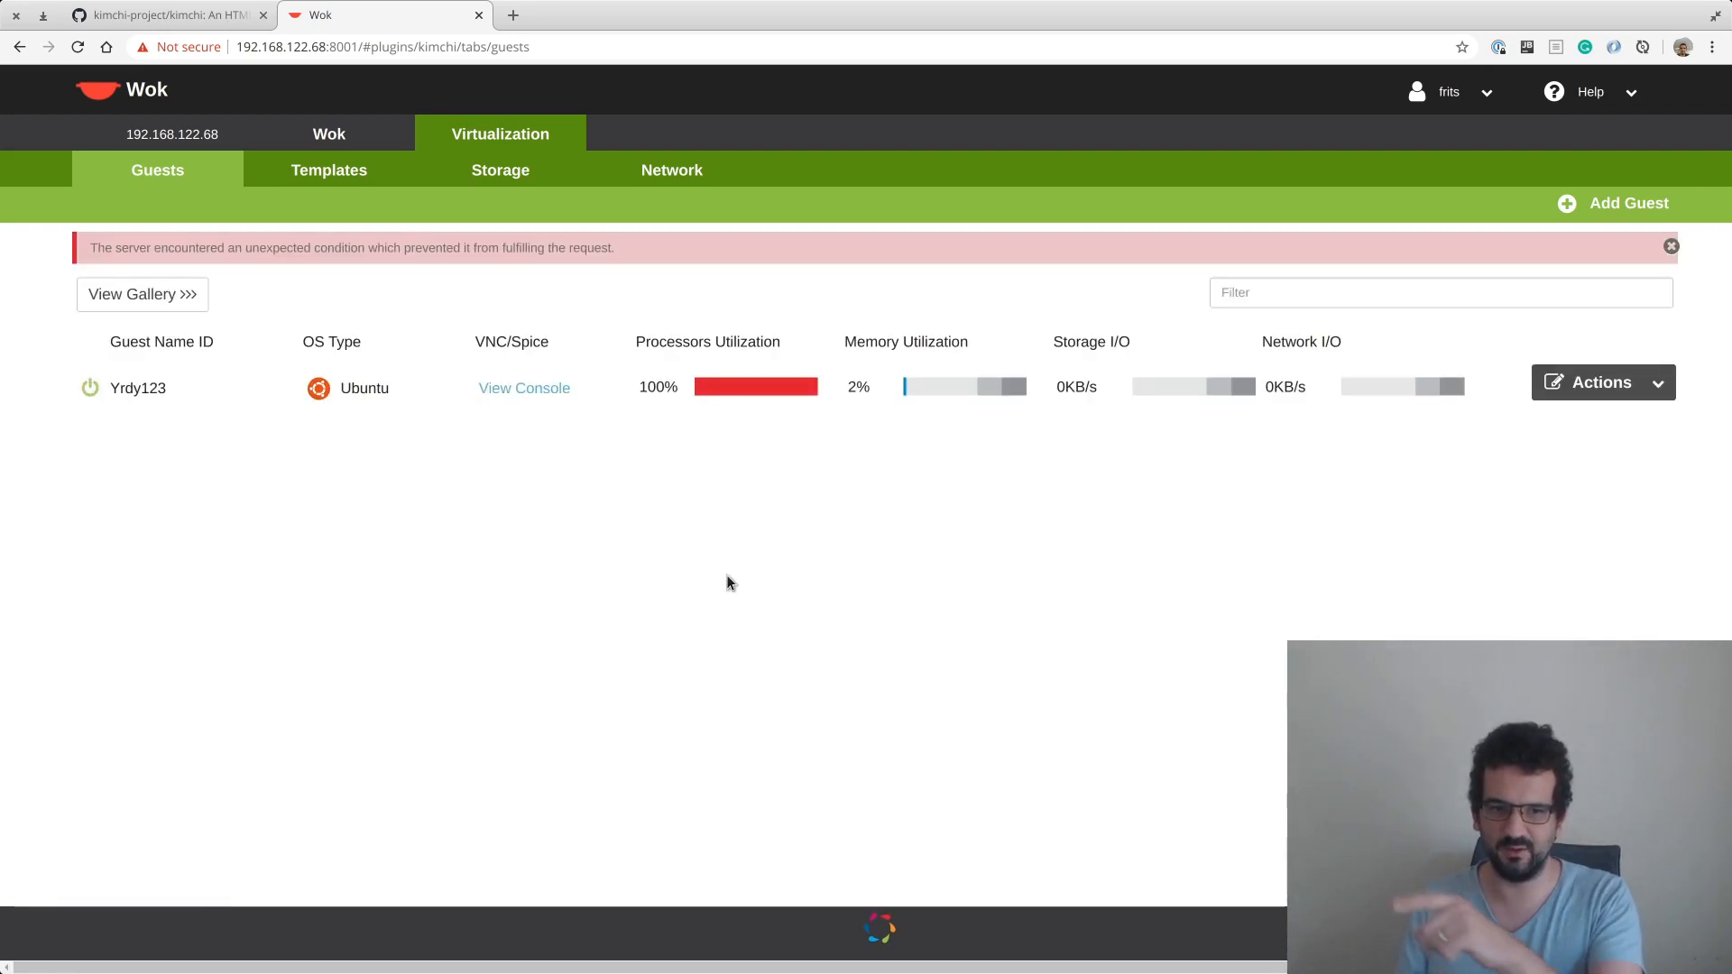
pyautogui.moveTo(483, 414)
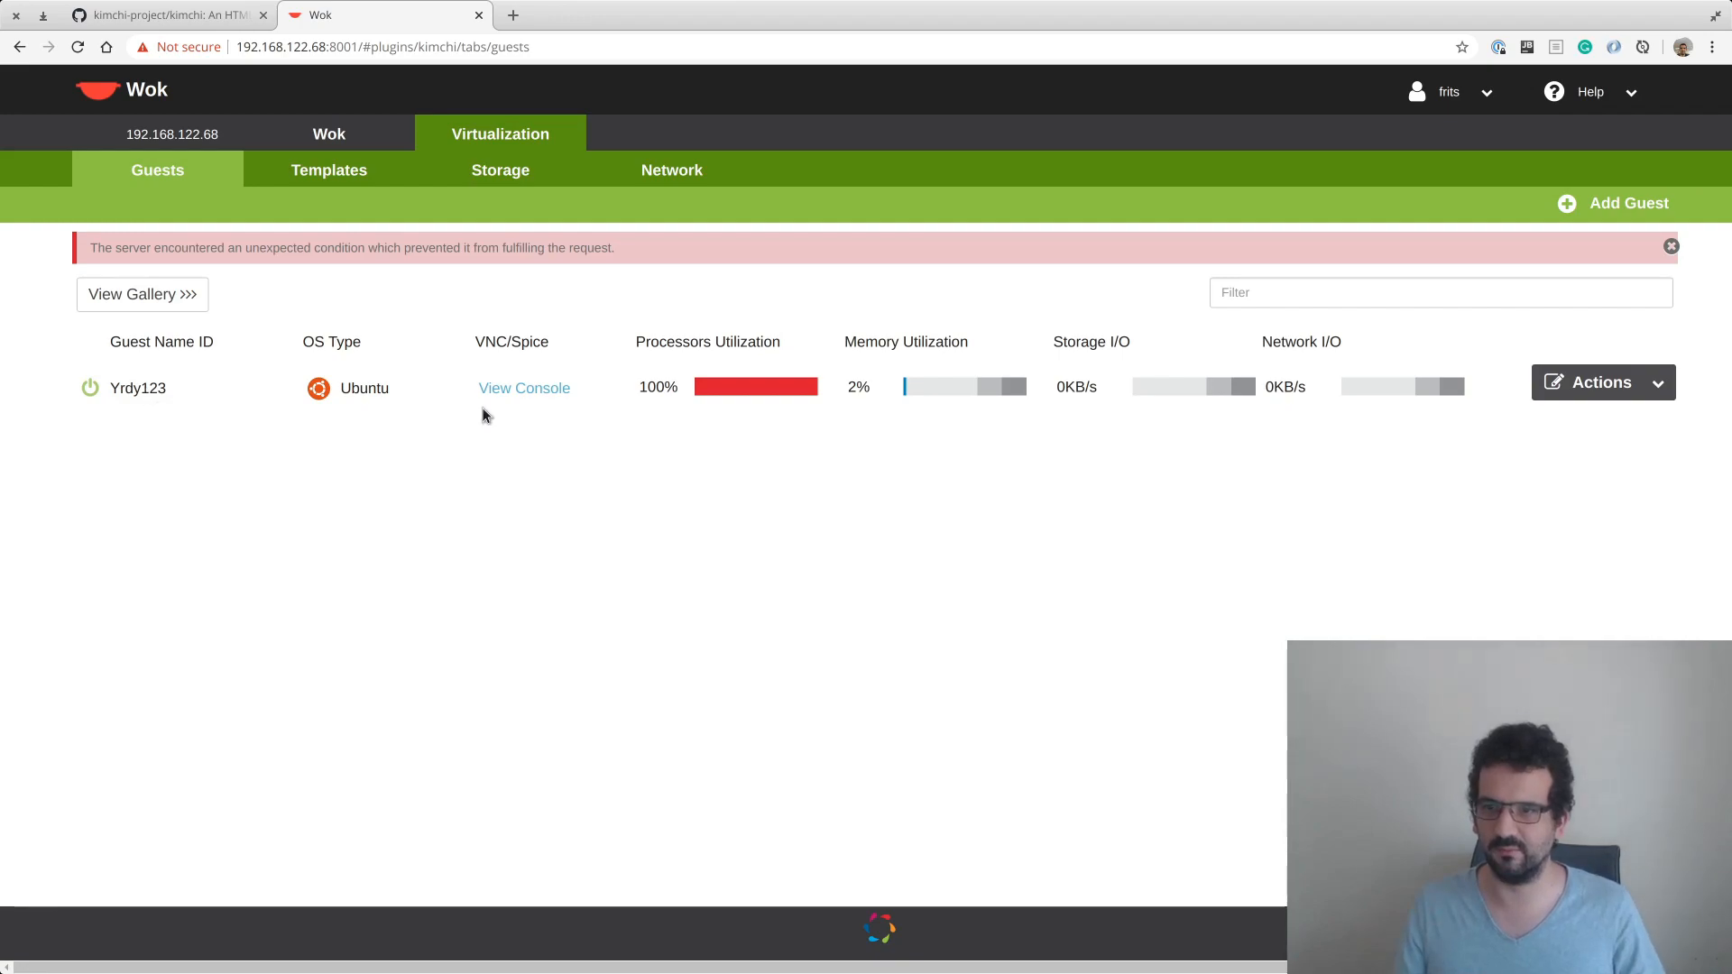
pyautogui.moveTo(1219, 448)
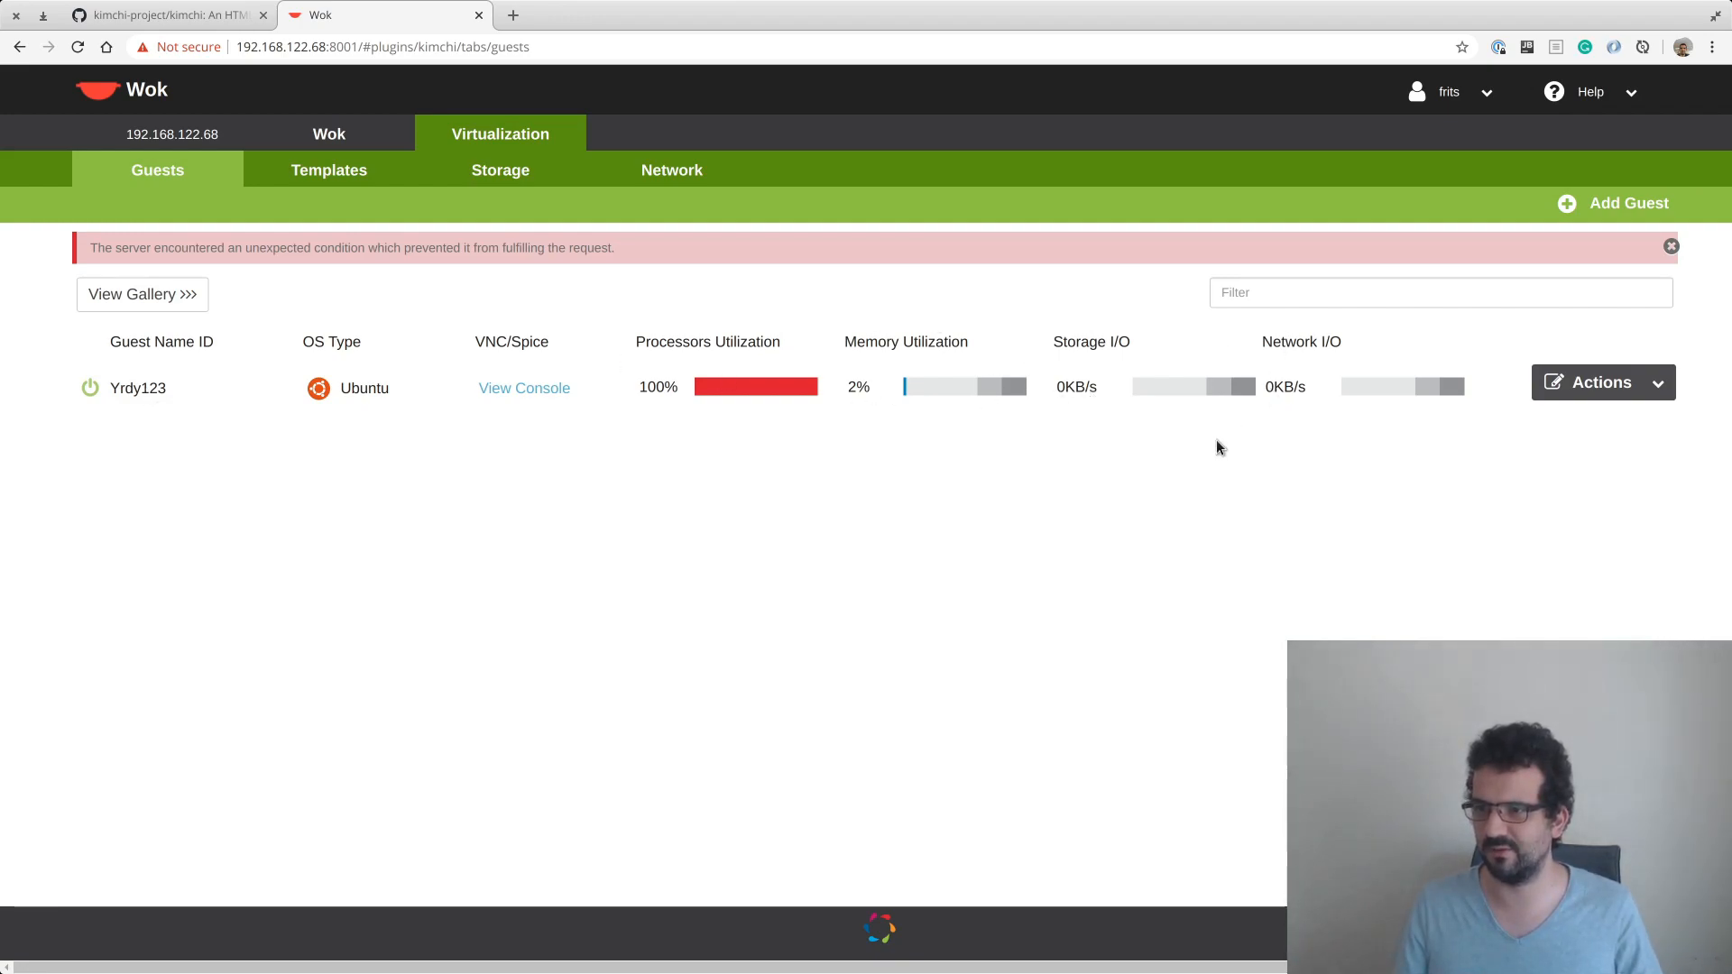
pyautogui.moveTo(137, 400)
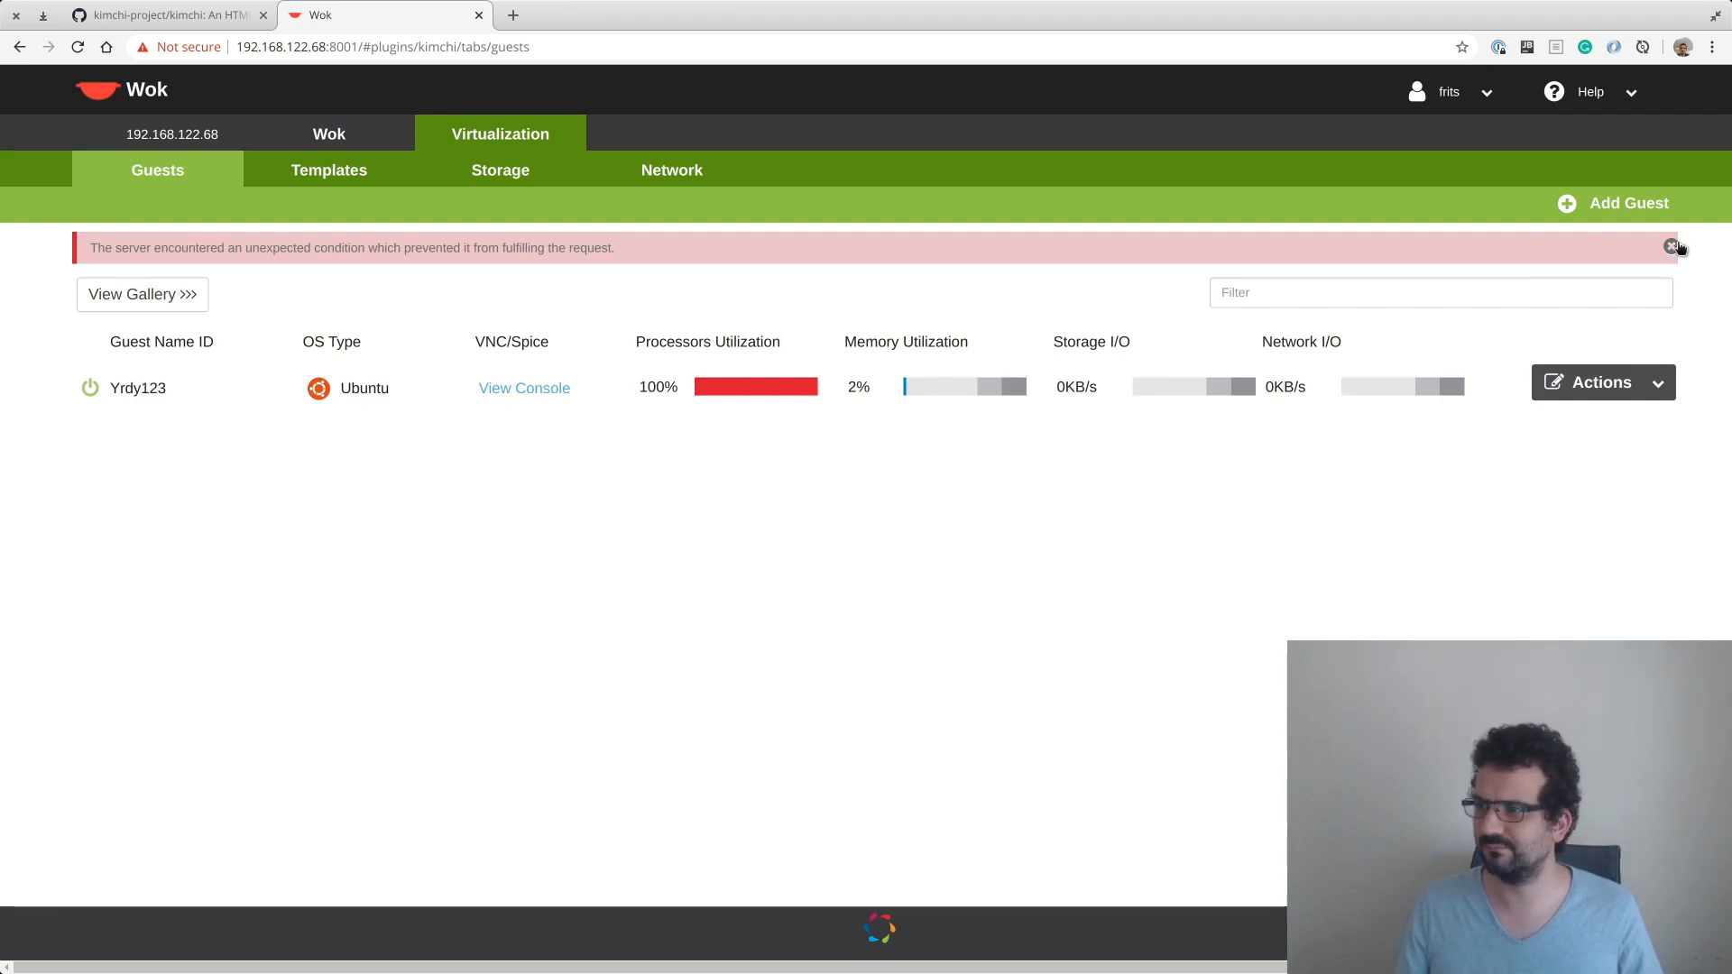
# Dismiss the server error, return to Guests, and open Yrdy123's console.
pyautogui.click(328, 133)
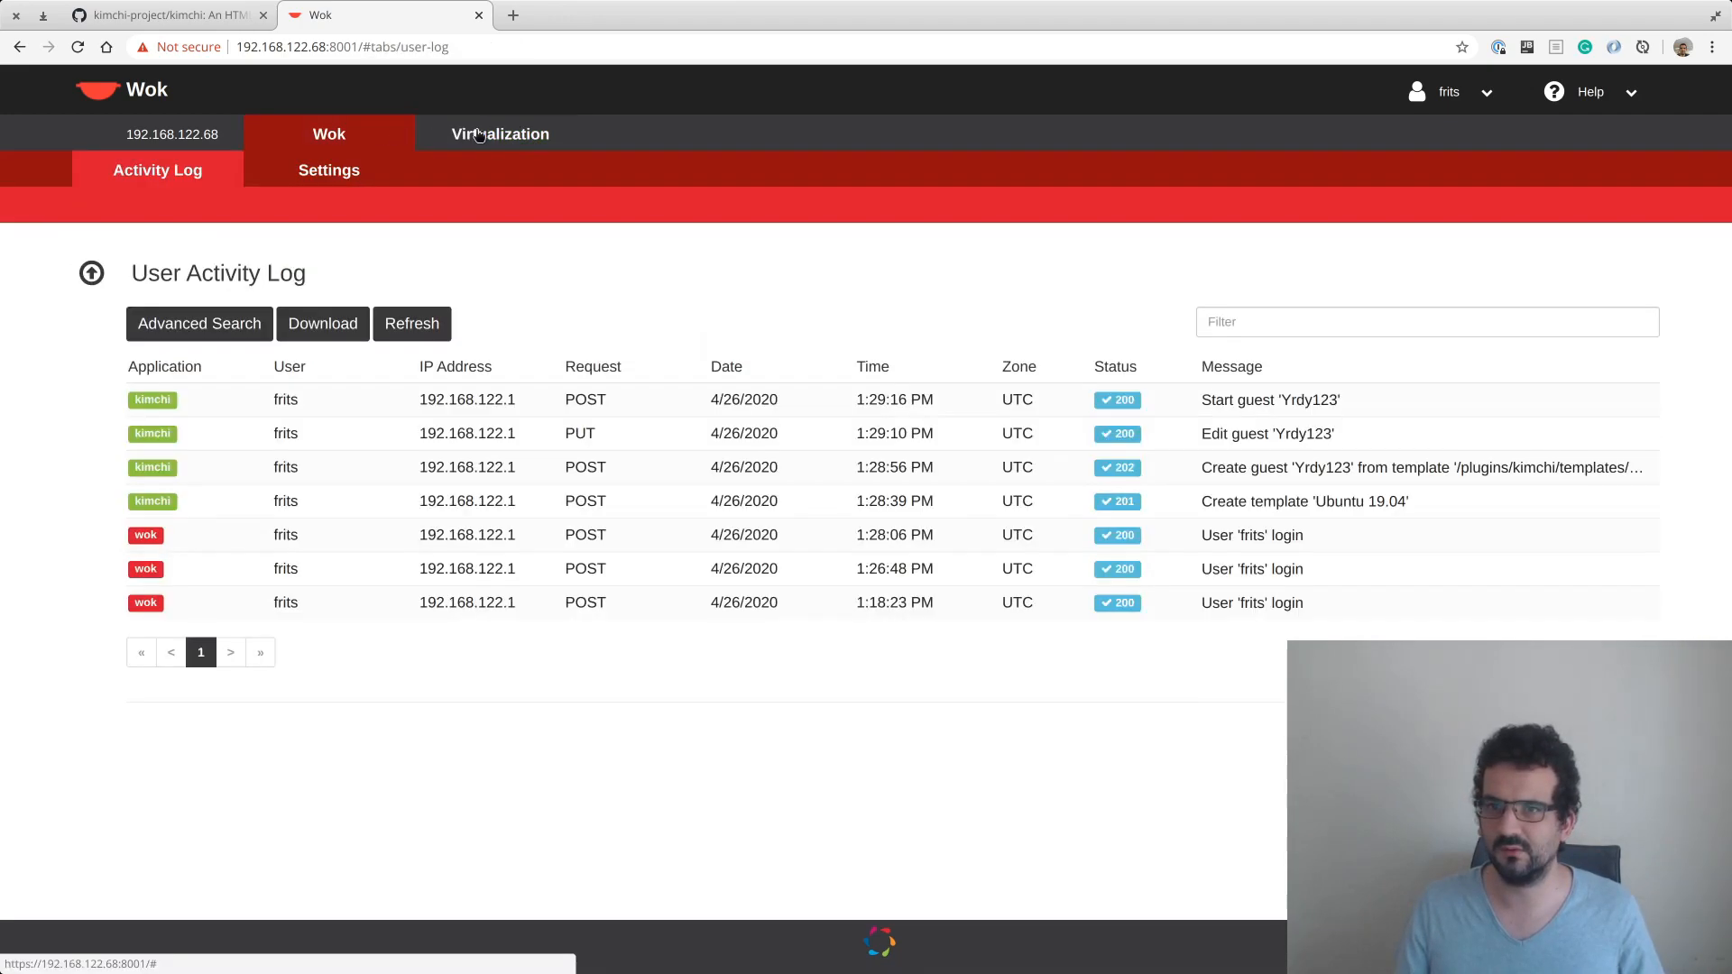
pyautogui.click(499, 134)
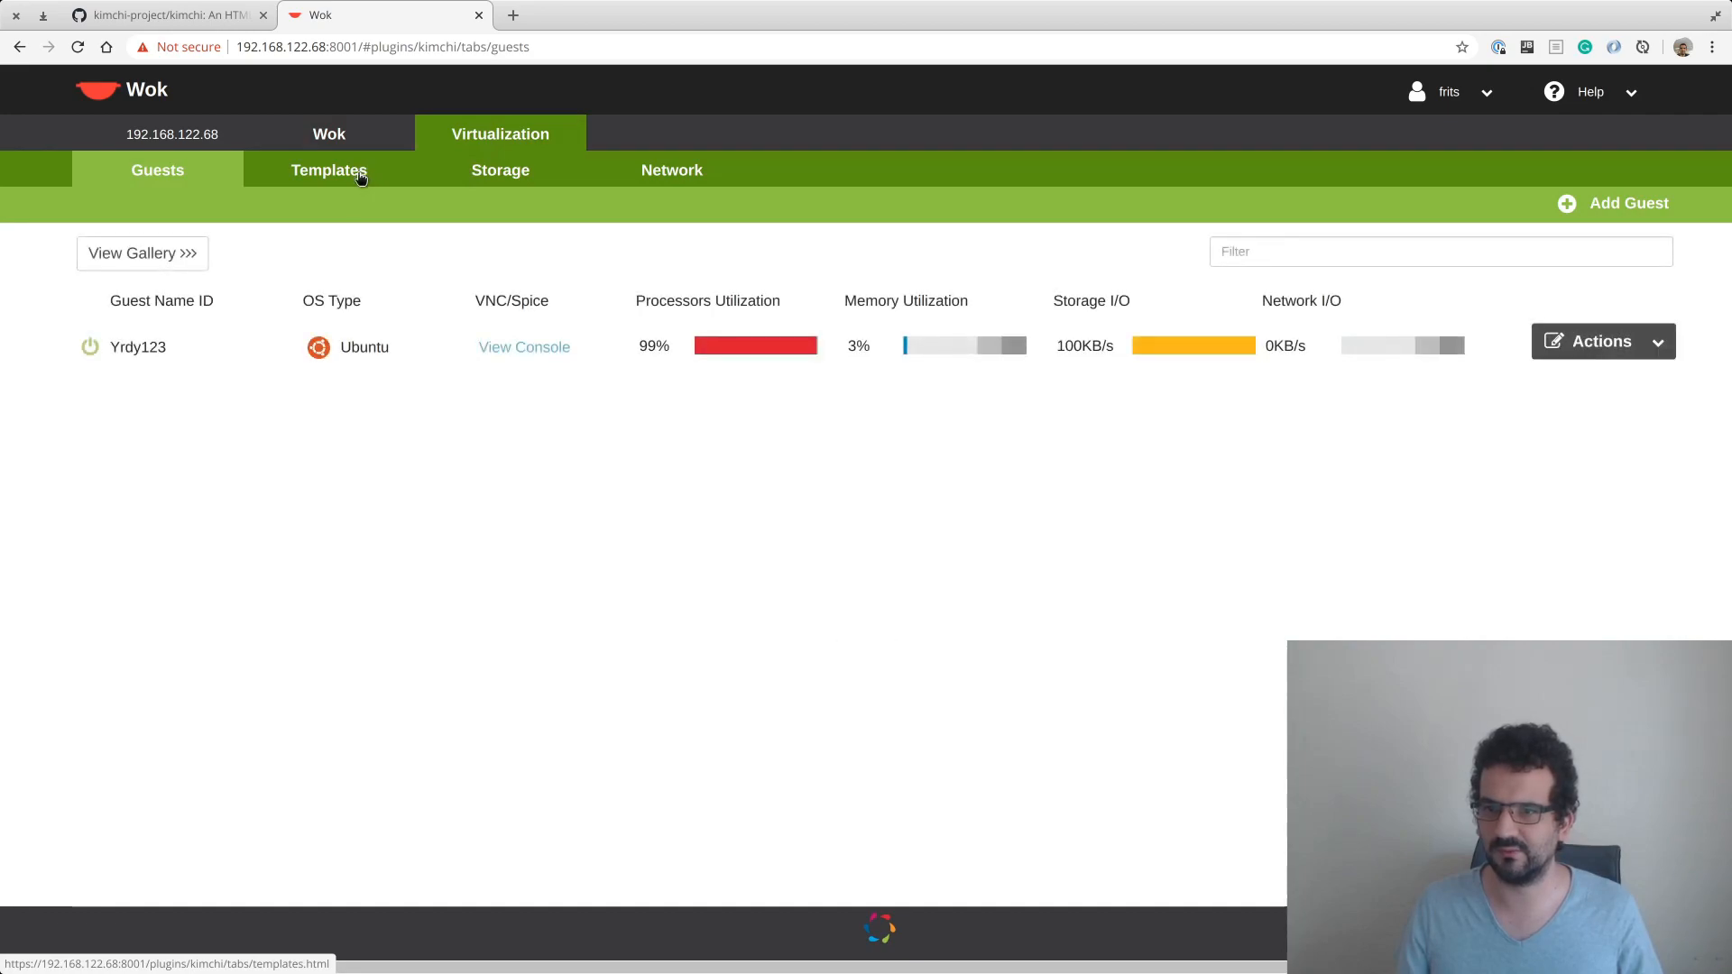
pyautogui.click(523, 346)
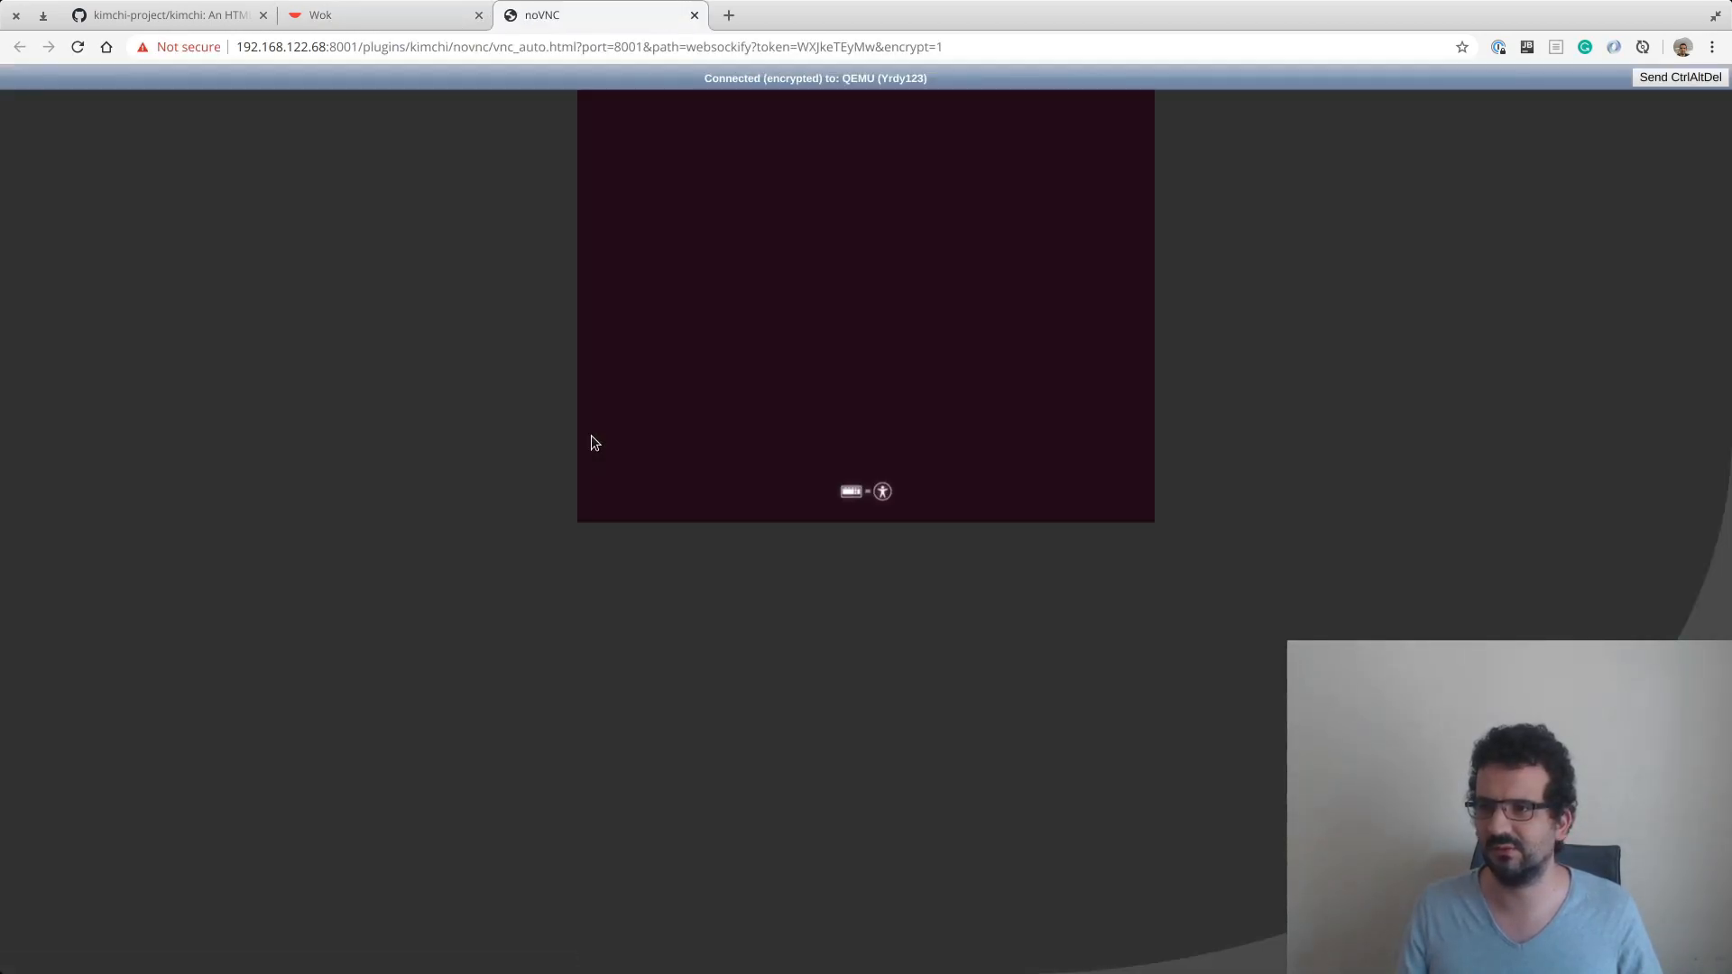
pyautogui.moveTo(861, 303)
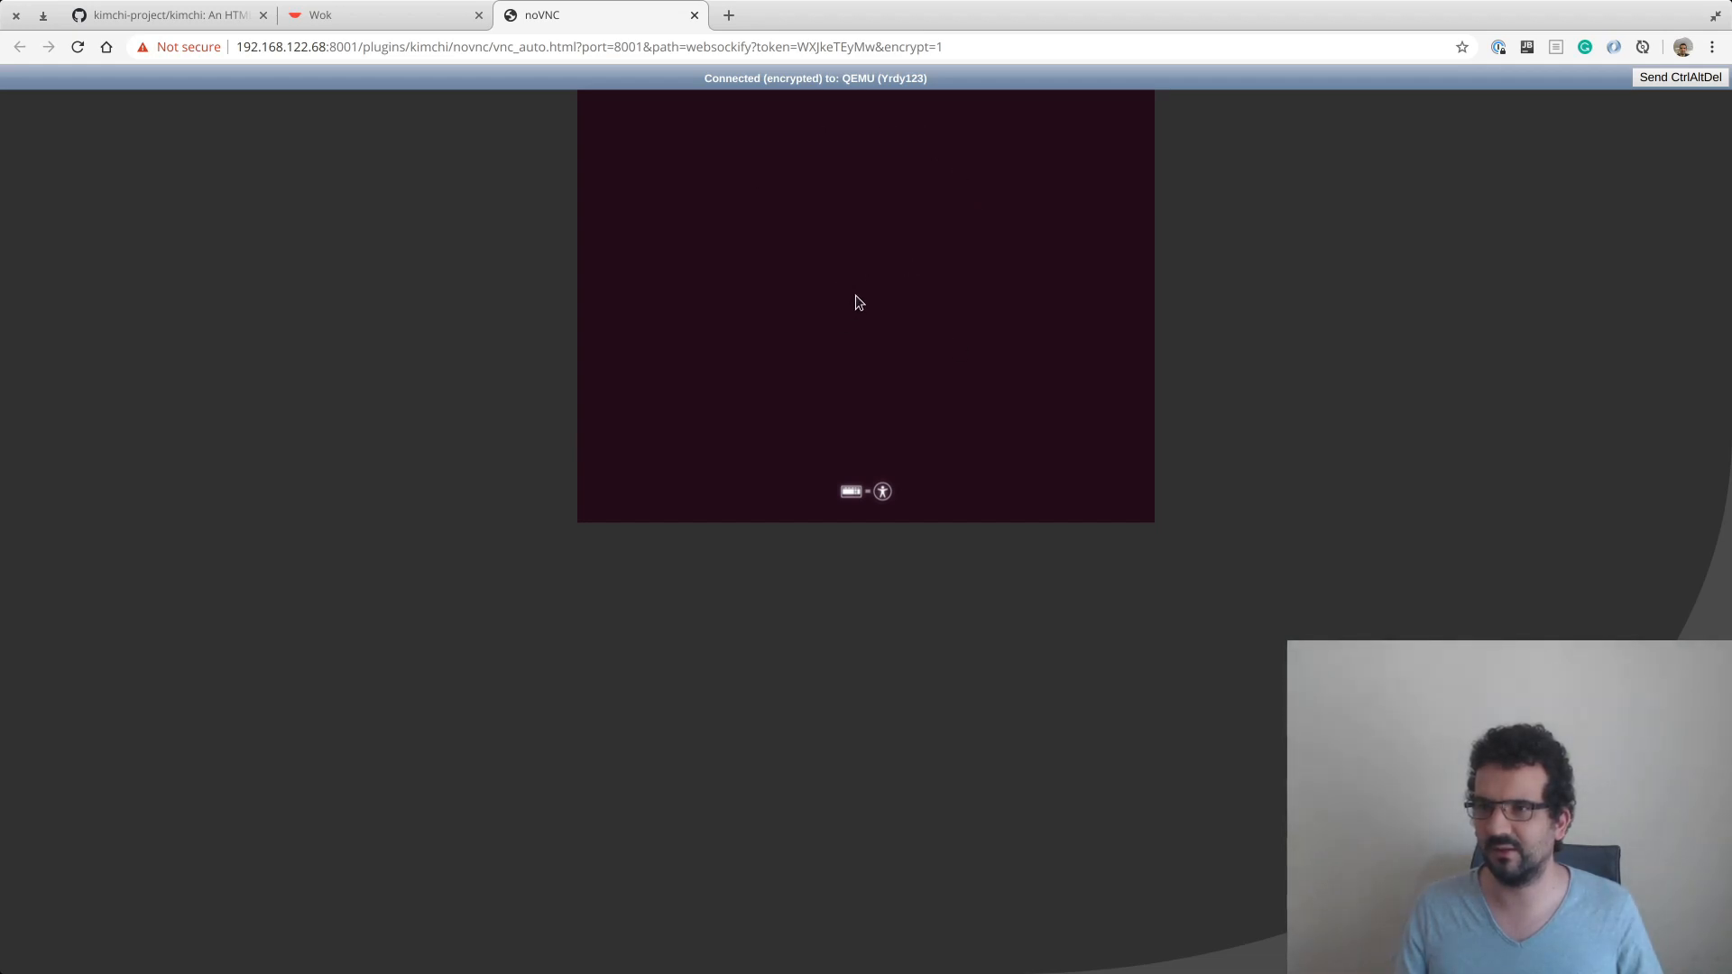
pyautogui.moveTo(817, 309)
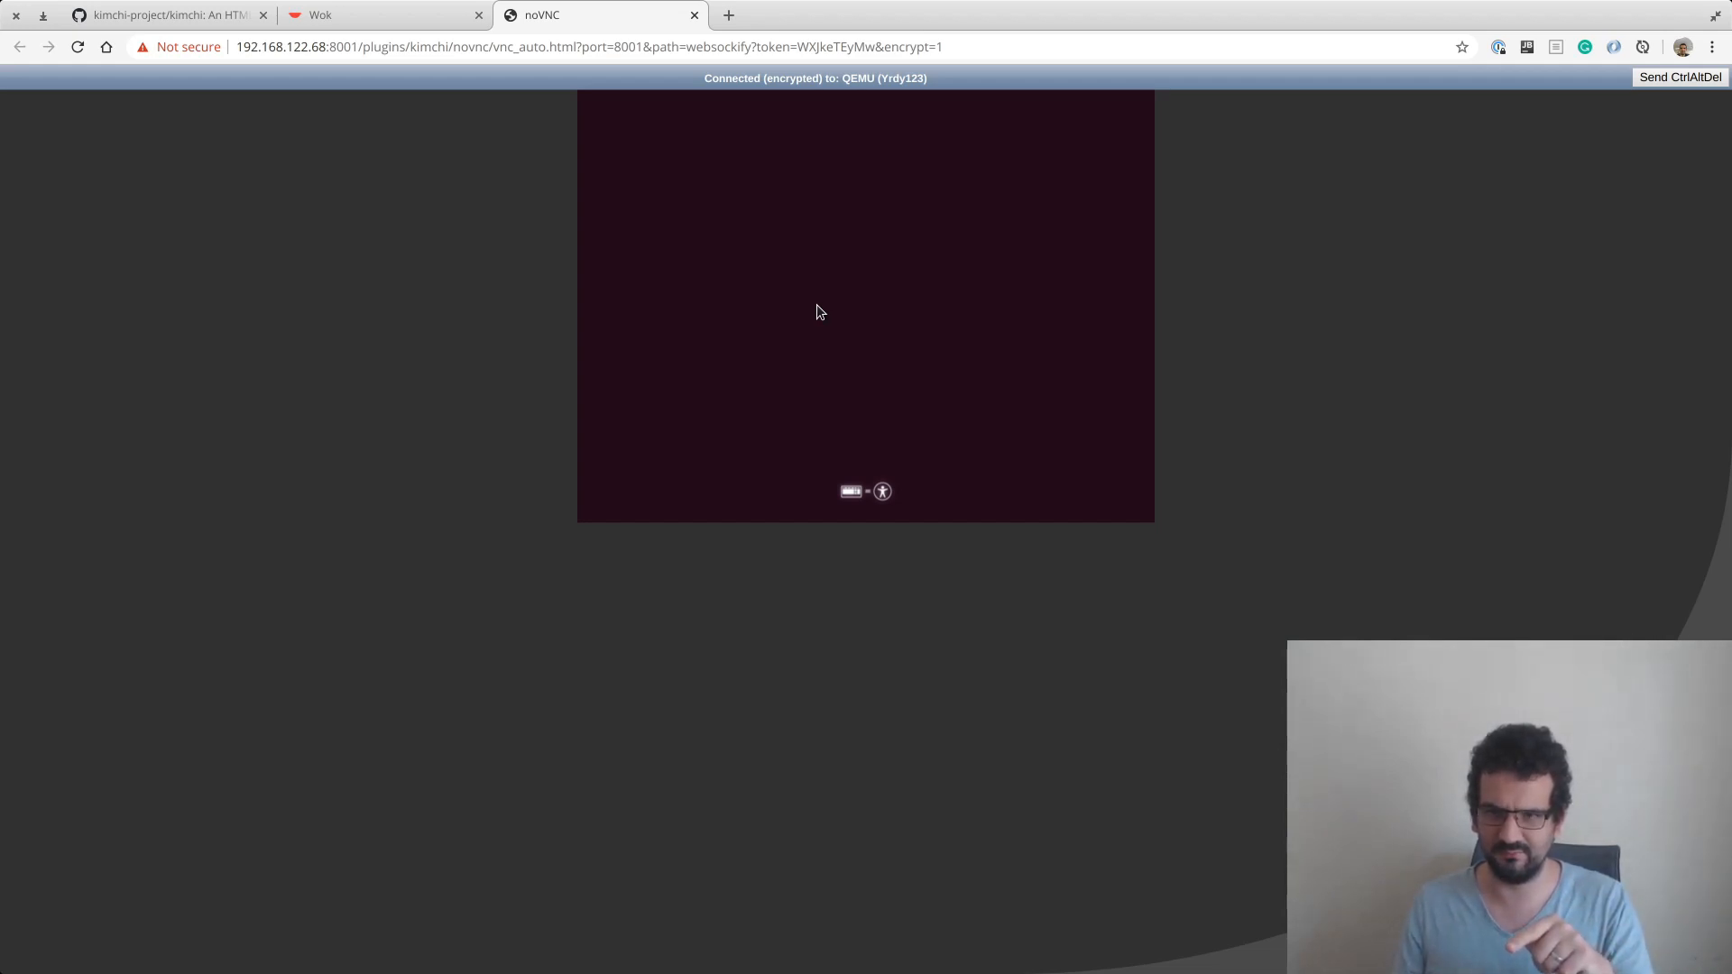
pyautogui.moveTo(724, 198)
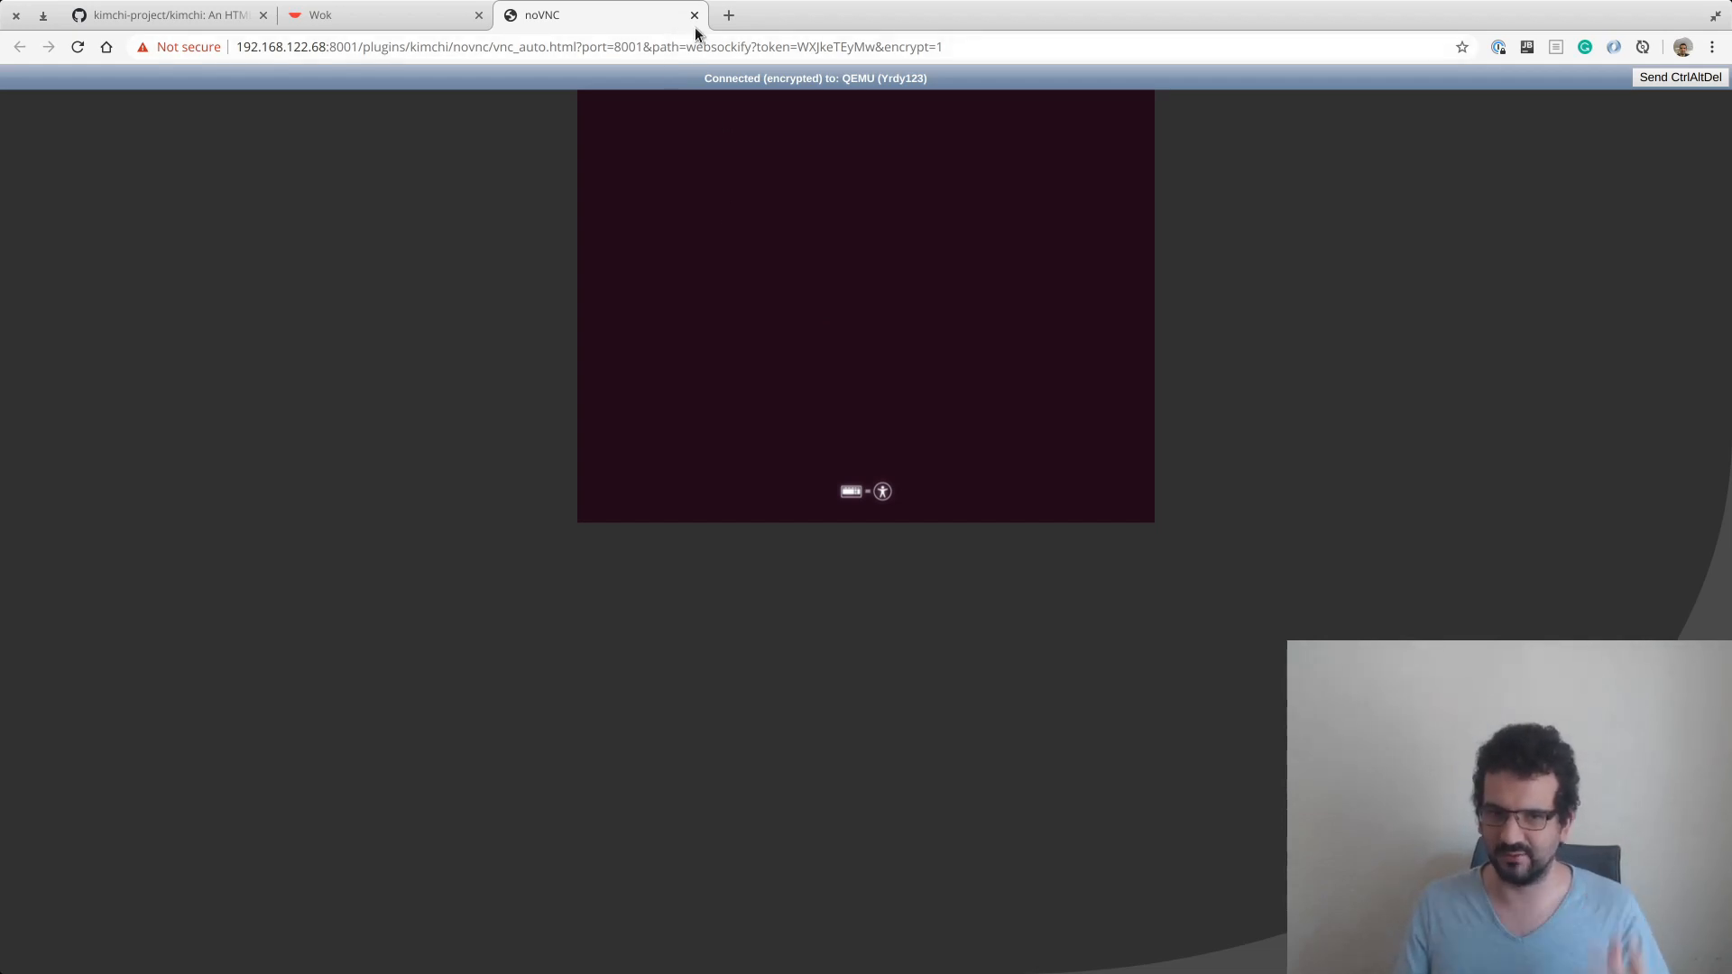
# Close the Yrdy123 noVNC console tab to return to the guest list.
pyautogui.click(694, 15)
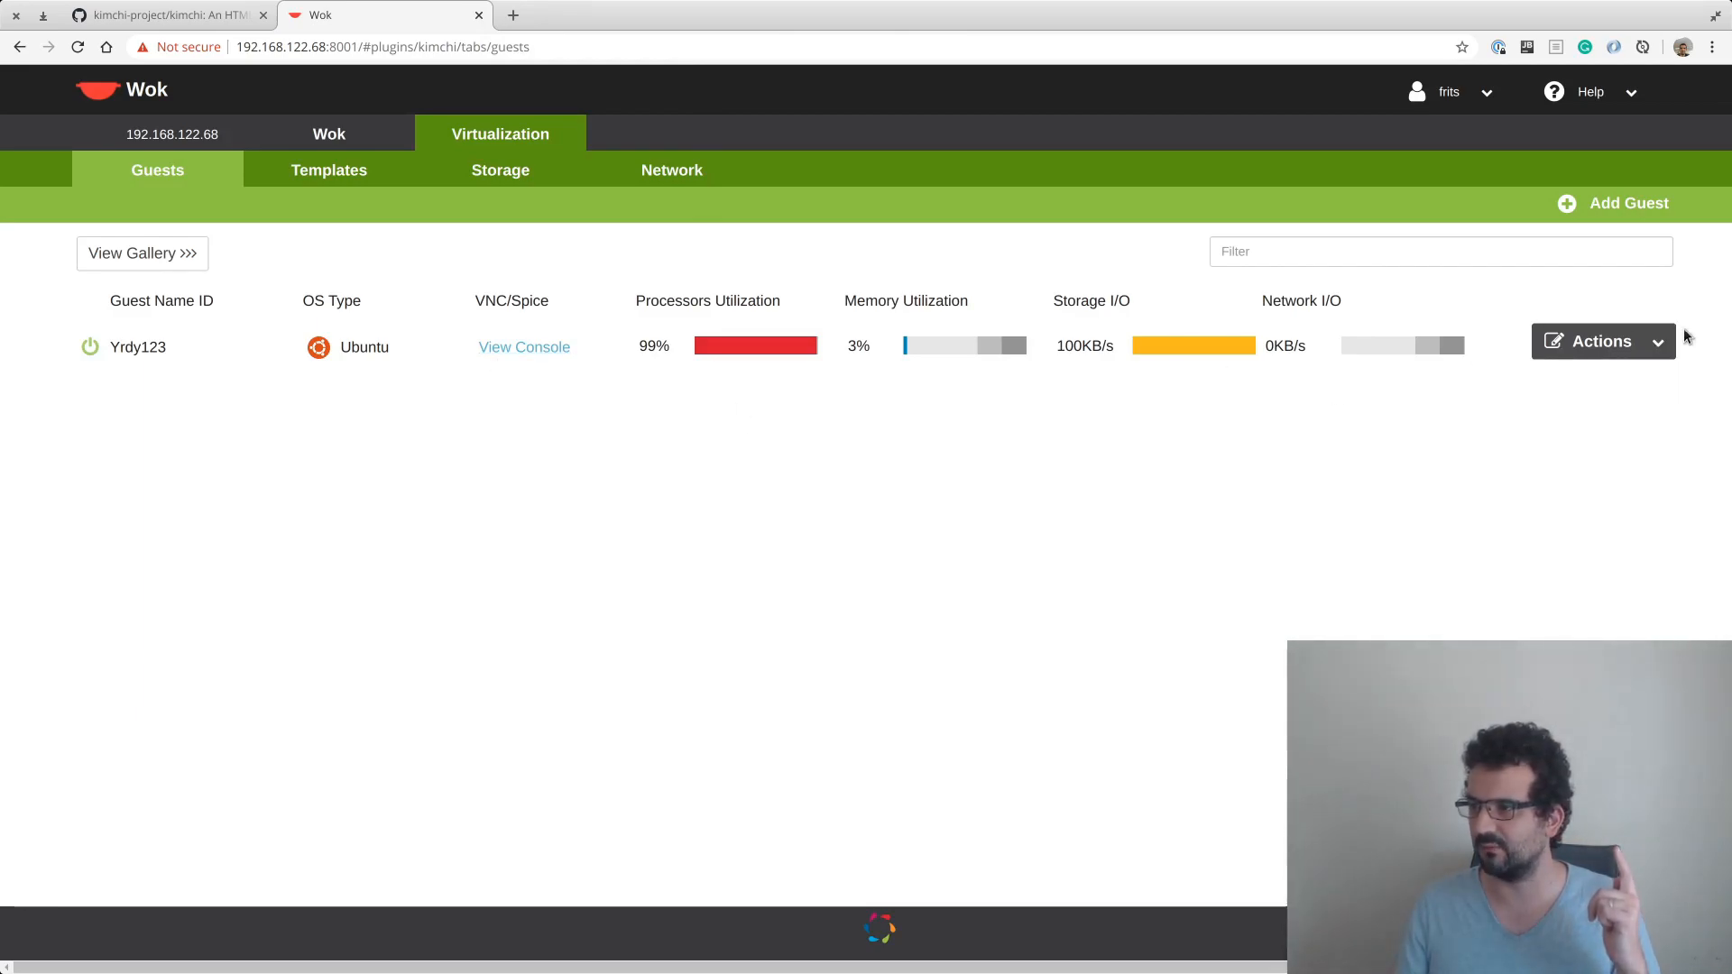
pyautogui.moveTo(453, 436)
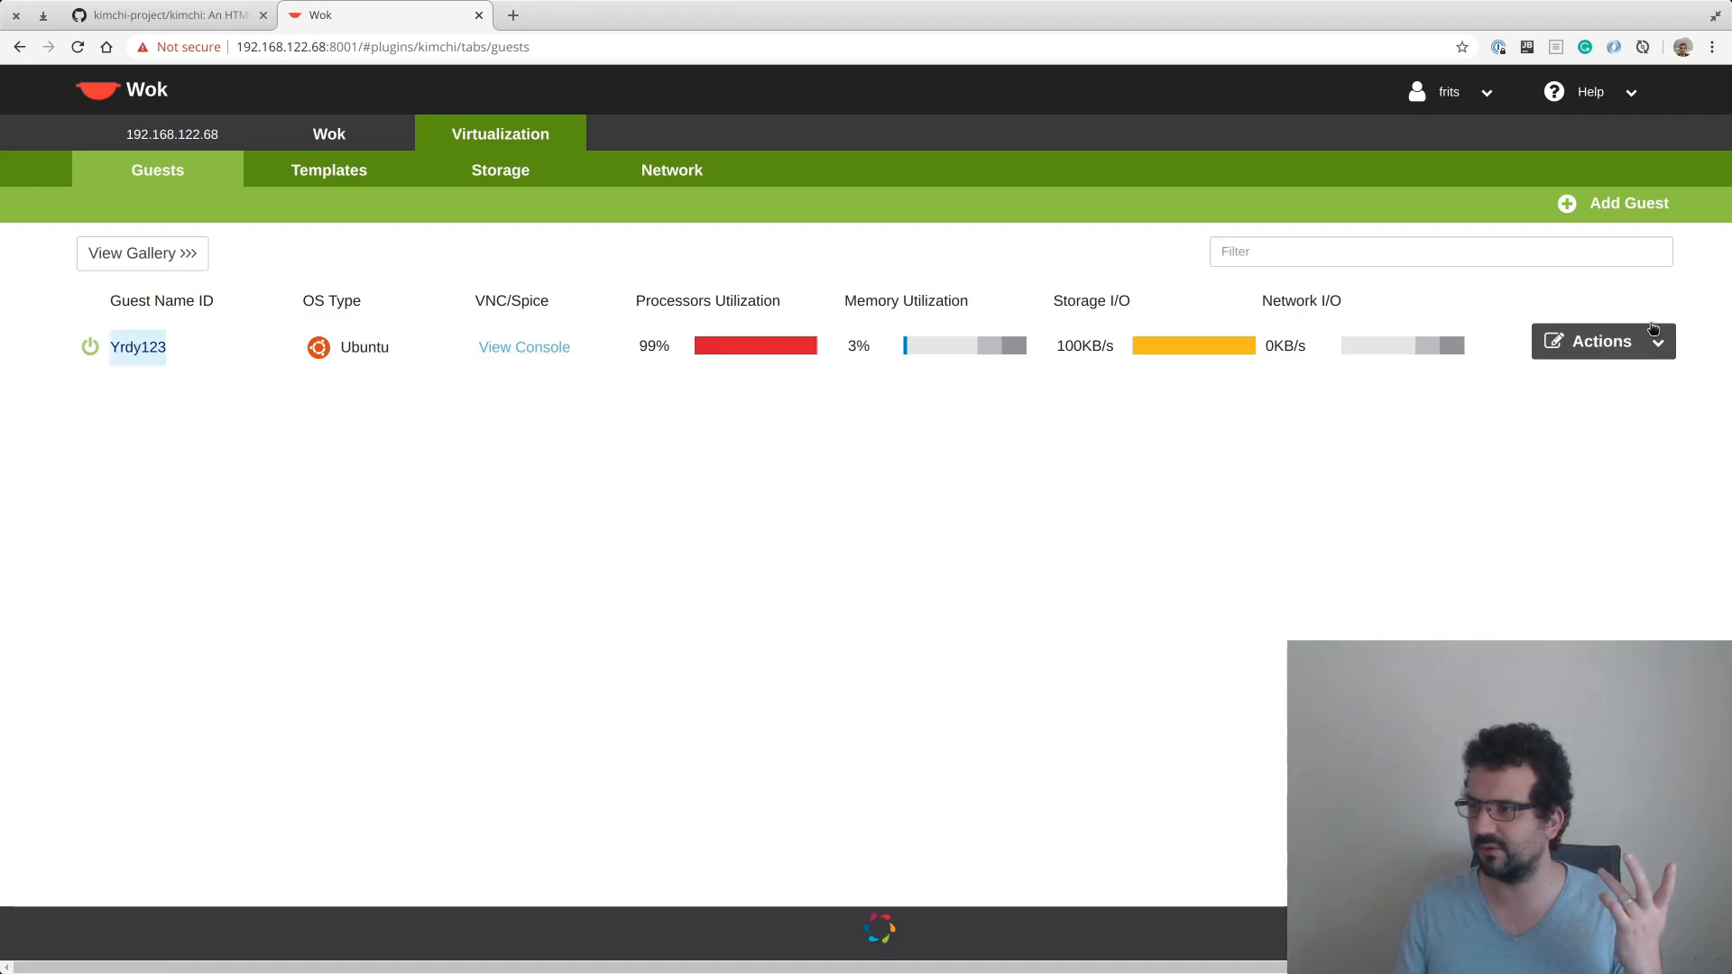
# Power off Yrdy123 from its Actions menu and confirm with OK.
pyautogui.click(1602, 340)
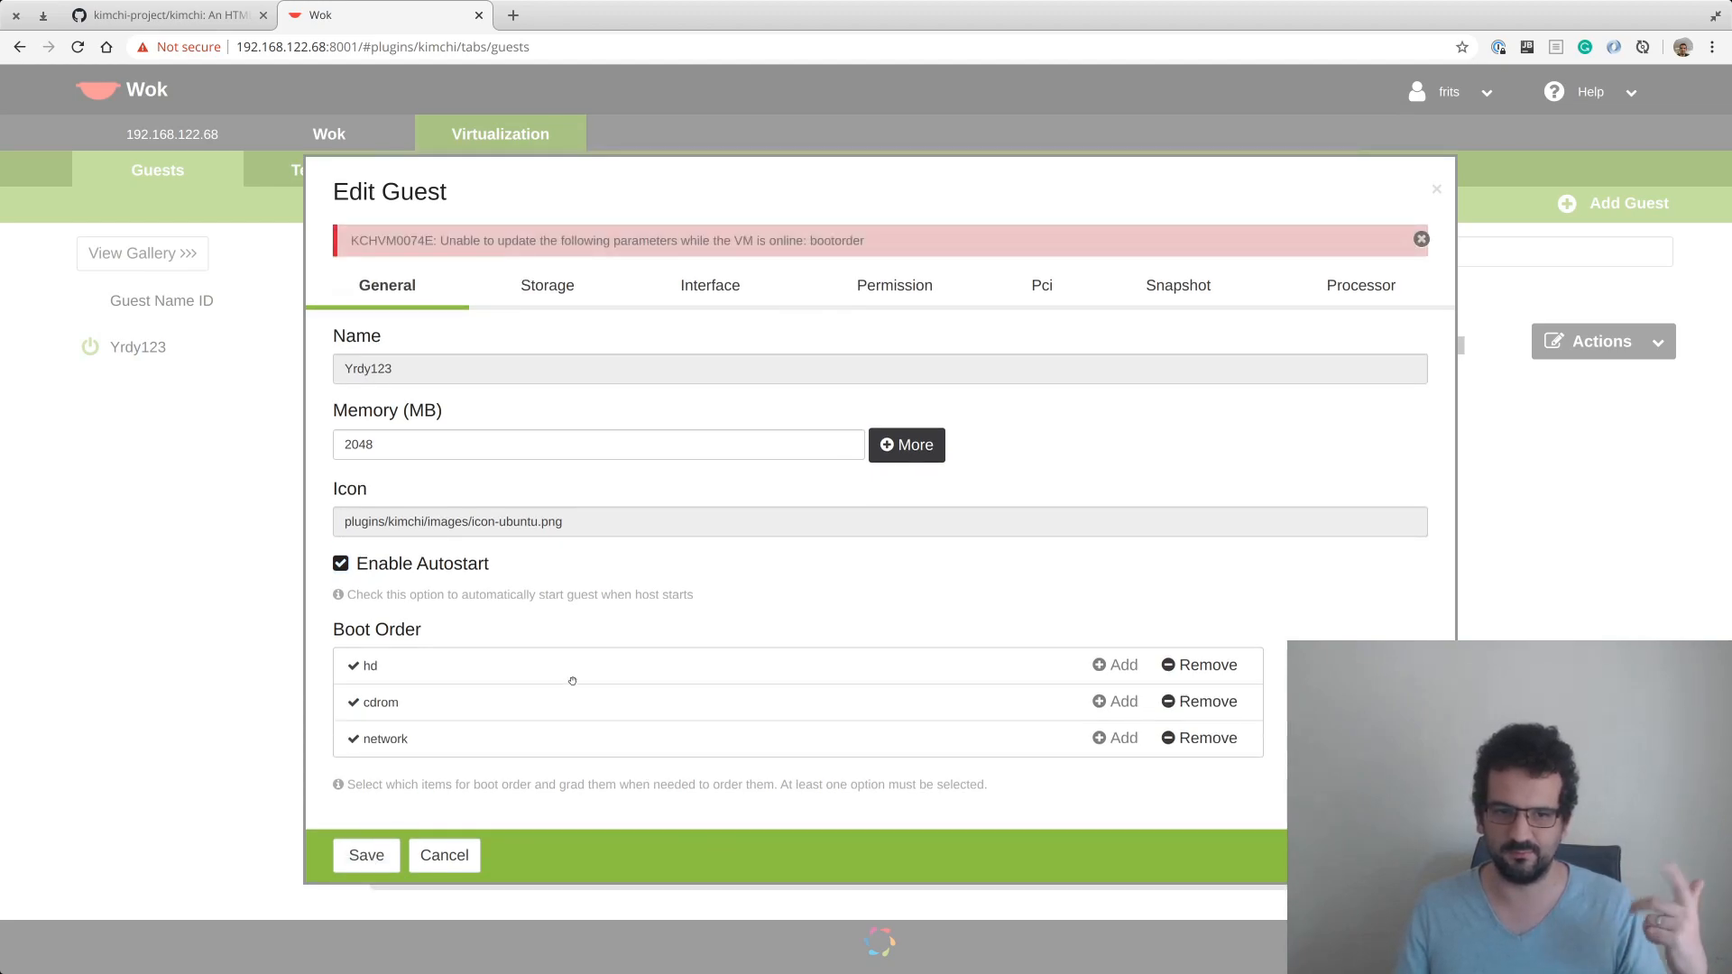
pyautogui.moveTo(579, 655)
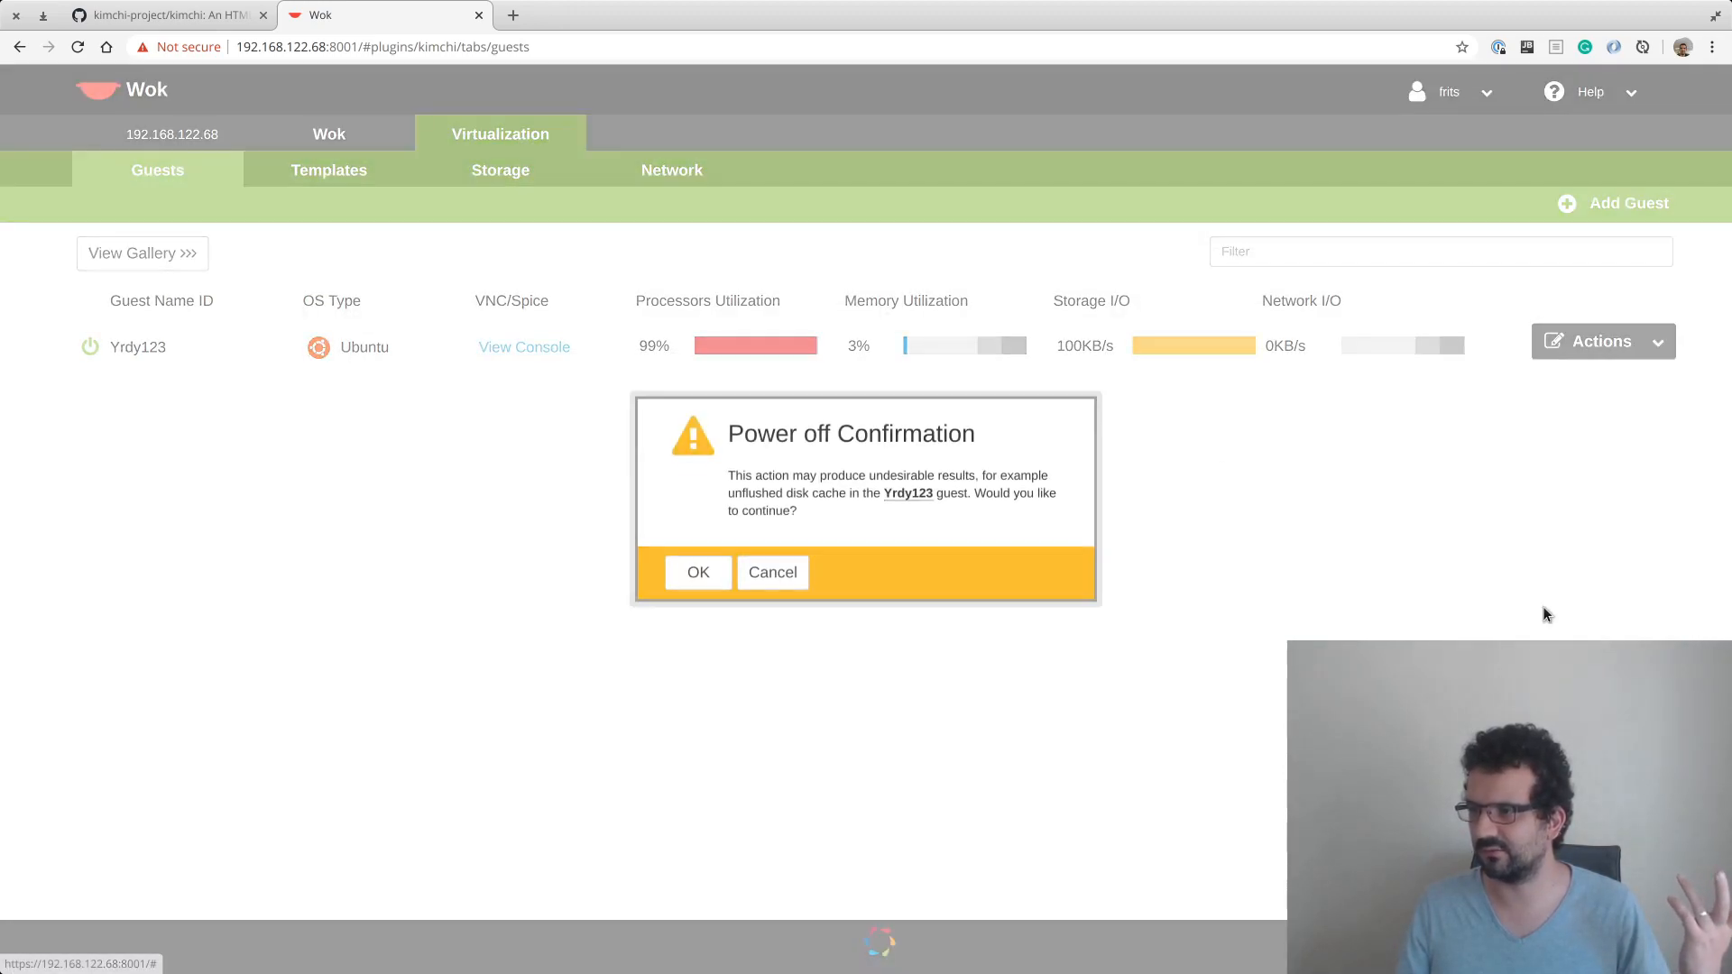
pyautogui.click(772, 572)
pyautogui.write('ls -l')
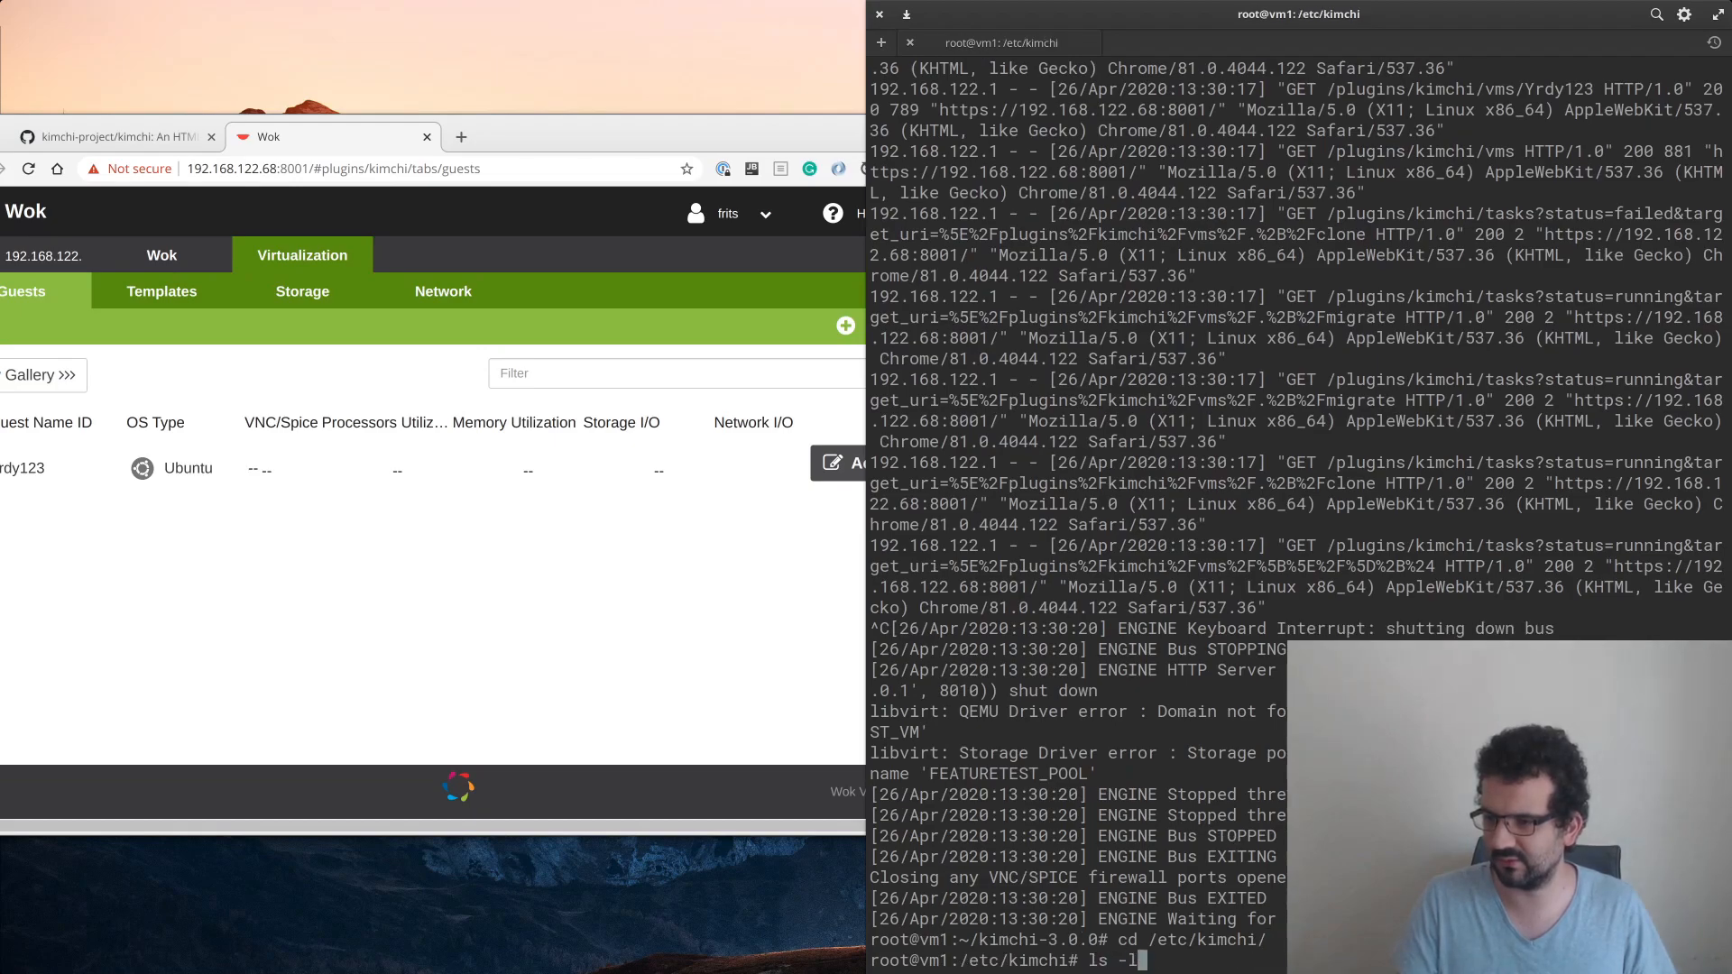
# List /etc/kimchi/distros.d with ls -l and open the ubuntu file in vim.
pyautogui.press('Return')
pyautogui.write('vim u')
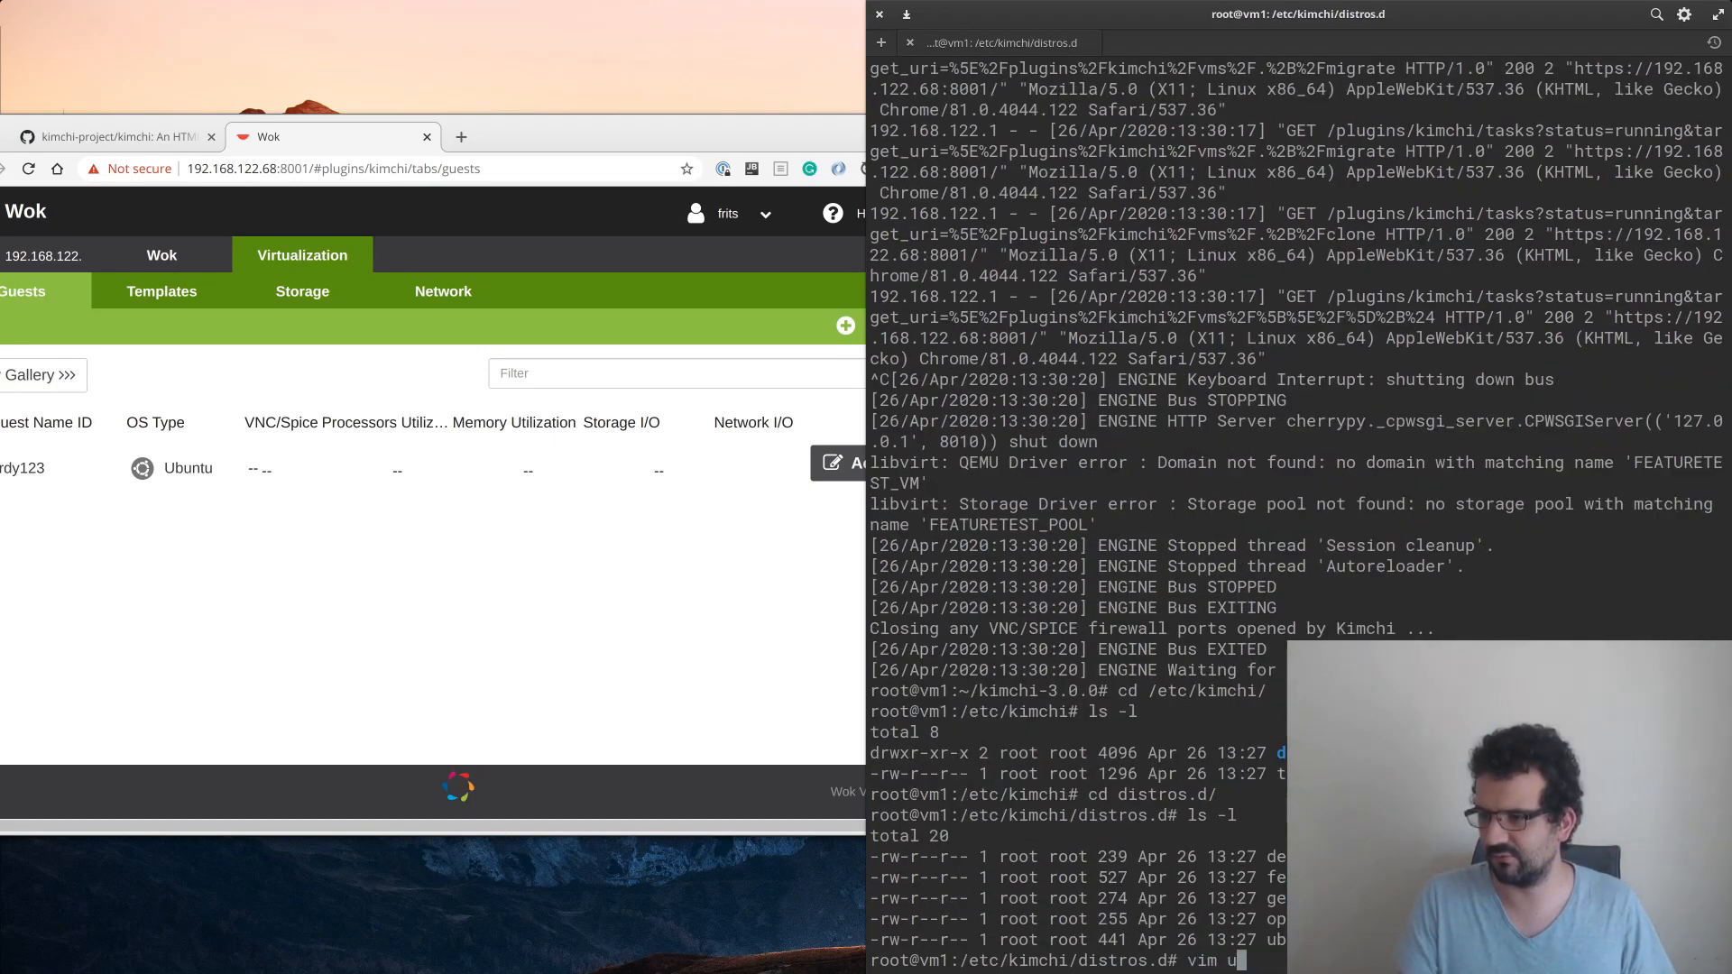
pyautogui.press('Return')
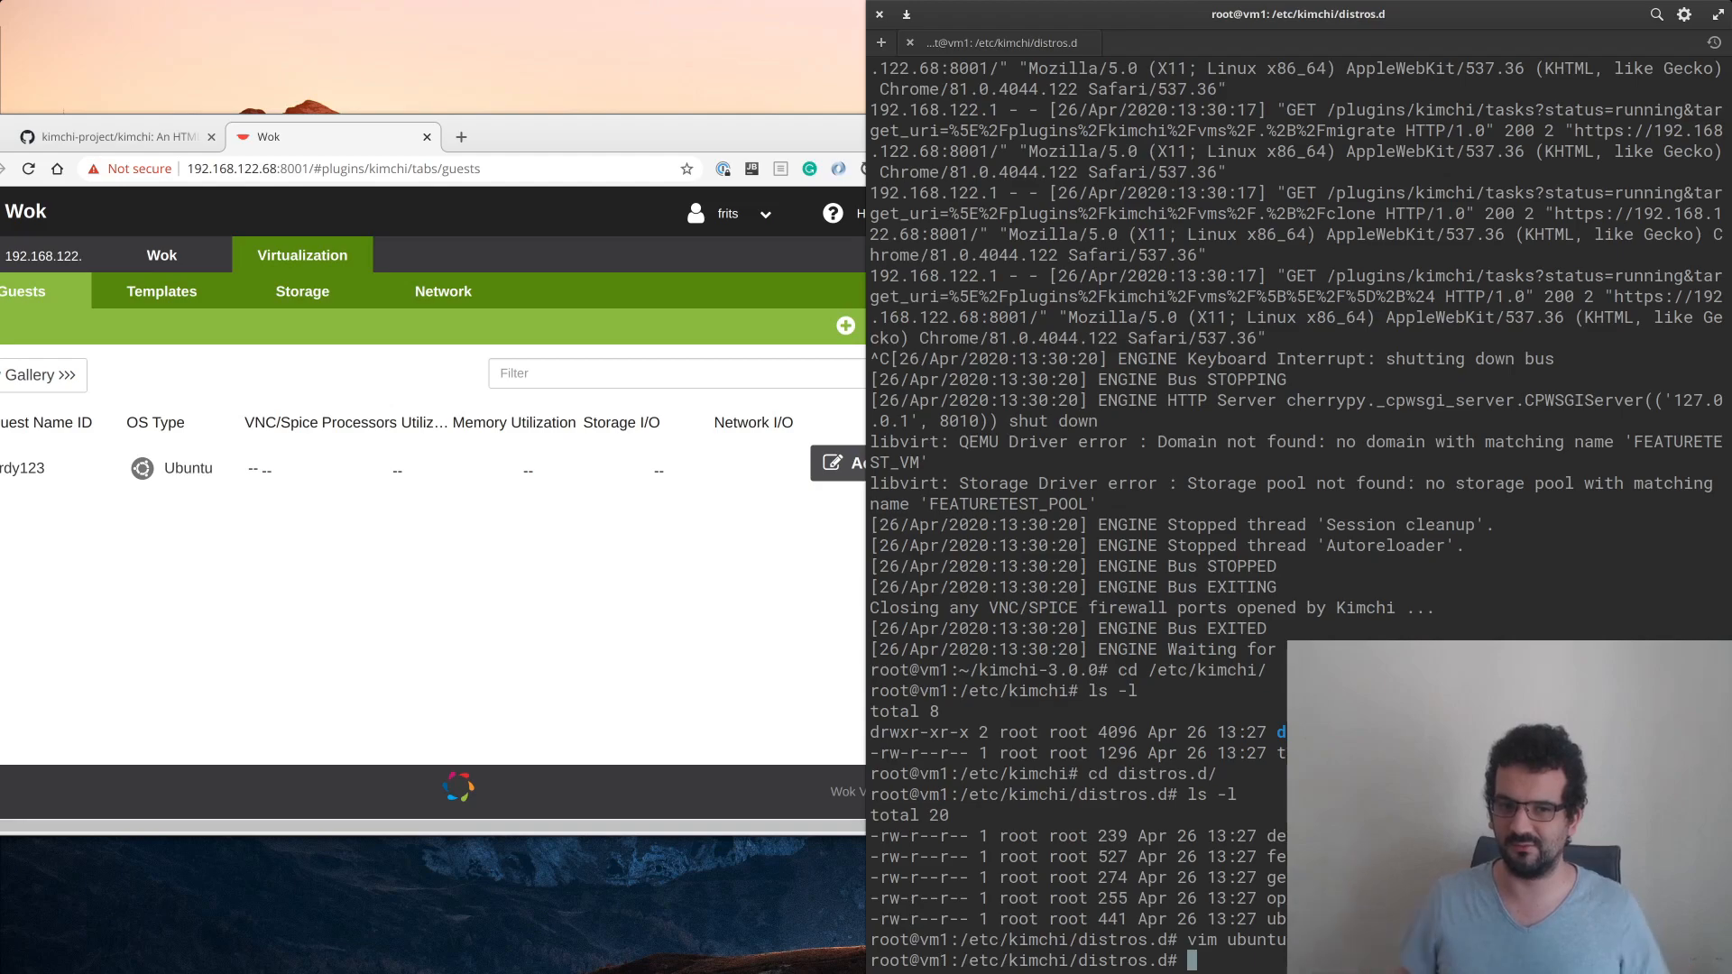
pyautogui.moveTo(1254, 370)
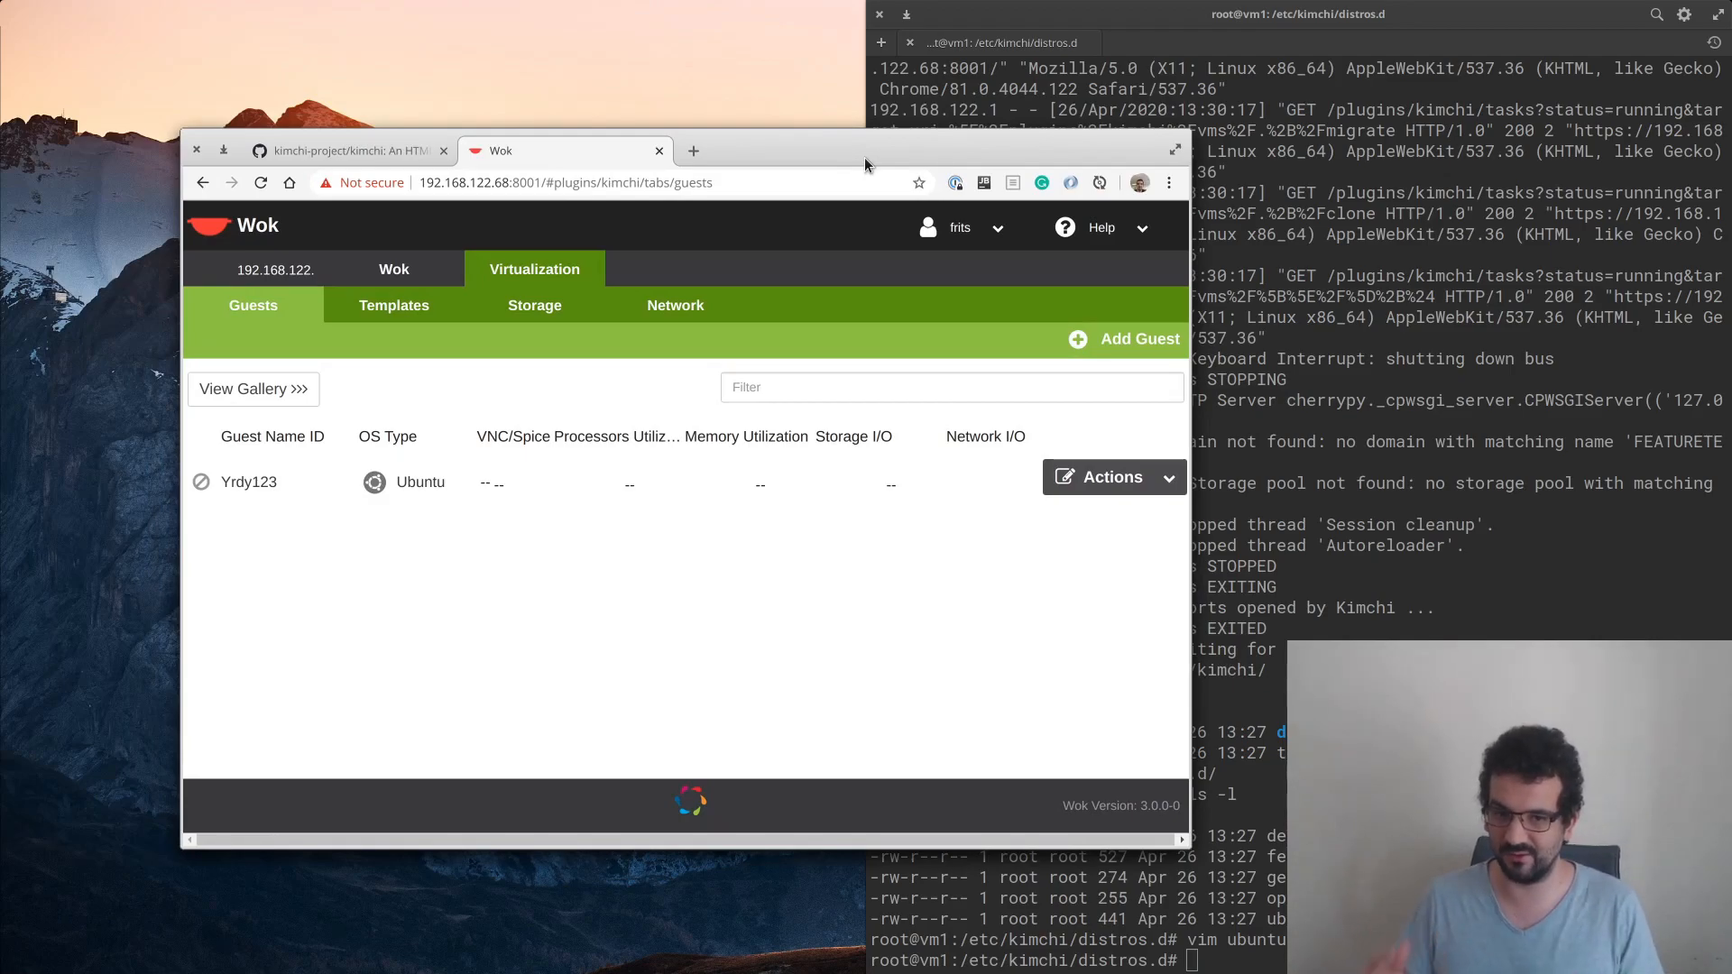
pyautogui.moveTo(607, 570)
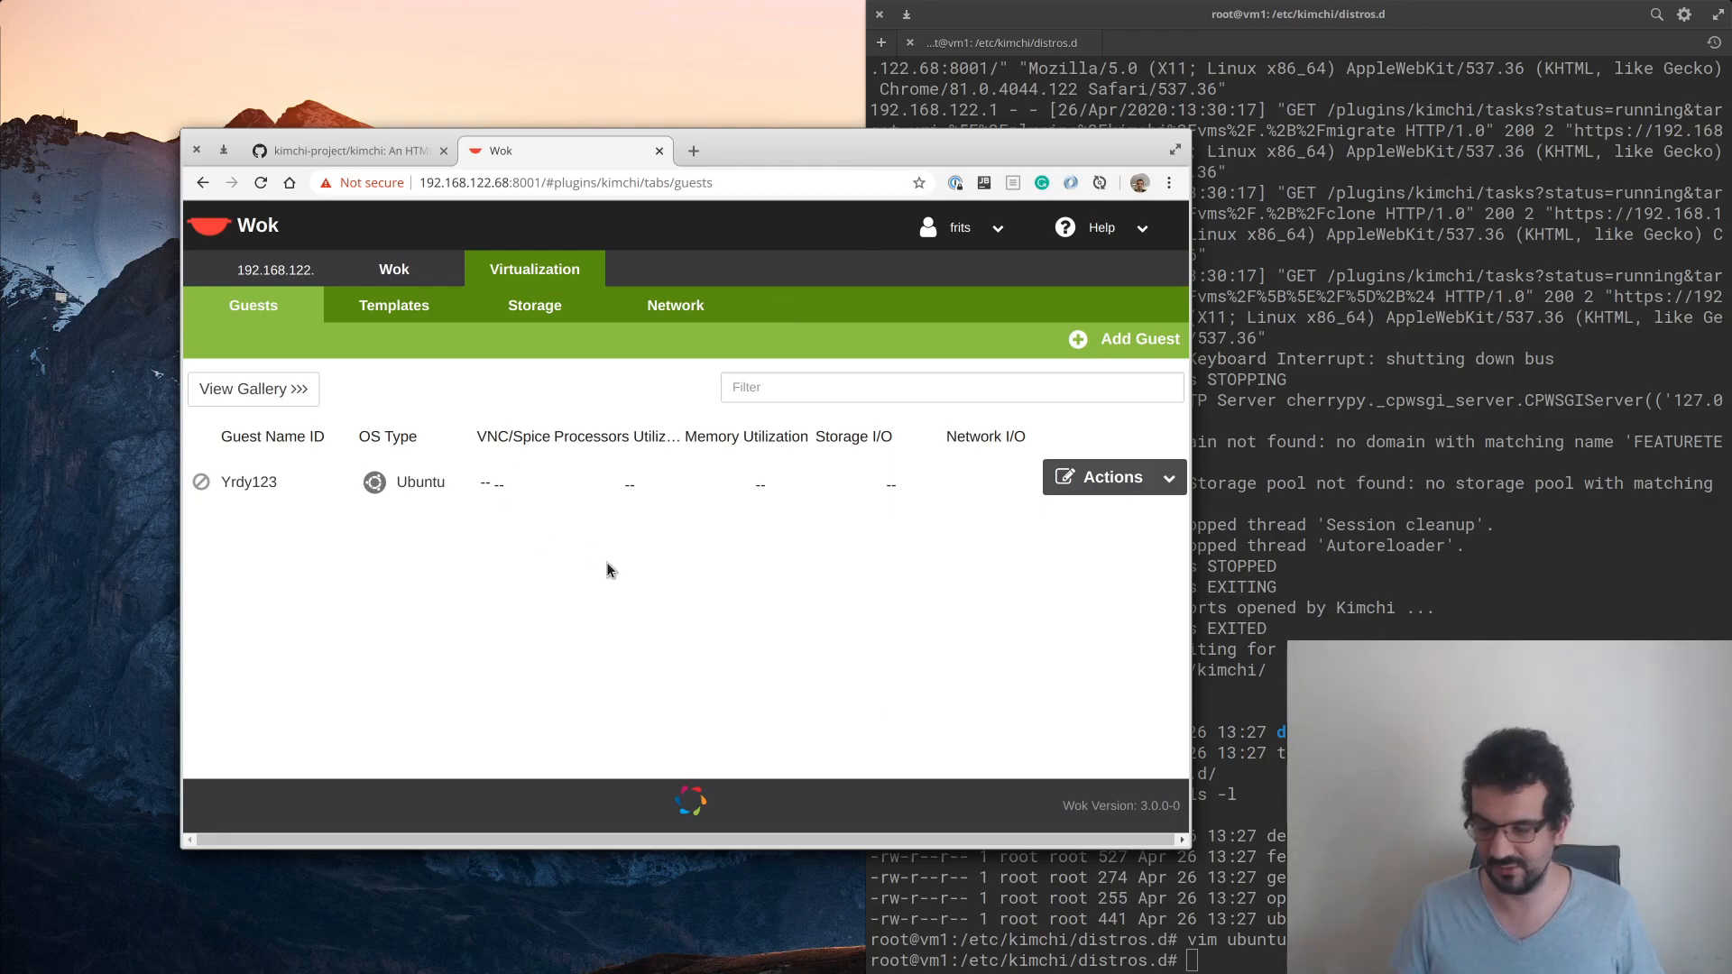
pyautogui.moveTo(648, 585)
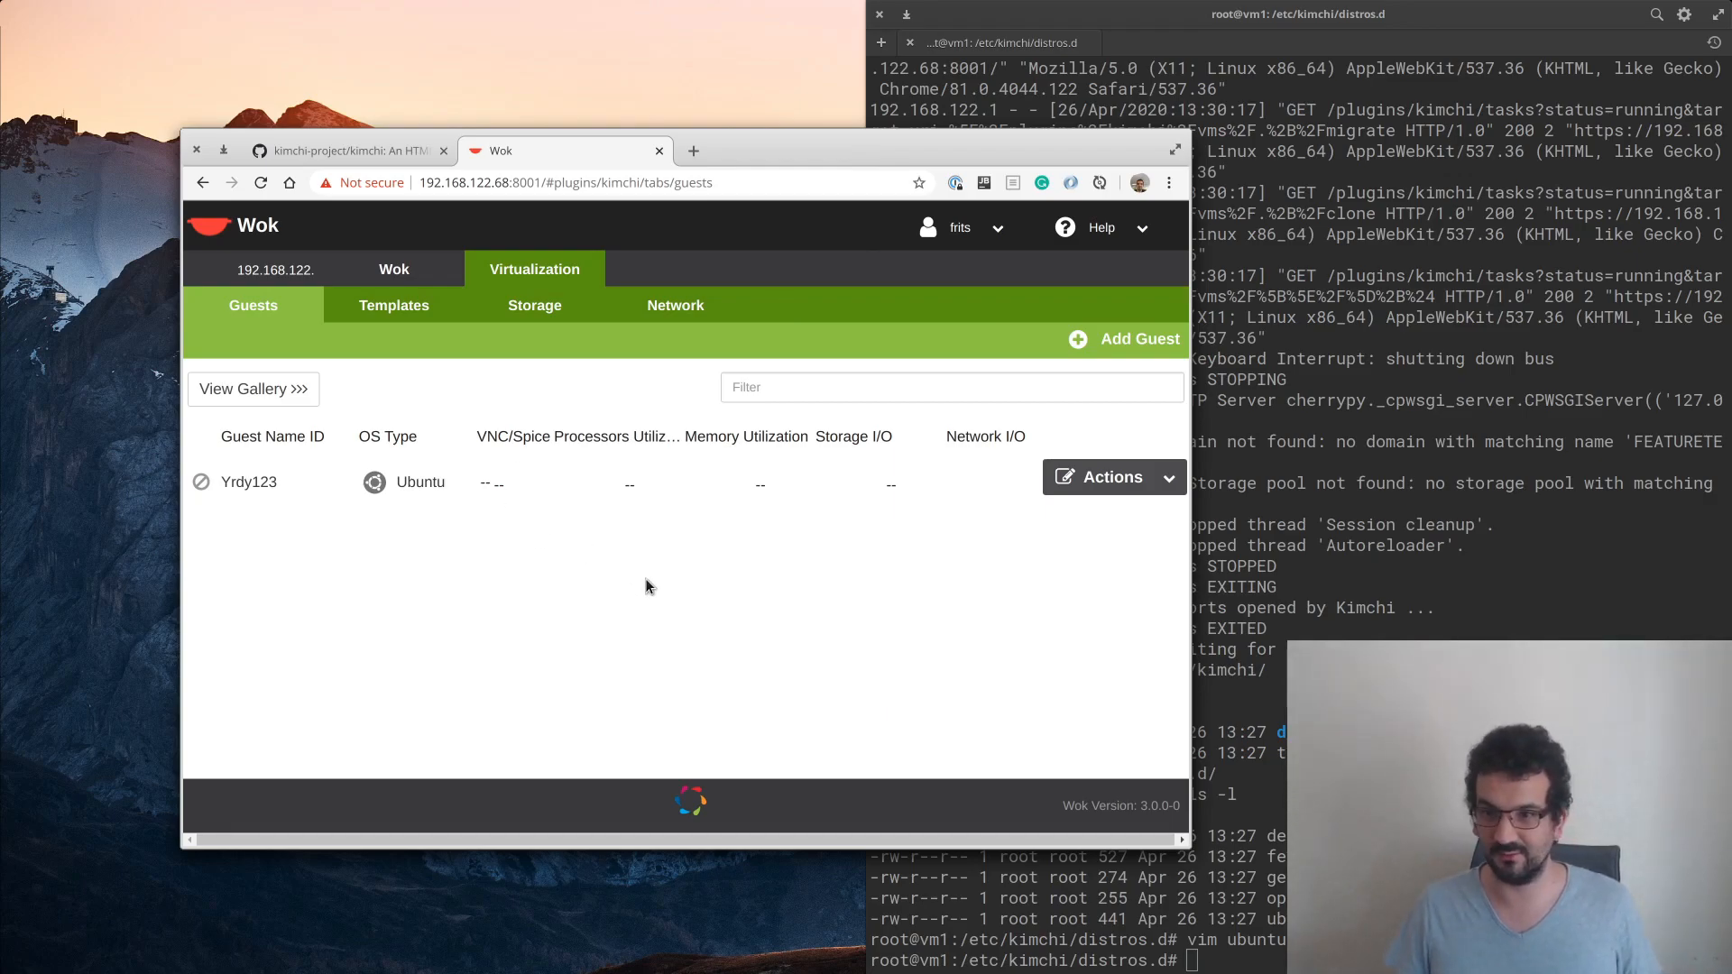
pyautogui.moveTo(654, 593)
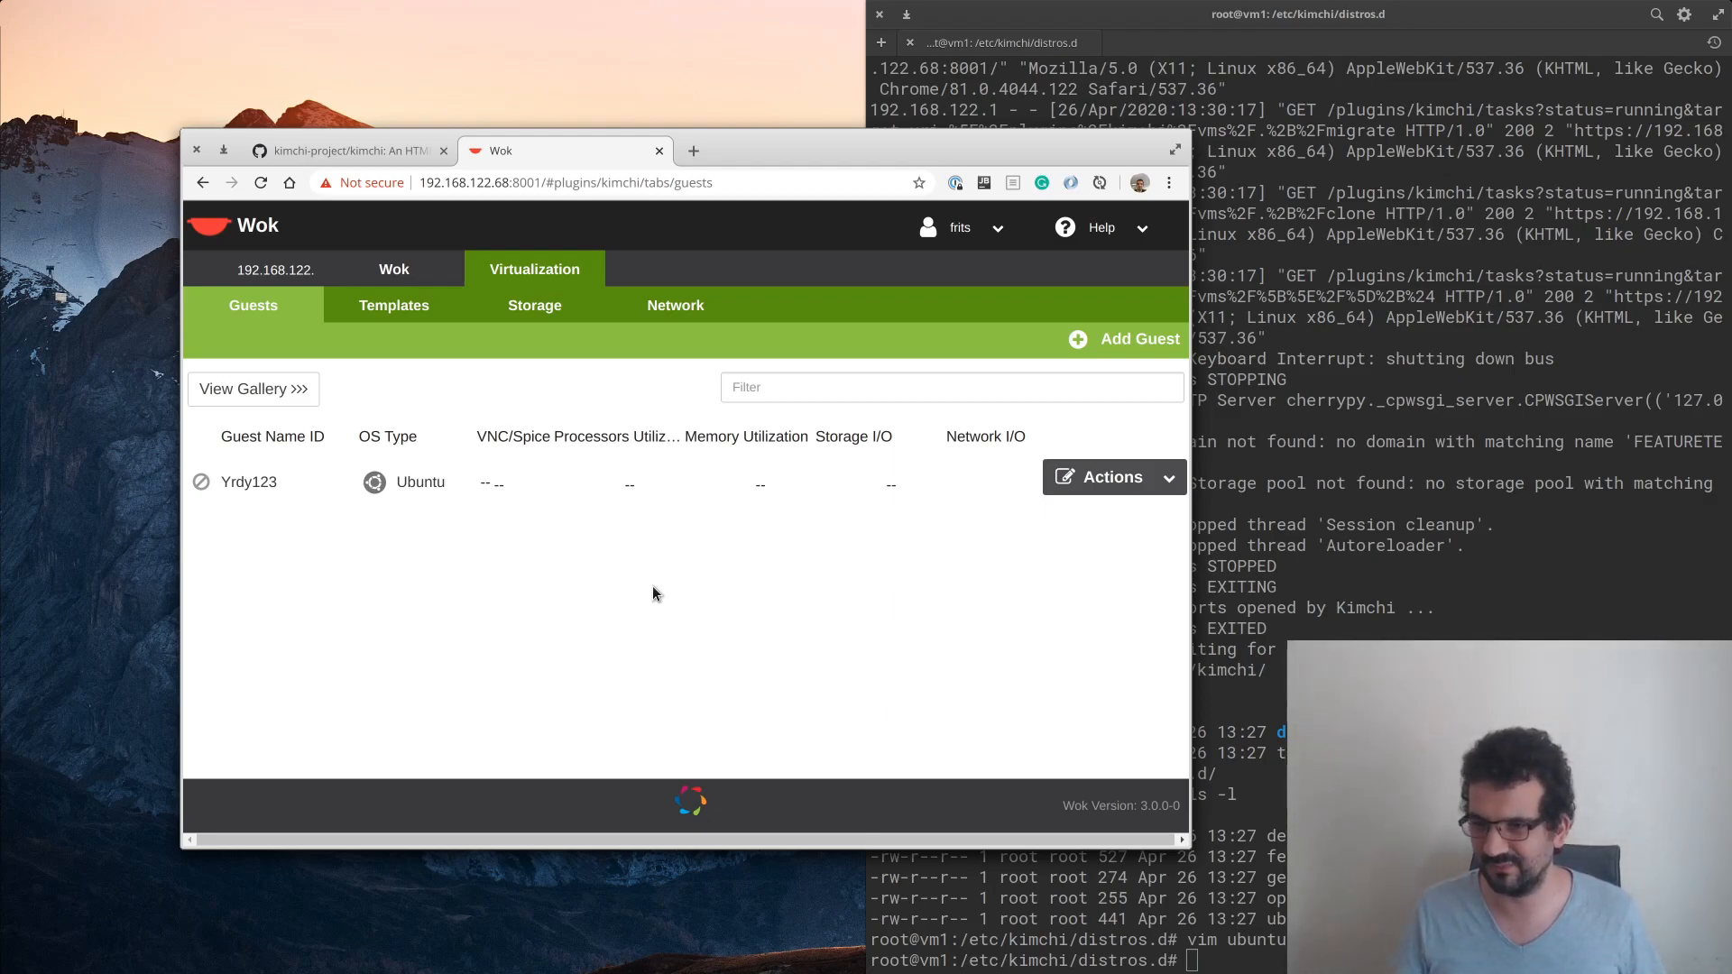
pyautogui.moveTo(1179, 589)
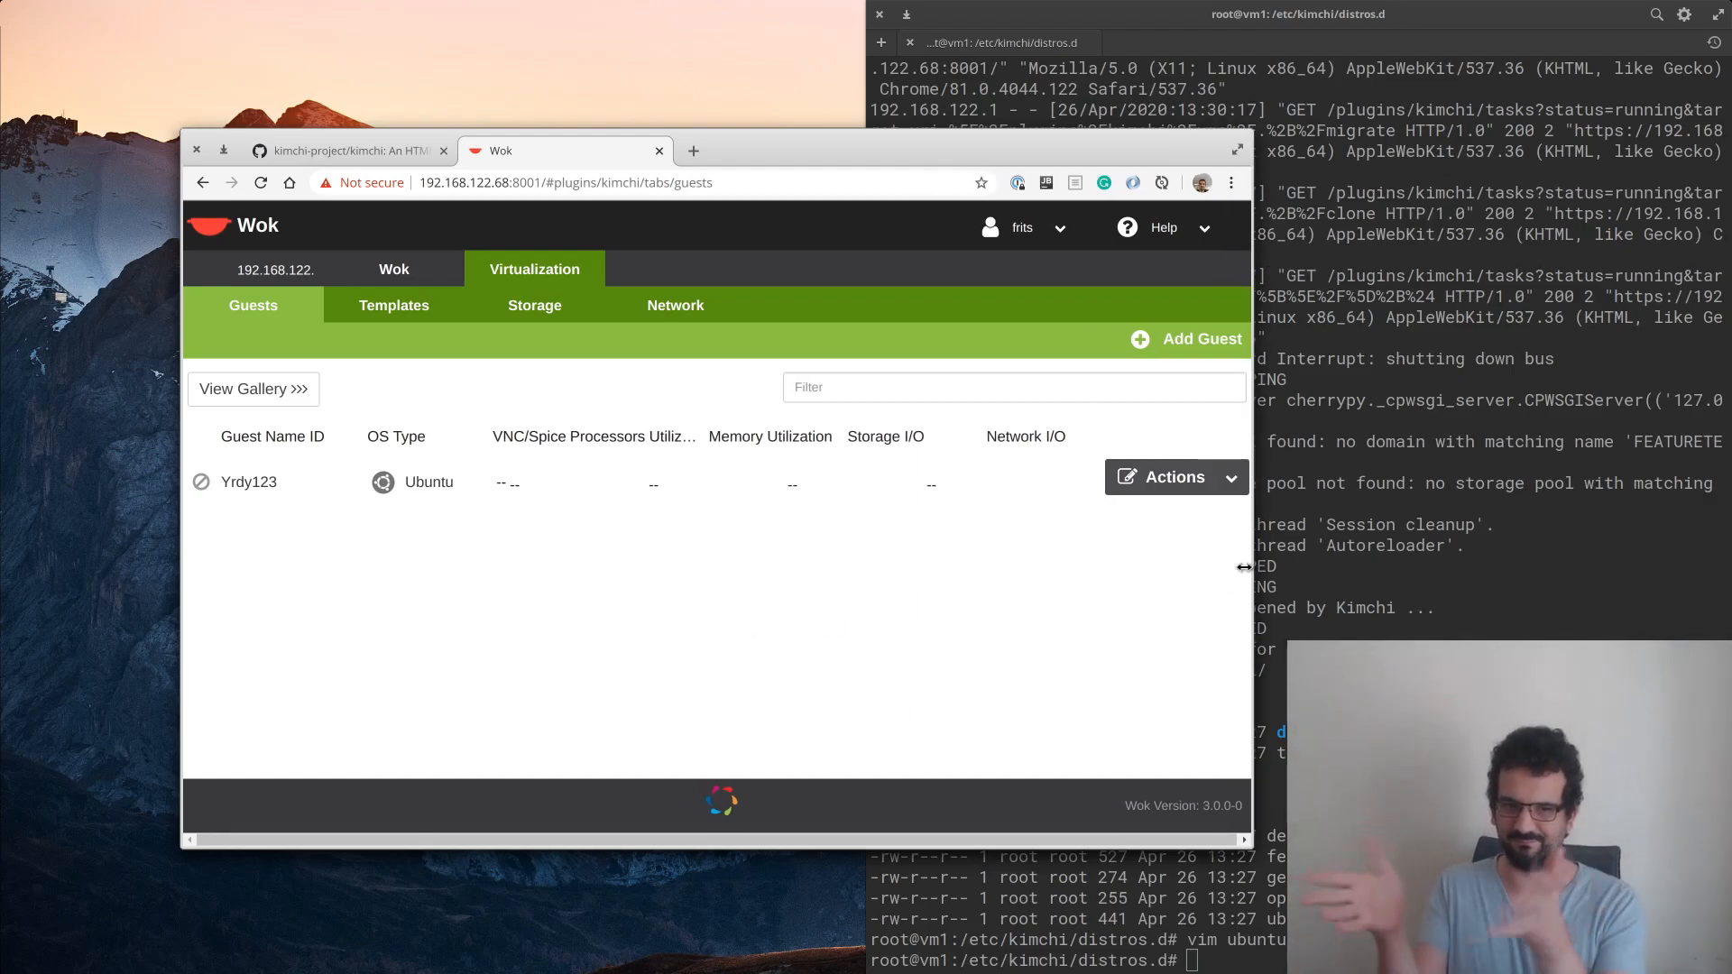
pyautogui.moveTo(970, 713)
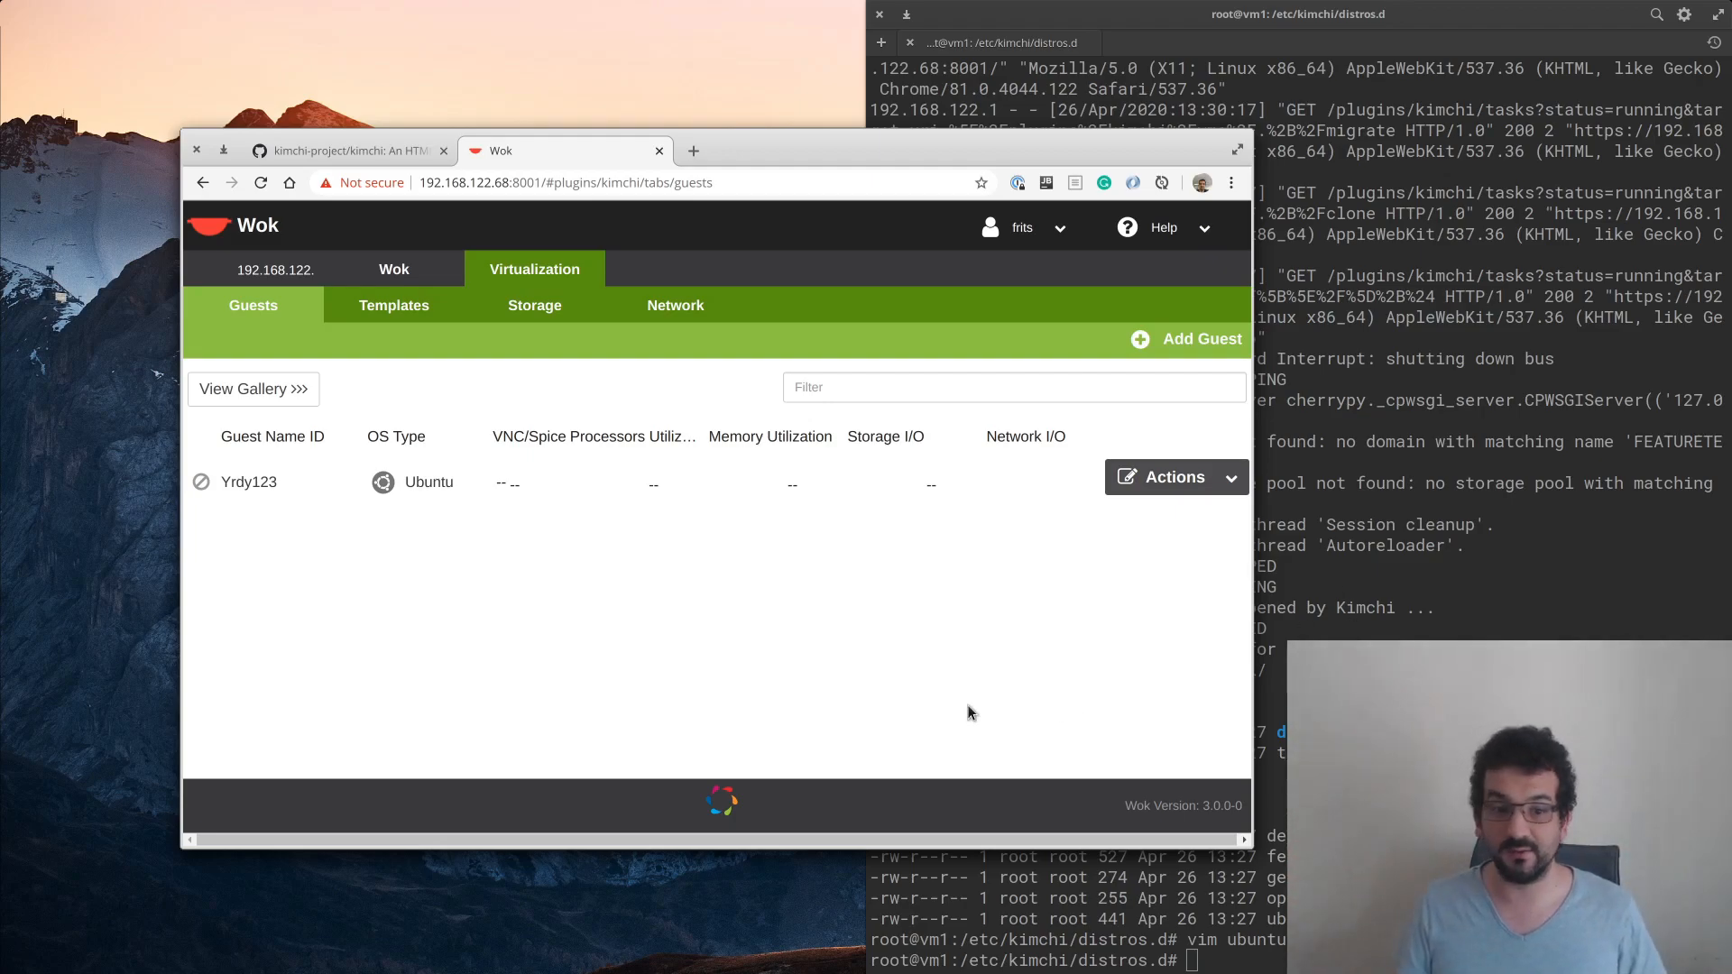
pyautogui.moveTo(810, 472)
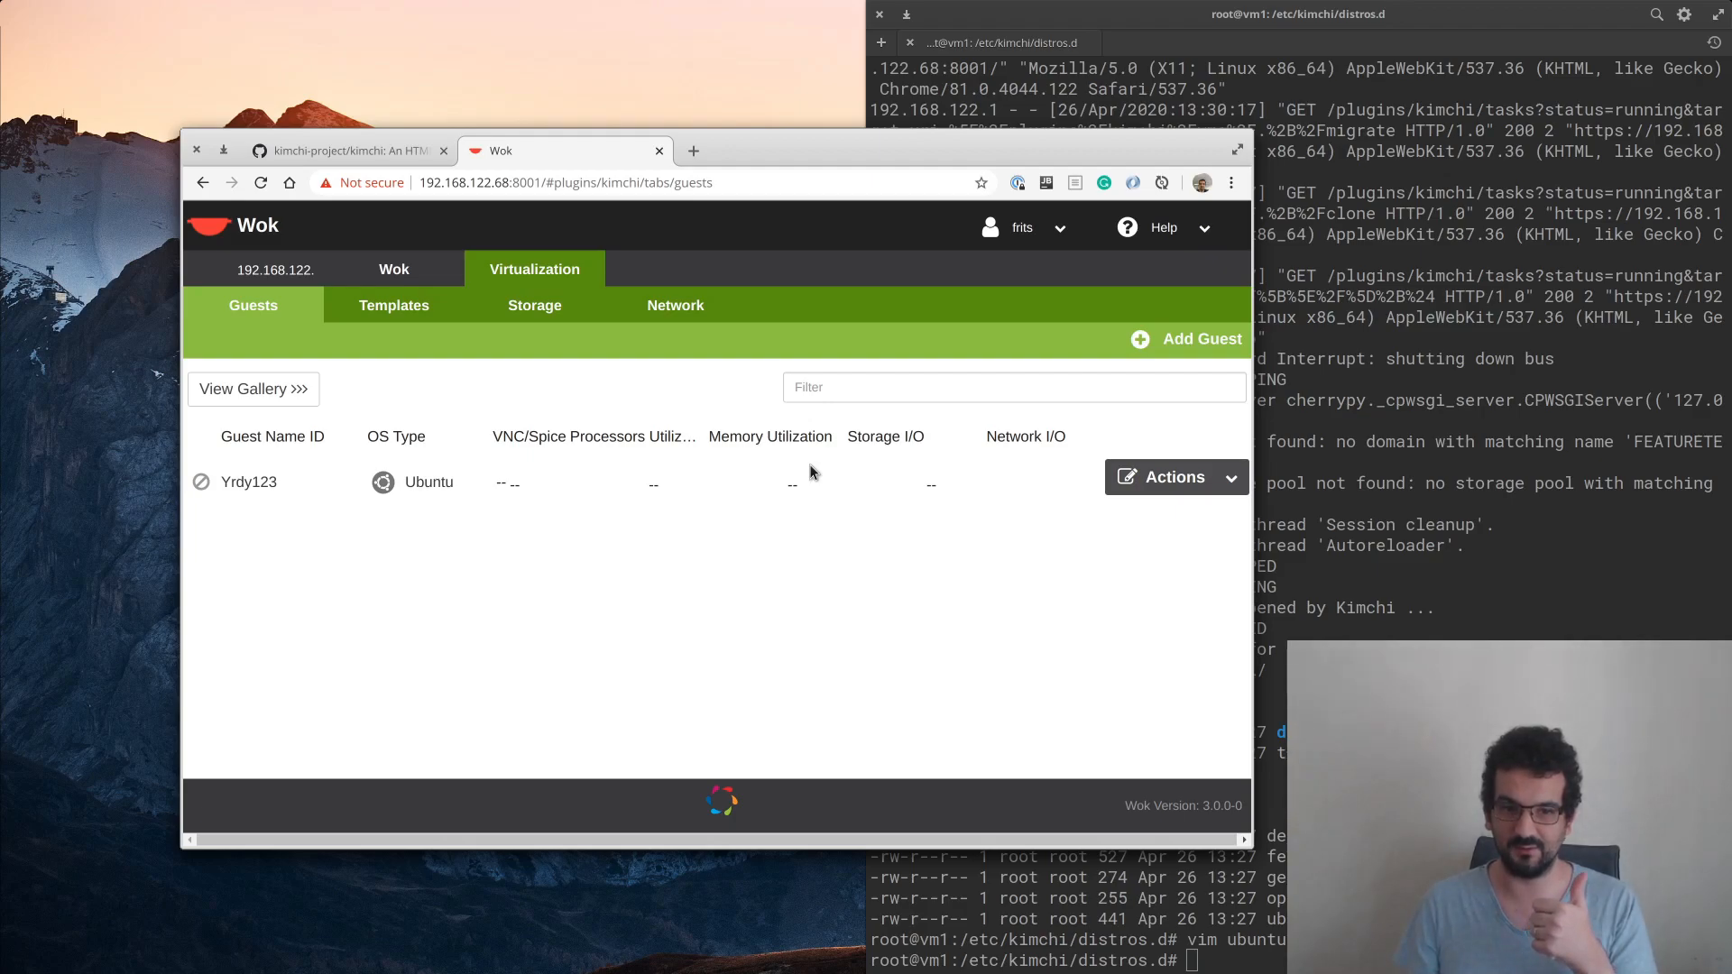
pyautogui.moveTo(812, 456)
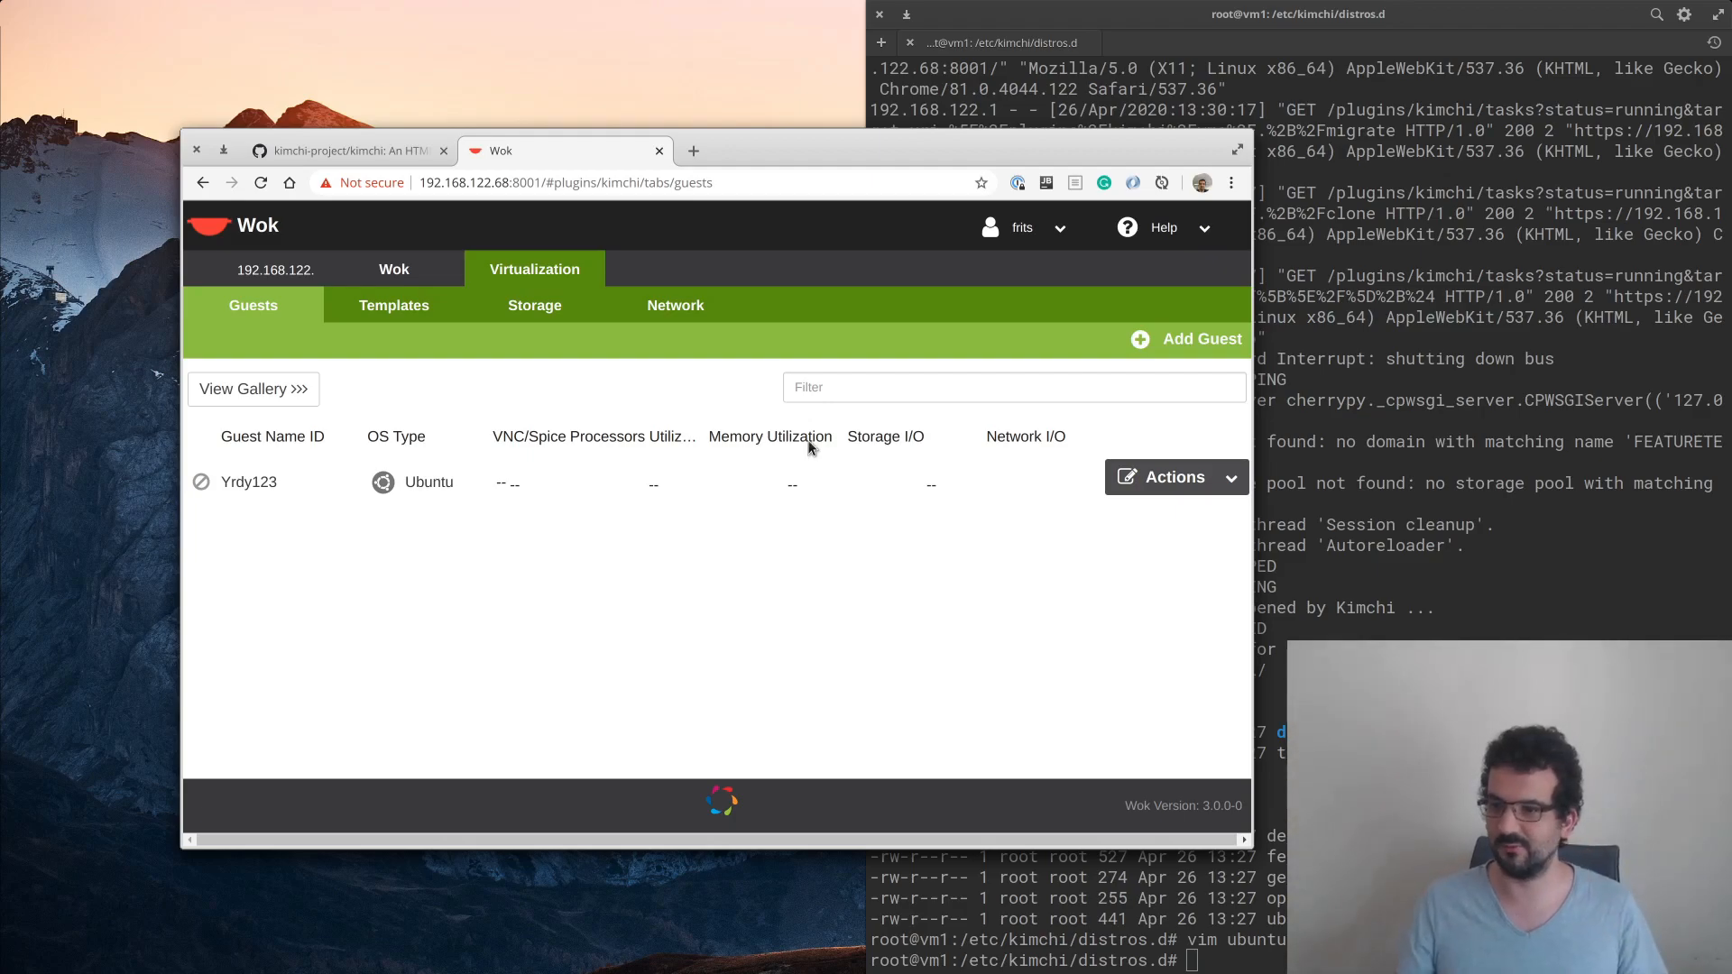
pyautogui.moveTo(625, 664)
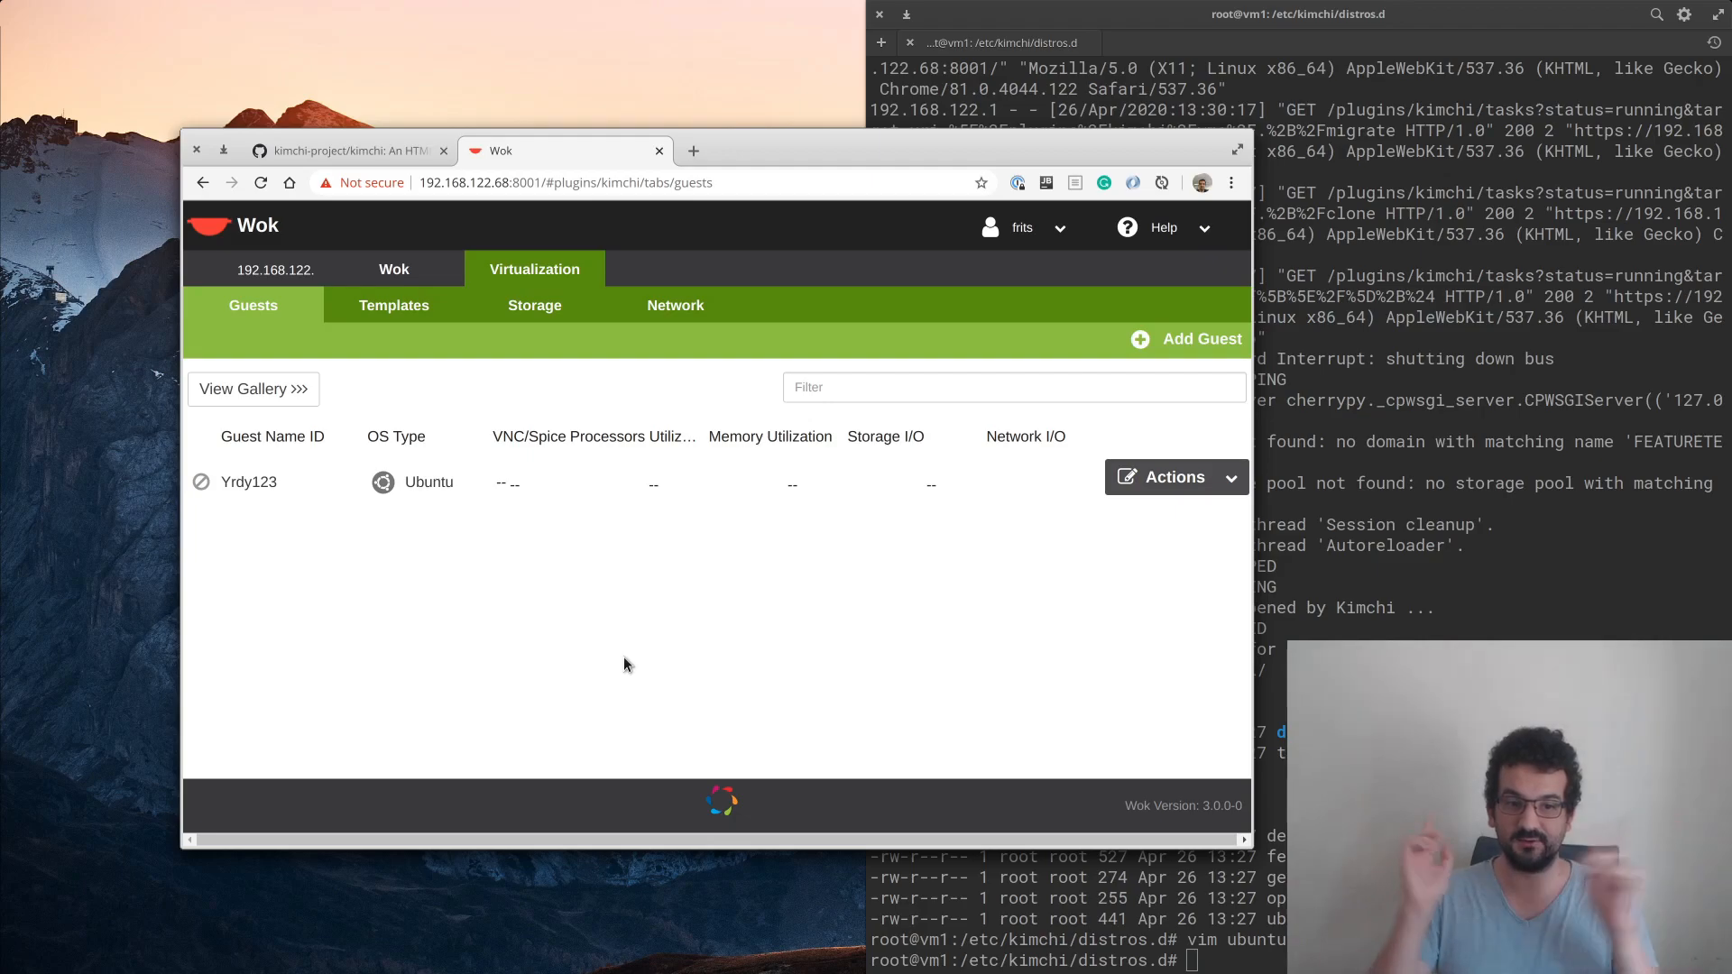
pyautogui.moveTo(109, 808)
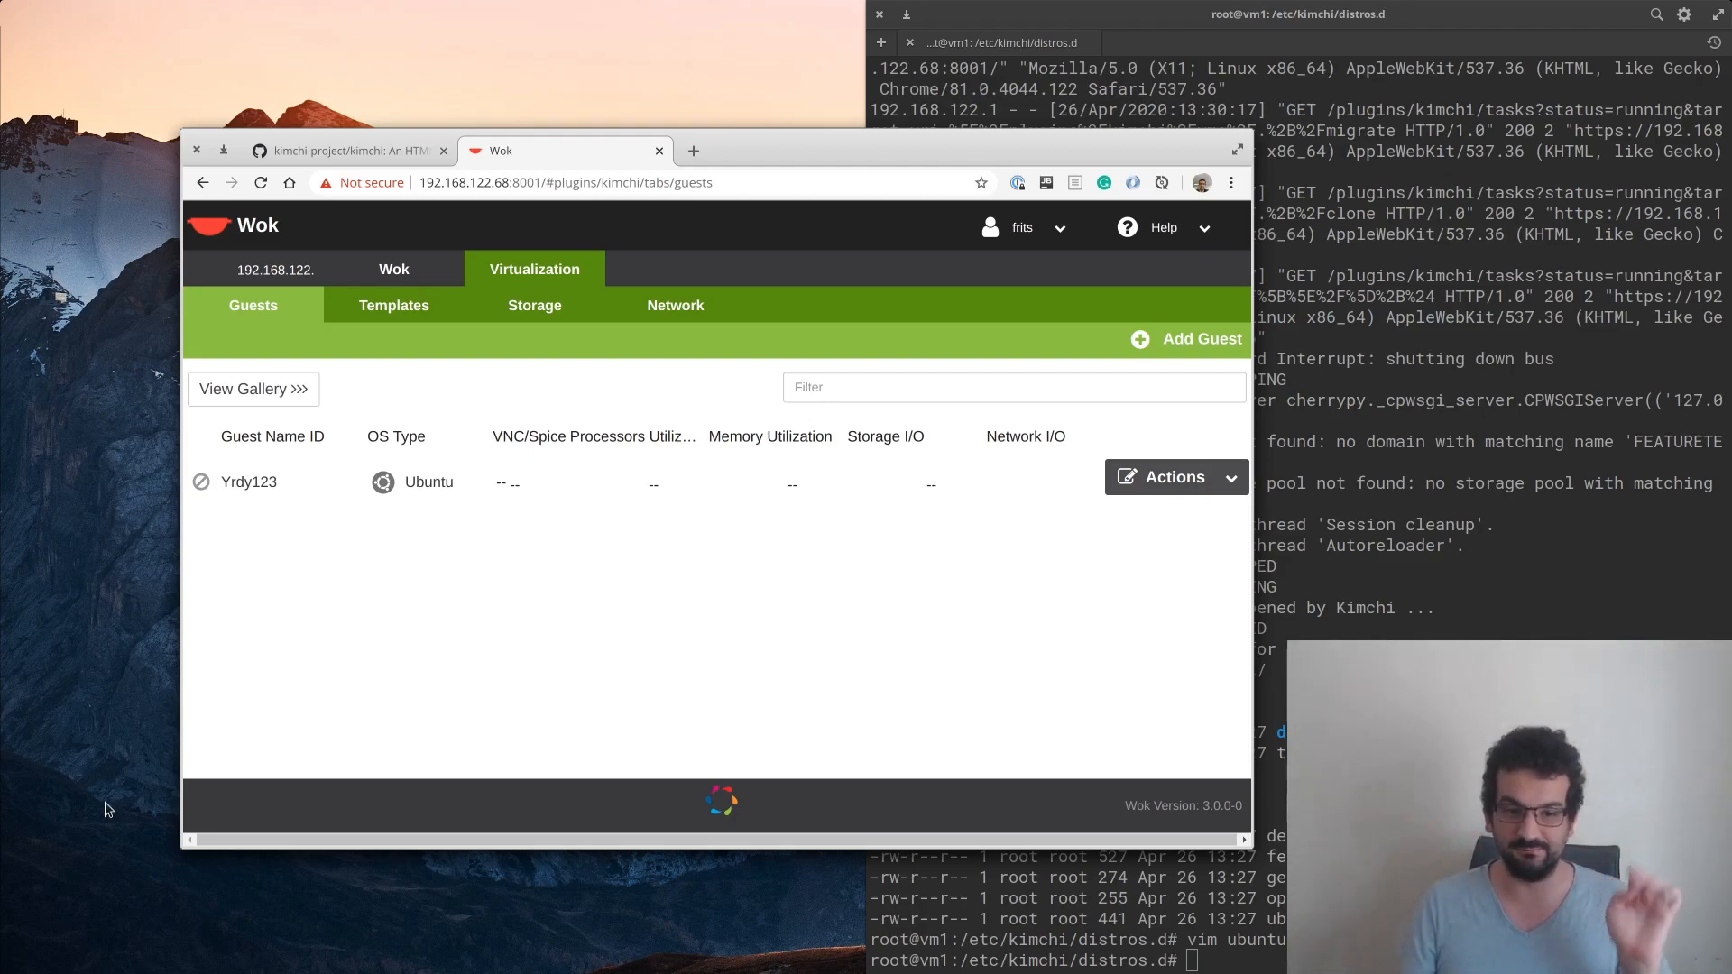